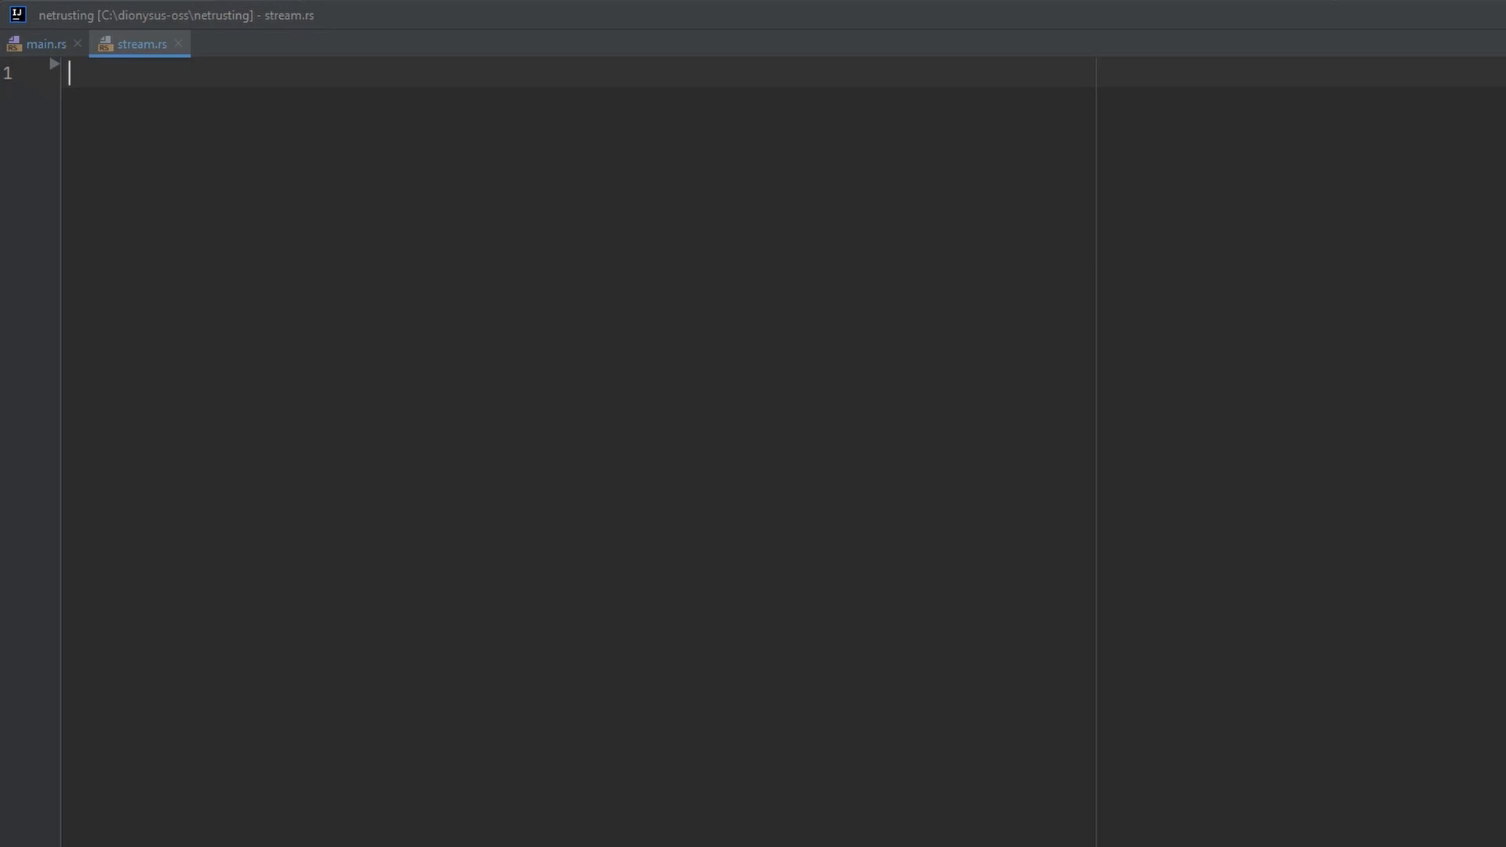
- Write pub async fn client() -> Result<(), String> returning Ok(()), with a blank line above Ok(())
{"action": "type", "text": "pub async"}
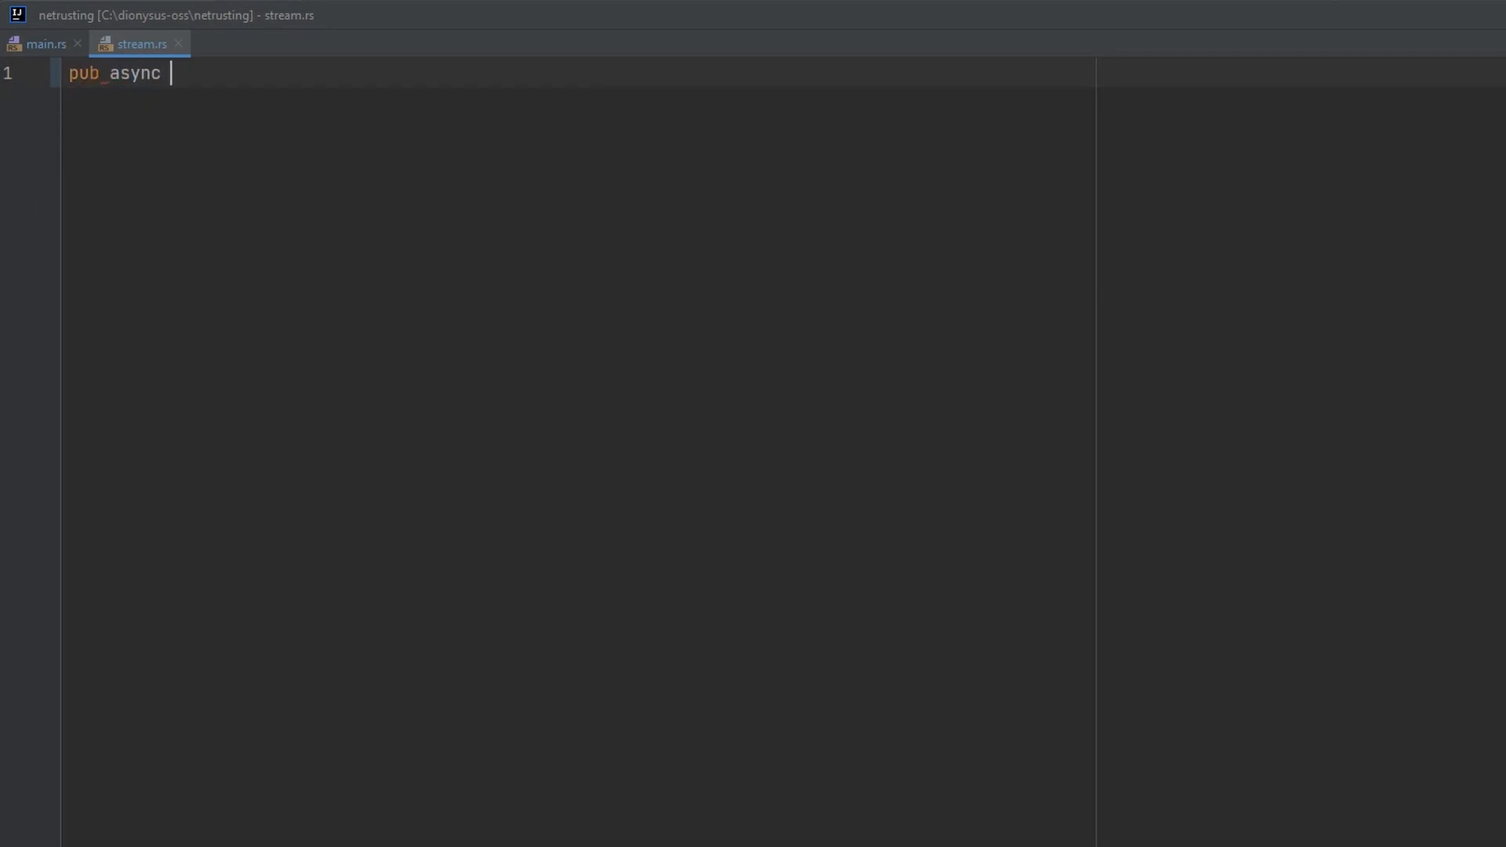
{"action": "type", "text": "fn client()"}
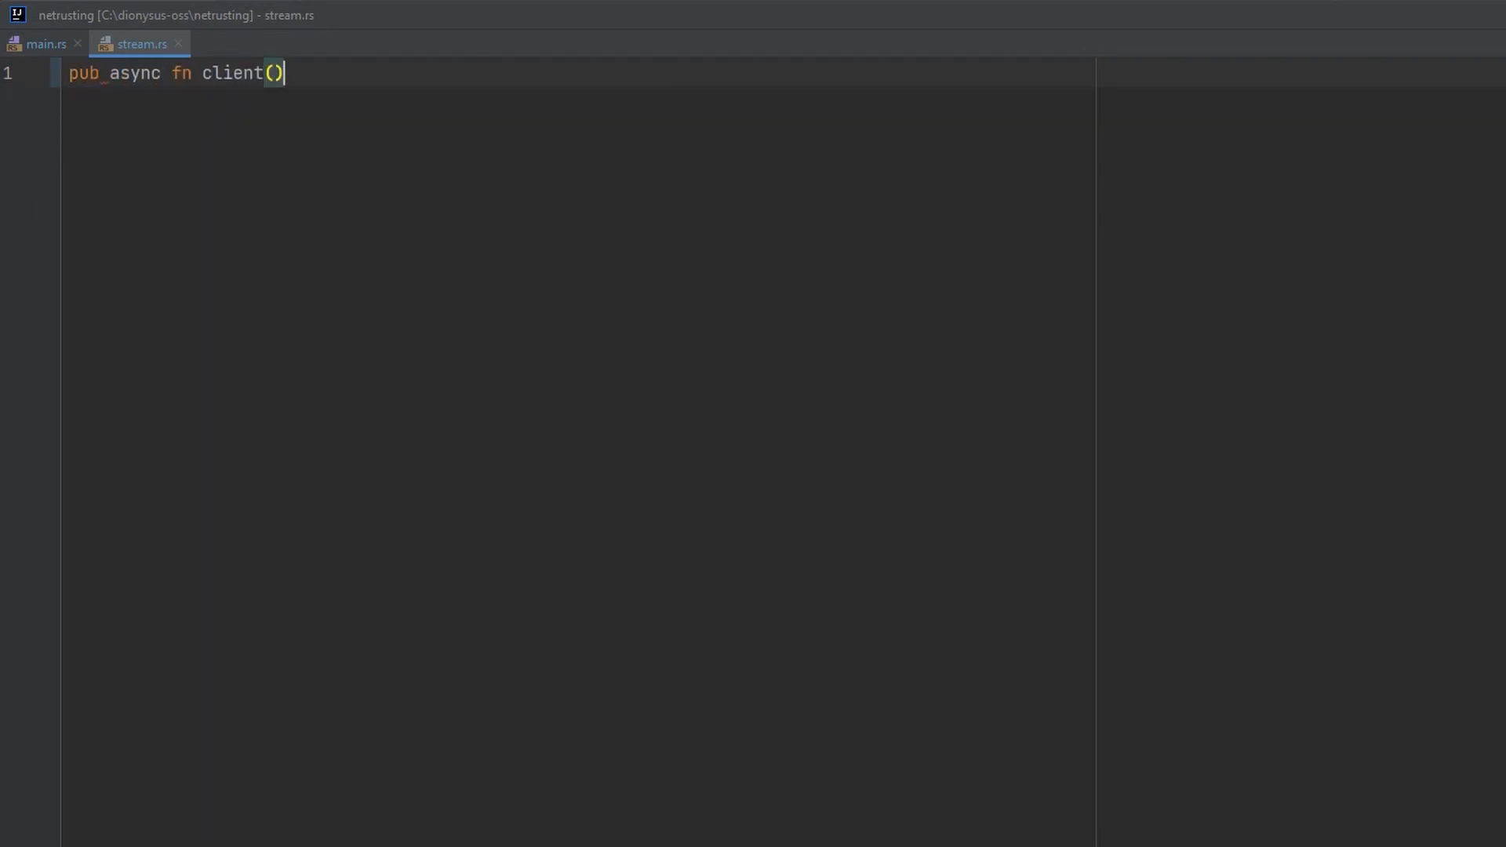
{"action": "type", "text": "-> Result<(), >"}
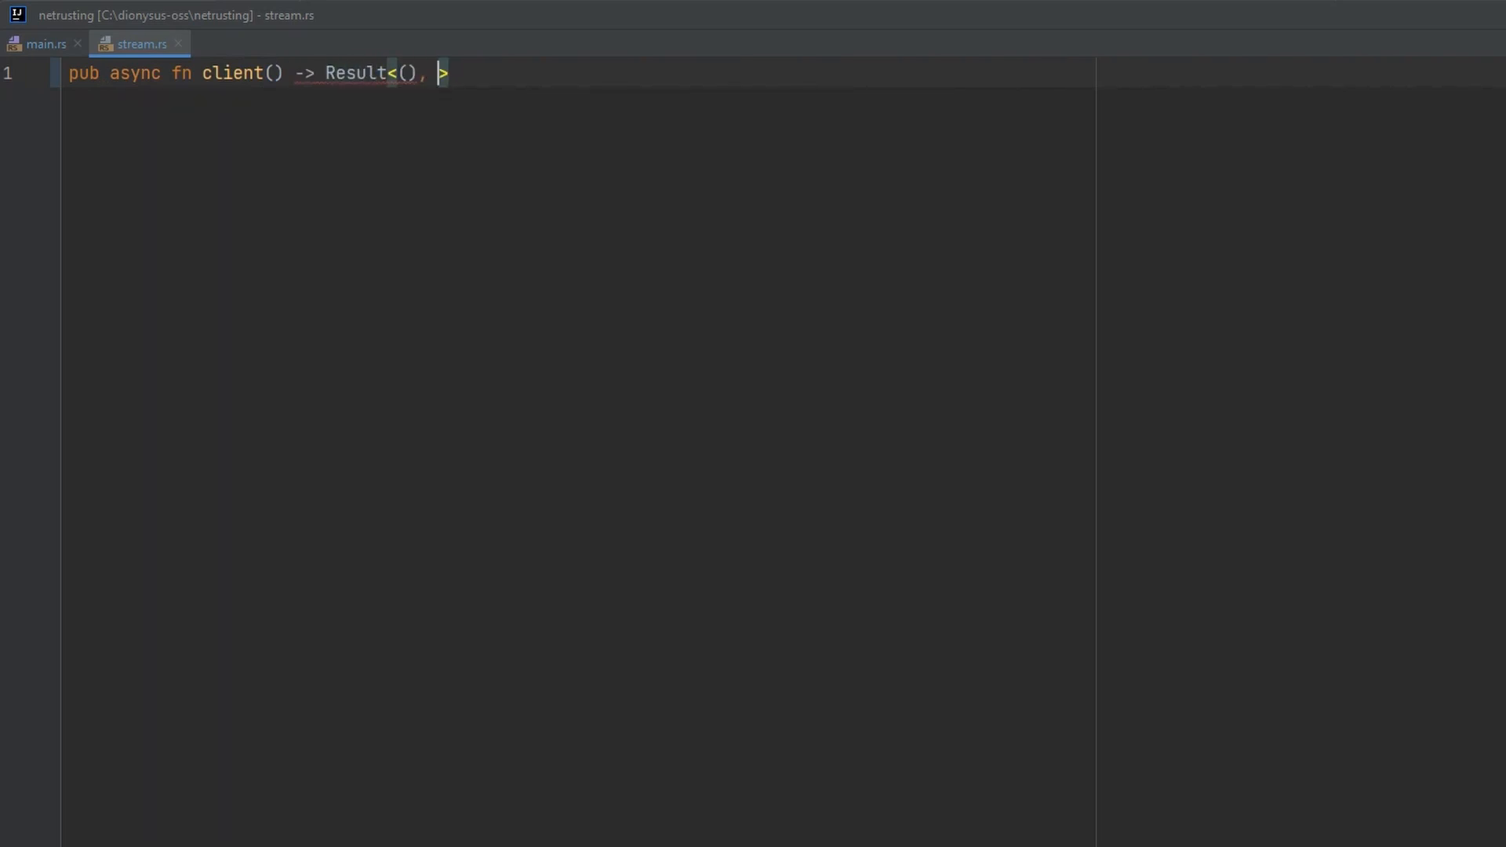
{"action": "type", "text": "String> {"}
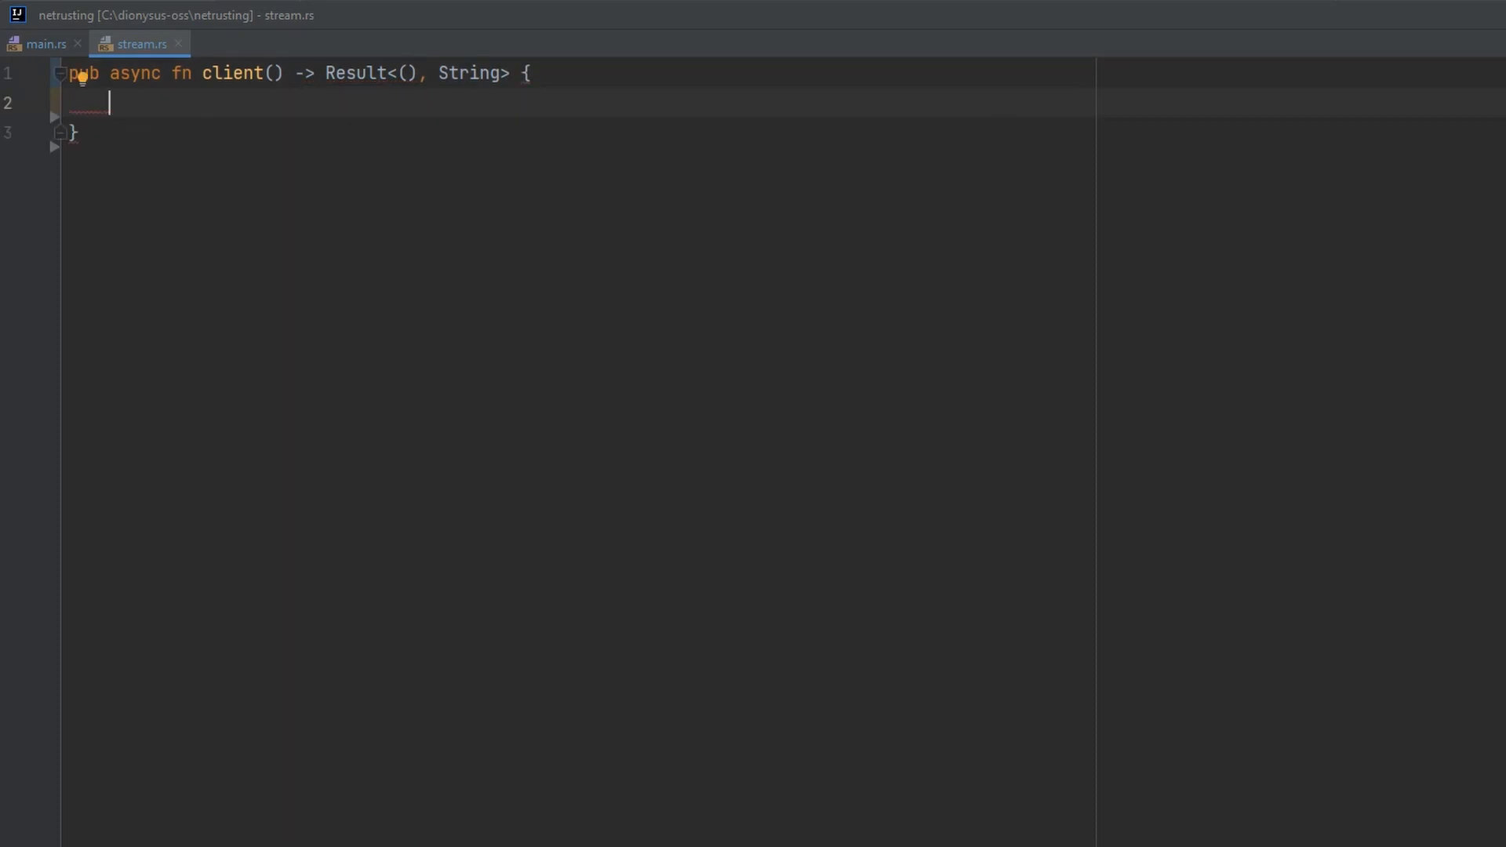
{"action": "type", "text": "Ok(())"}
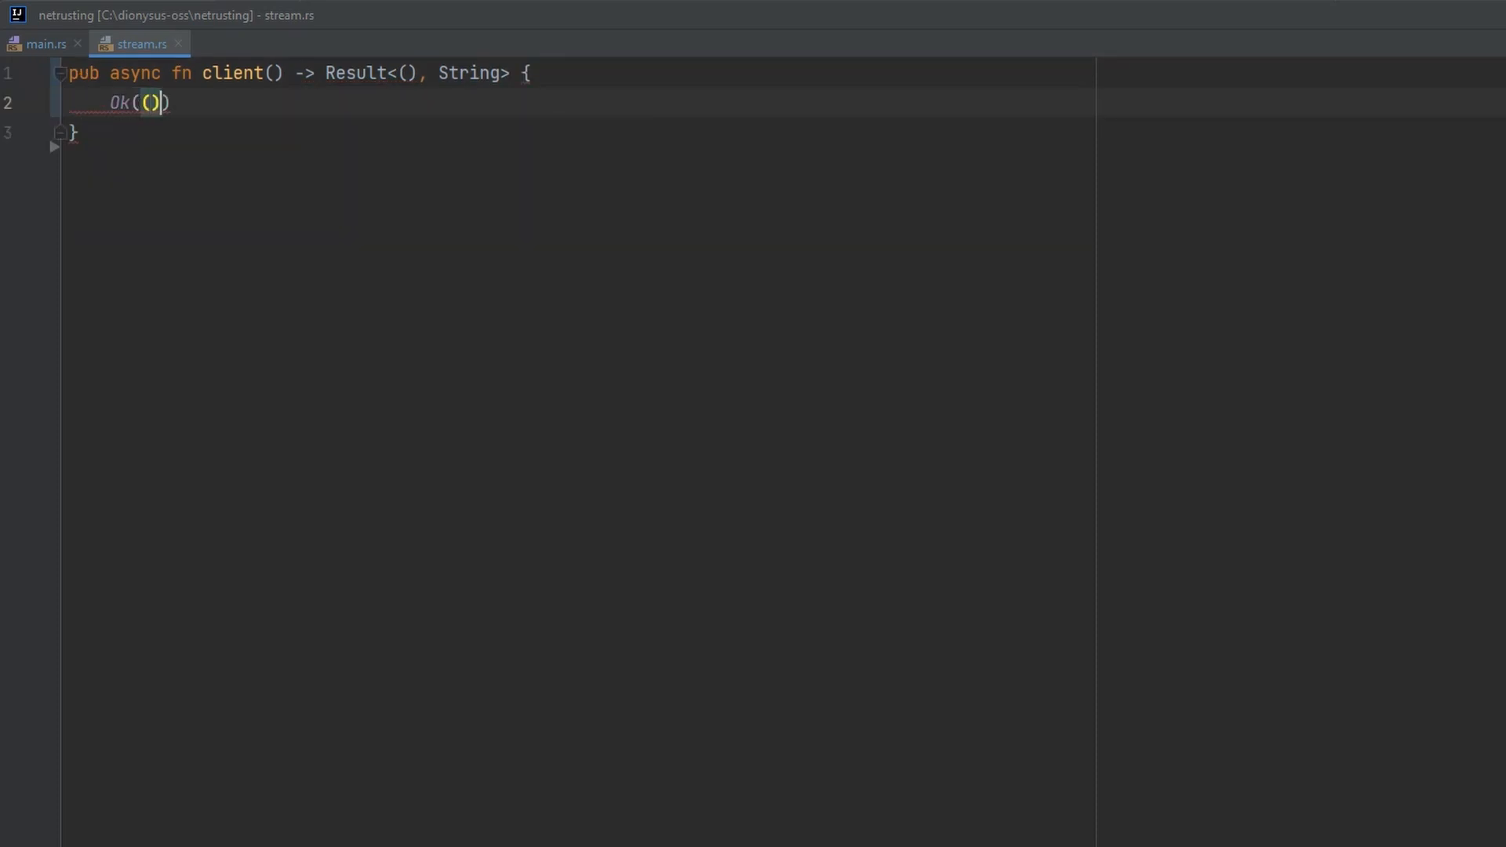
{"action": "key", "text": "enter"}
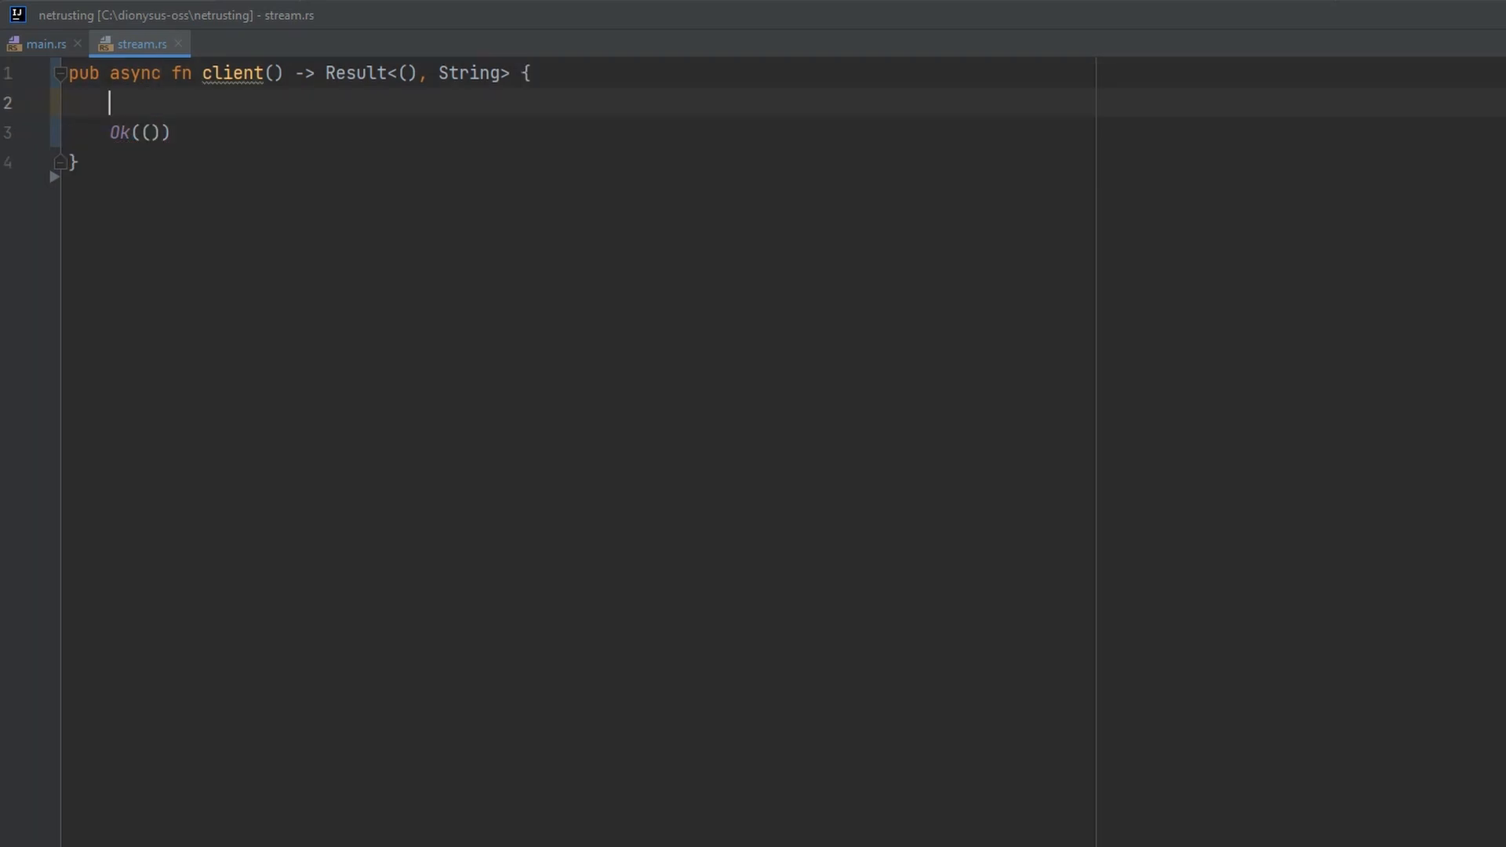
{"action": "mouse_move", "coordinate": [82, 78]}
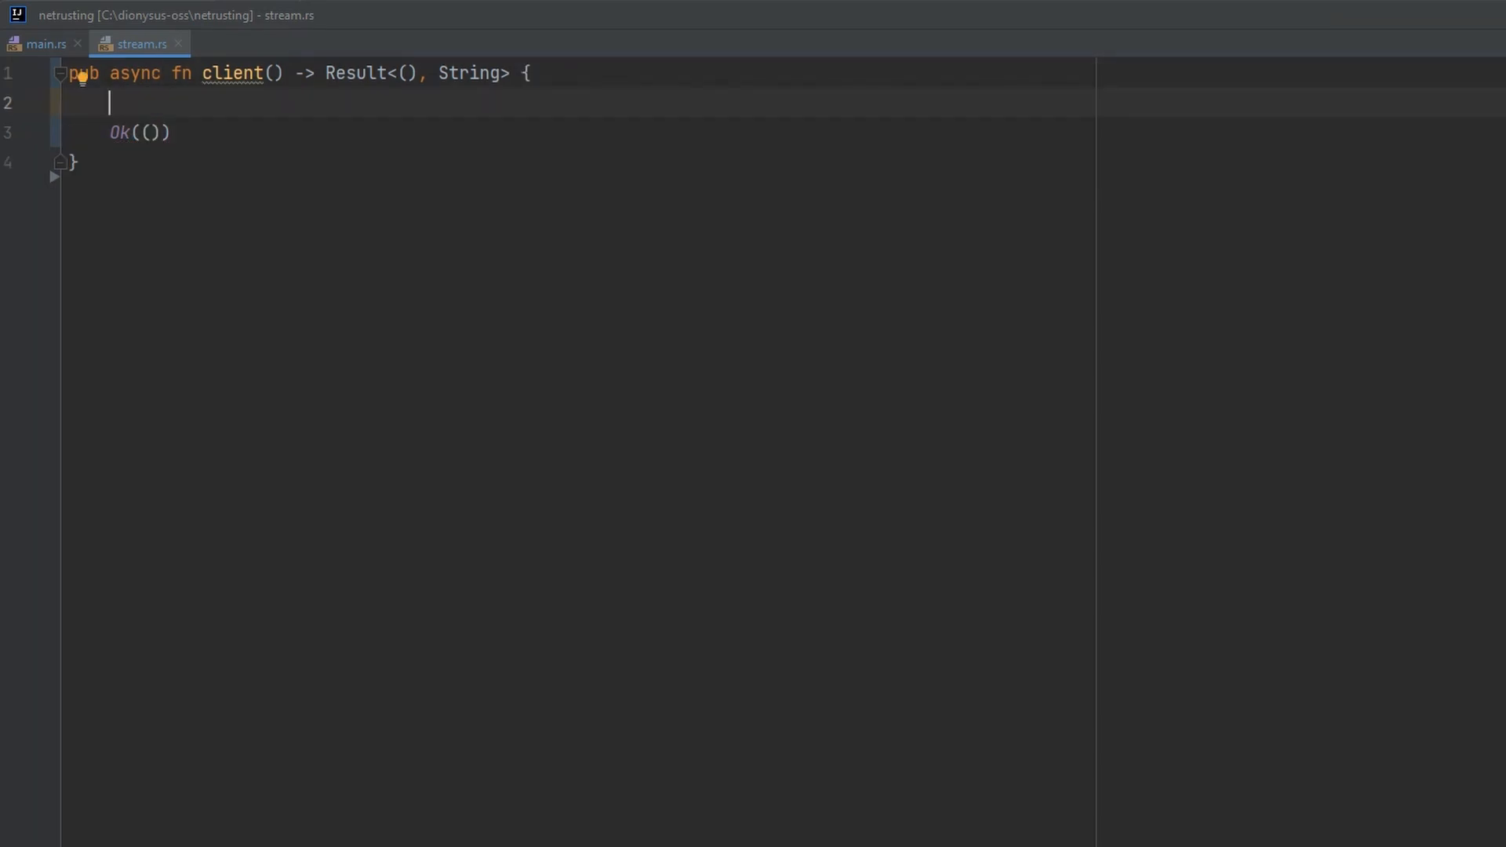
- Bind client to tokio::net::TcpStream::connect("localhost:2323").await, mapping errors to "failed to connect"
{"action": "type", "text": "tokio"}
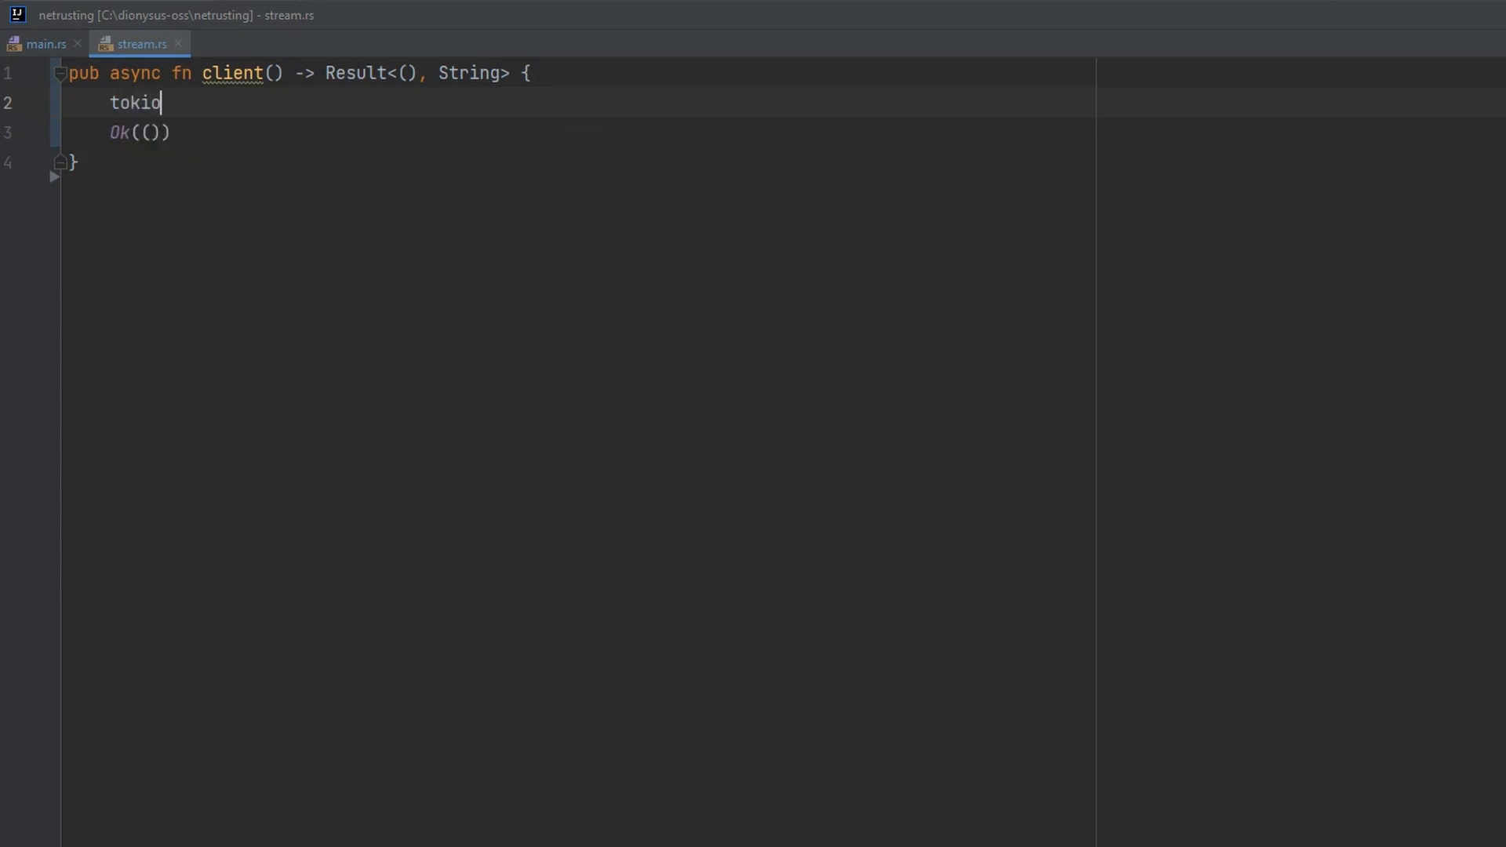
{"action": "type", "text": "::net::TcpStream"}
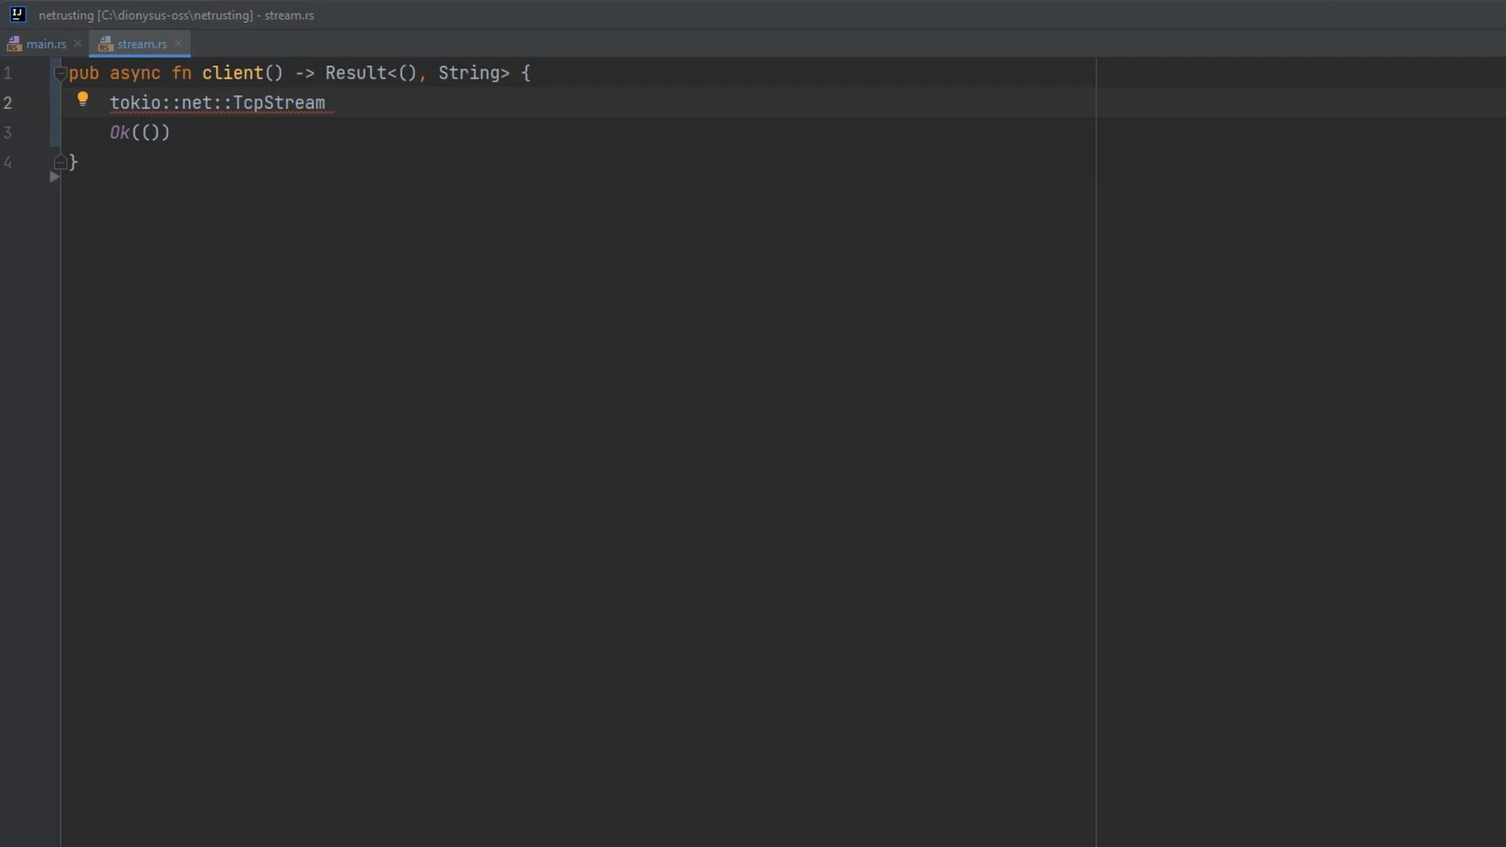
{"action": "type", "text": "::connect()"}
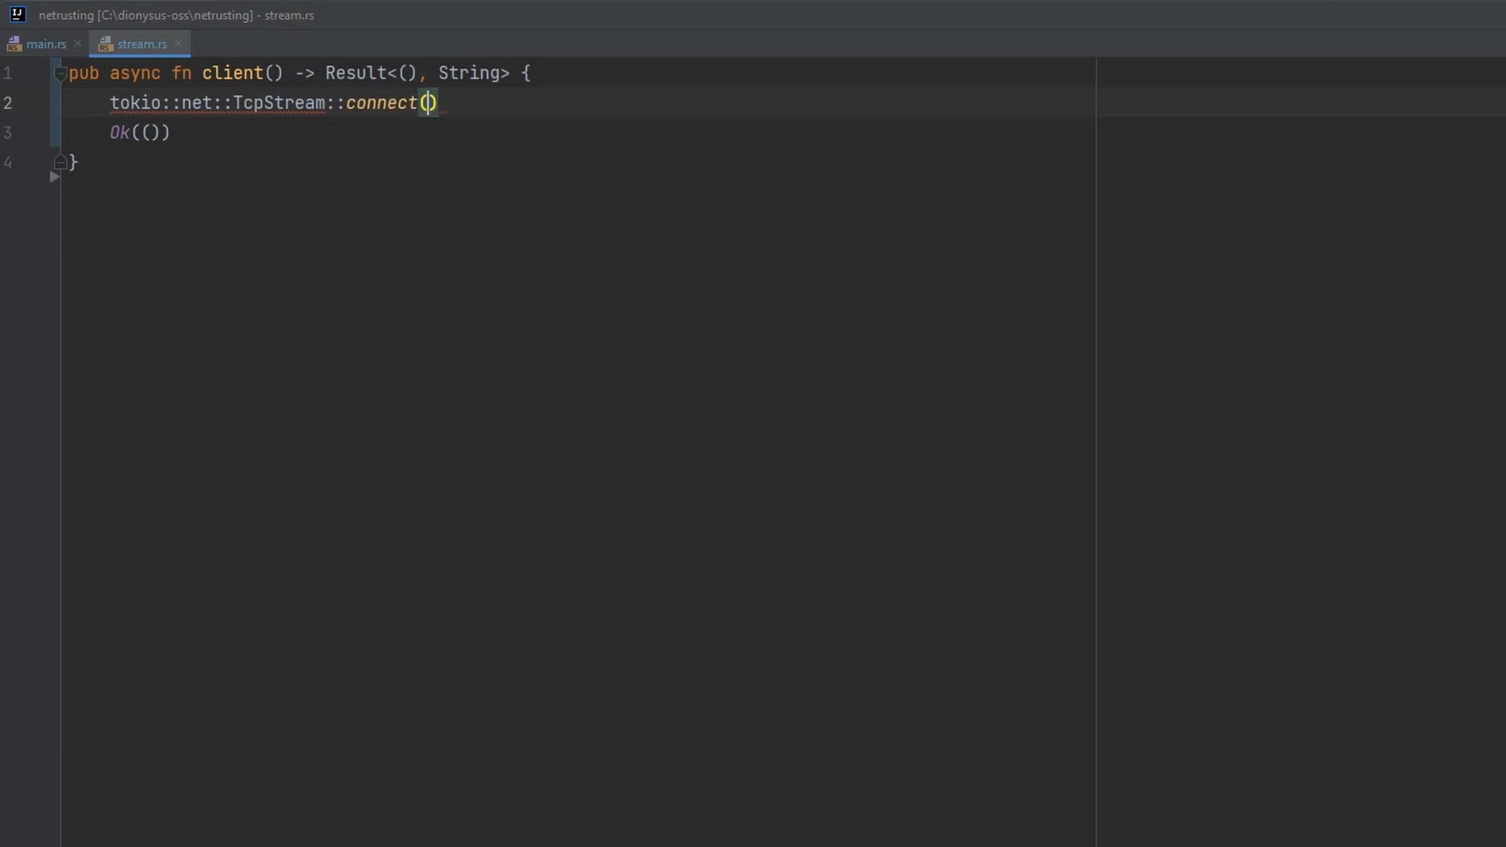
{"action": "type", "text": "\"\""}
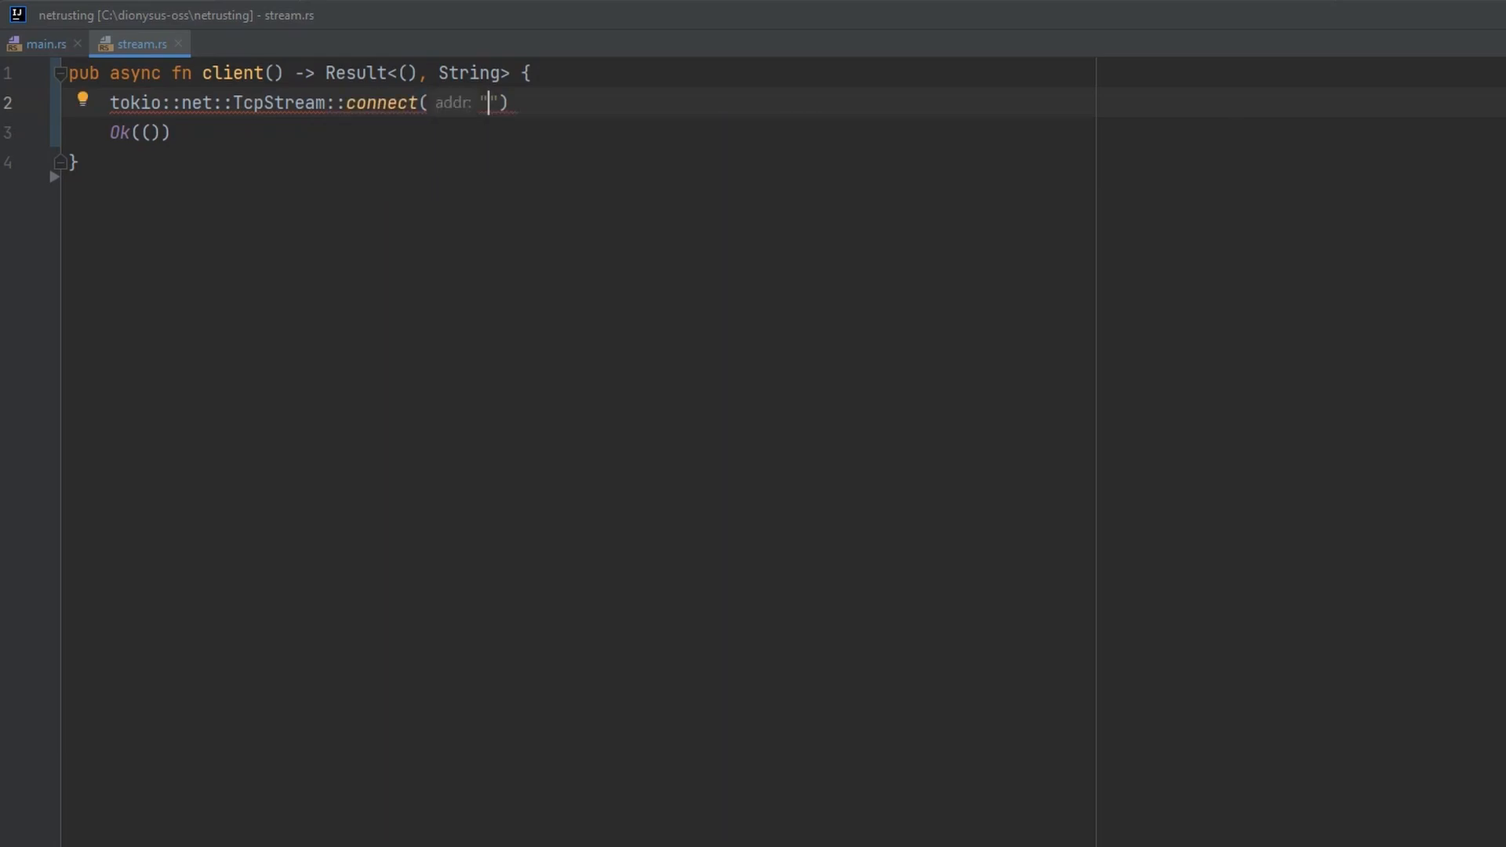
{"action": "type", "text": "lol"}
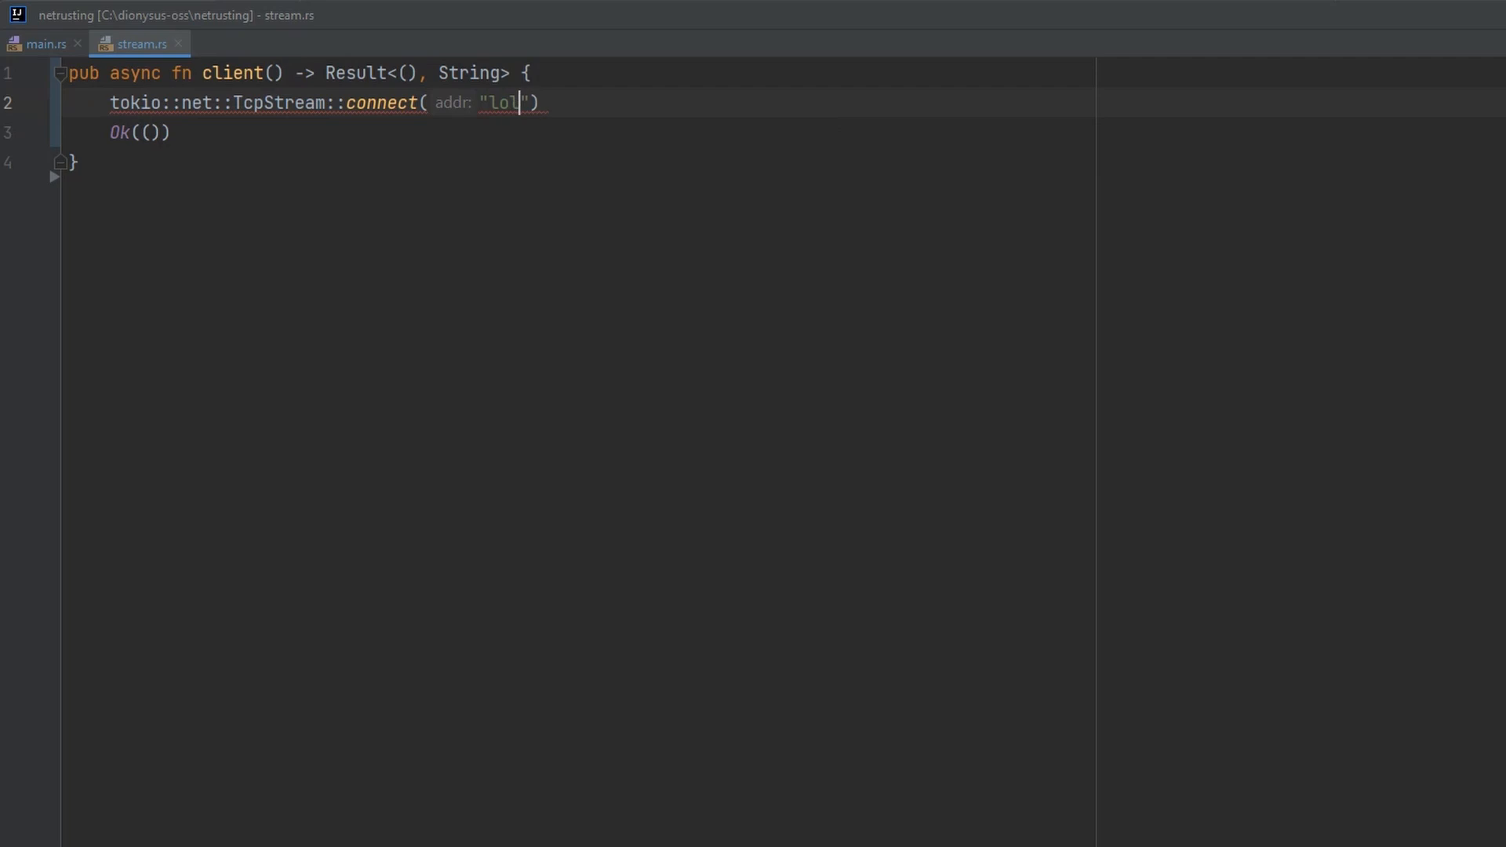
{"action": "type", "text": "localhost:2323"}
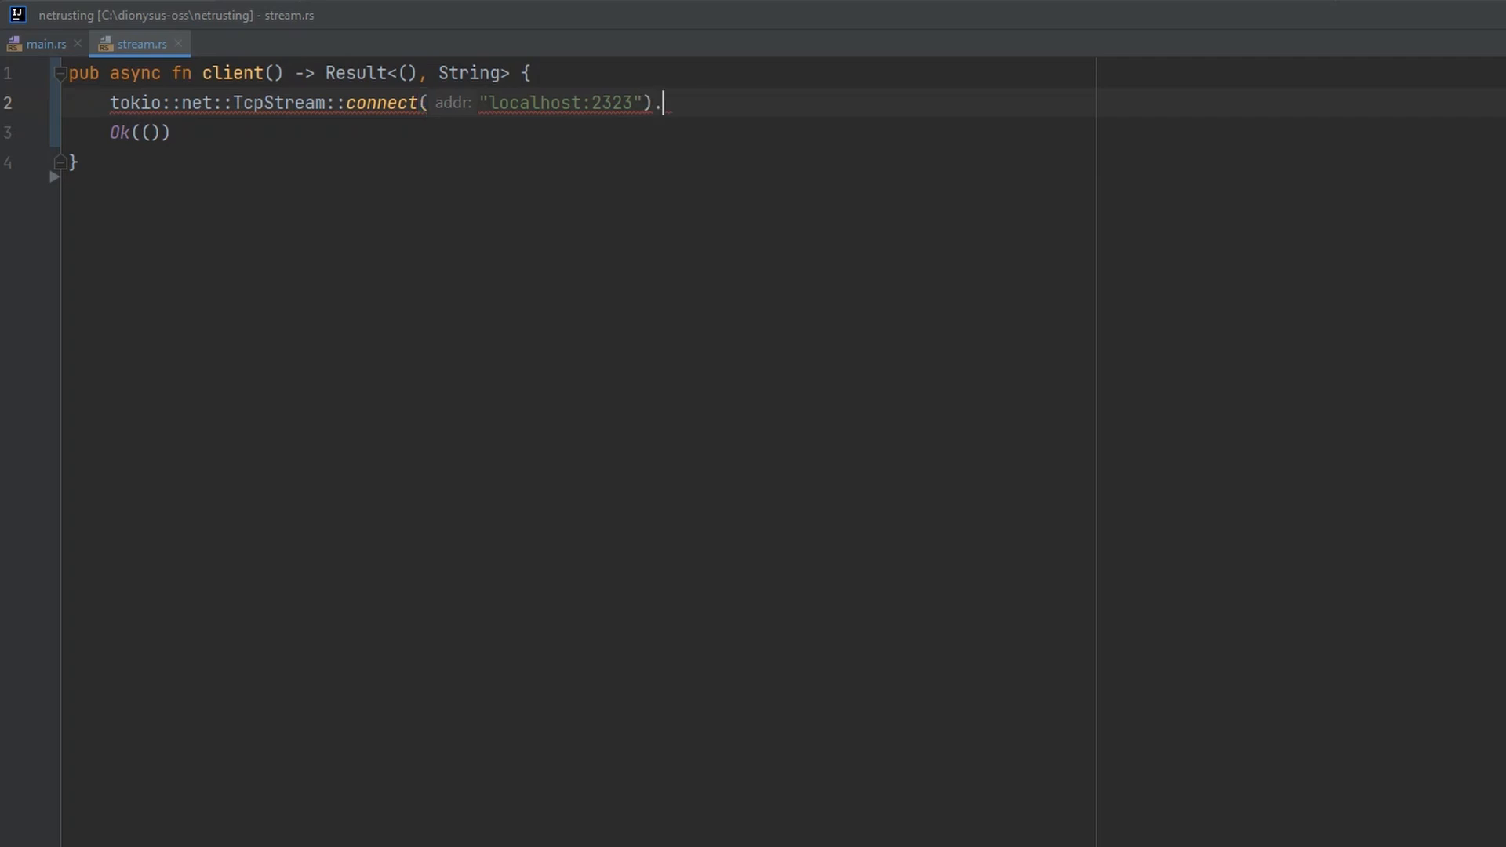
{"action": "type", "text": "await"}
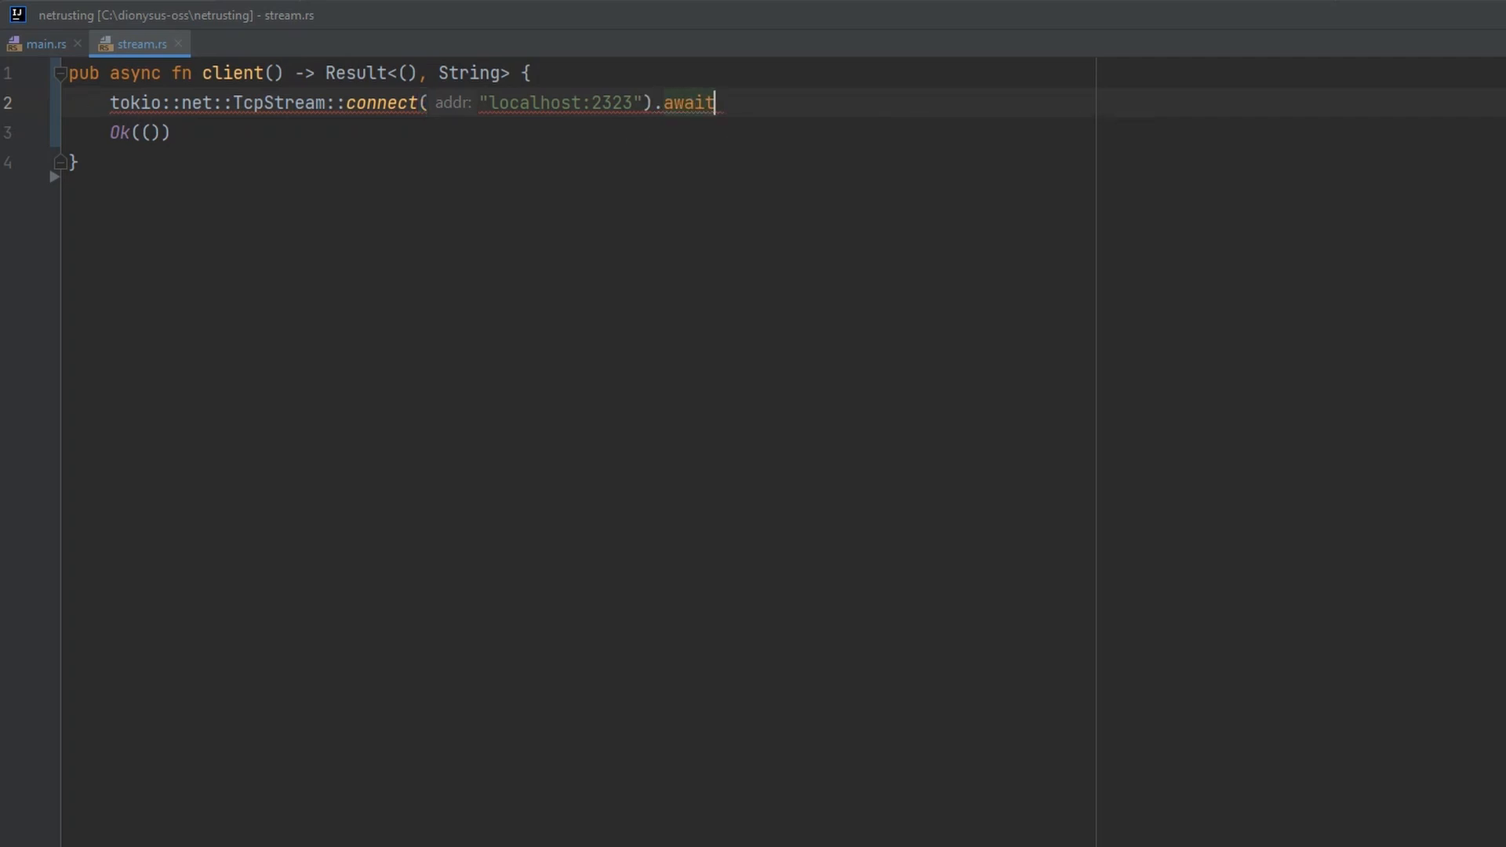
{"action": "type", "text": ".map_err(|_|"}
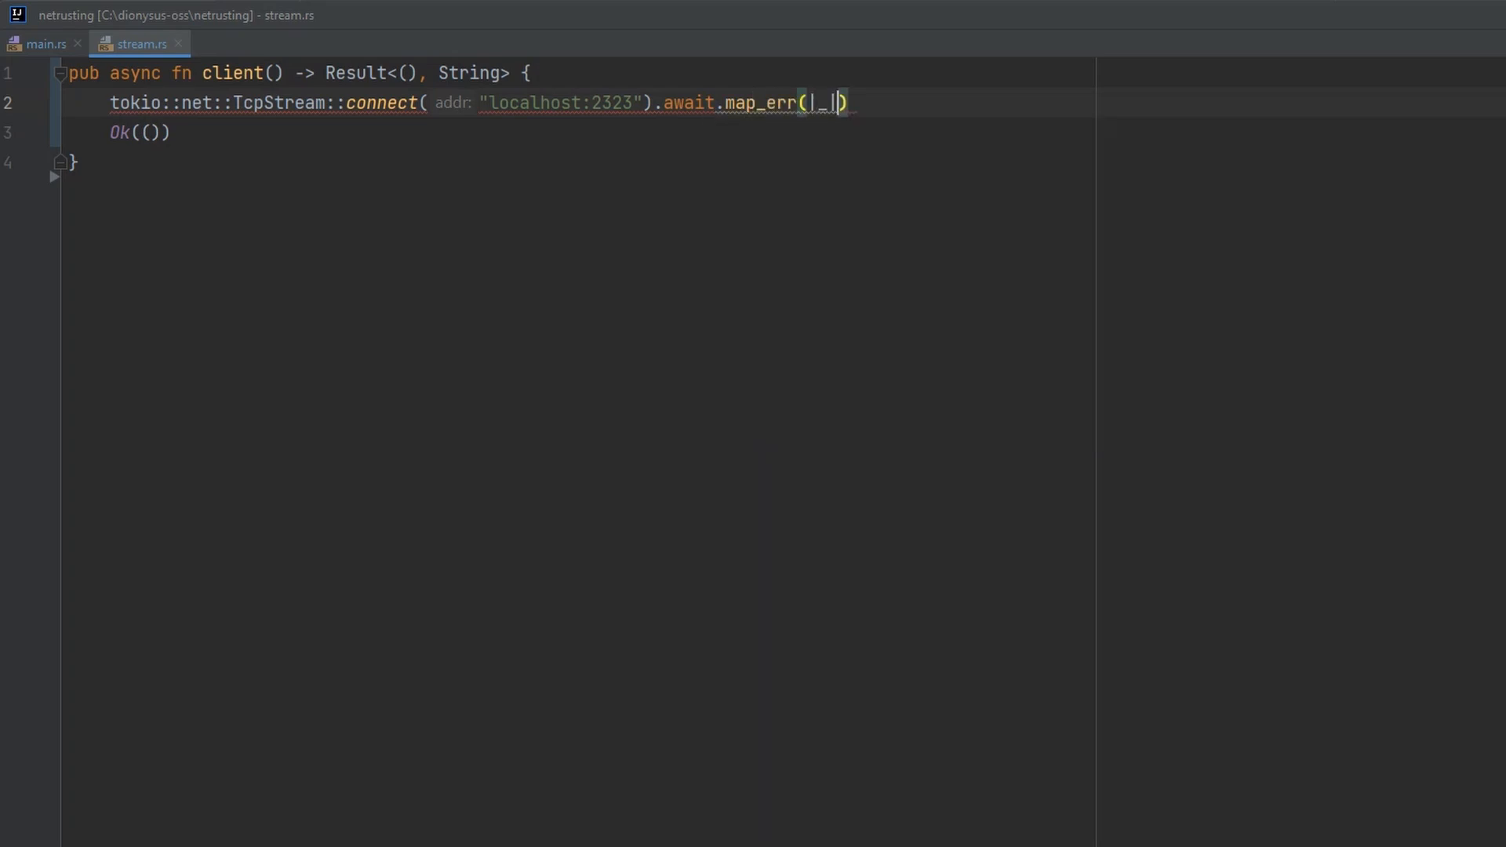
{"action": "type", "text": "\"failed to c"}
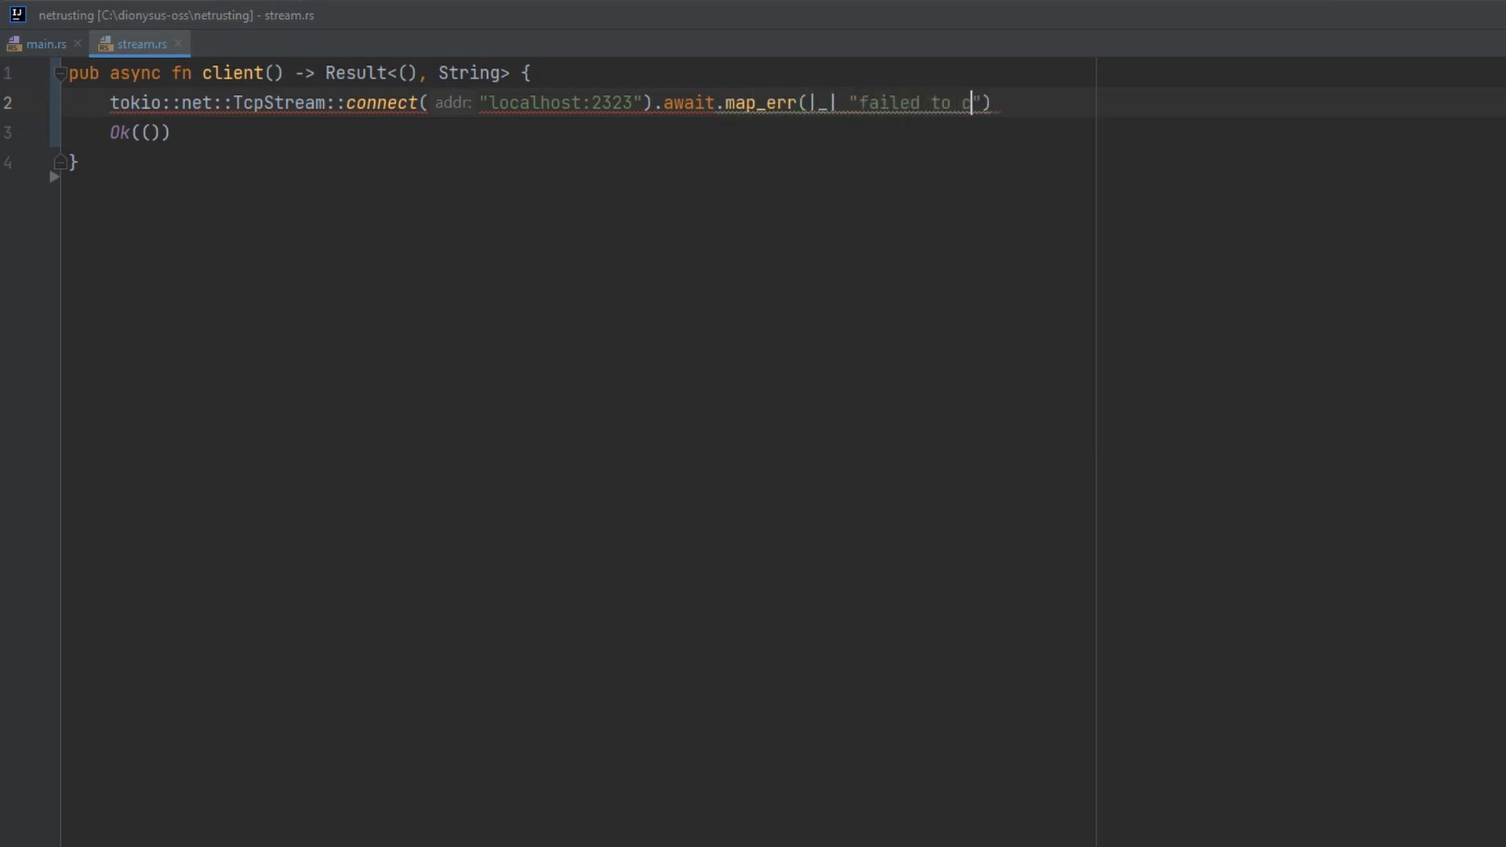
{"action": "type", "text": "onnect\")?"}
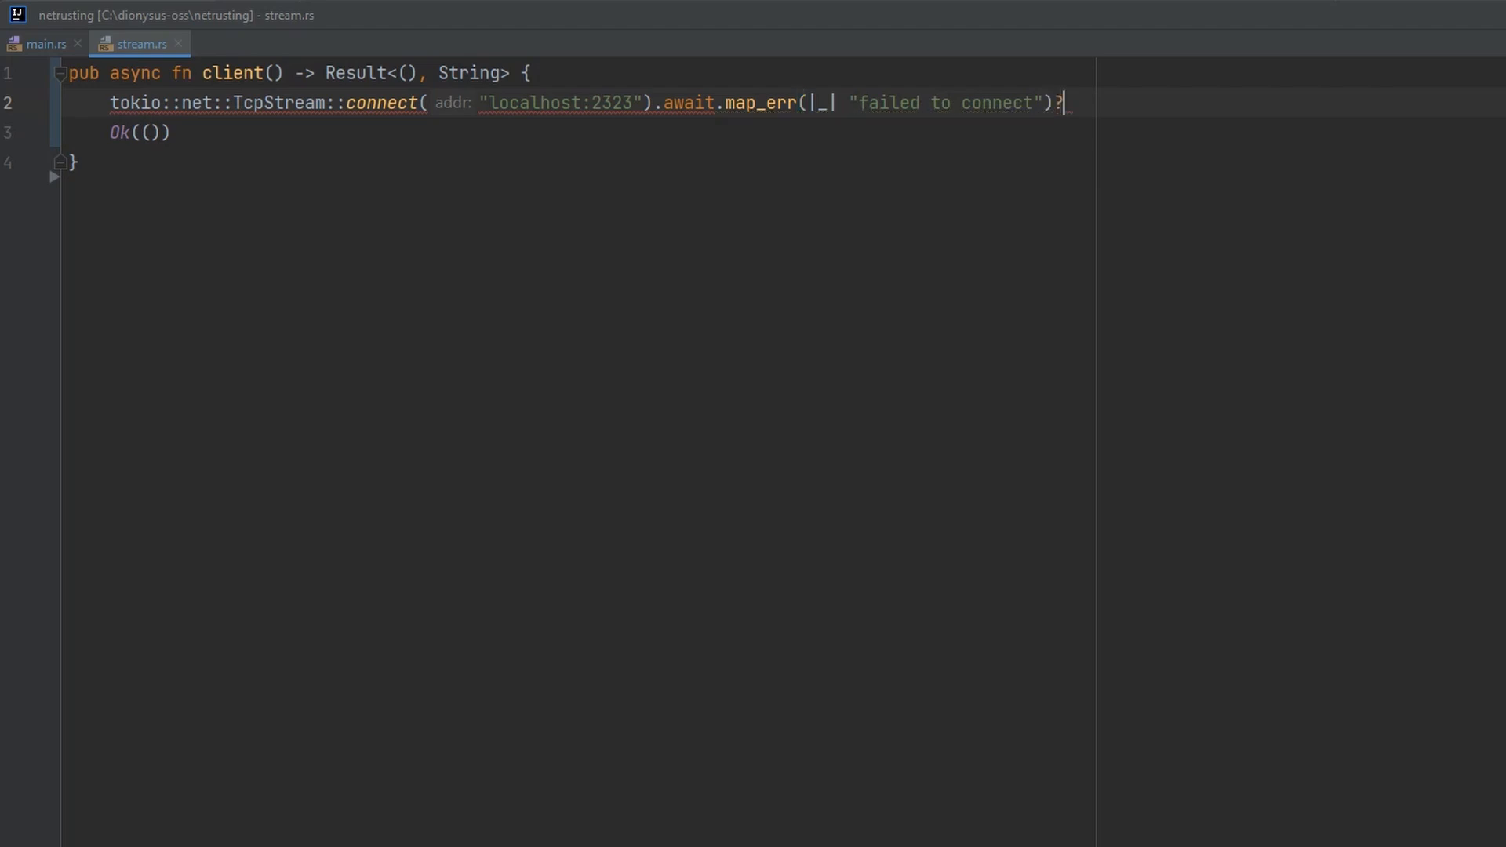
{"action": "type", "text": ";"}
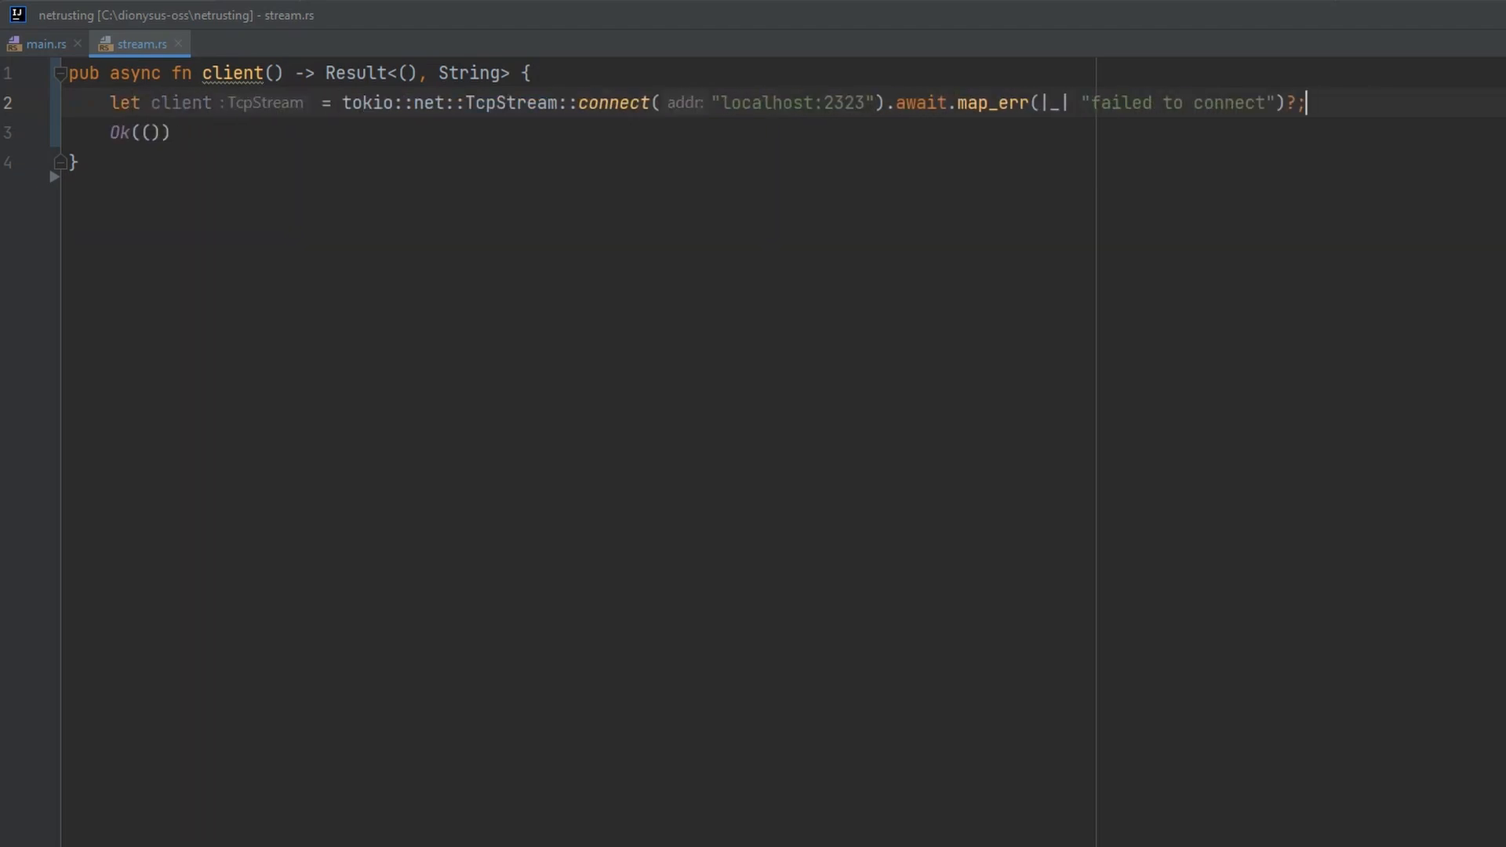
{"action": "key", "text": "Enter"}
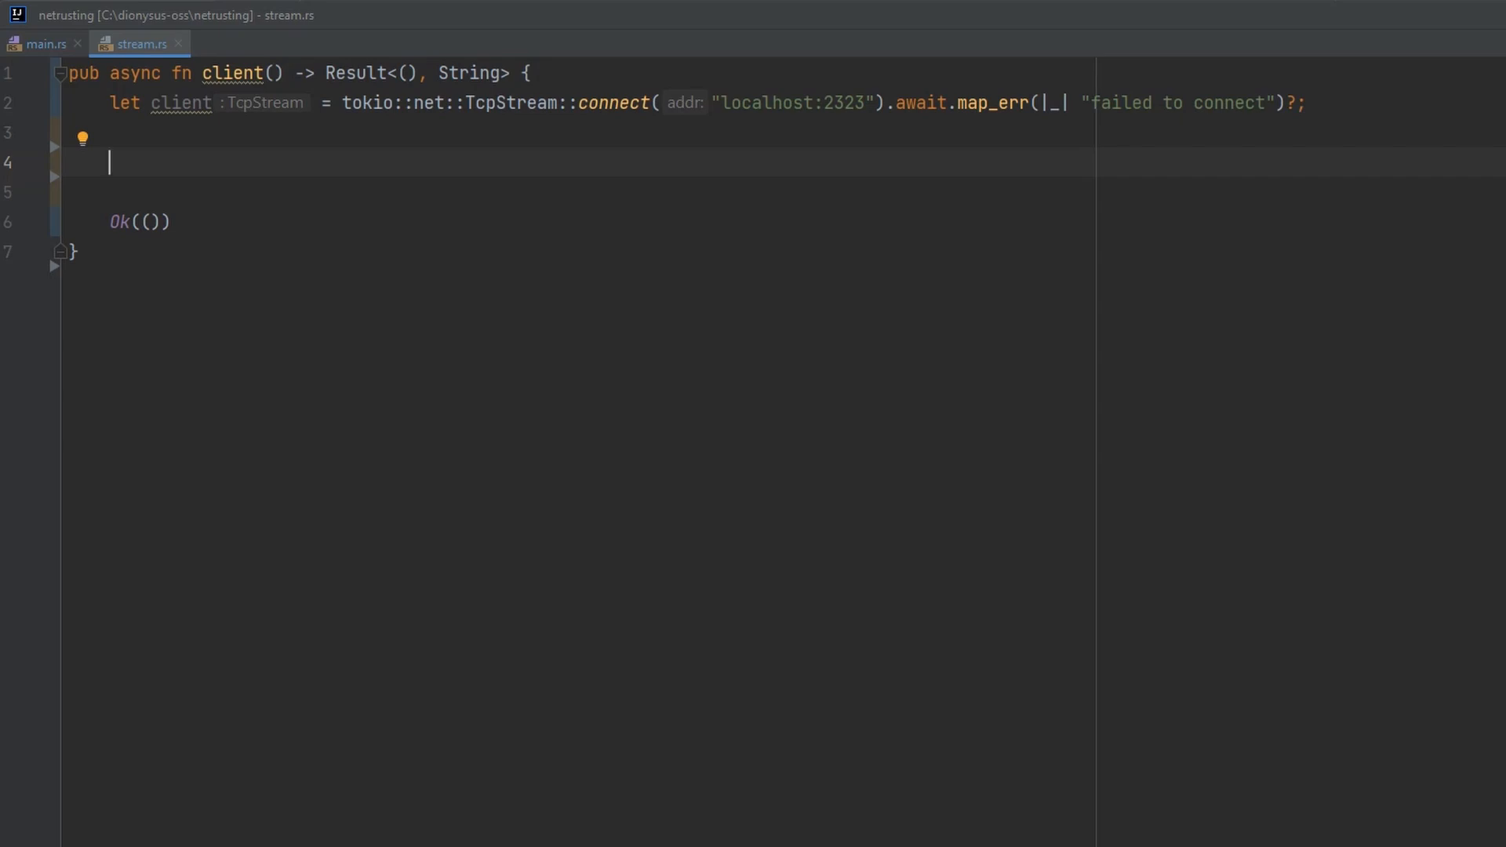
- Add let (mut reader, mut writer) = client.into_split(); followed by blank lines
{"action": "type", "text": "client."}
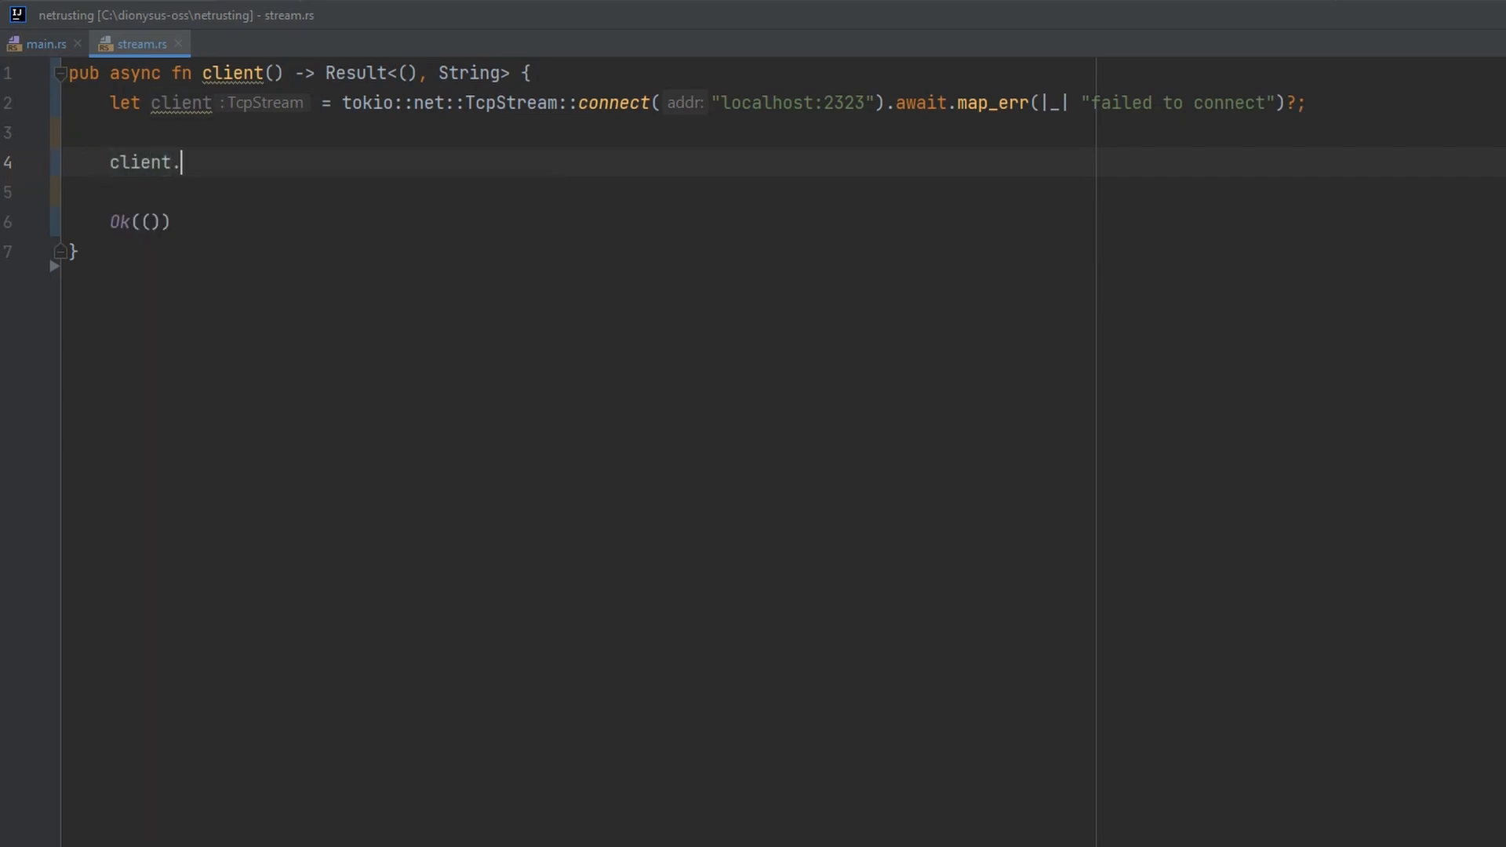
{"action": "type", "text": "into_split();"}
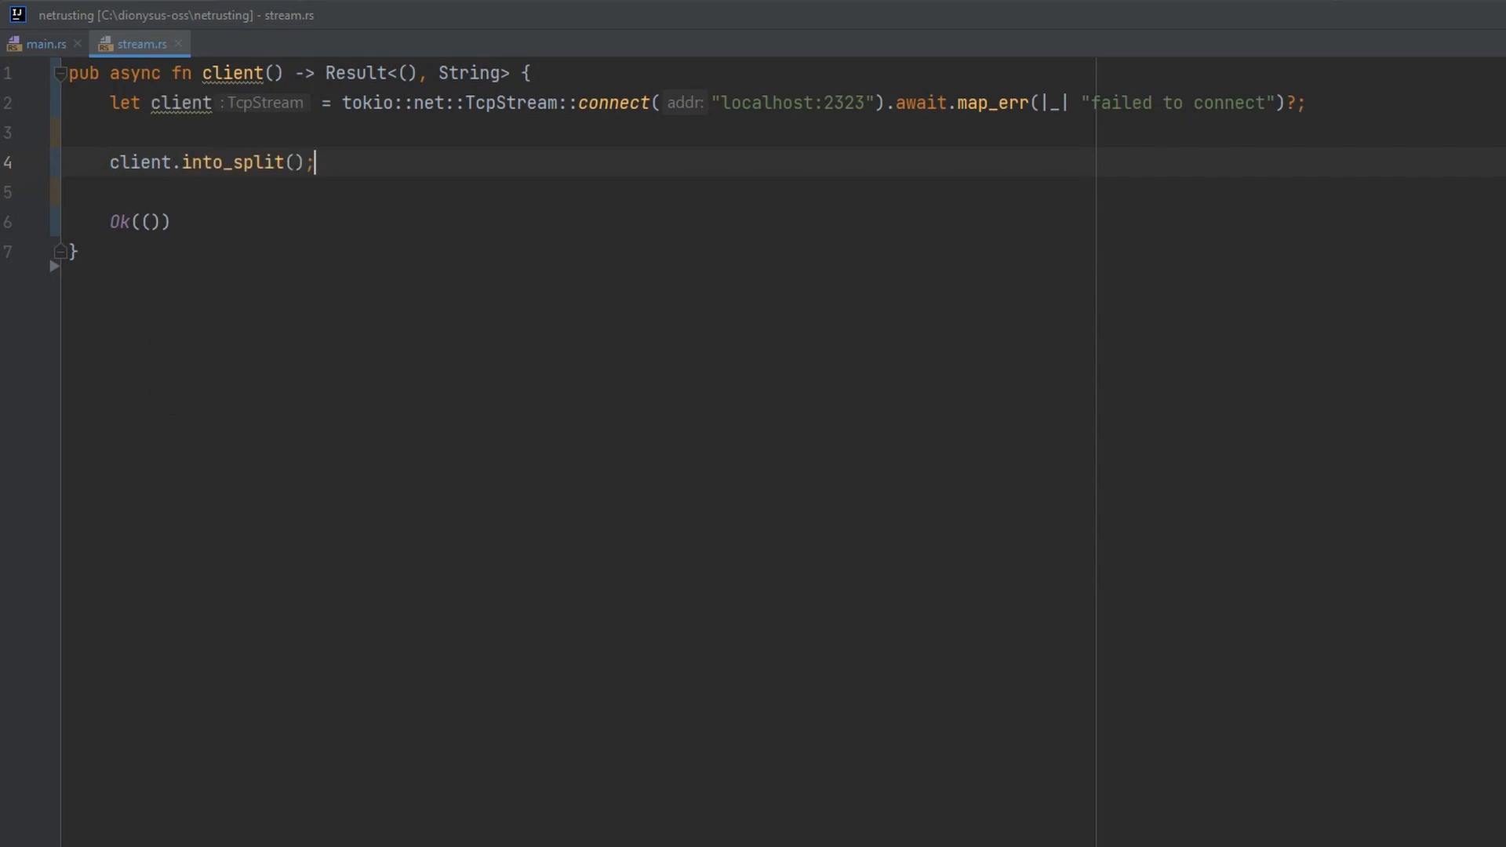
{"action": "type", "text": "let (mut read, mut"}
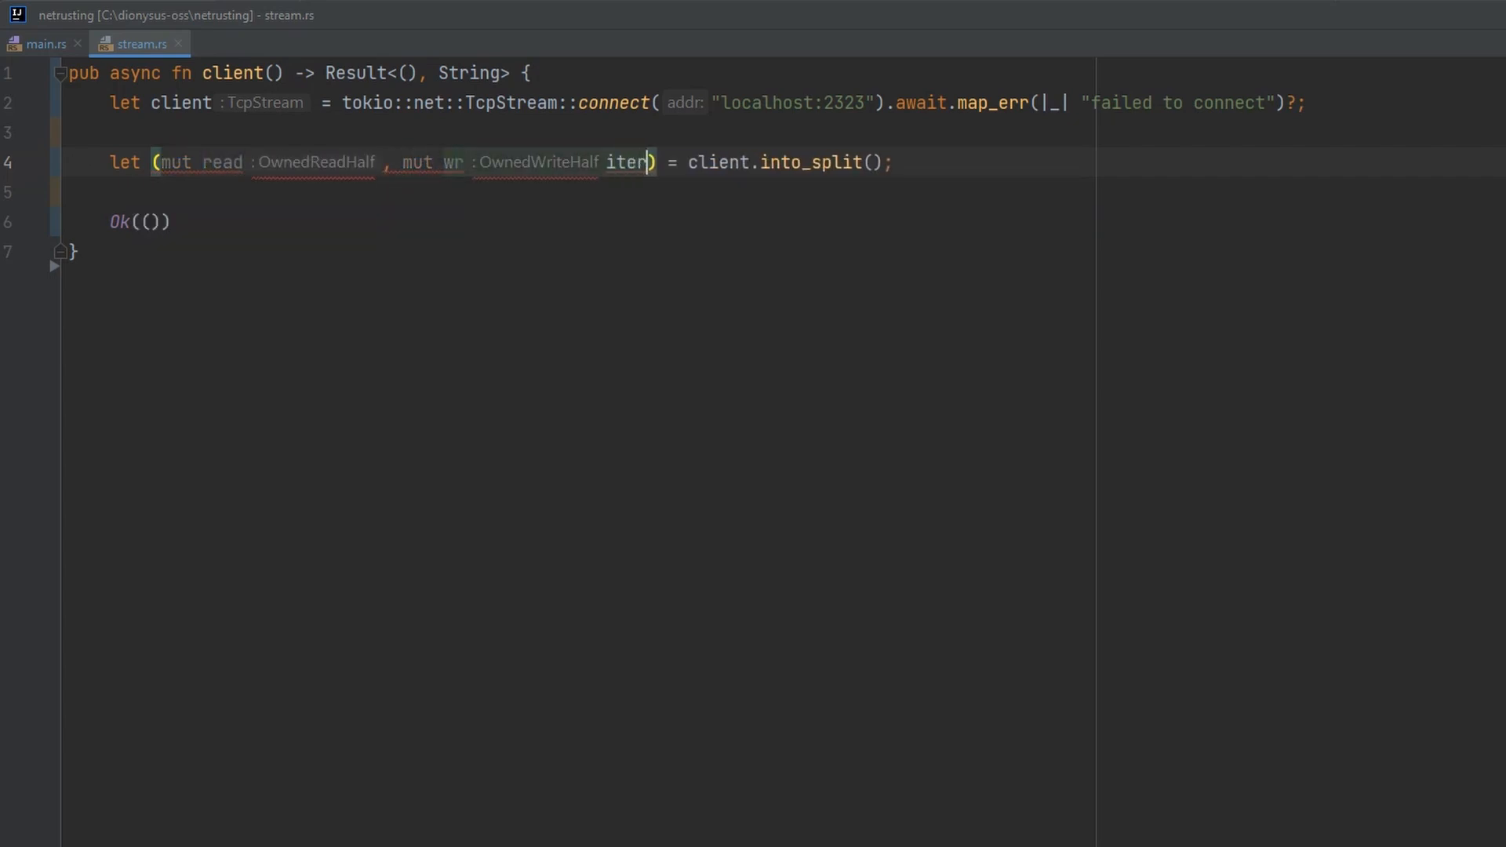
{"action": "type", "text": "writer"}
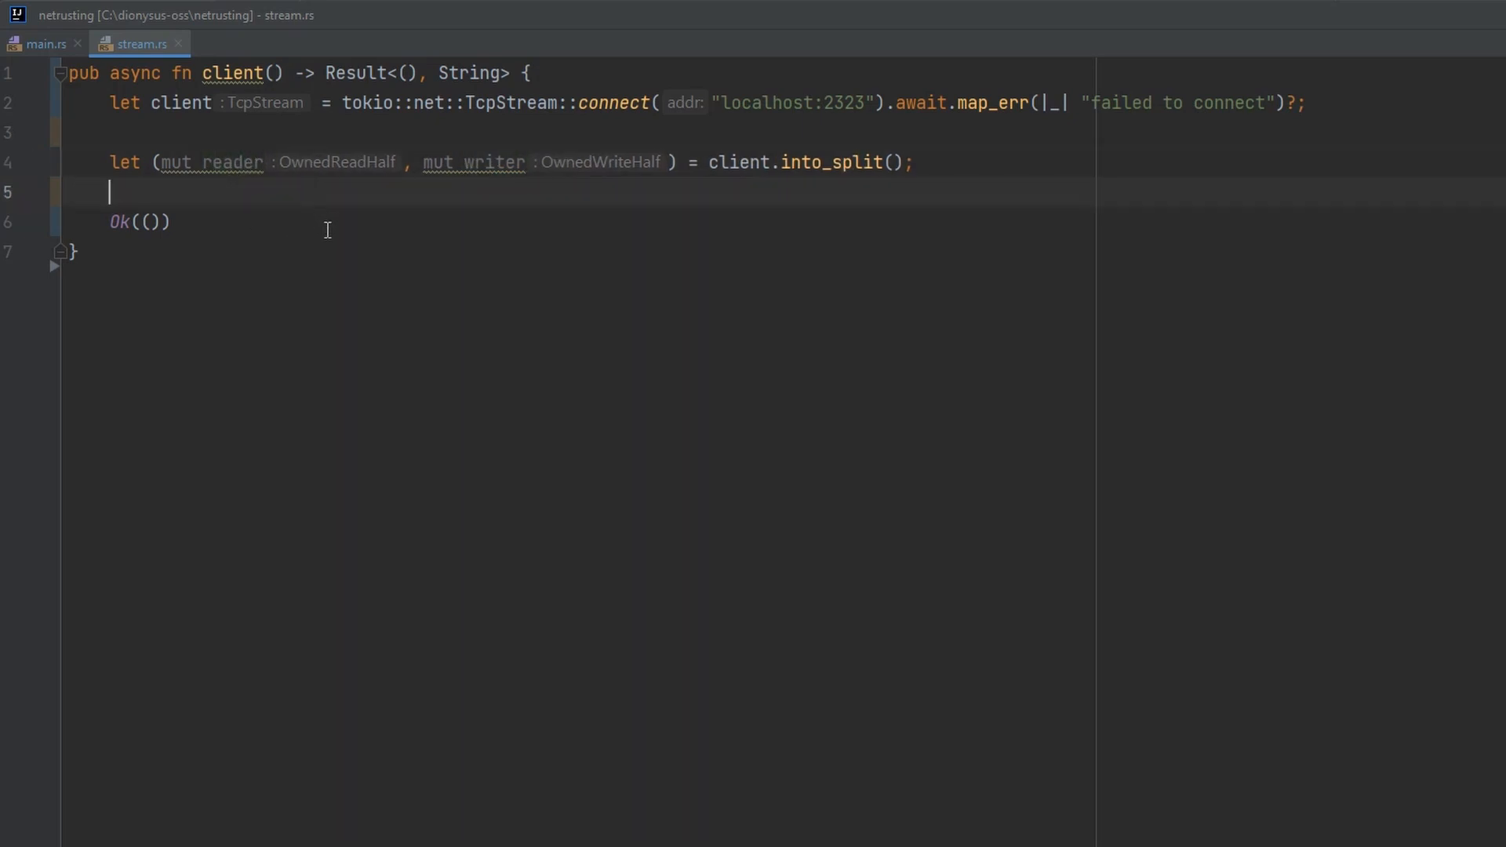
{"action": "key", "text": "Enter"}
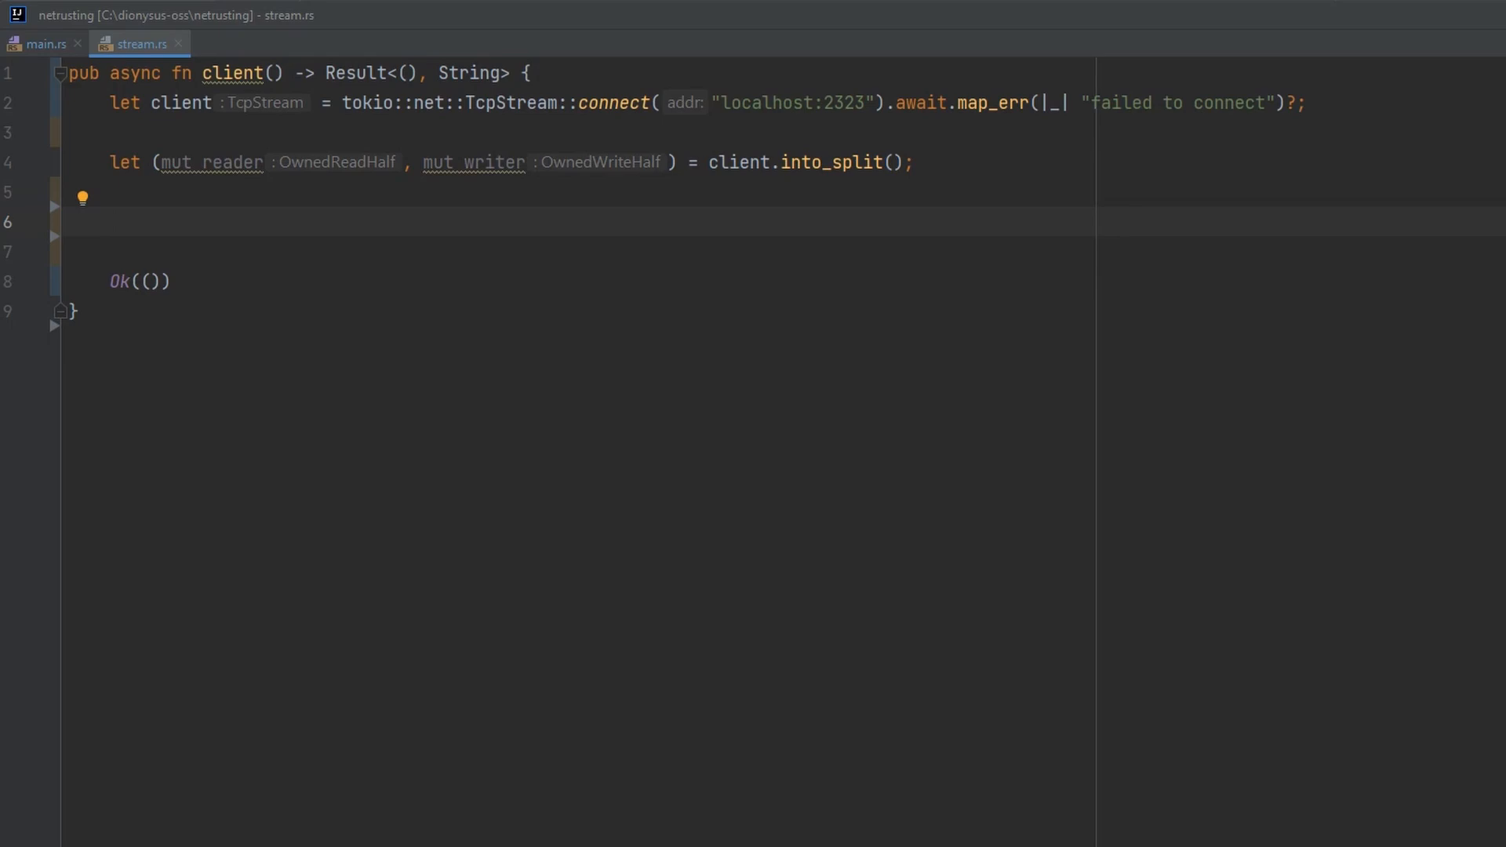
- Add a tokio::spawn(async move) task awaiting tokio::io::copy from stdin into writer, ending with a semicolon
{"action": "type", "text": "tokio::w"}
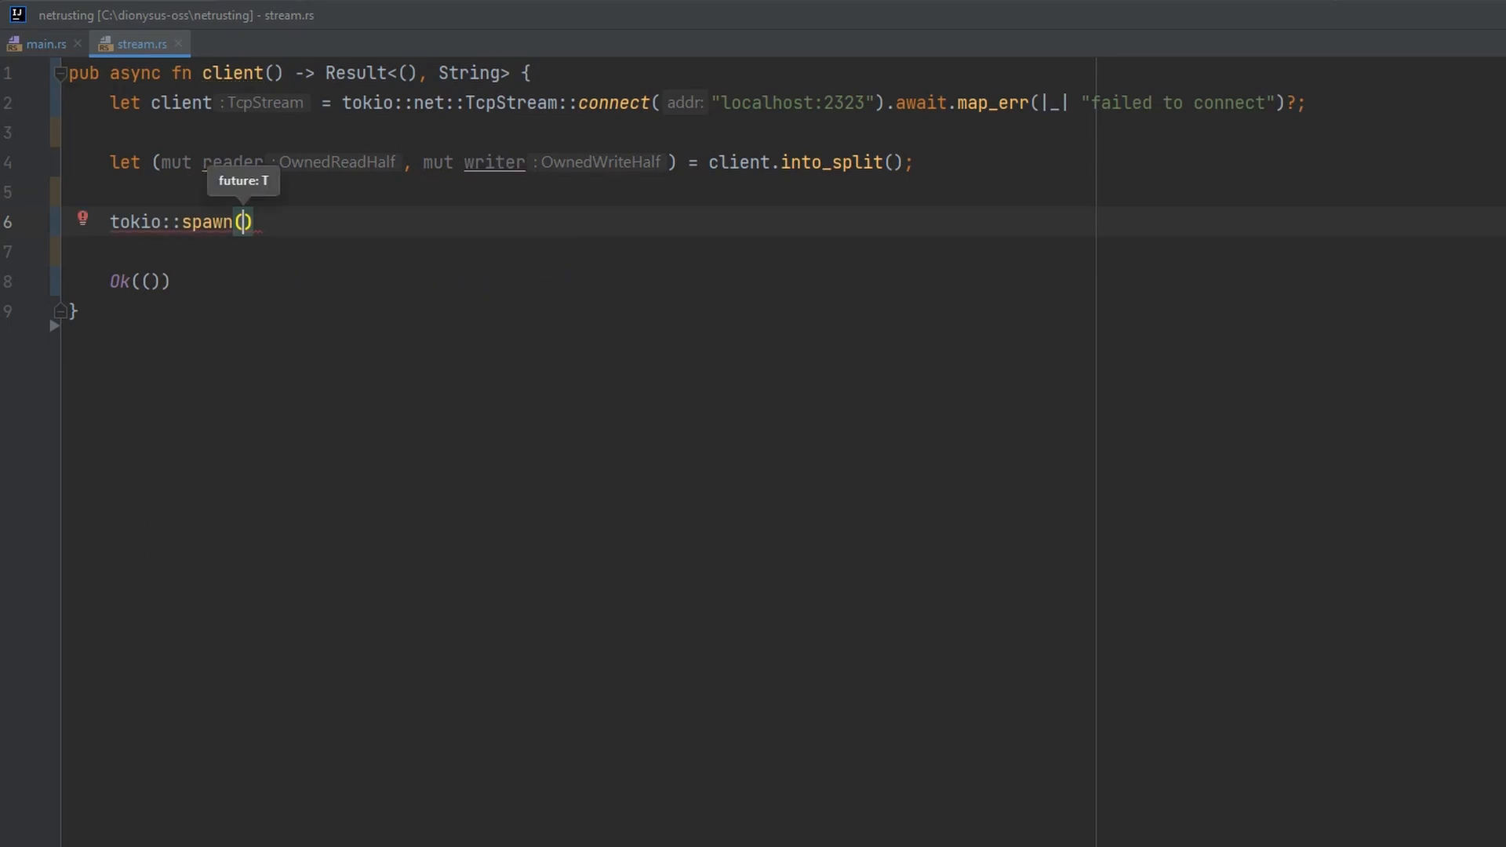
{"action": "type", "text": "async move {"}
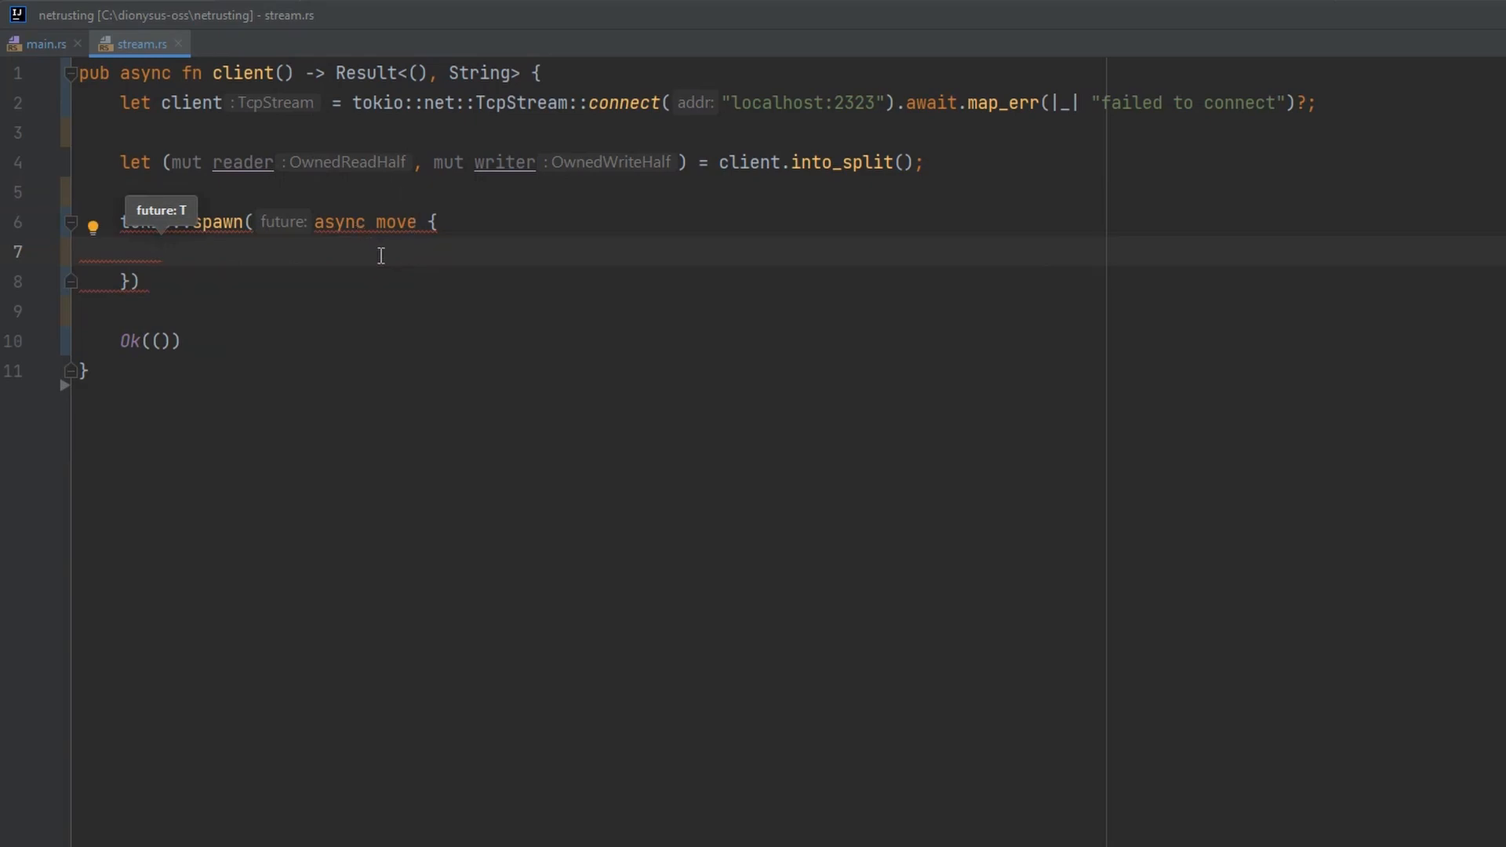
{"action": "type", "text": "tok"}
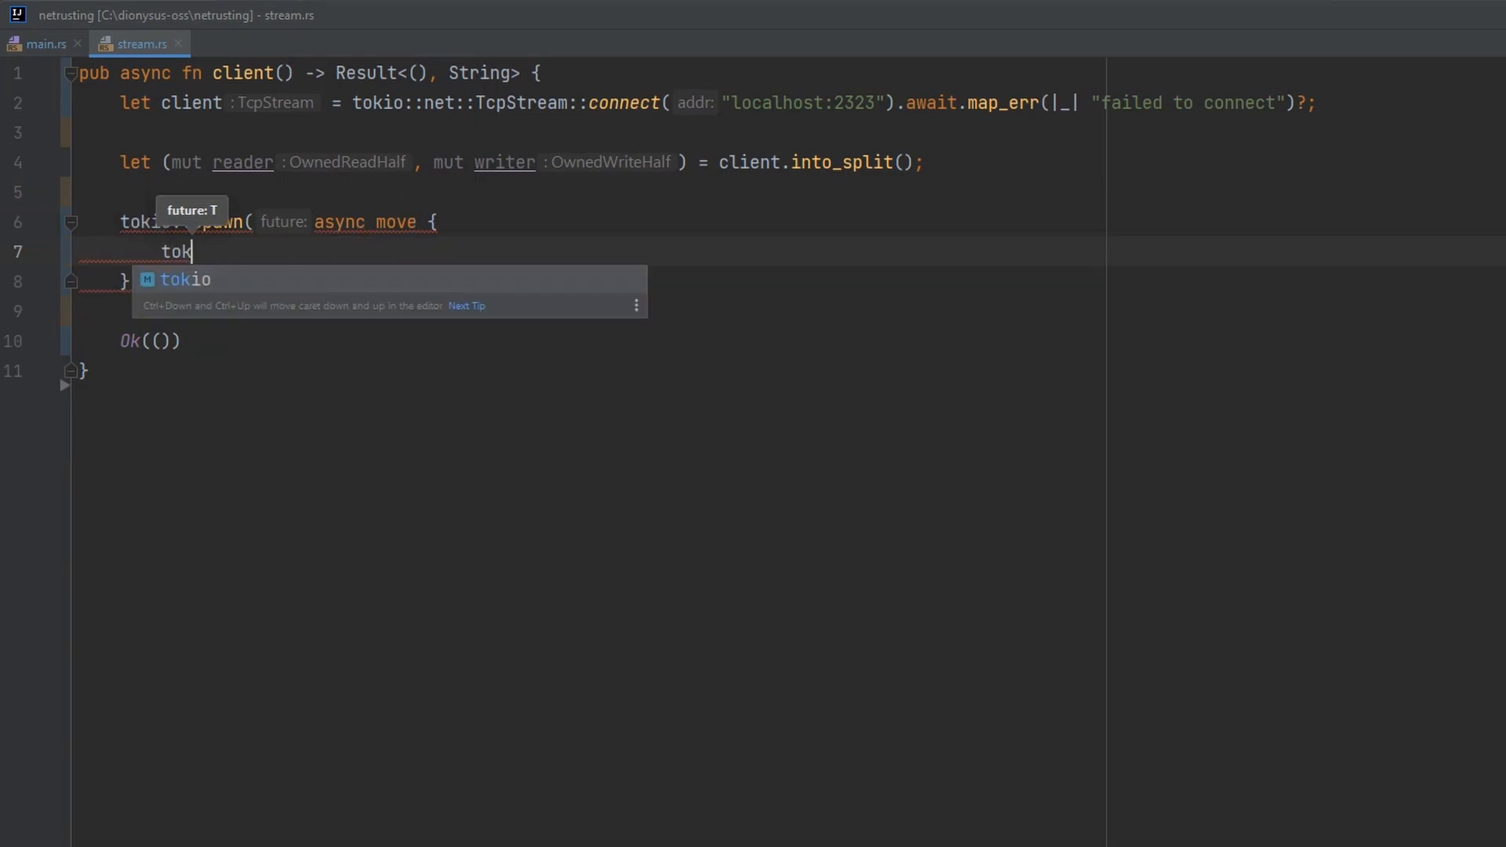
{"action": "type", "text": "io::"}
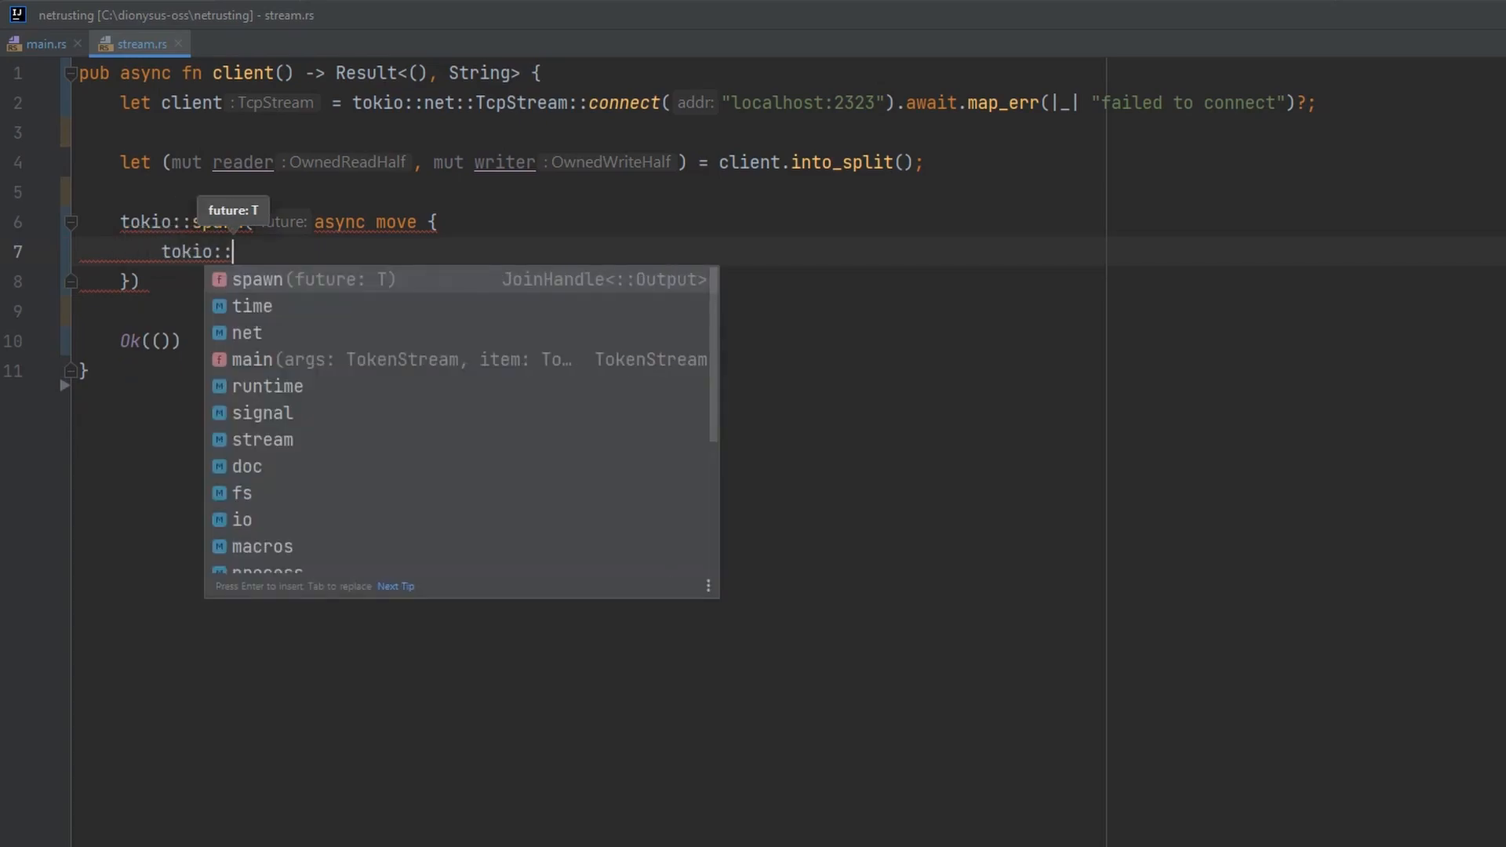
{"action": "type", "text": "io::move"}
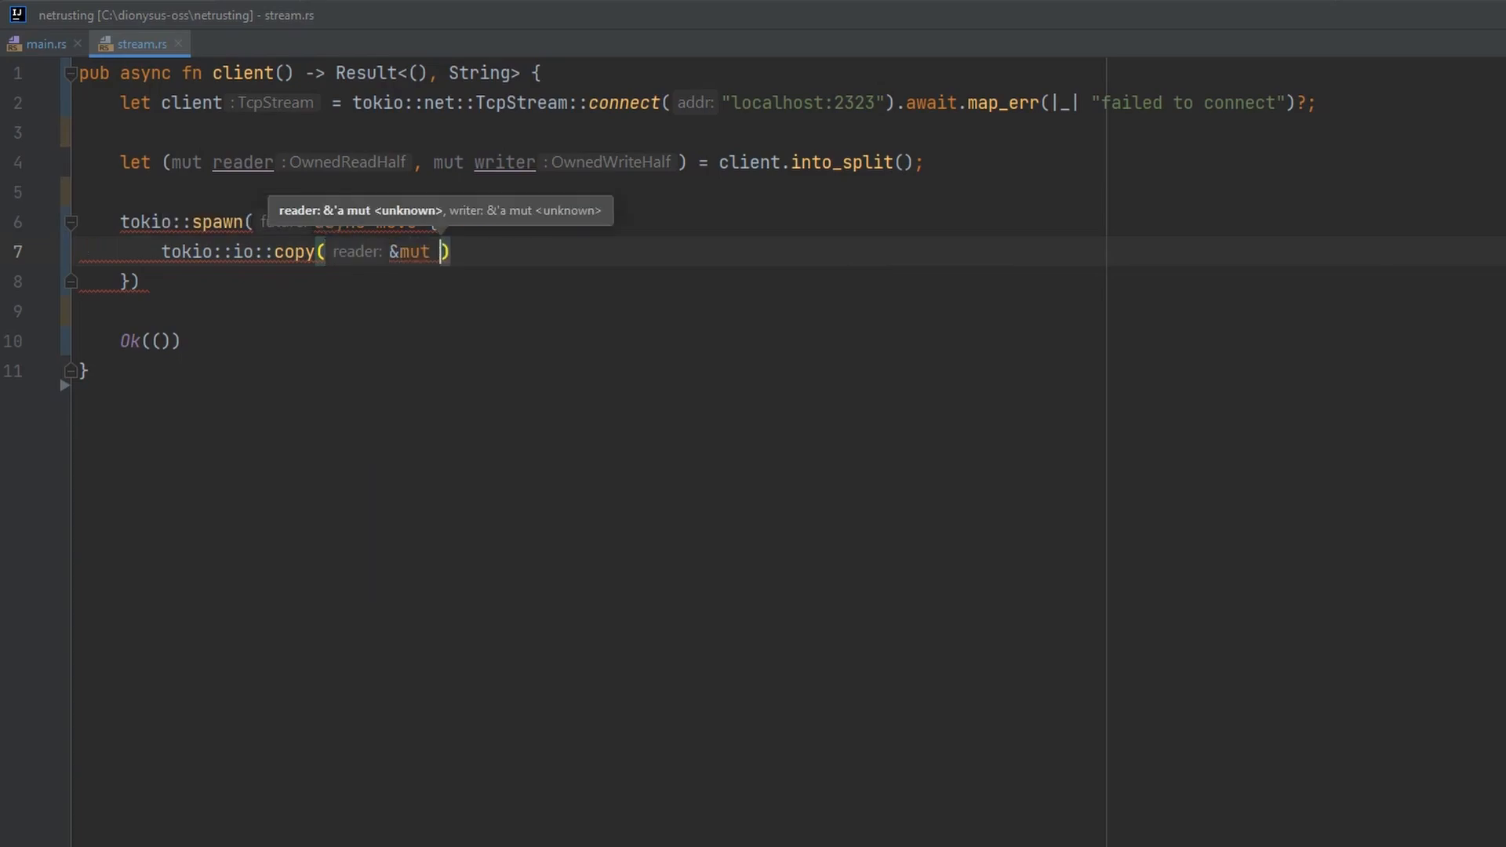
{"action": "type", "text": "tokio::io"}
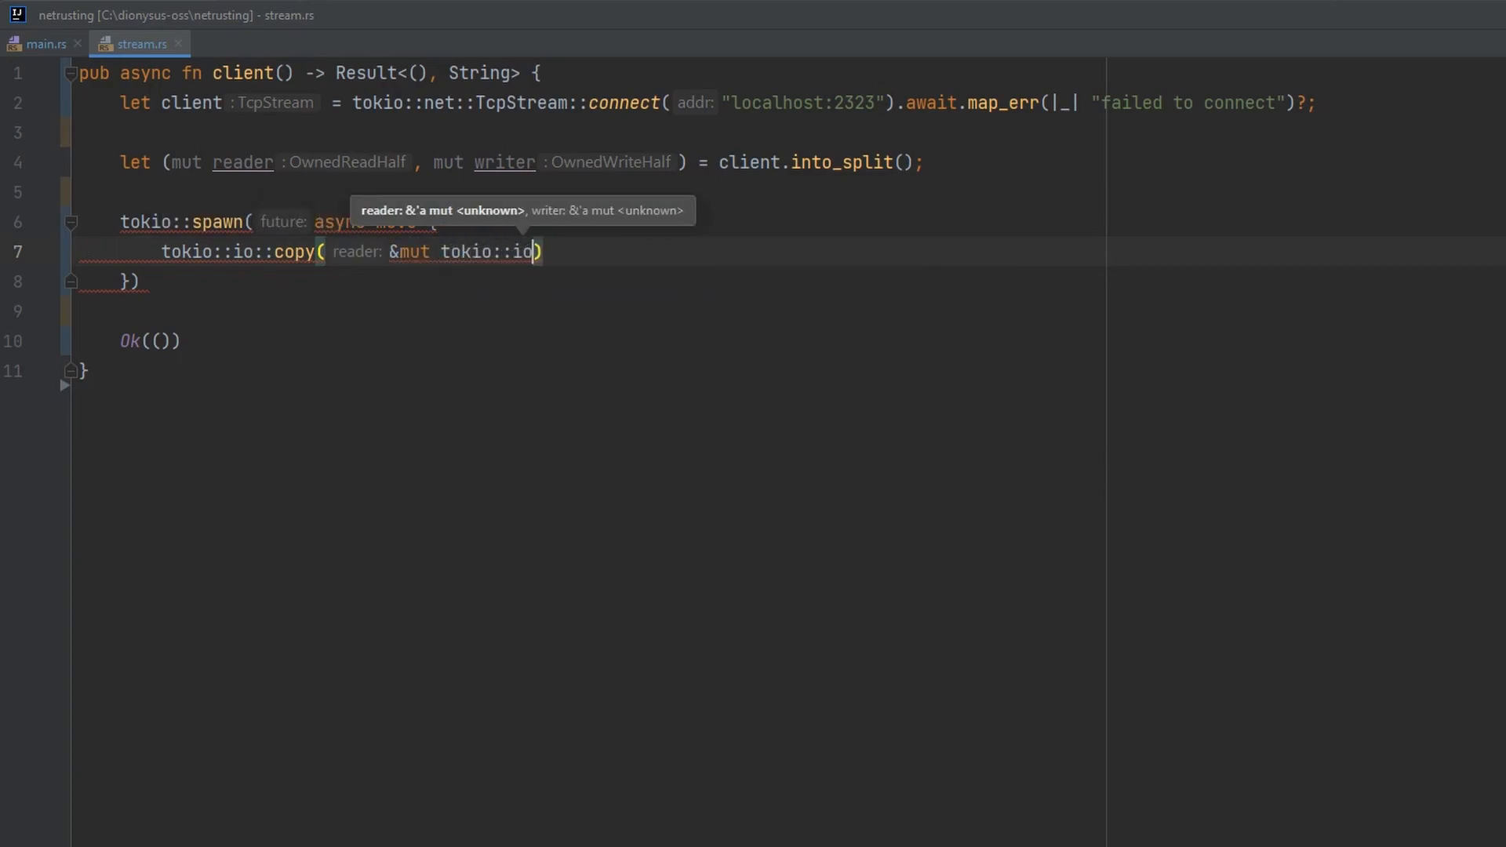
{"action": "type", "text": "::stdin(), &mut )"}
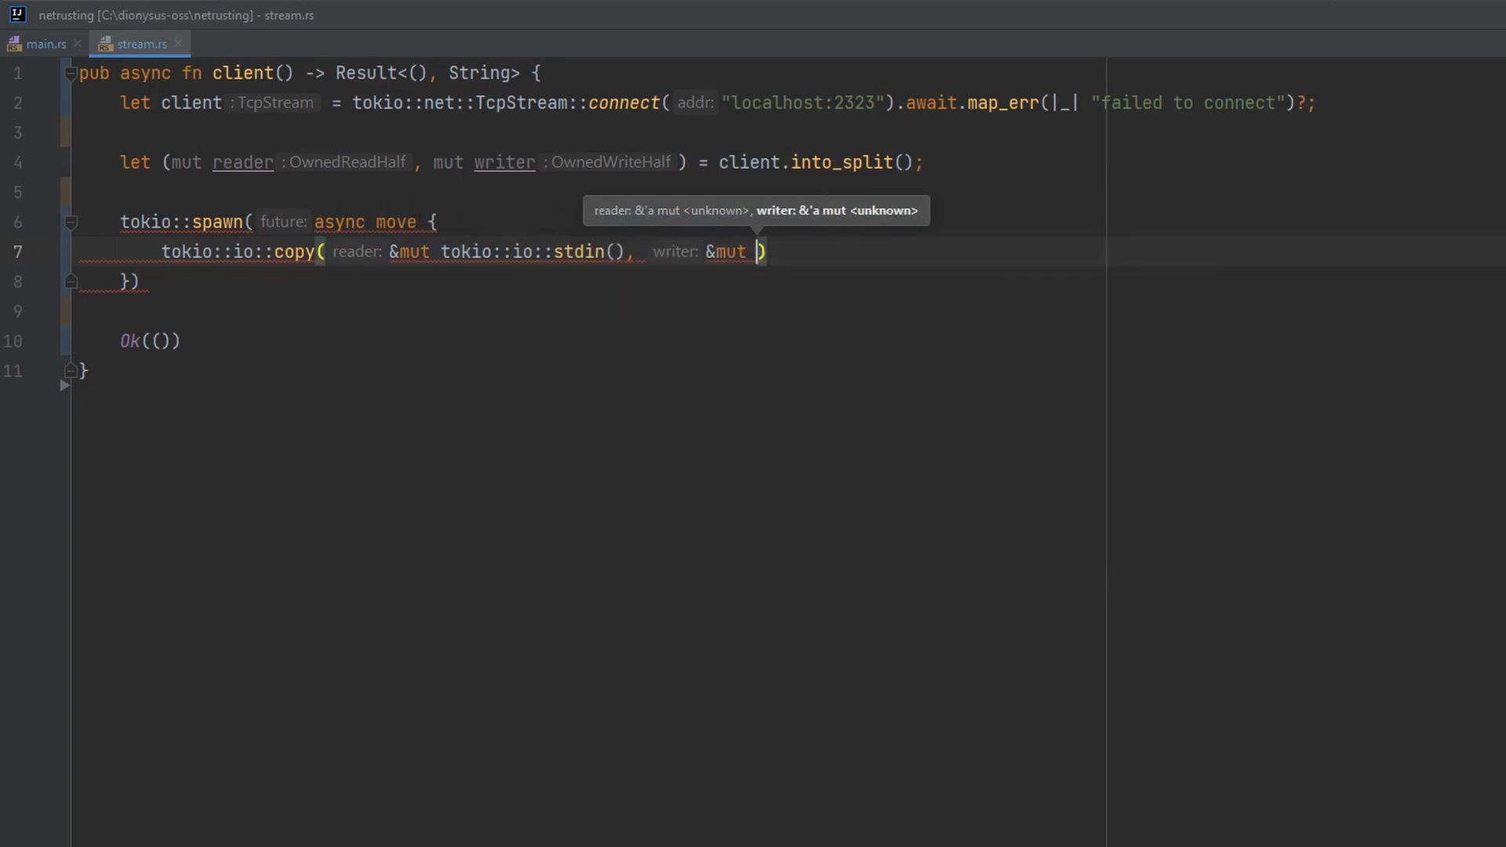
{"action": "type", "text": "writer"}
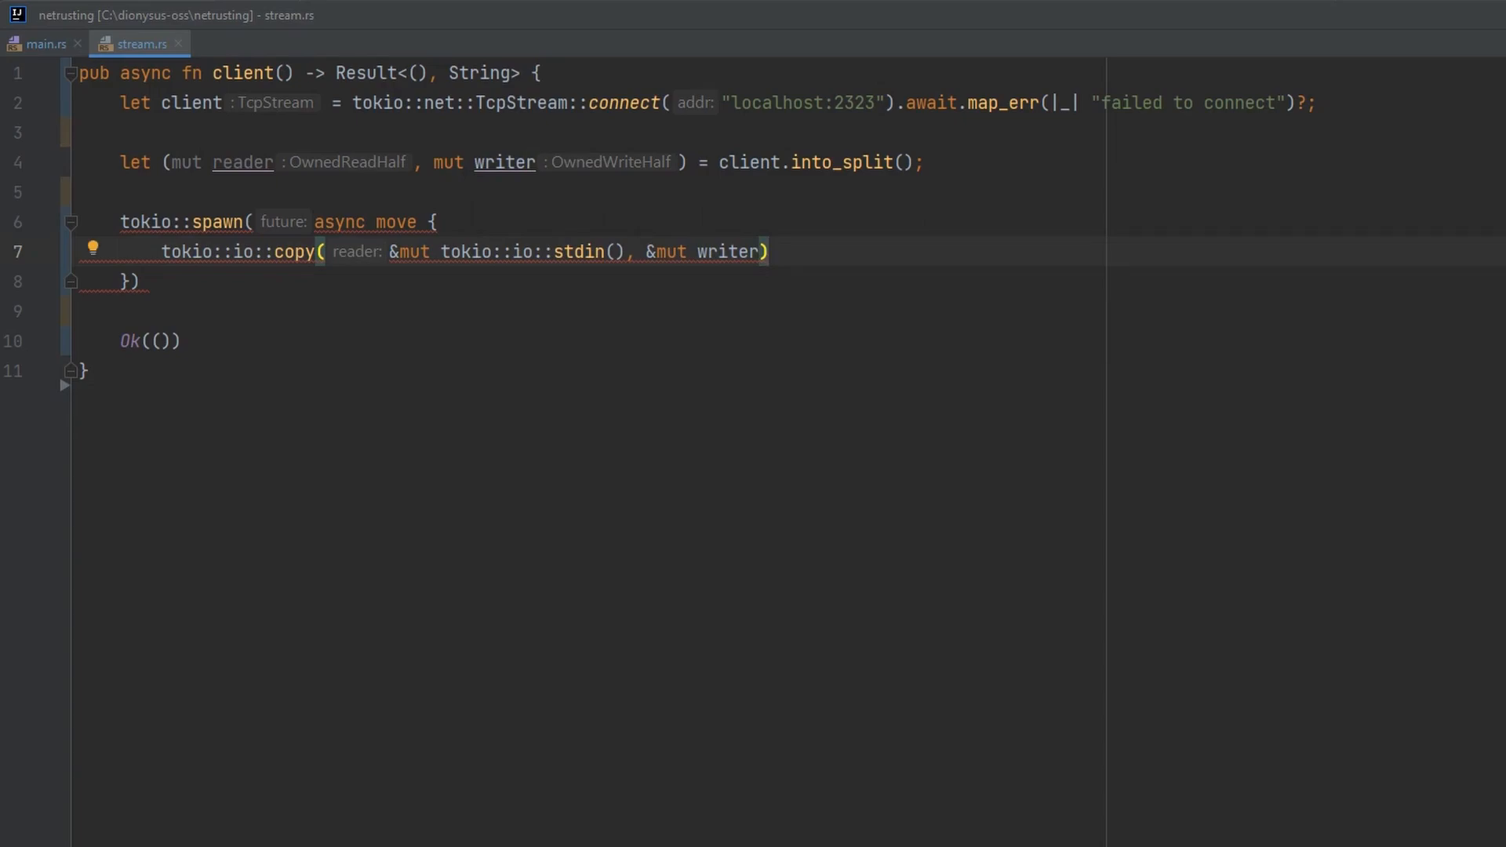
{"action": "mouse_move", "coordinate": [568, 274]}
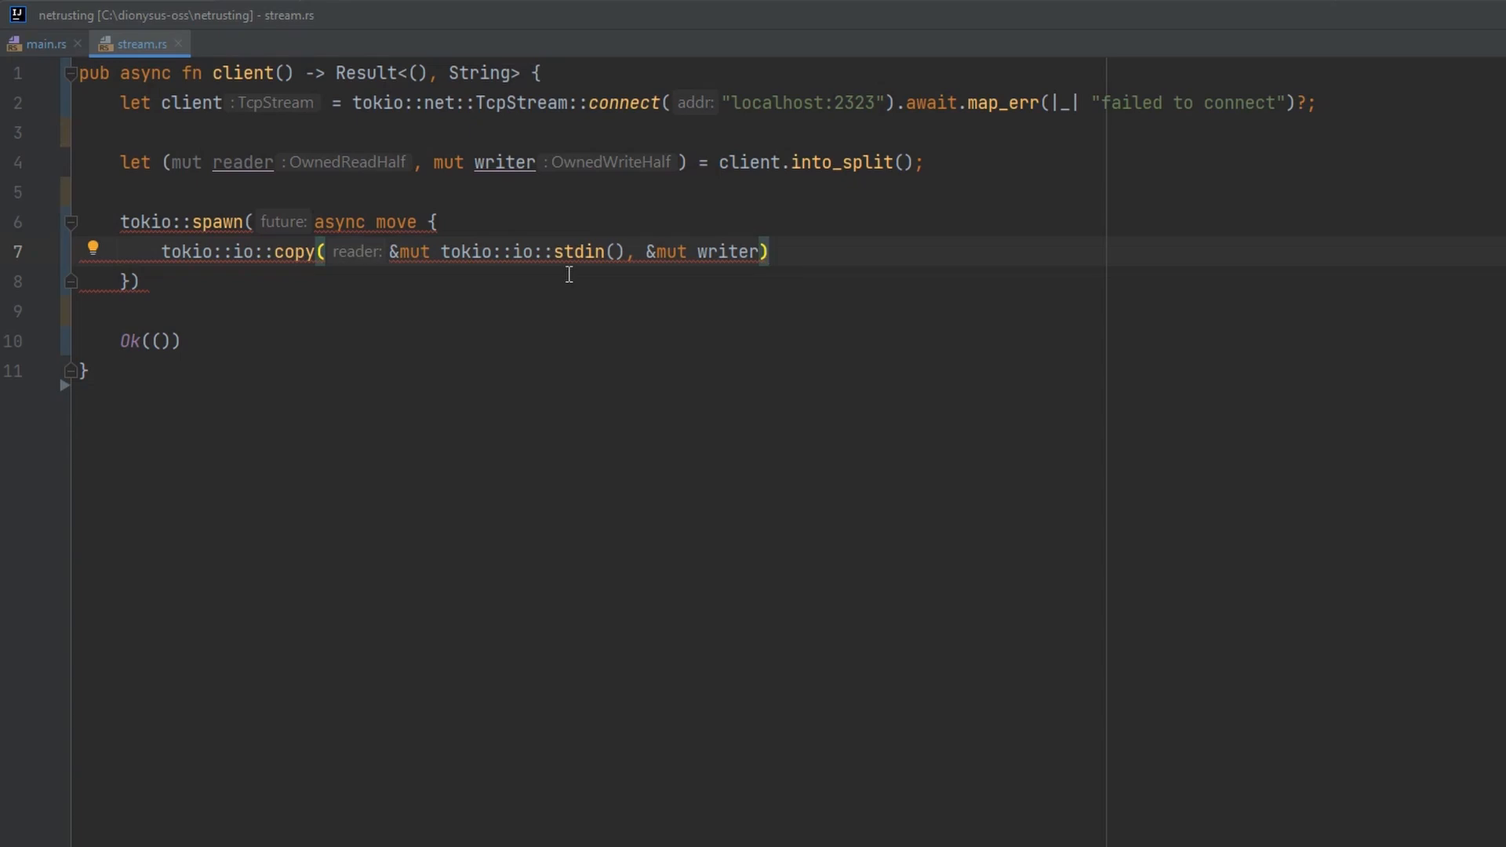
{"action": "type", "text": ".awa"}
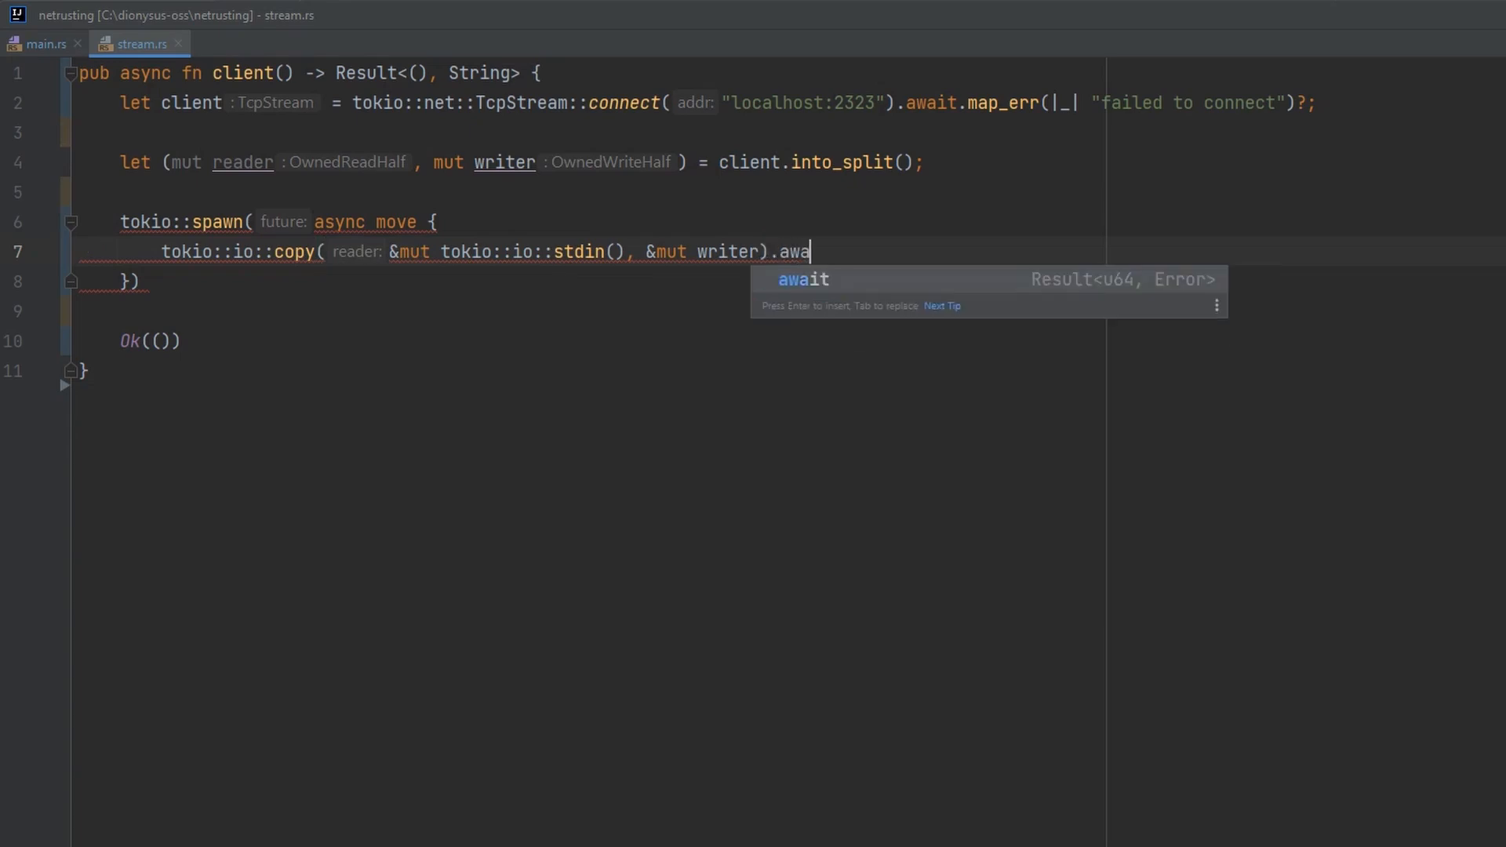
{"action": "key", "text": "Enter"}
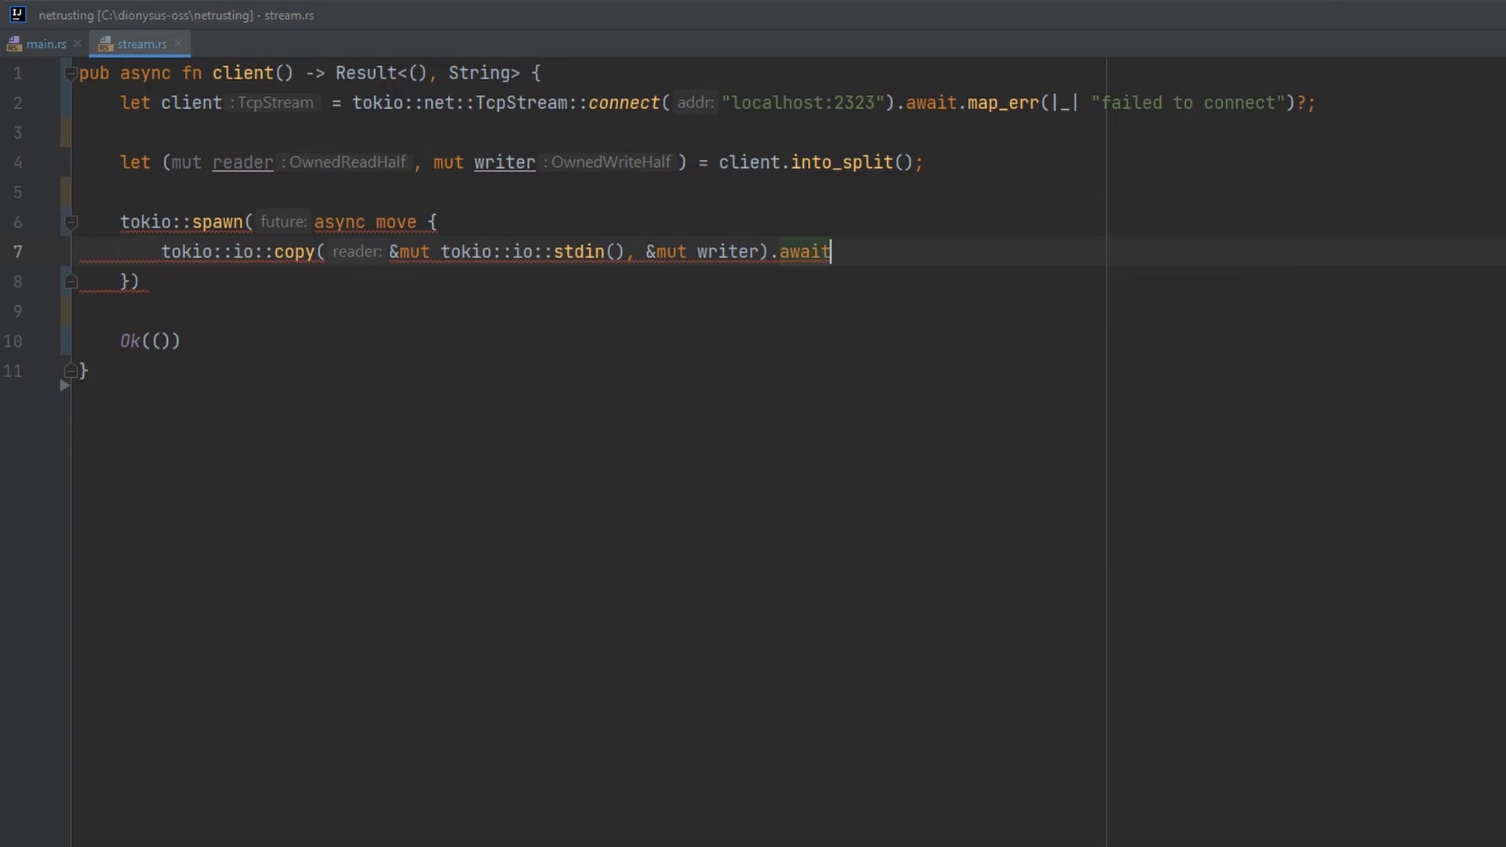
{"action": "type", "text": ";"}
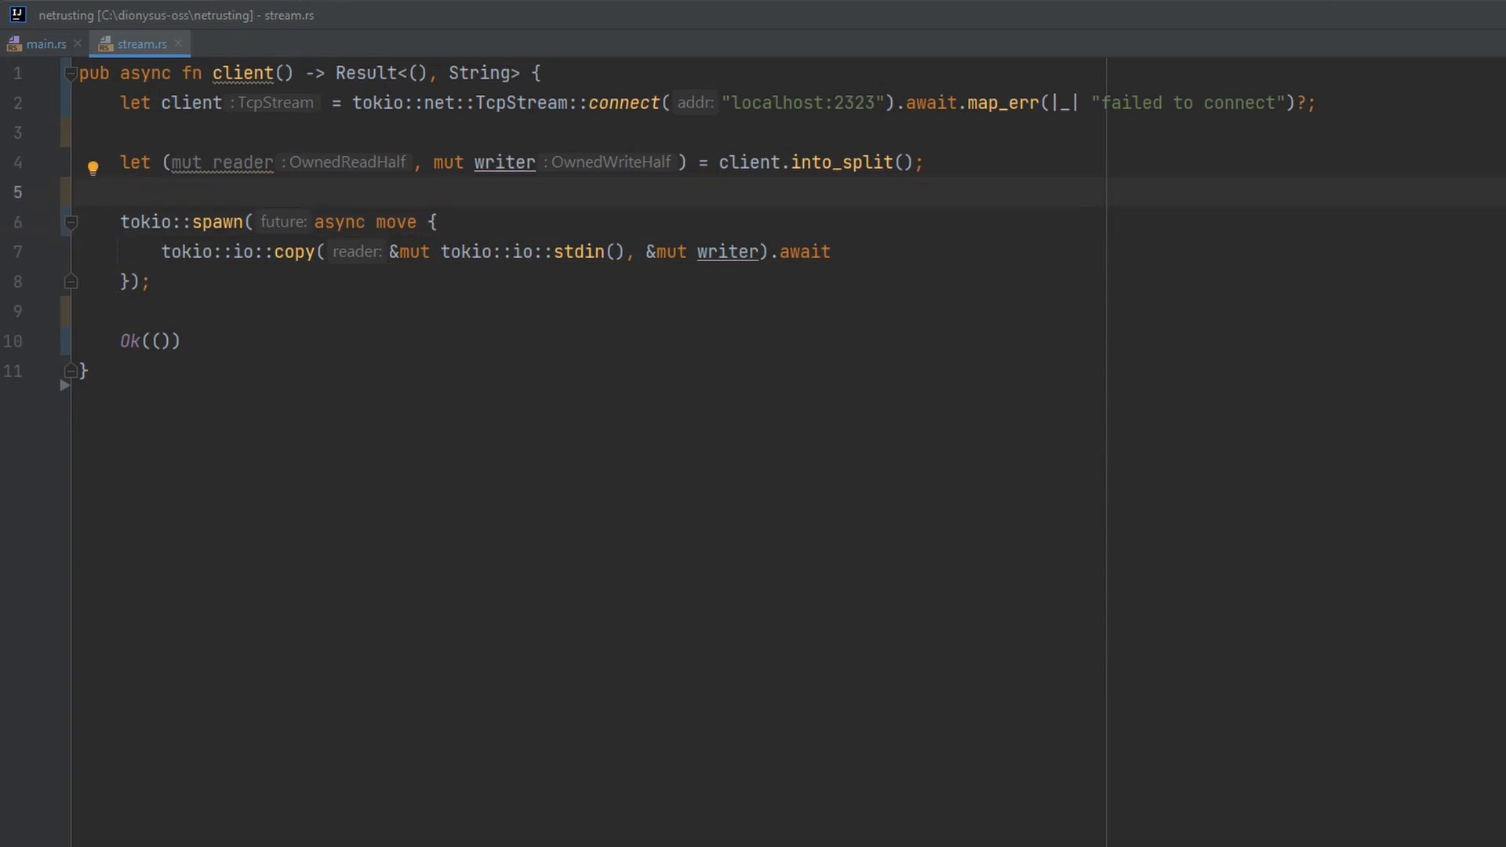
- Add a tokio::spawn task awaiting tokio::io::copy(&mut reader, &mut tokio::io::stdout())
{"action": "type", "text": "t"}
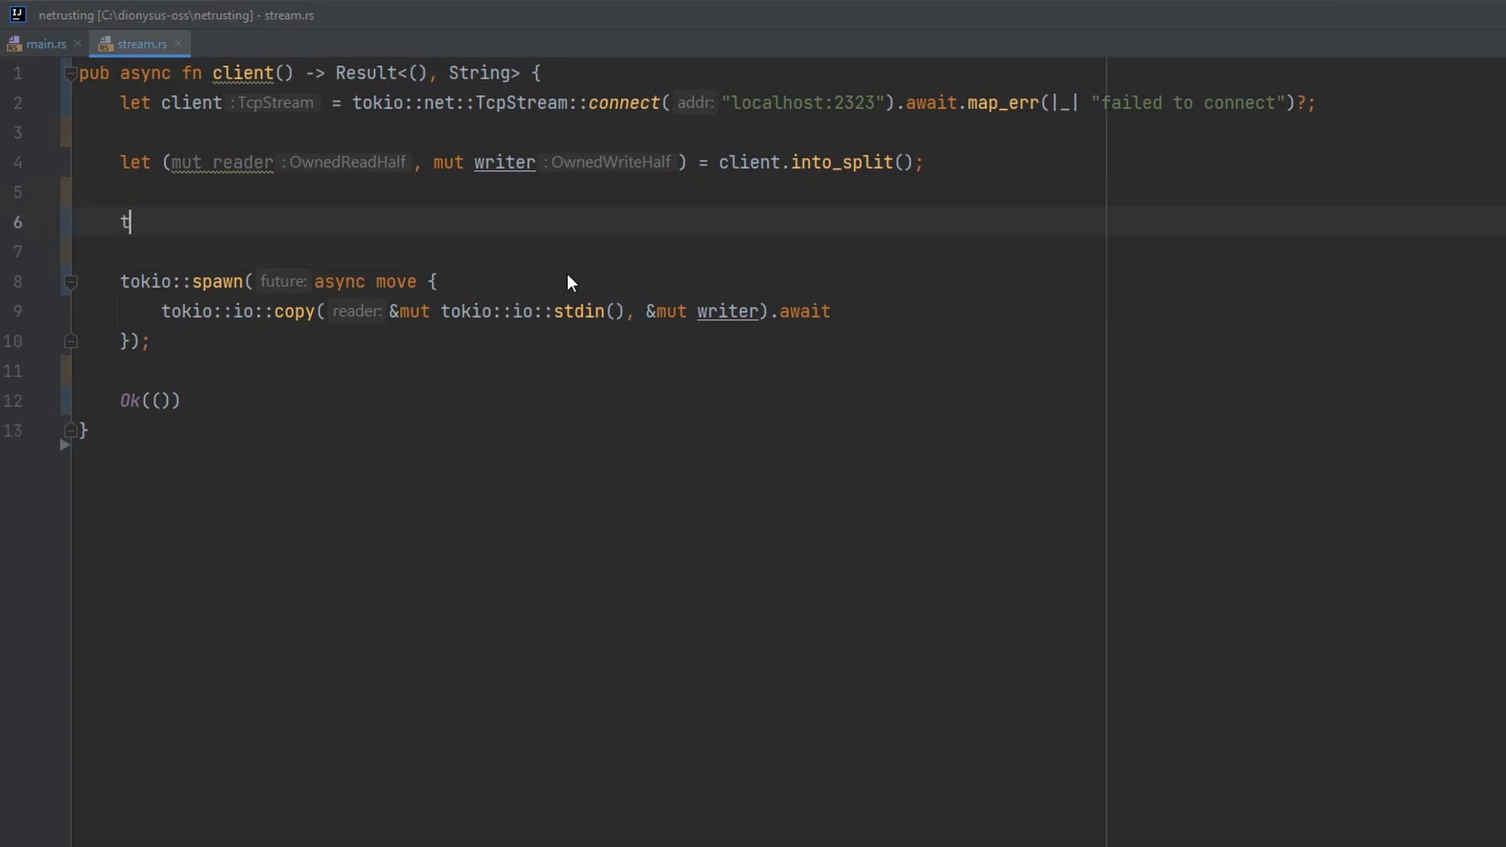
{"action": "type", "text": "okio::spawn(async move {"}
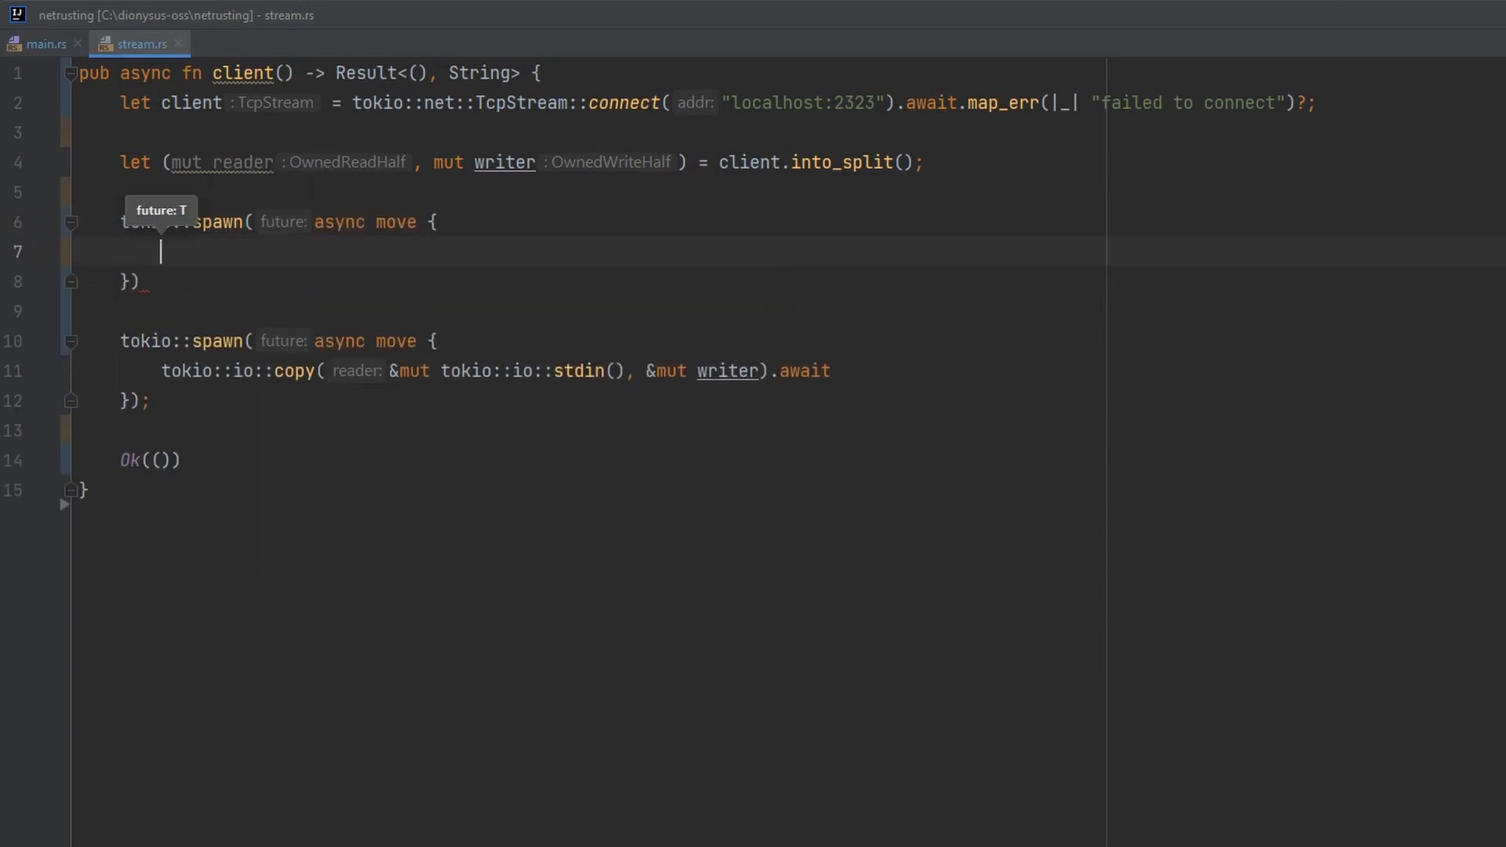
{"action": "type", "text": "tokio::io::copy("}
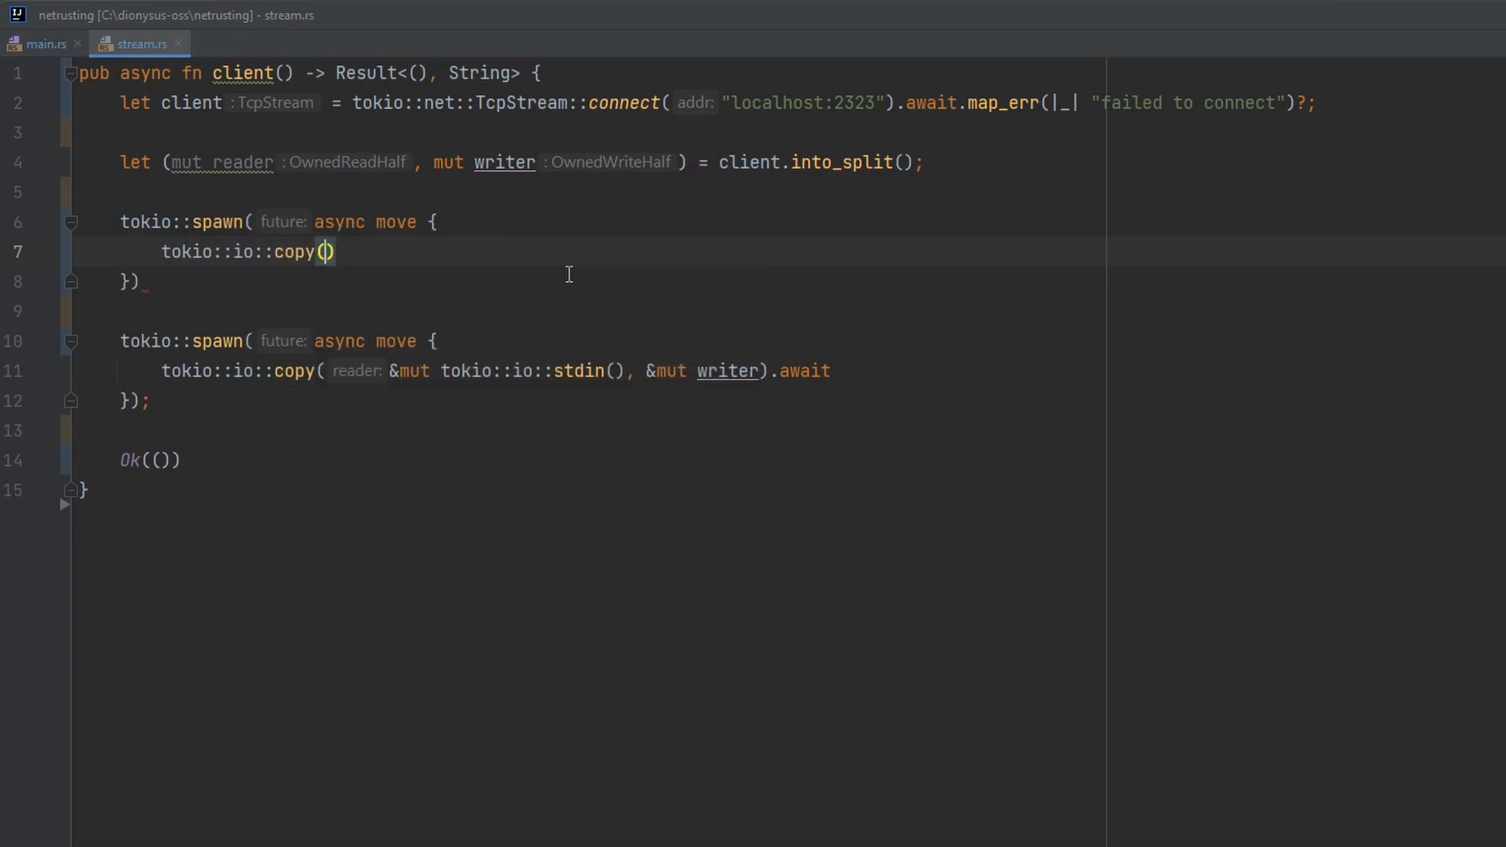
{"action": "type", "text": "&"}
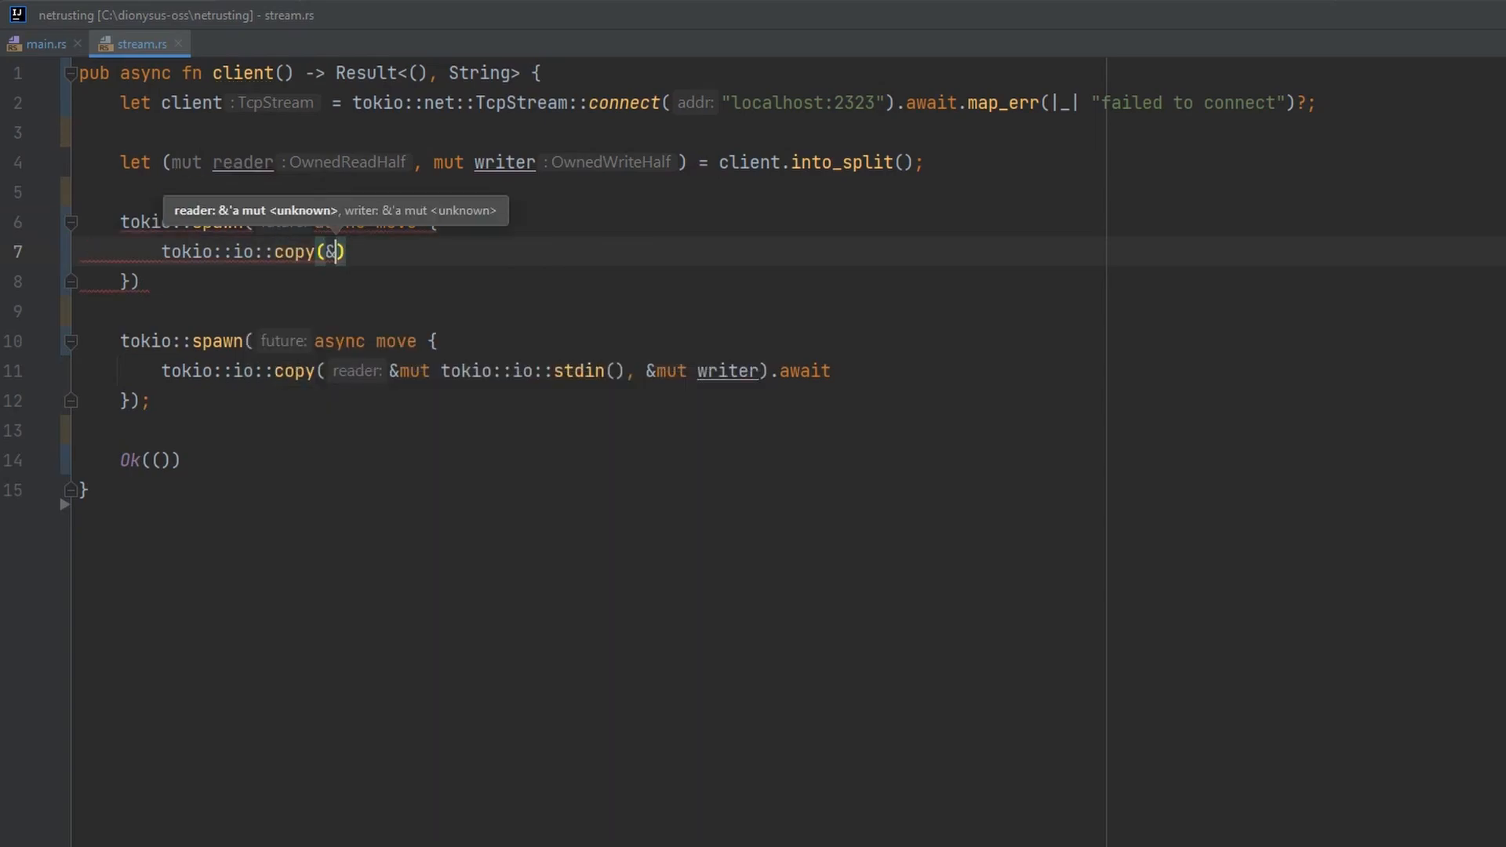
{"action": "type", "text": "mut reader, &mu"}
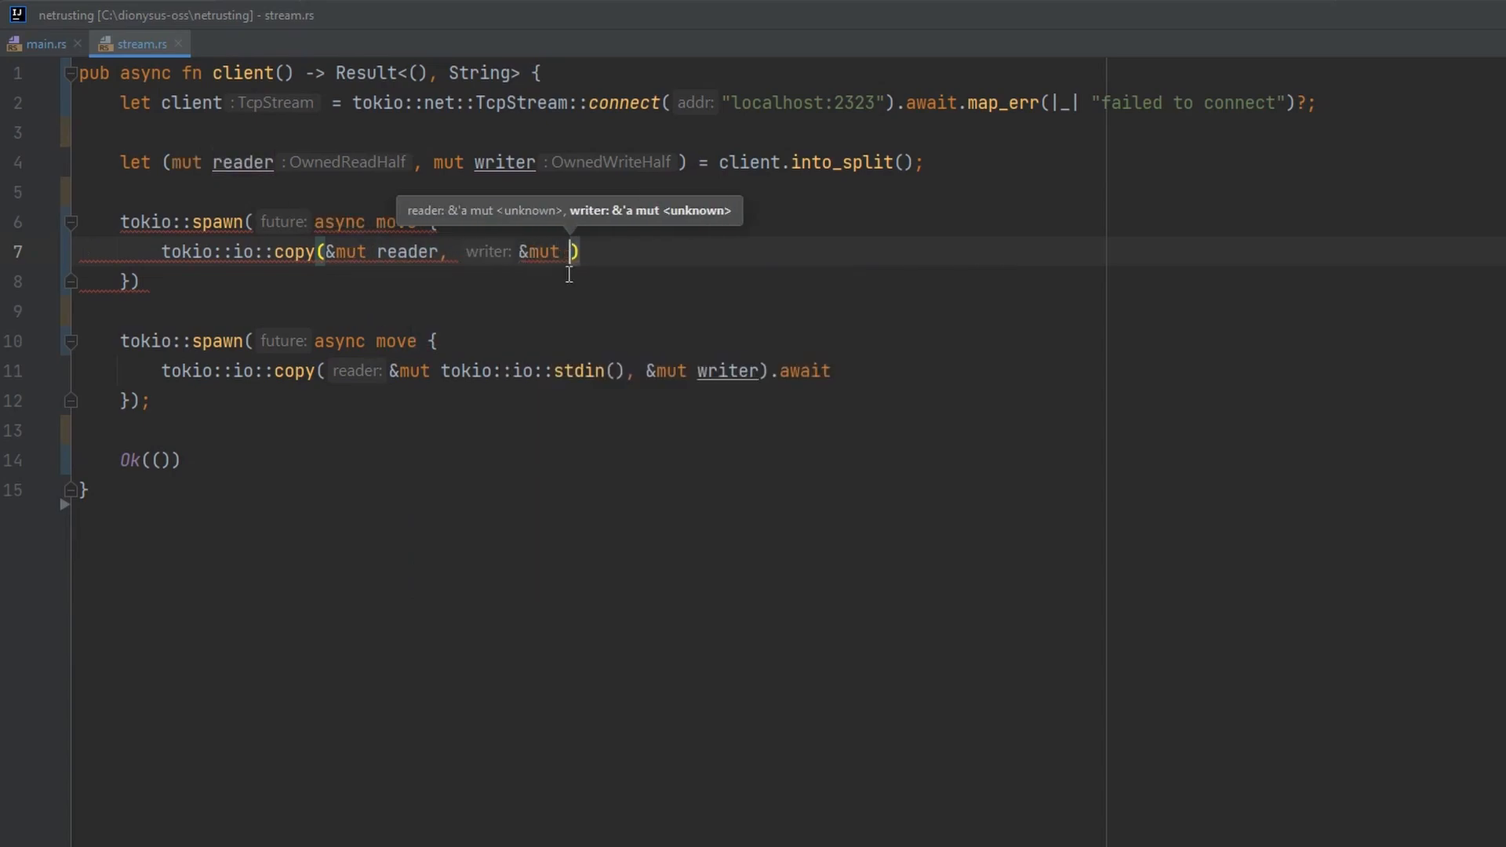
{"action": "type", "text": "tokio::io::s"}
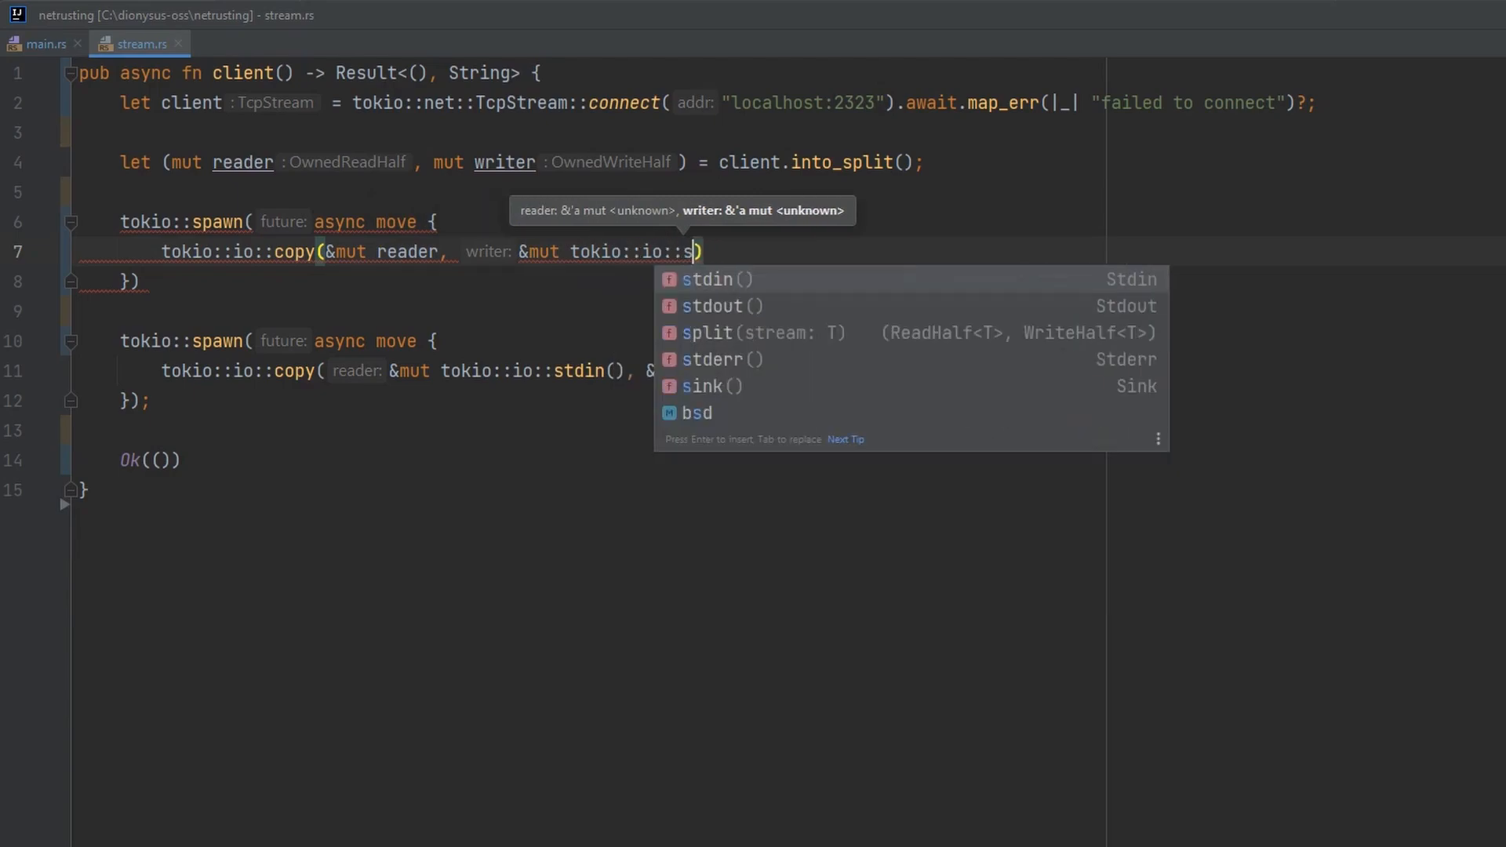
{"action": "left_click", "coordinate": [722, 305]}
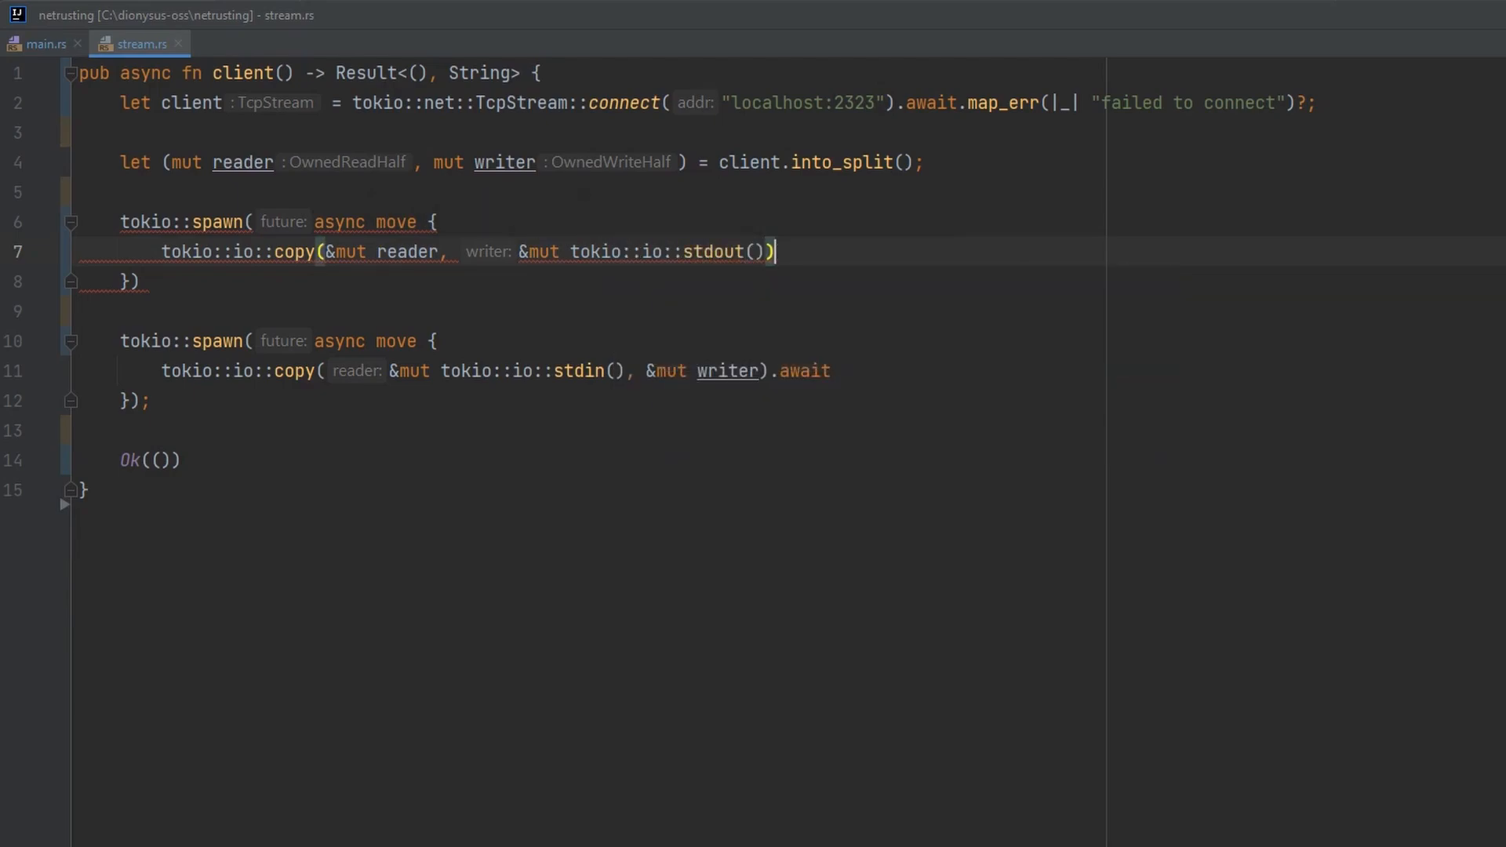
{"action": "type", "text": ".await"}
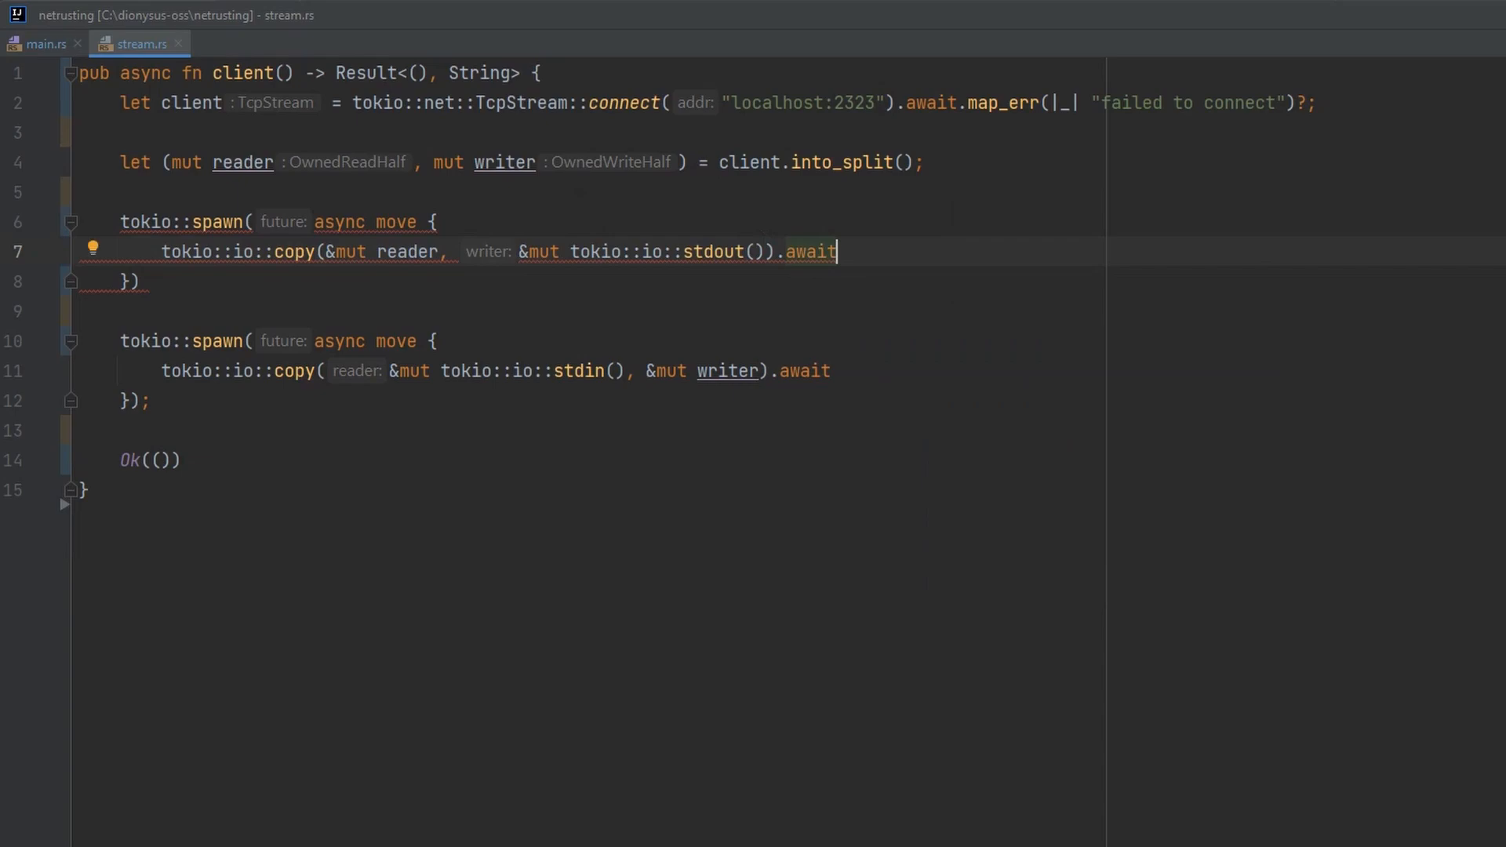
{"action": "type", "text": ";"}
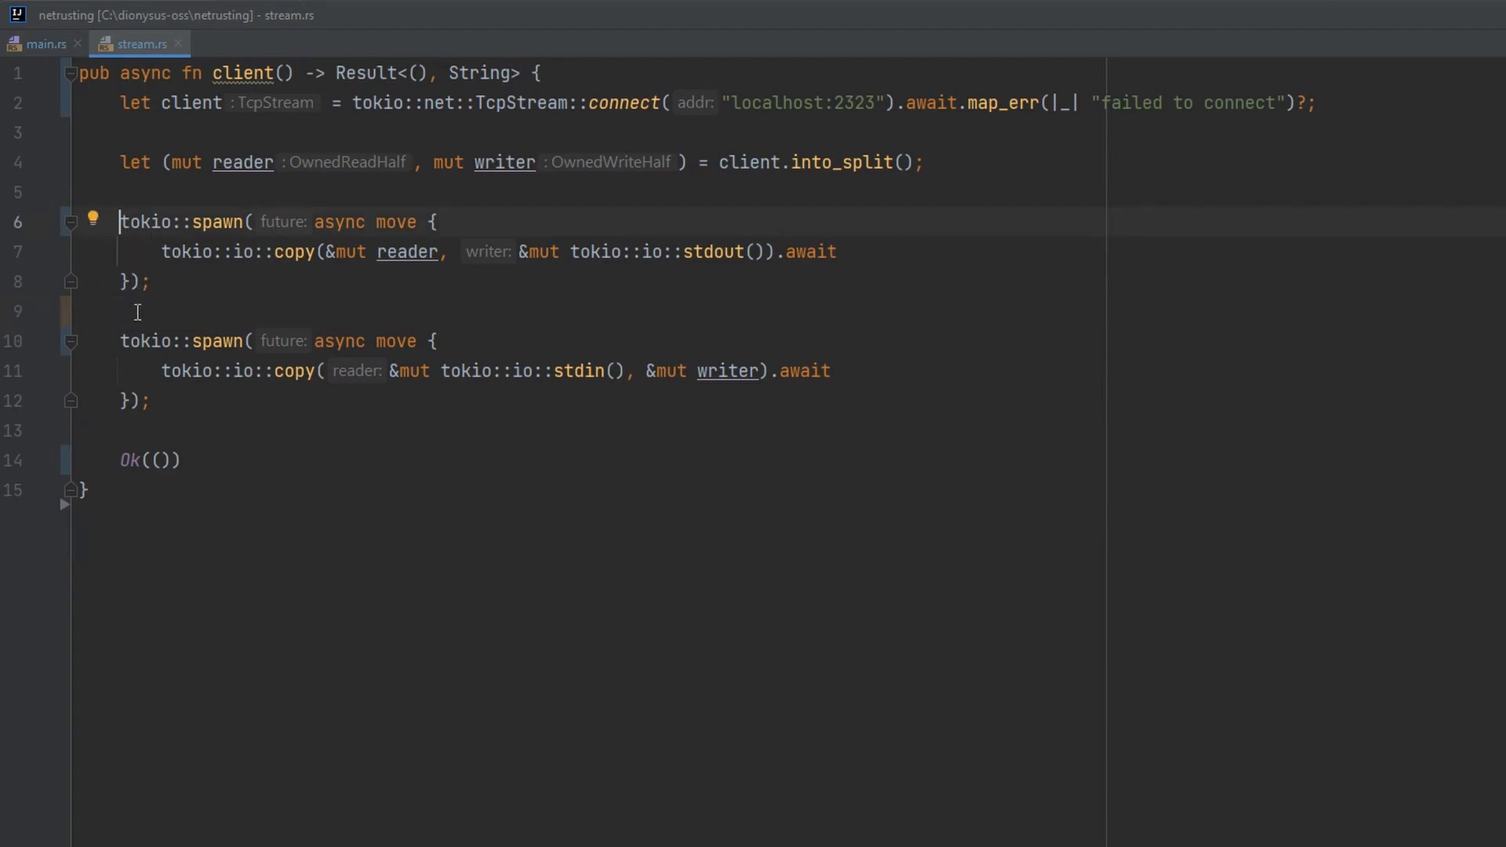
- Name the spawns client_read and client_write and race them in tokio::select! with empty arms
{"action": "type", "text": "let client_read ="}
{"action": "left_click", "coordinate": [279, 341]}
{"action": "type", "text": "let client_write = "}
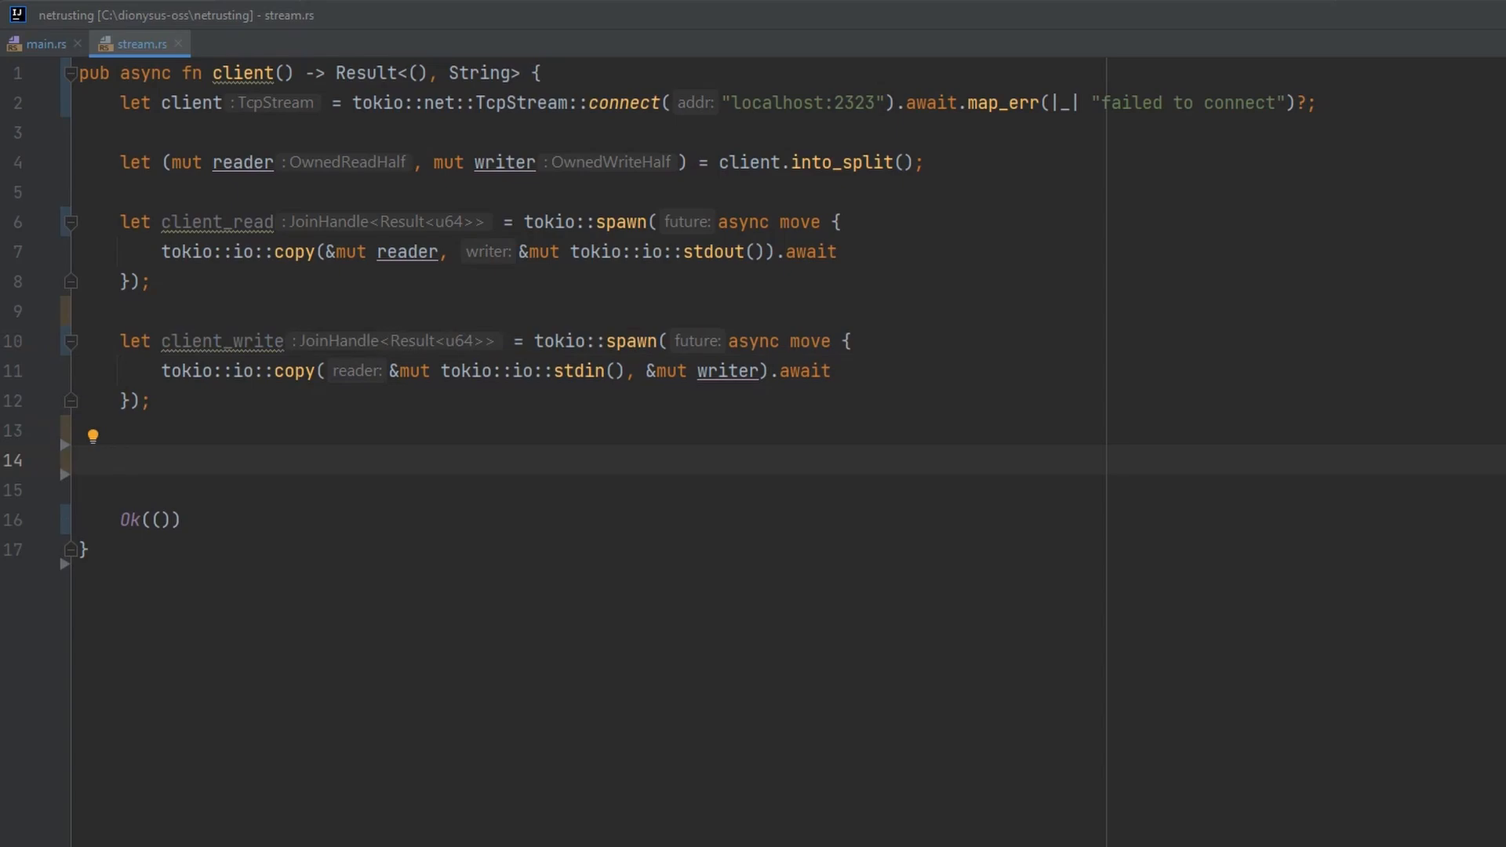
{"action": "type", "text": "tokio"}
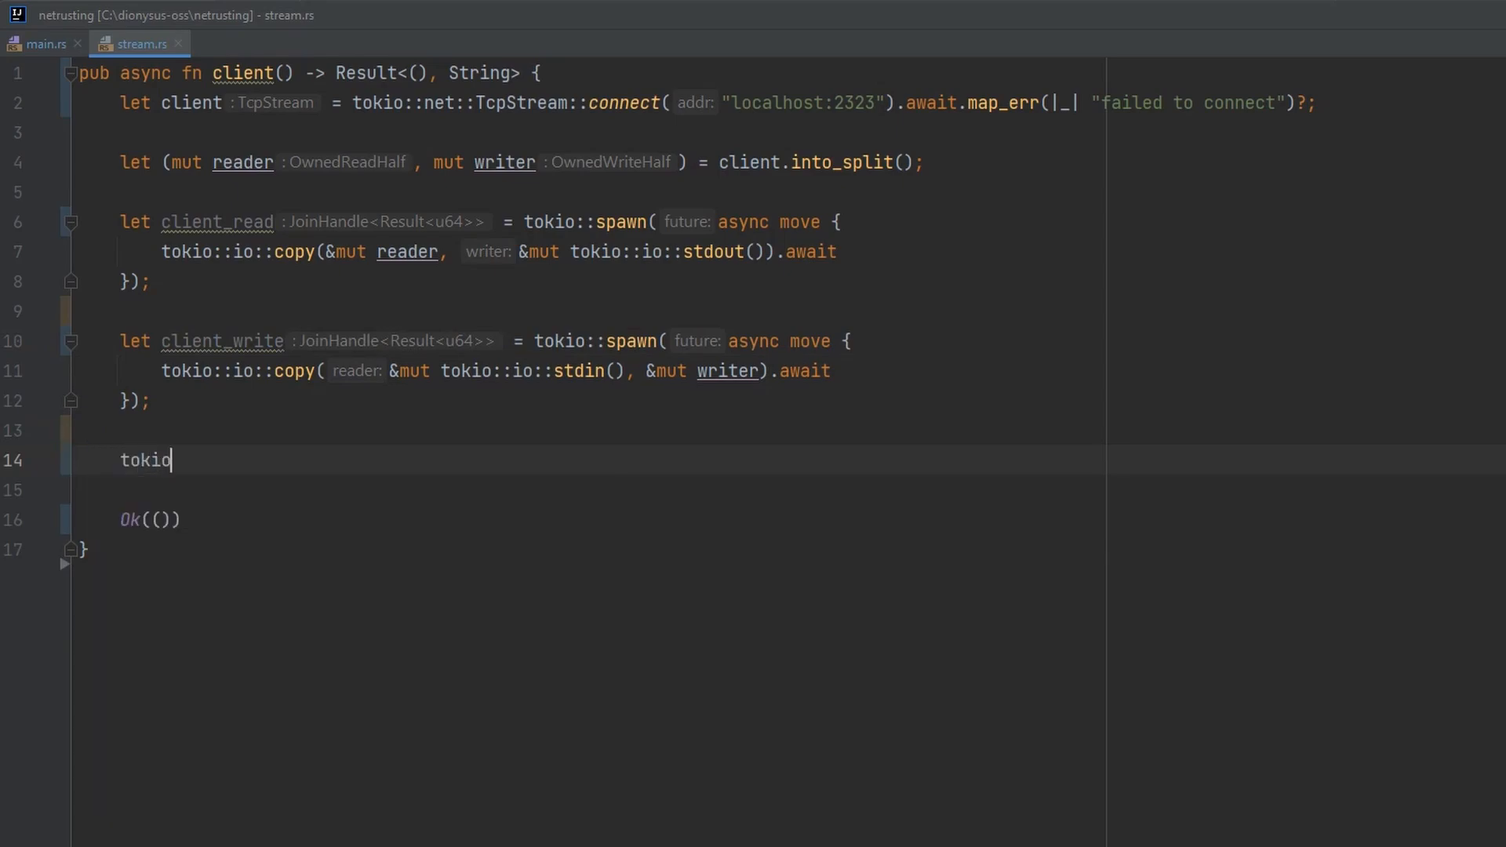
{"action": "type", "text": "::select! {}"}
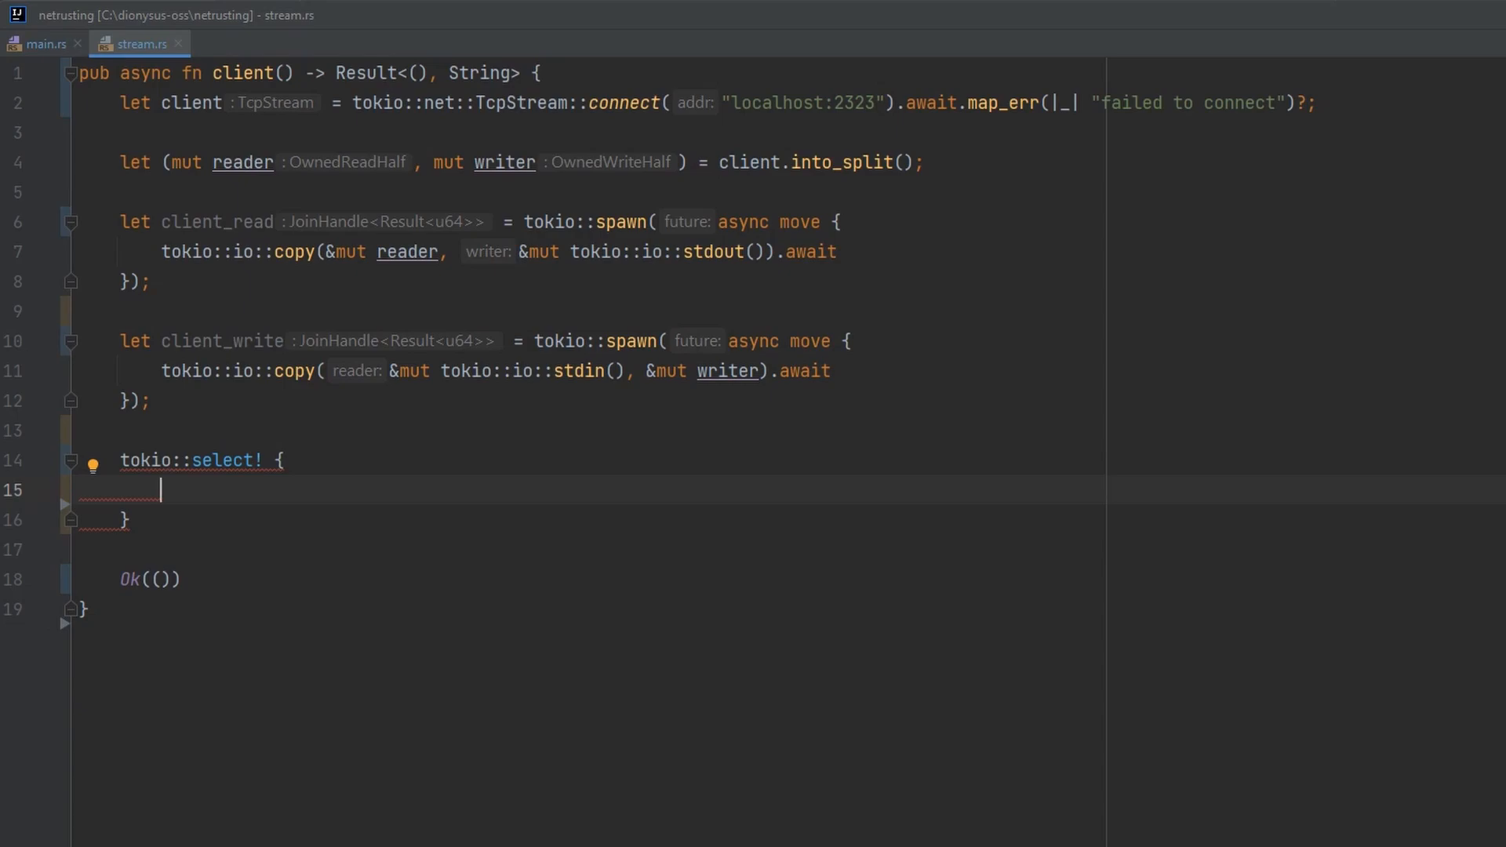
{"action": "type", "text": "_ = client_read => {"}
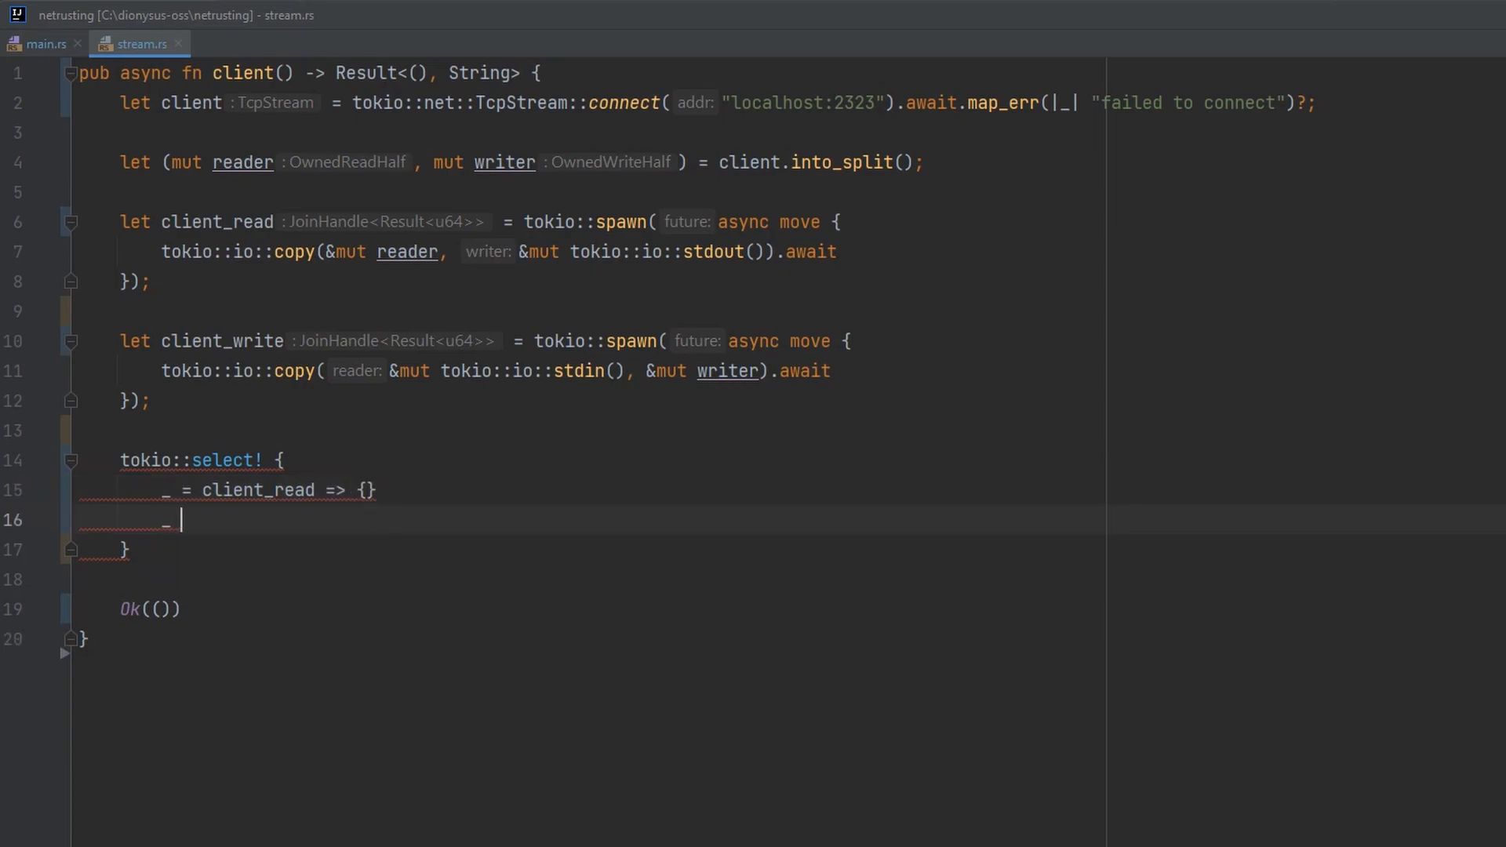
{"action": "type", "text": "= client_write =? {"}
{"action": "left_click", "coordinate": [588, 550]}
{"action": "type", "text": ";"}
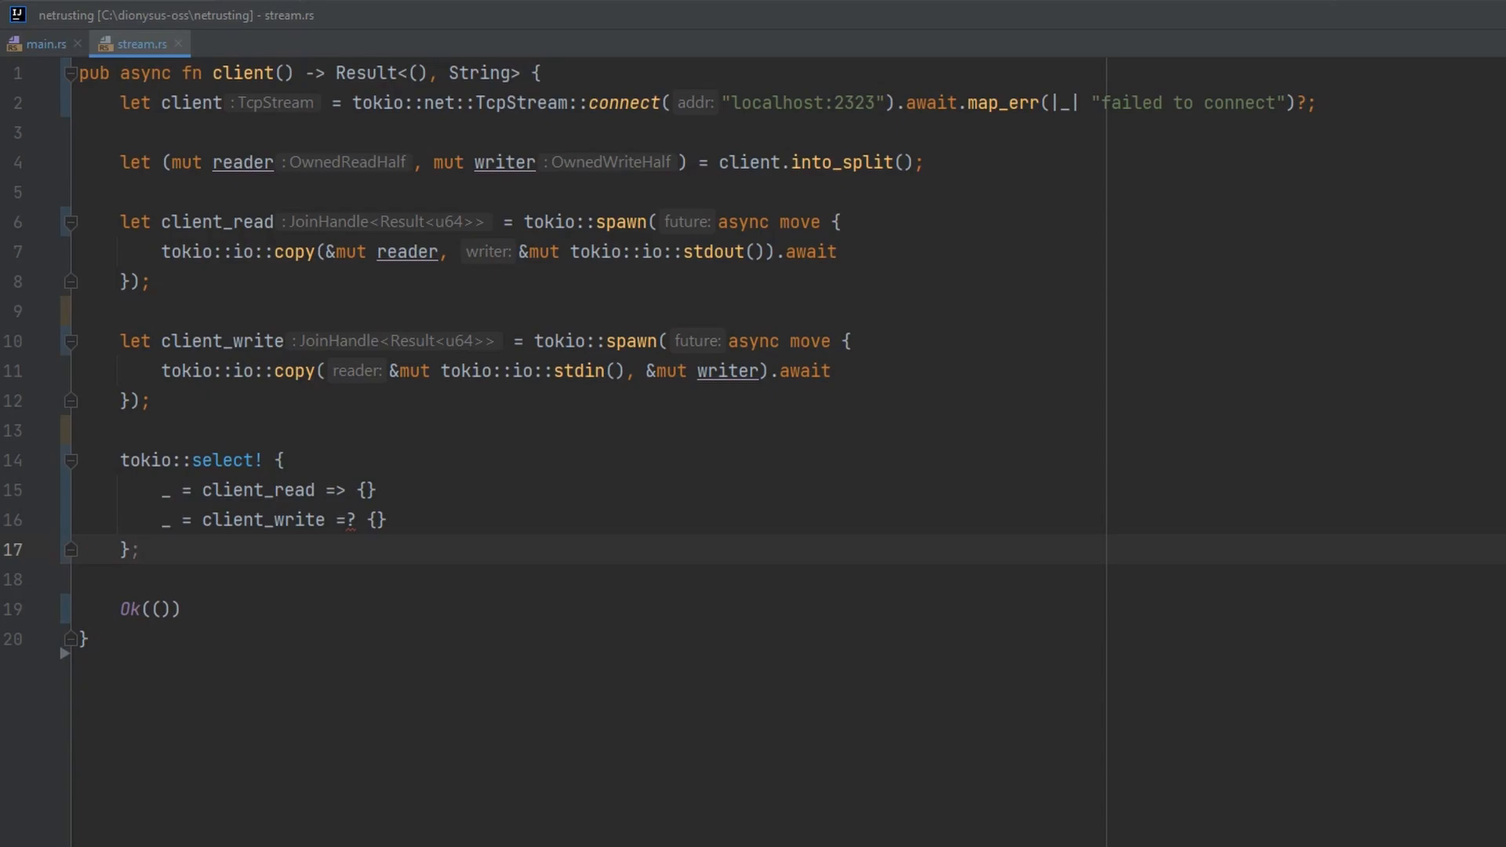
{"action": "left_click", "coordinate": [358, 519]}
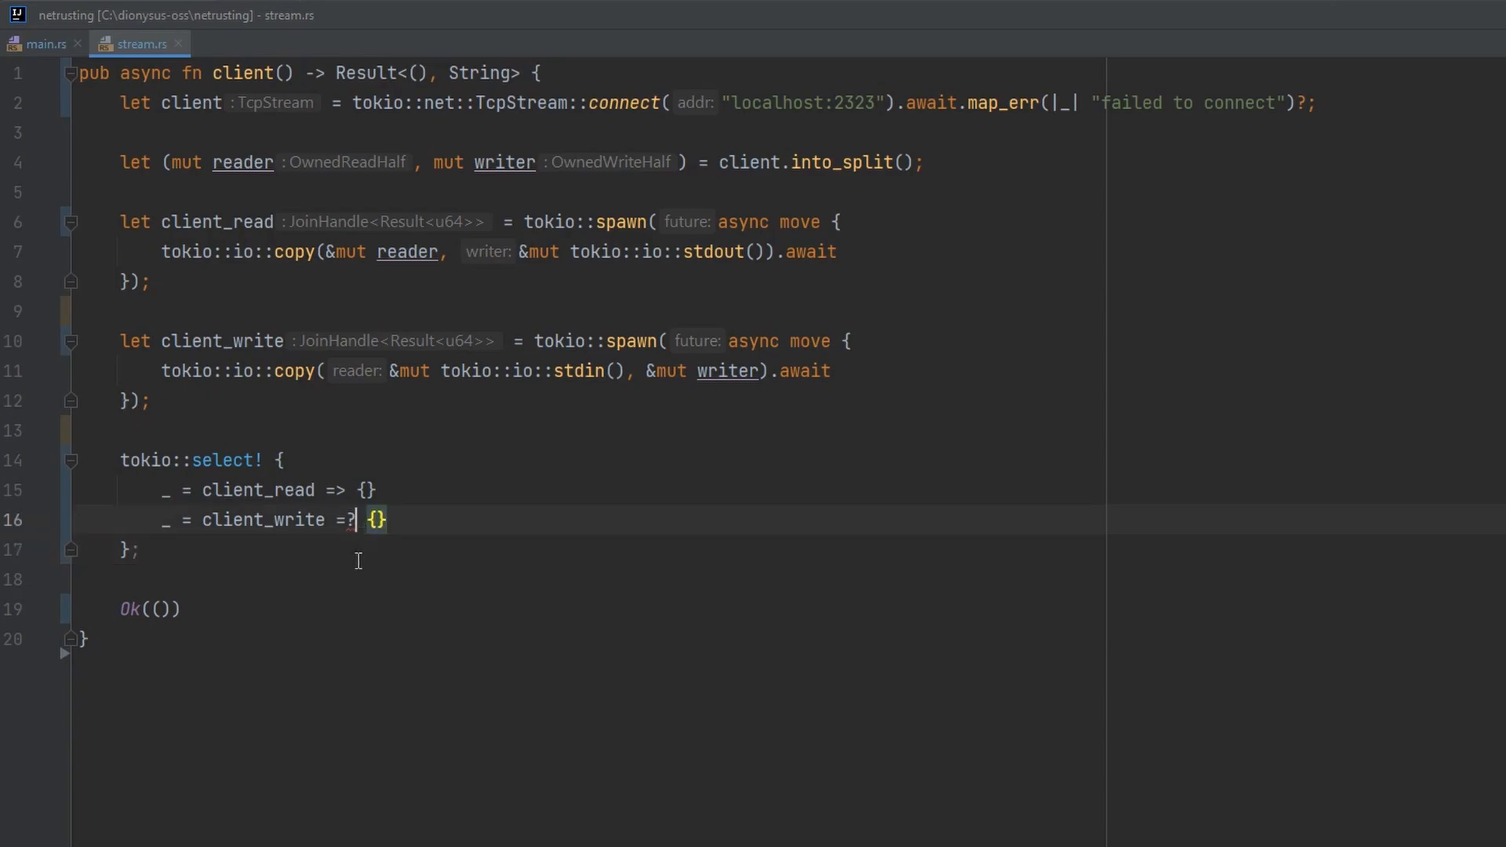
{"action": "type", "text": ">"}
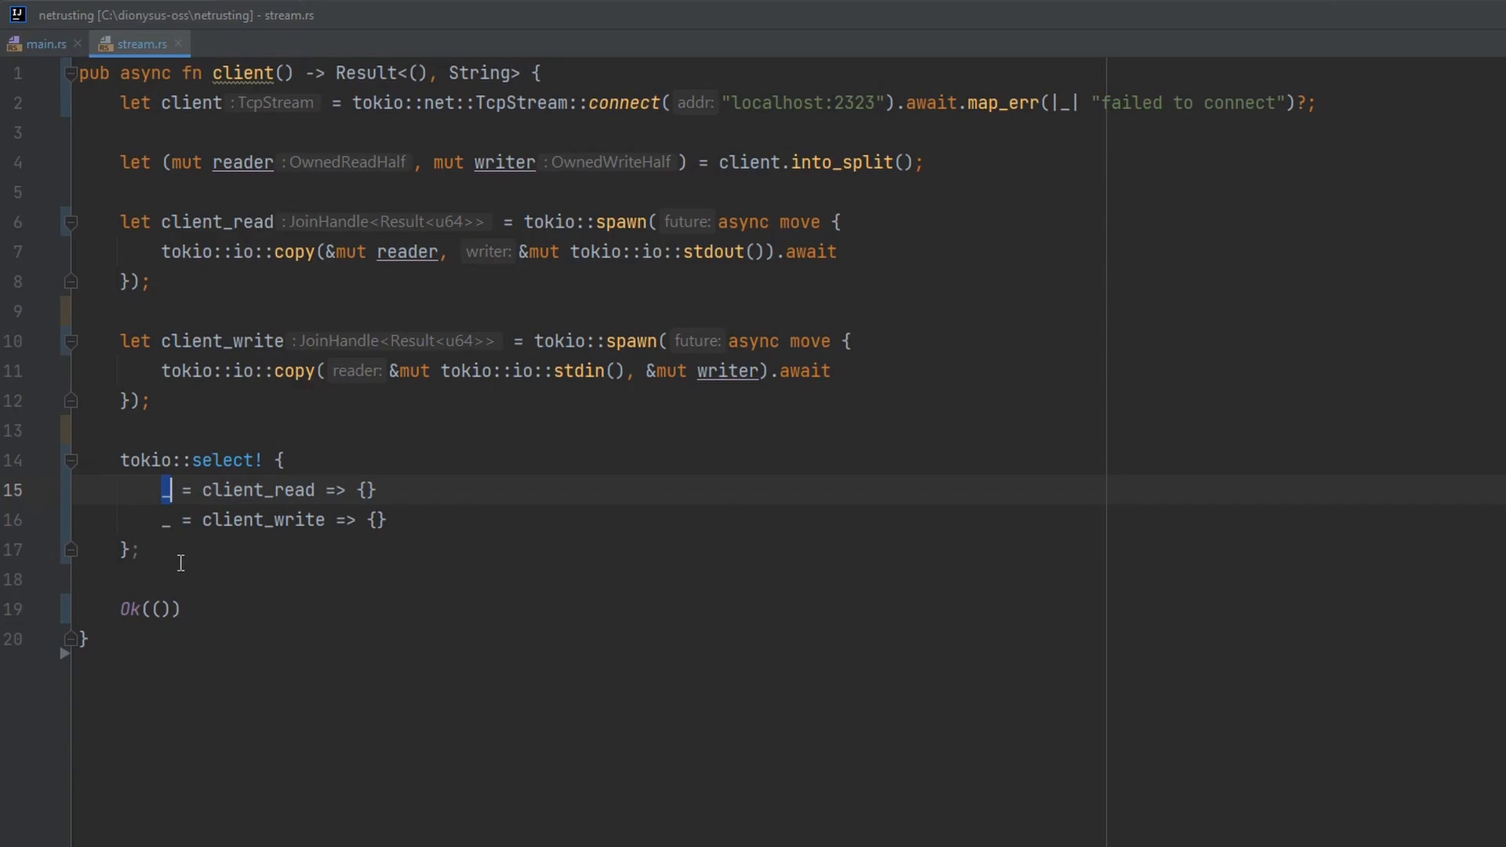
{"action": "double_click", "coordinate": [257, 489]}
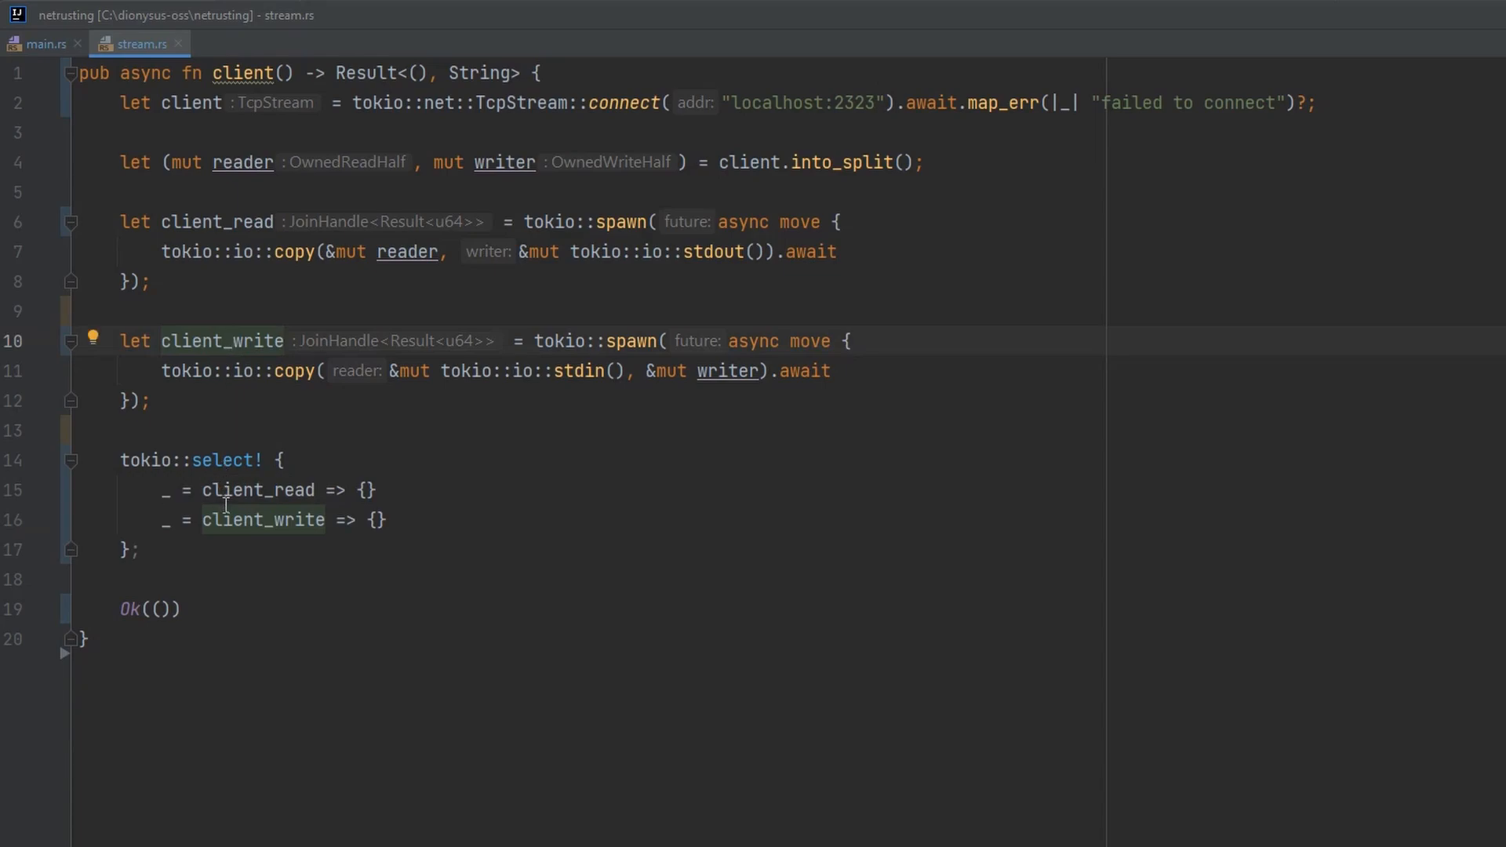
{"action": "mouse_move", "coordinate": [261, 519]}
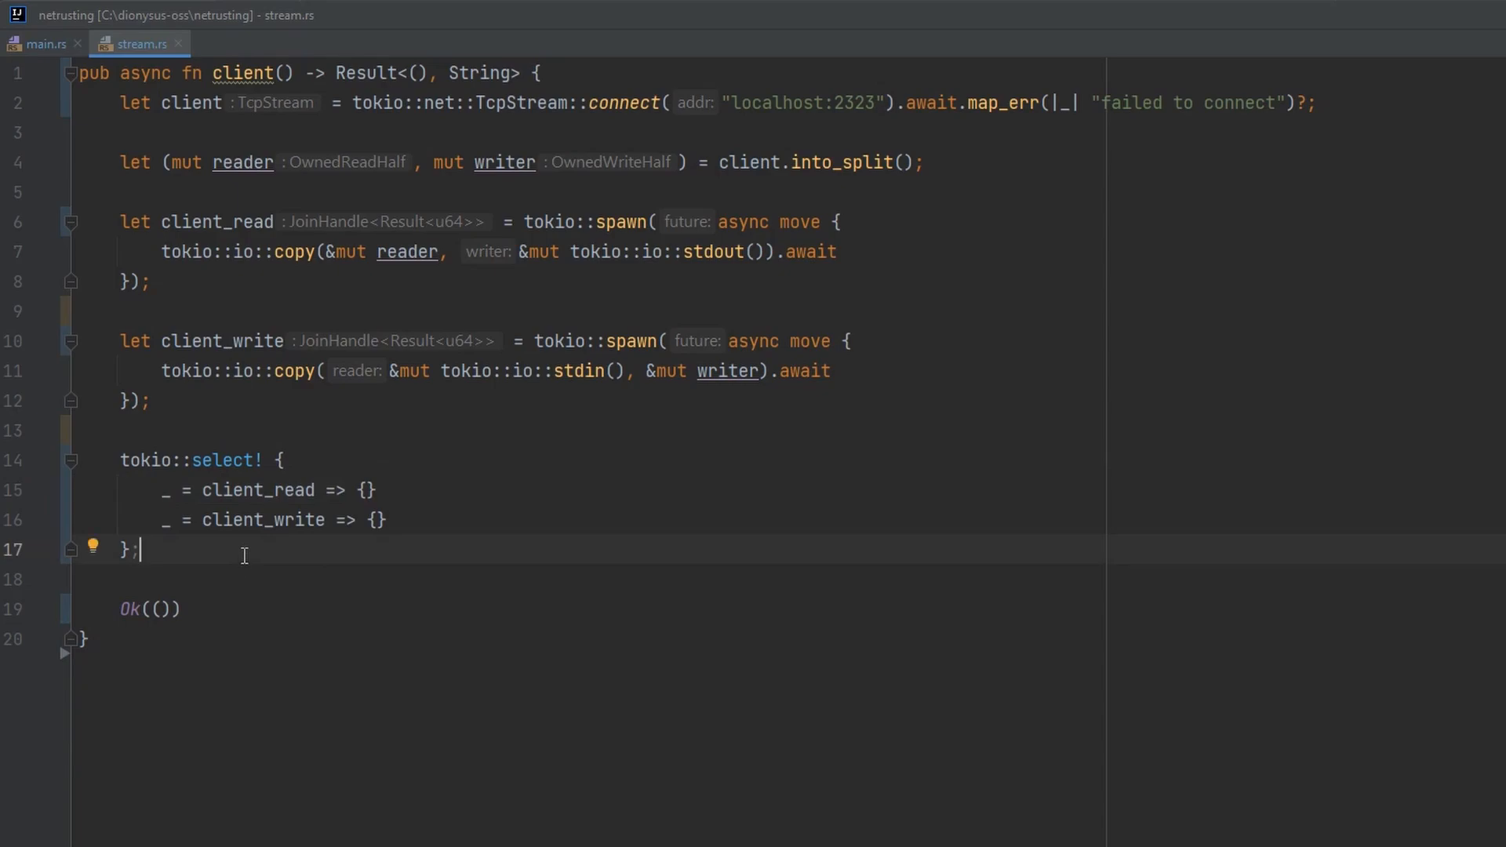
{"action": "double_click", "coordinate": [225, 461]}
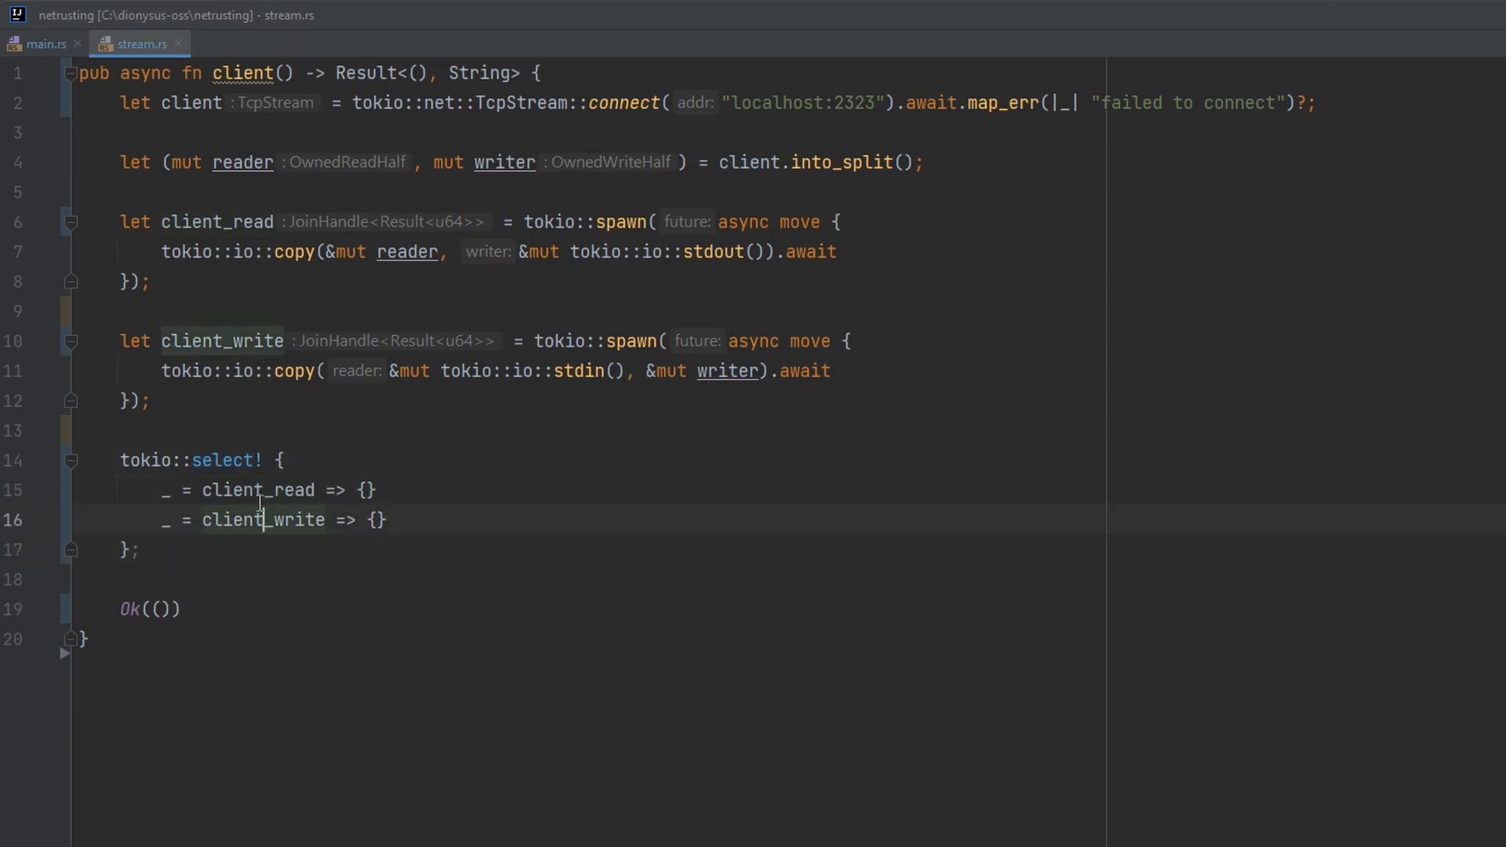
{"action": "mouse_move", "coordinate": [259, 519]}
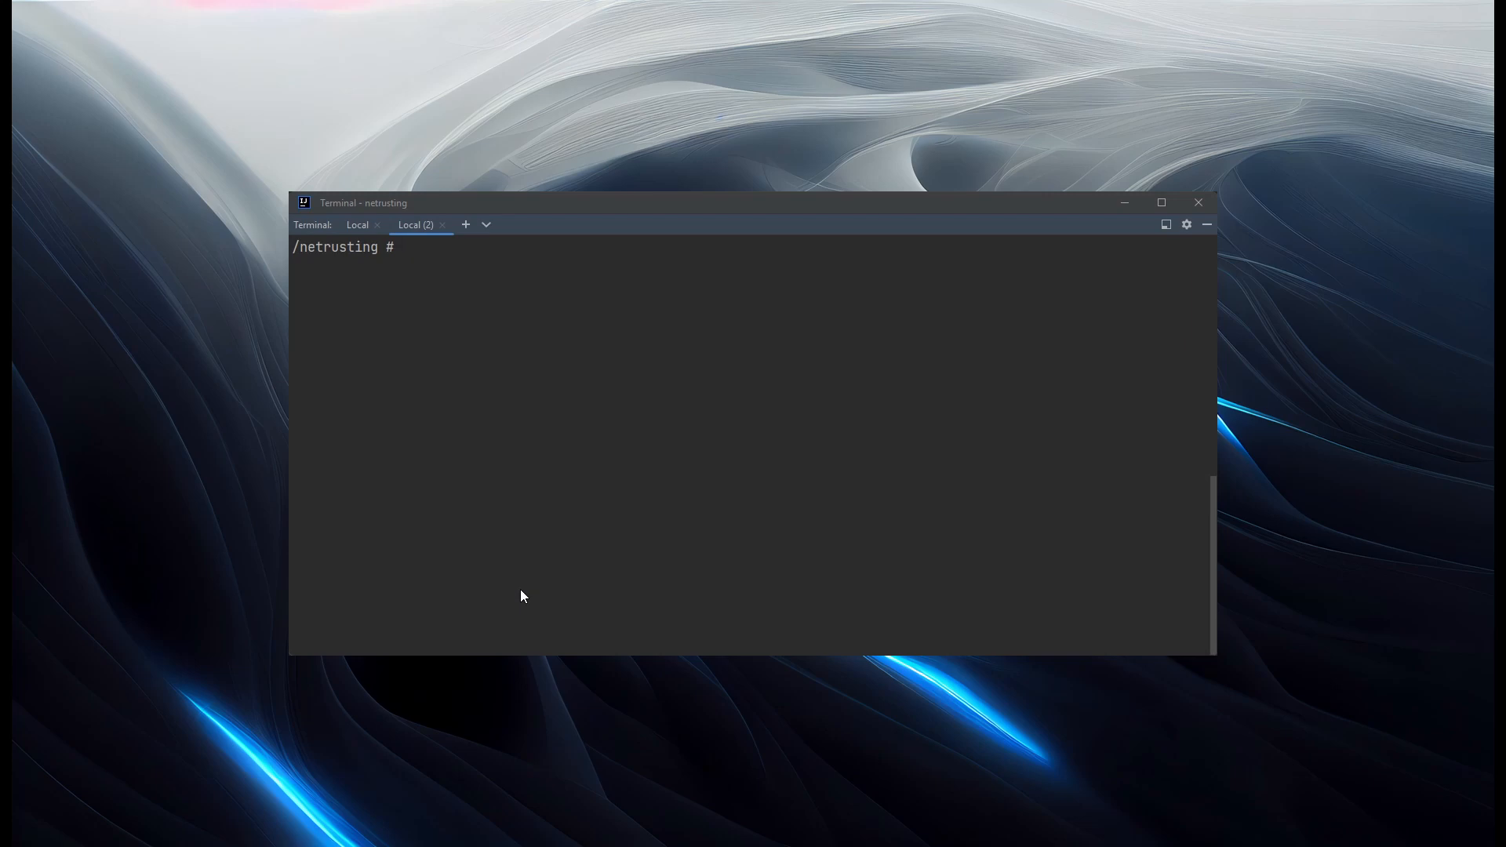
- Run nc -l -p 2323 localhost in the Local (2) terminal tab
{"action": "type", "text": "nc"}
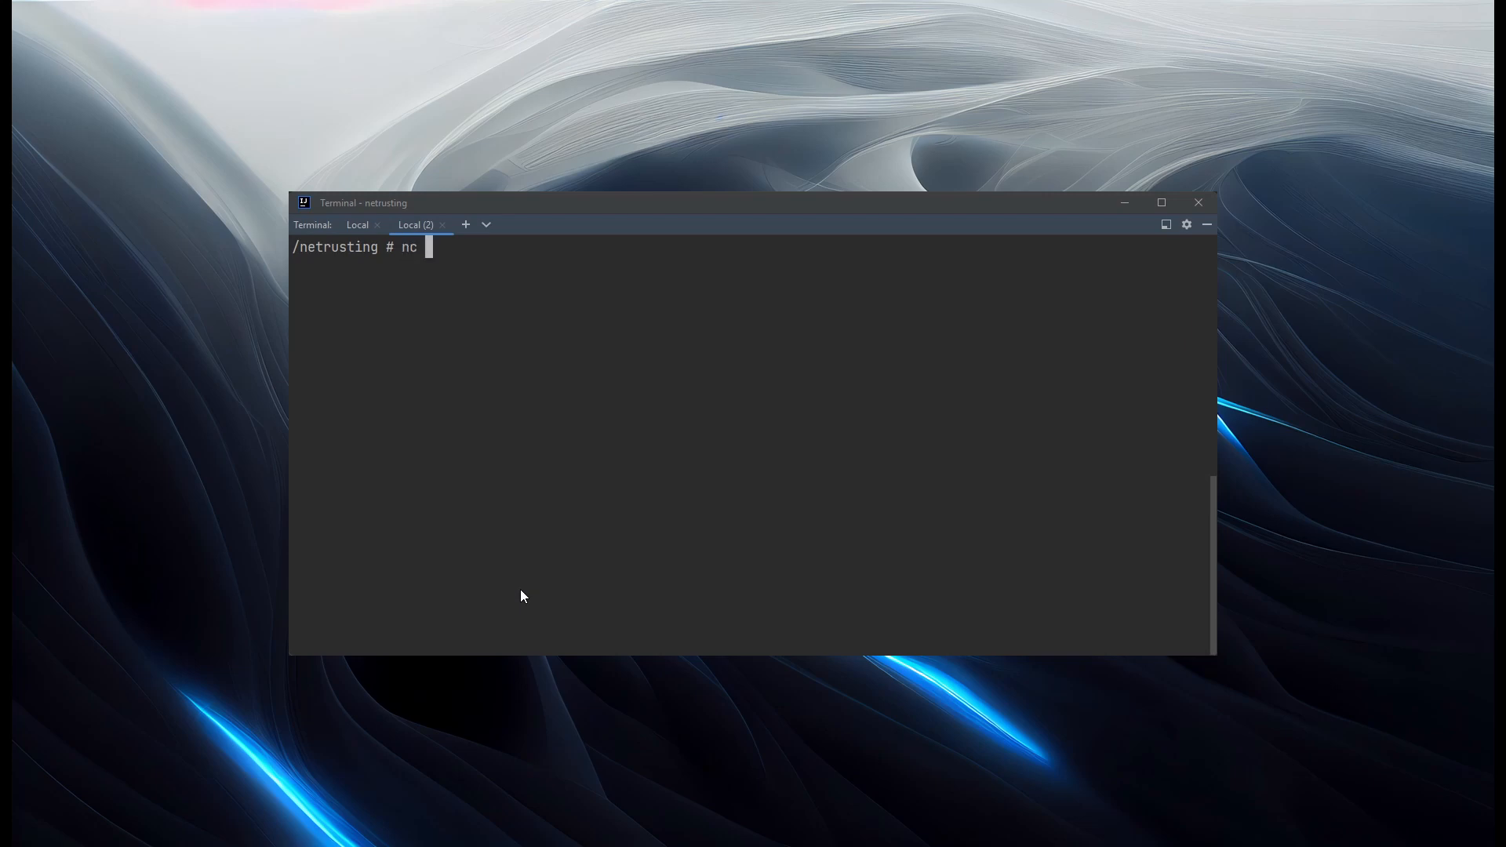
{"action": "type", "text": "-l -p 2"}
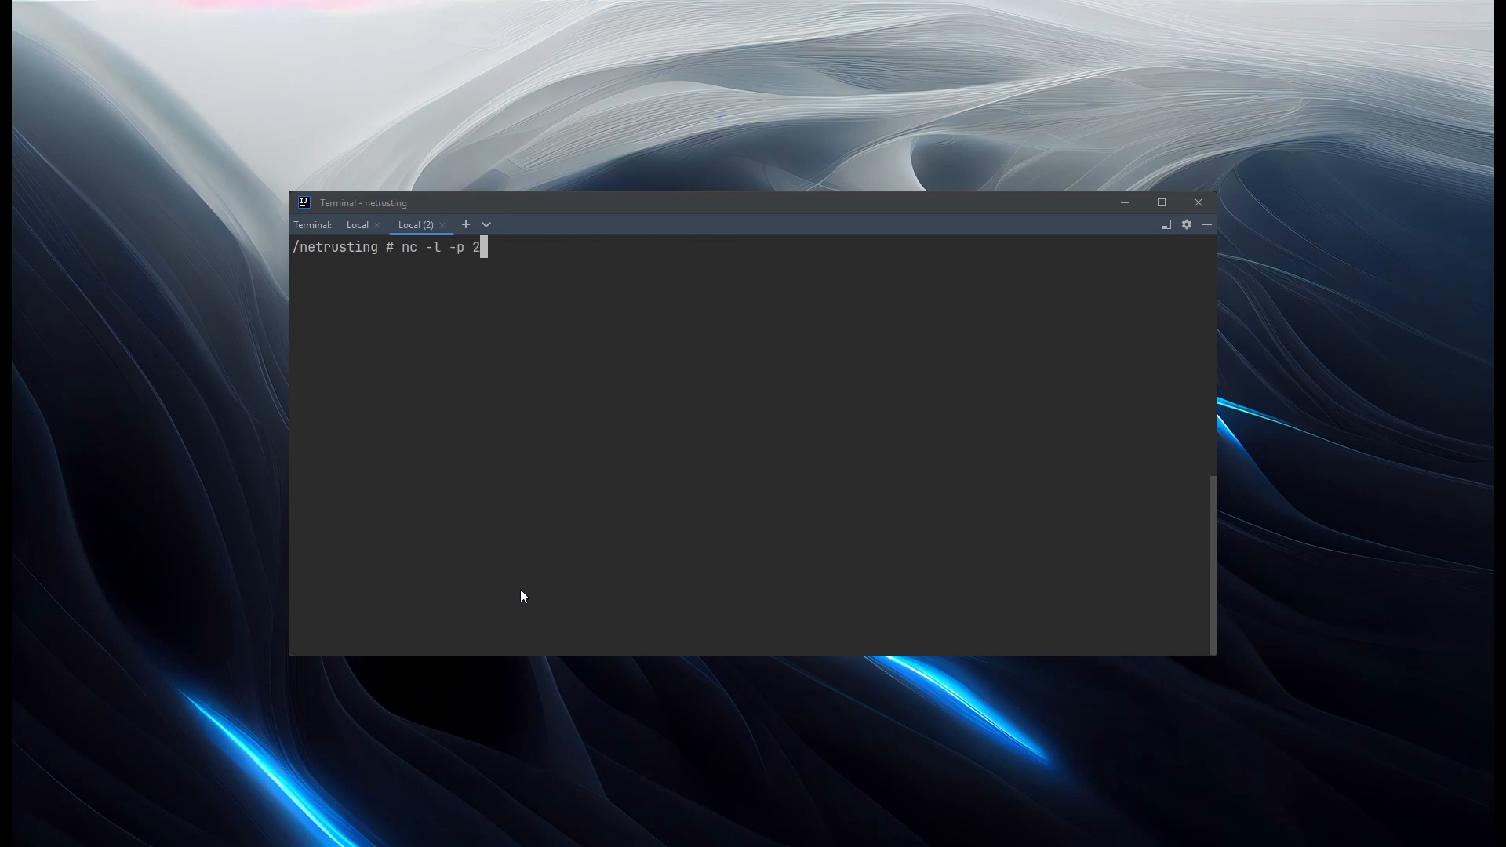
{"action": "type", "text": "323"}
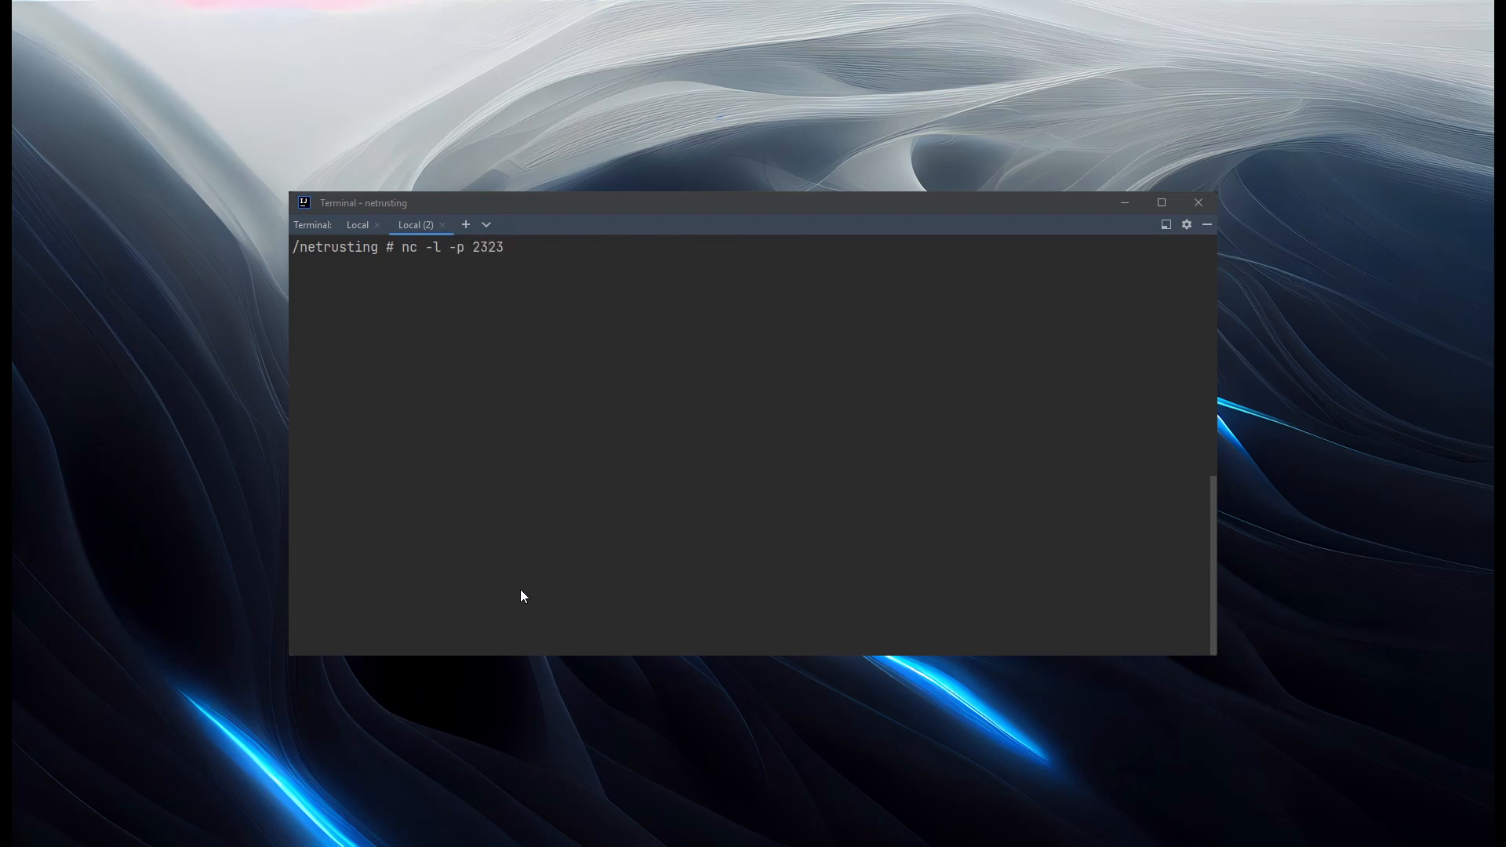
{"action": "type", "text": "localhost"}
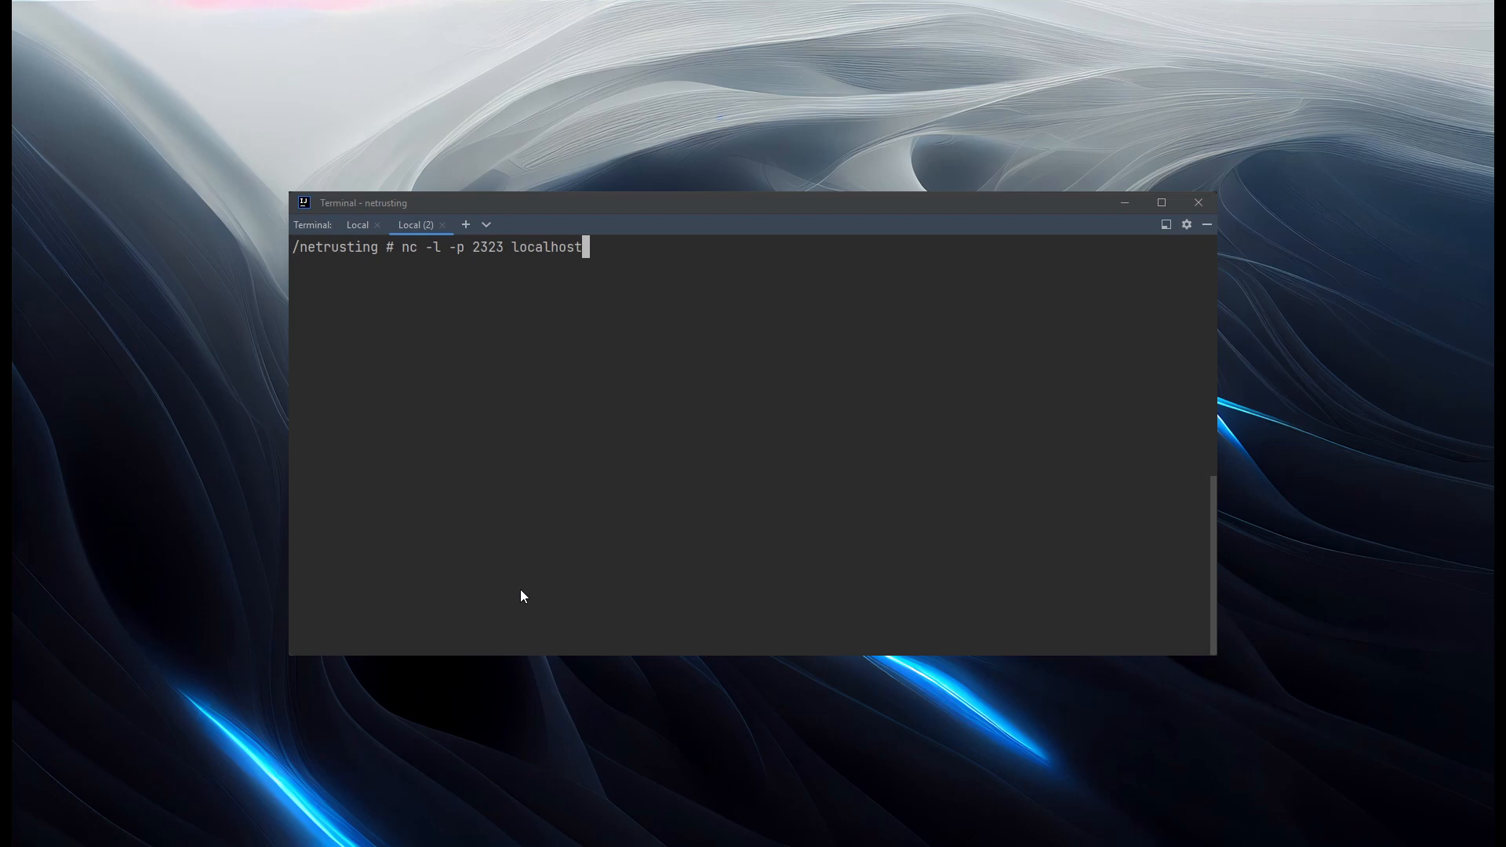
{"action": "key", "text": "enter"}
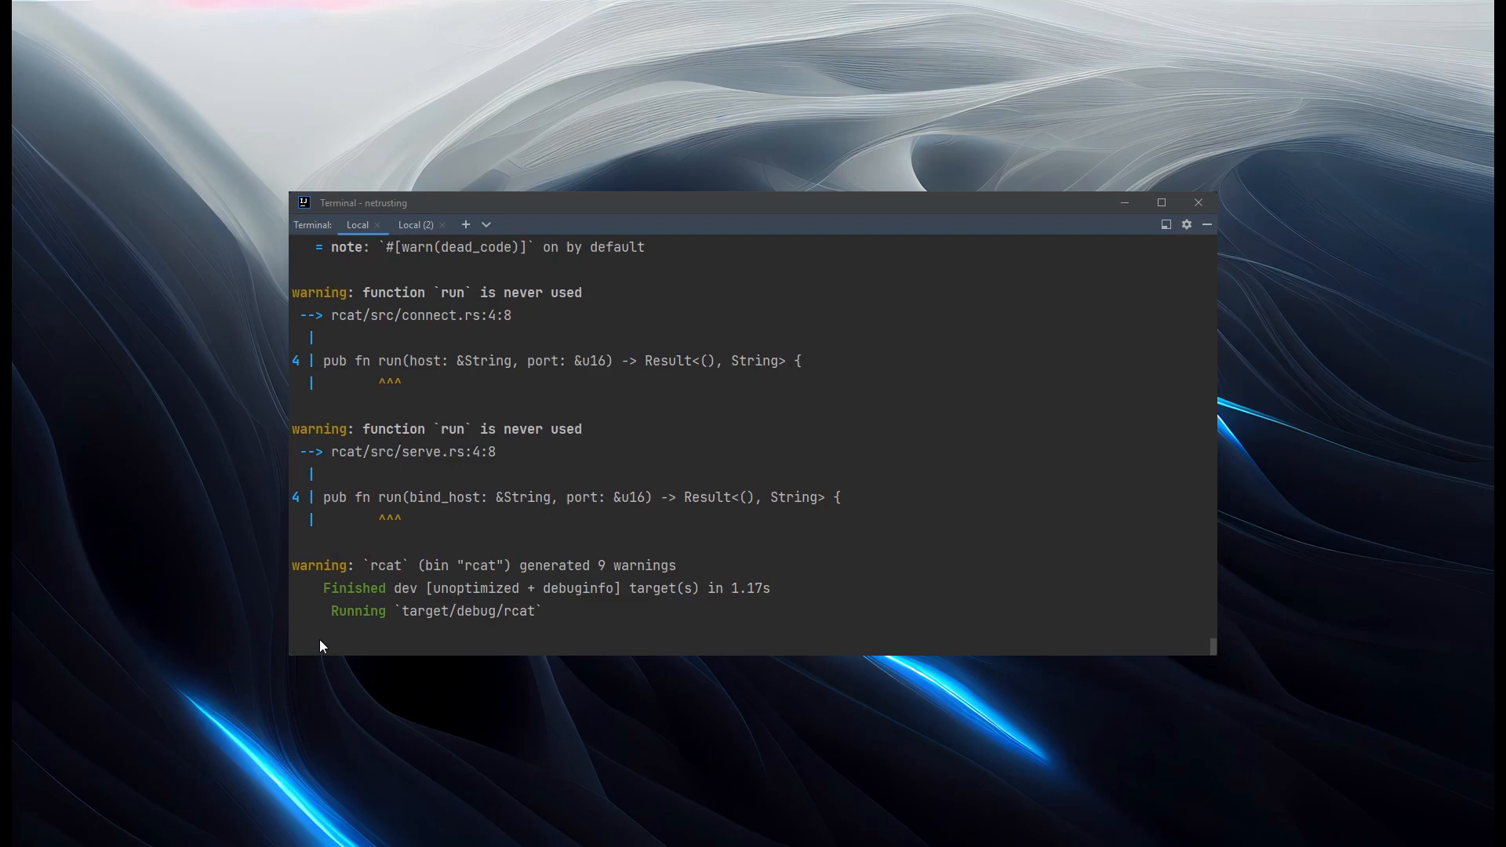
- Send "hello" from rcat, then reply "hi back" from the netcat listener tab
{"action": "type", "text": "hello"}
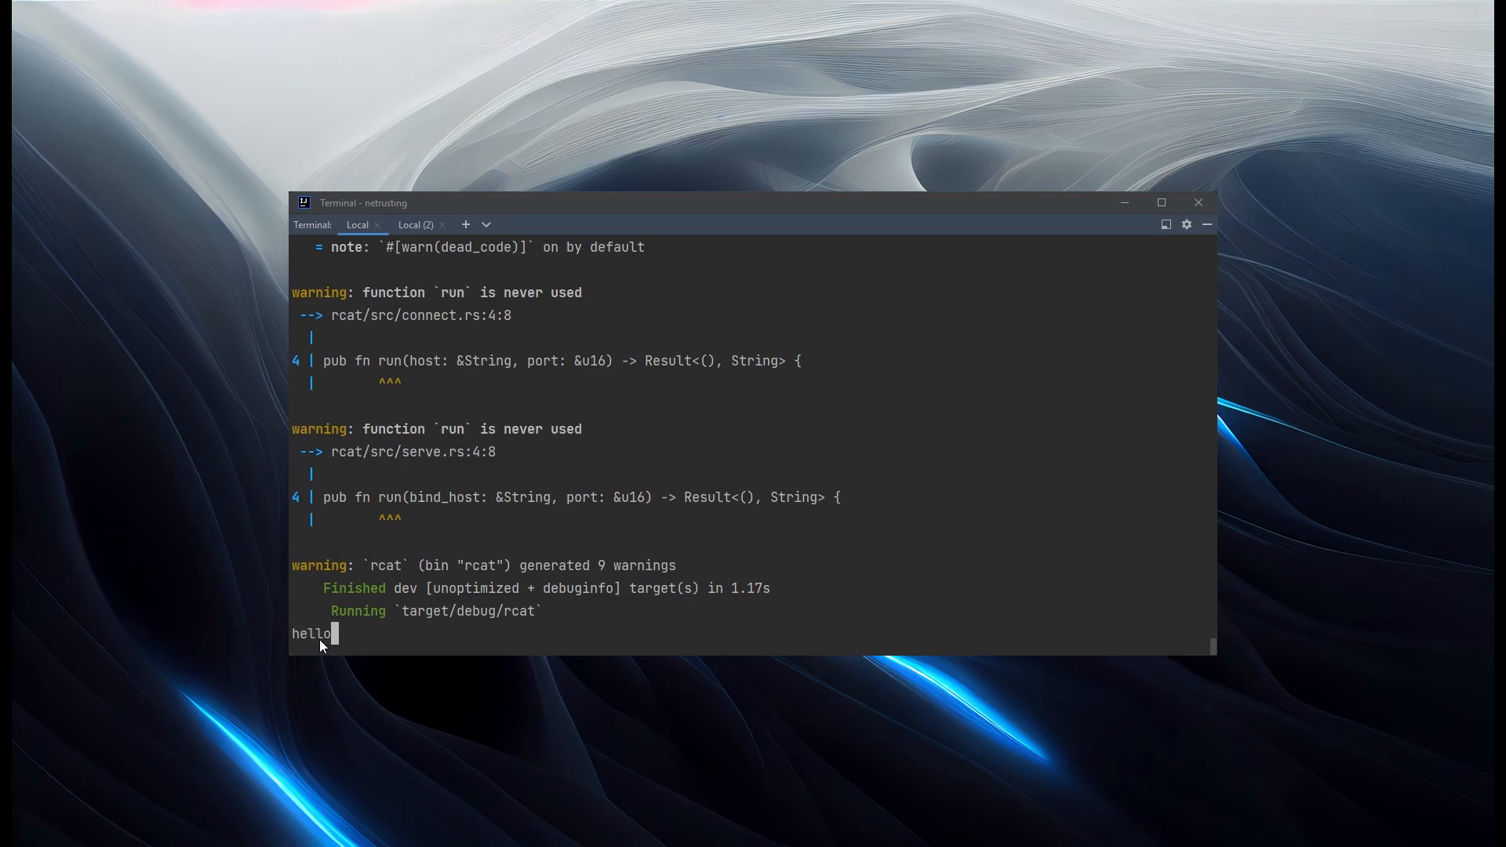
{"action": "left_click", "coordinate": [415, 224]}
{"action": "type", "text": "hi back"}
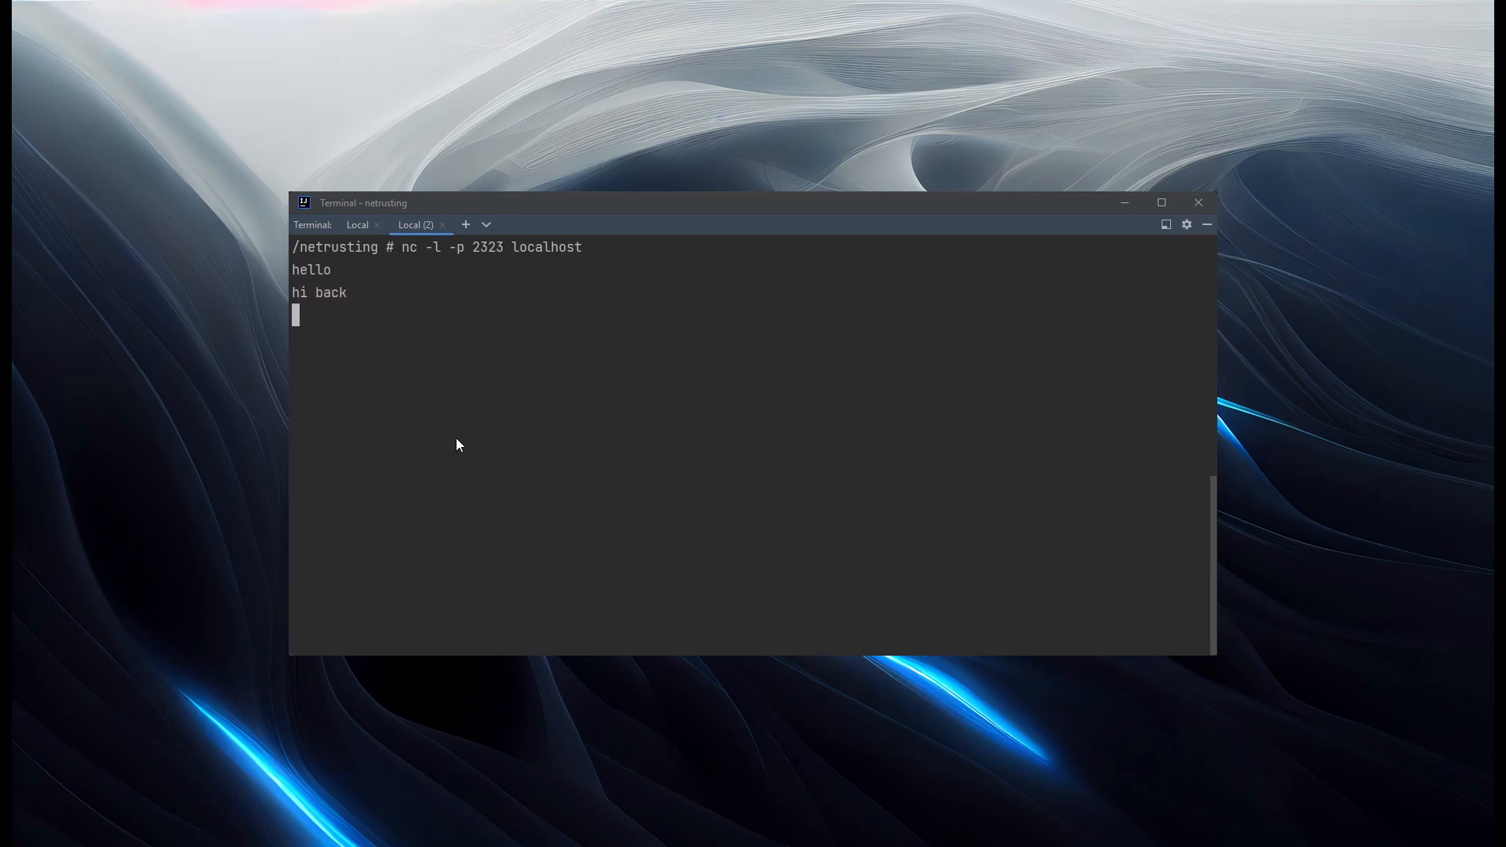
{"action": "left_click", "coordinate": [358, 223]}
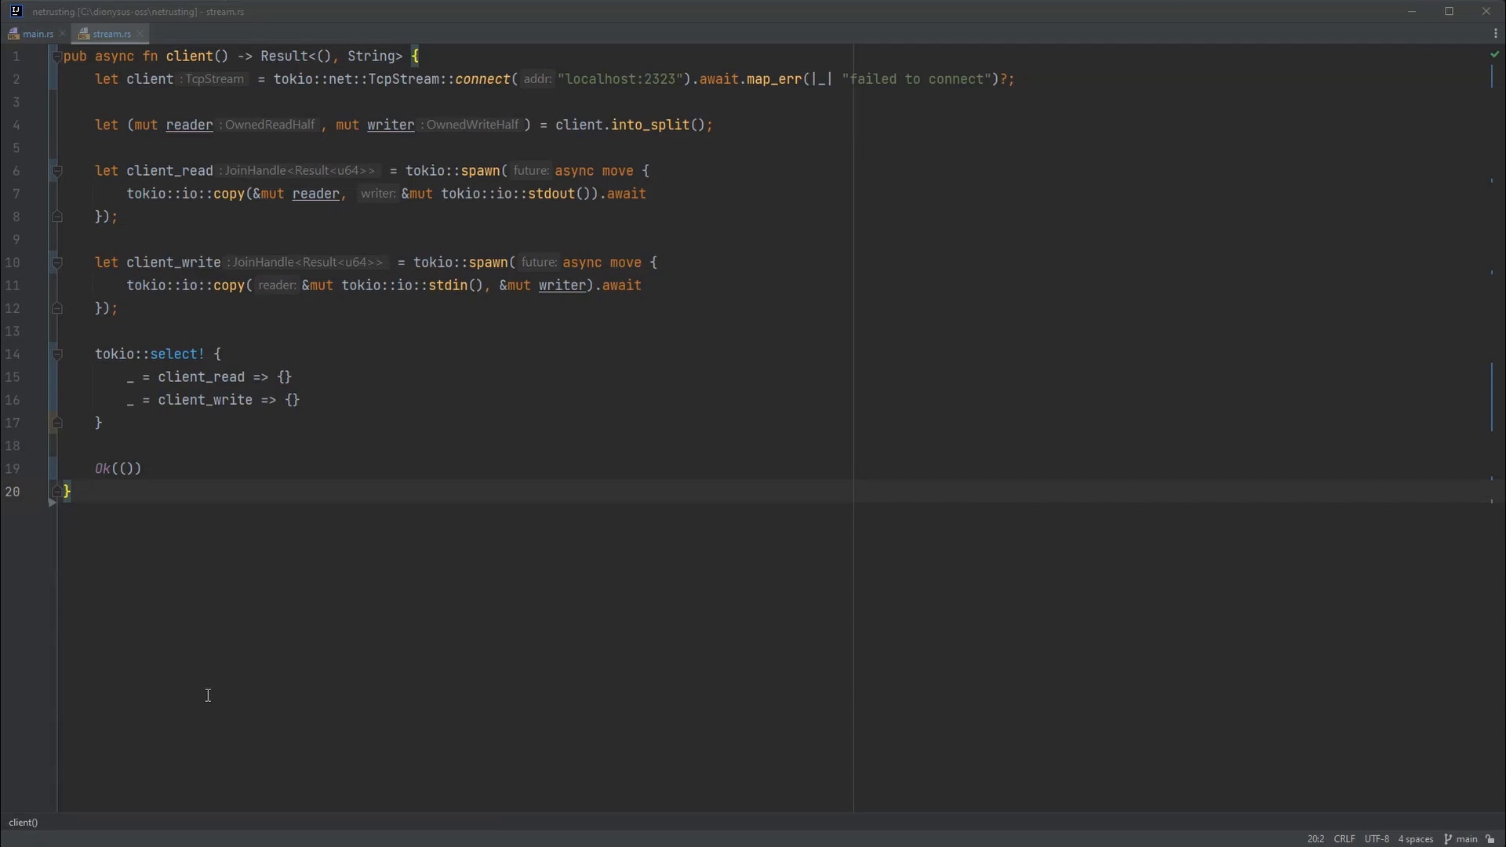
{"action": "mouse_move", "coordinate": [200, 683]}
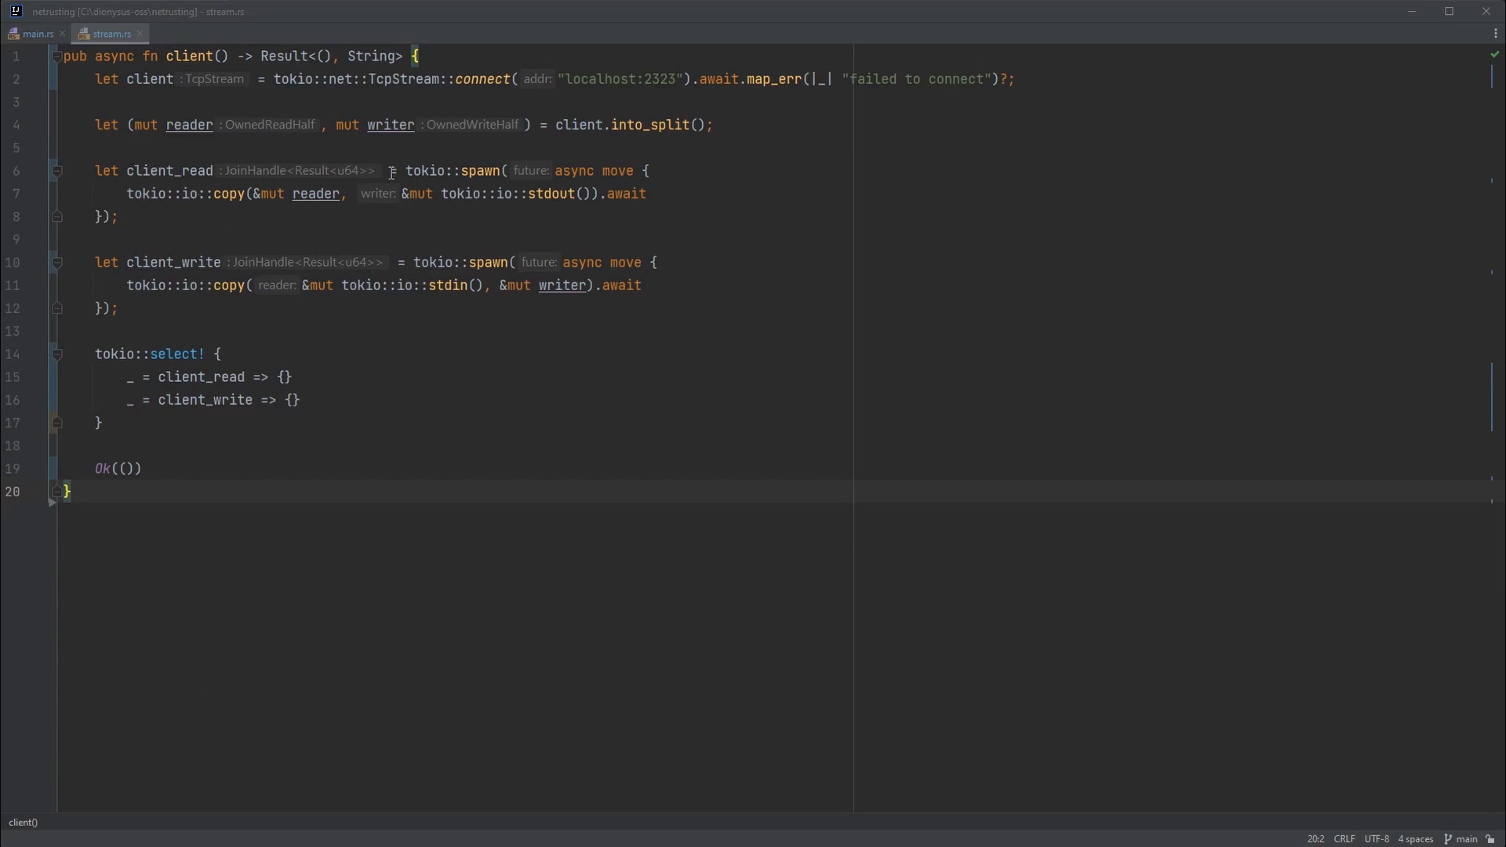
{"action": "mouse_move", "coordinate": [295, 307]}
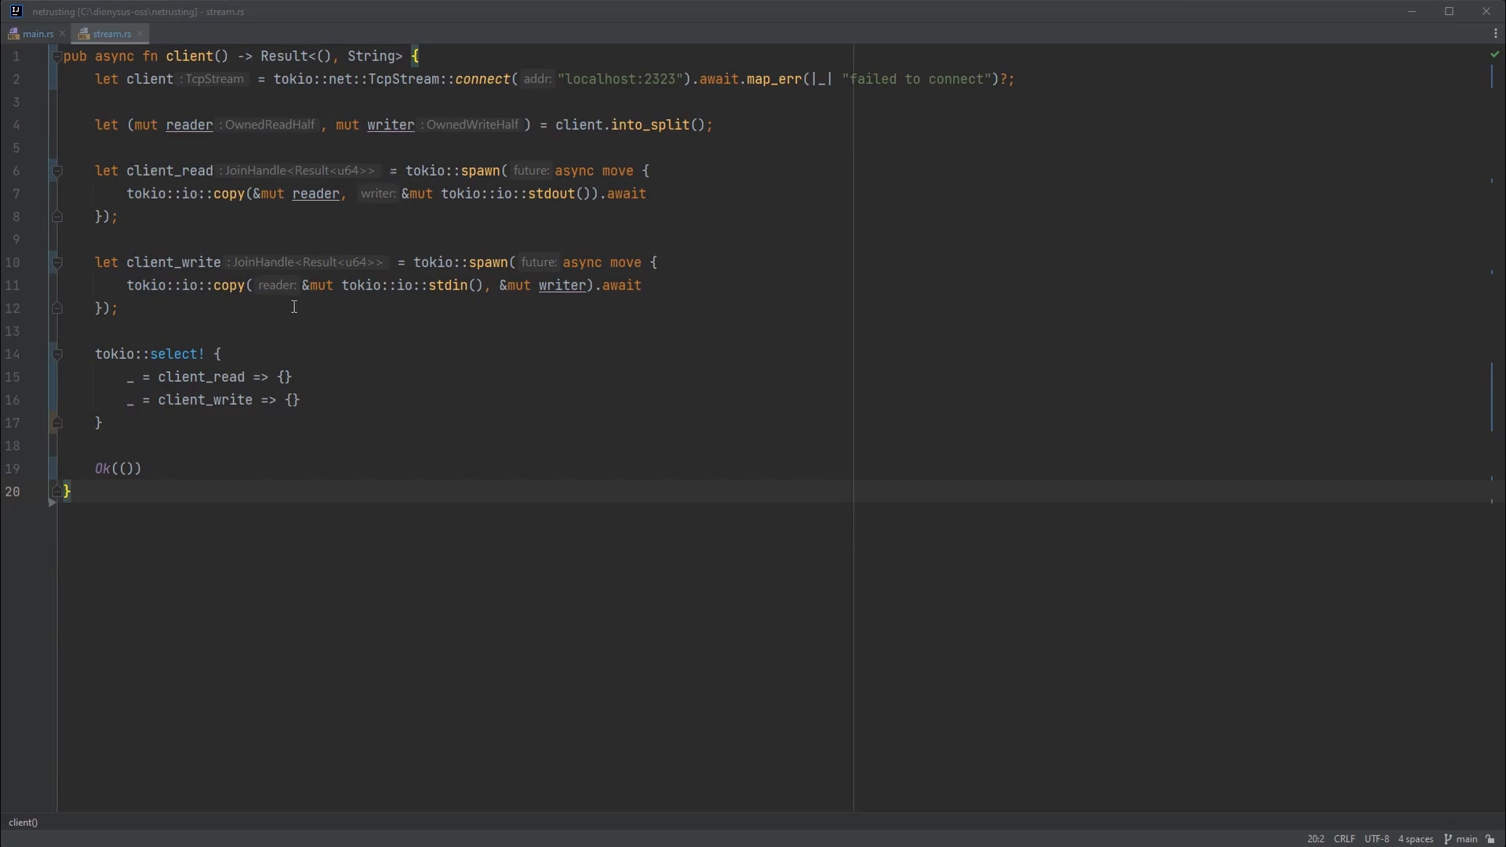
{"action": "mouse_move", "coordinate": [134, 427]}
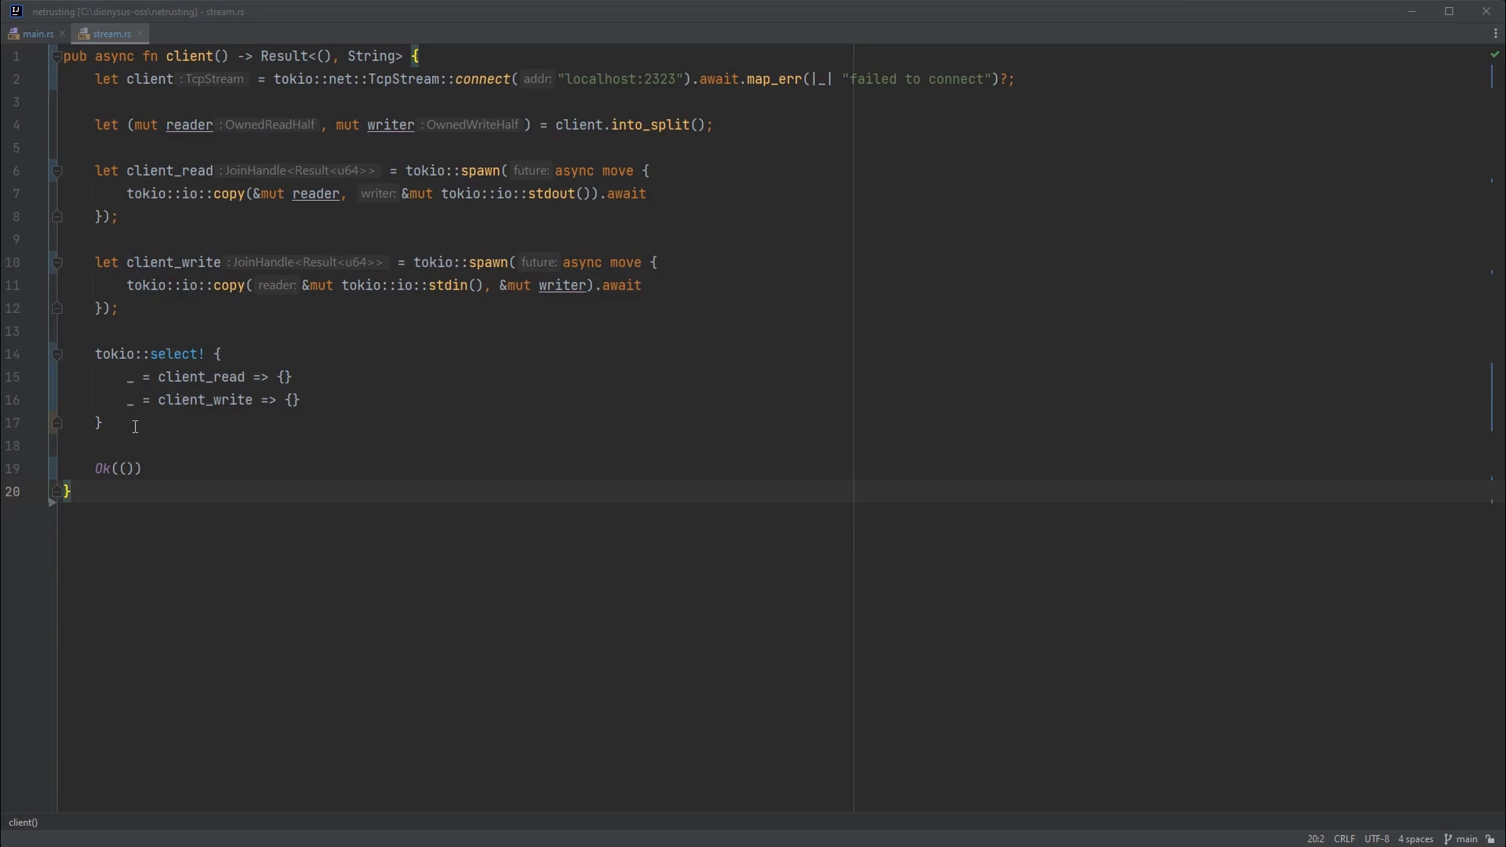
{"action": "mouse_move", "coordinate": [146, 429]}
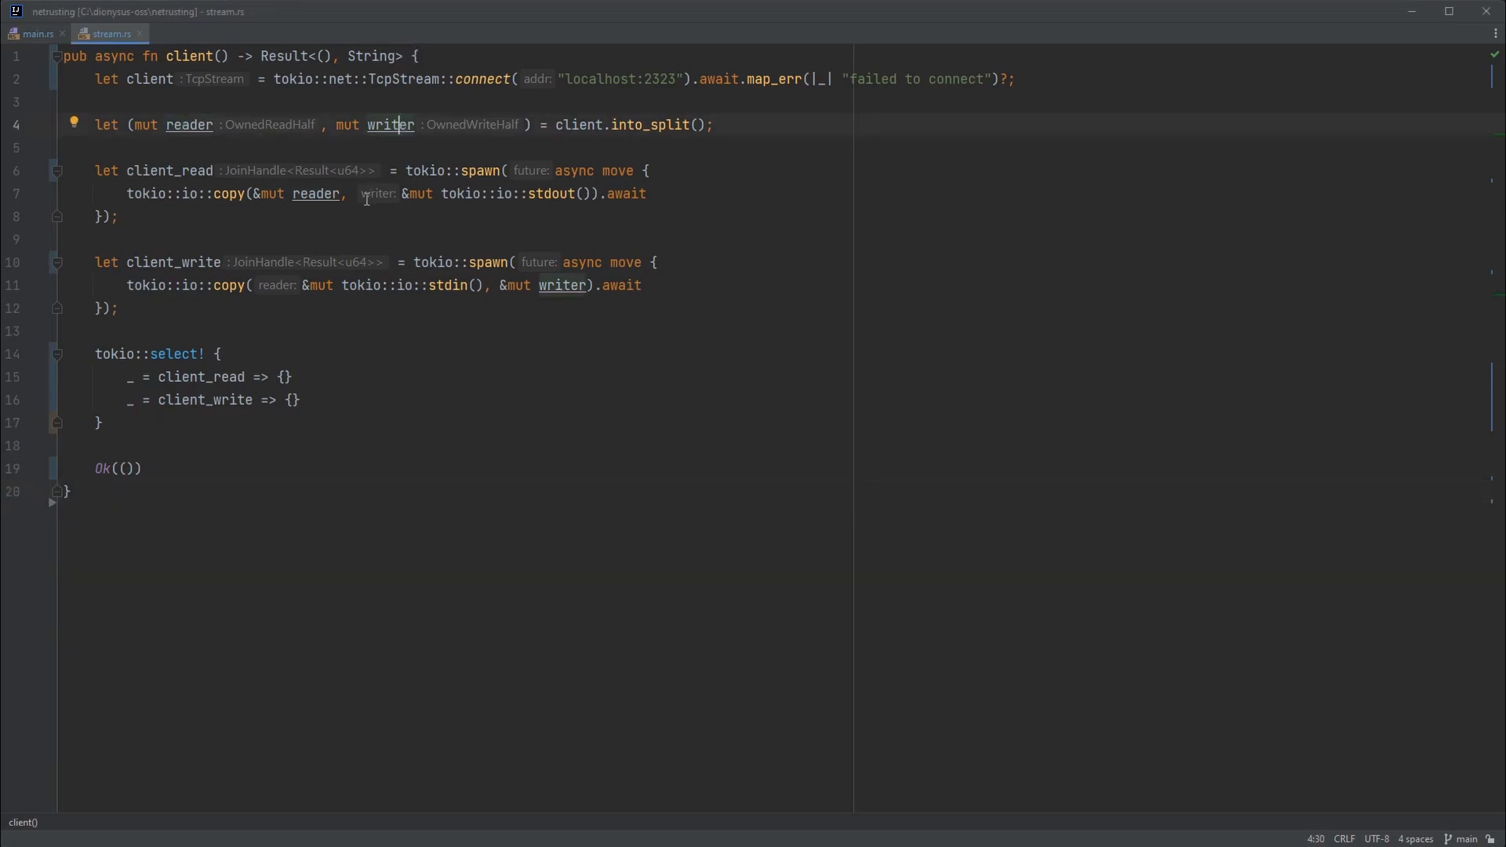
{"action": "mouse_move", "coordinate": [340, 218]}
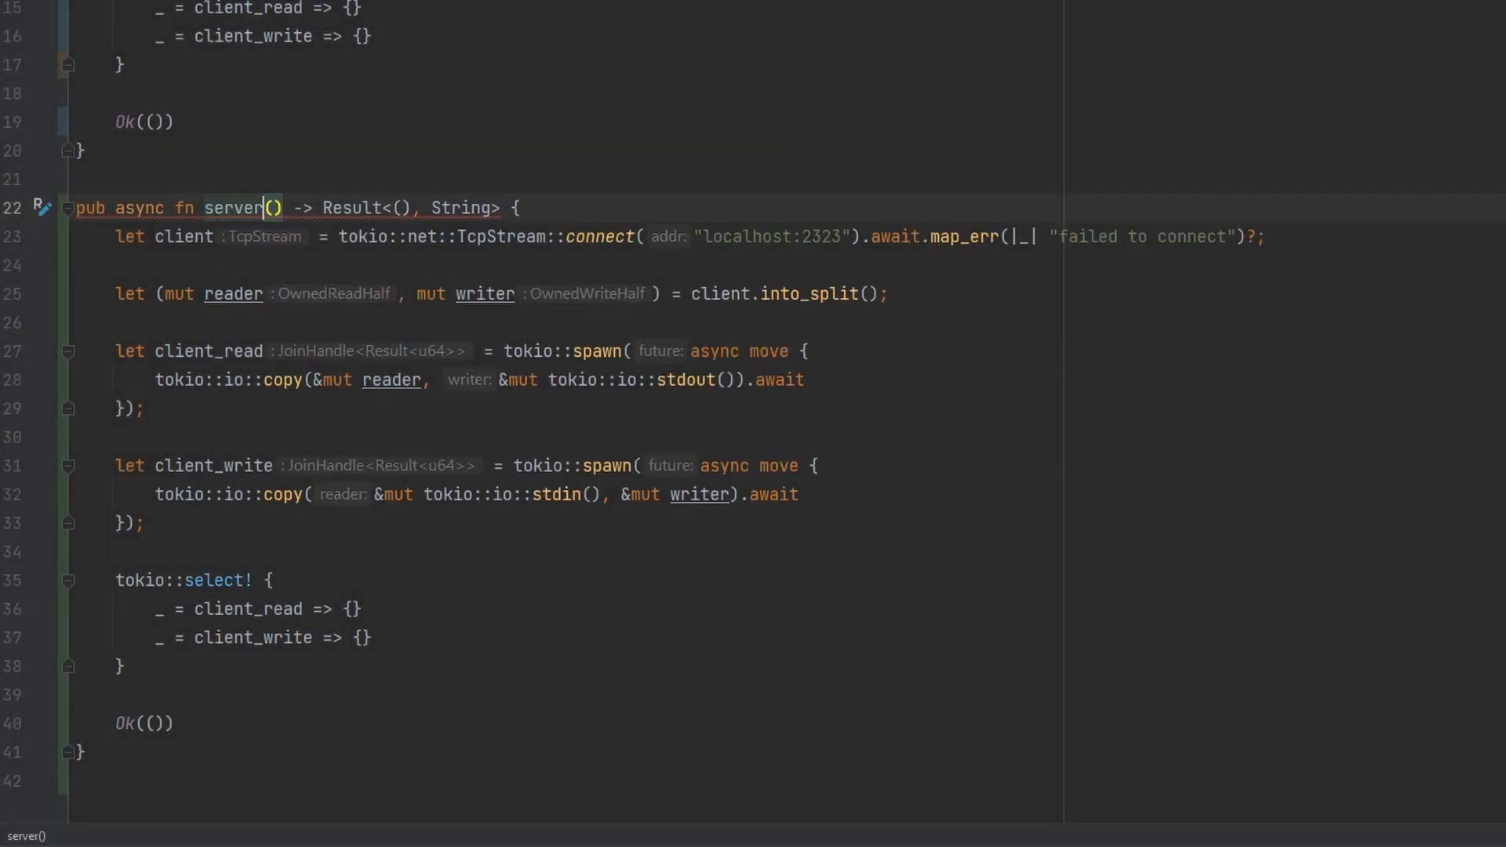
- Change connect to TcpListener::bind with "failed to bind" and rename client to listener
{"action": "double_click", "coordinate": [499, 236]}
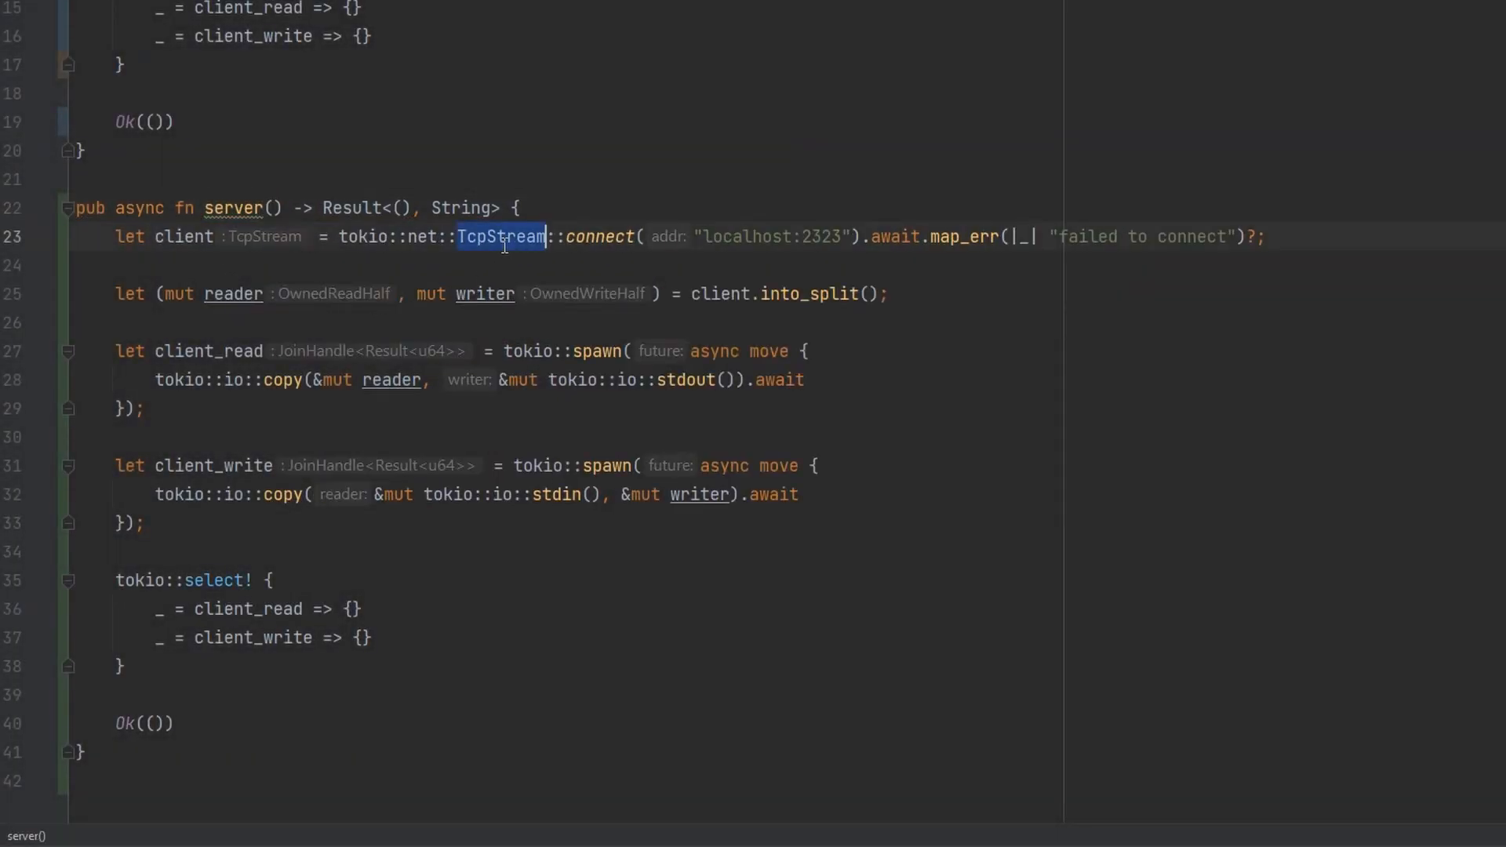
{"action": "type", "text": "TcpListene"}
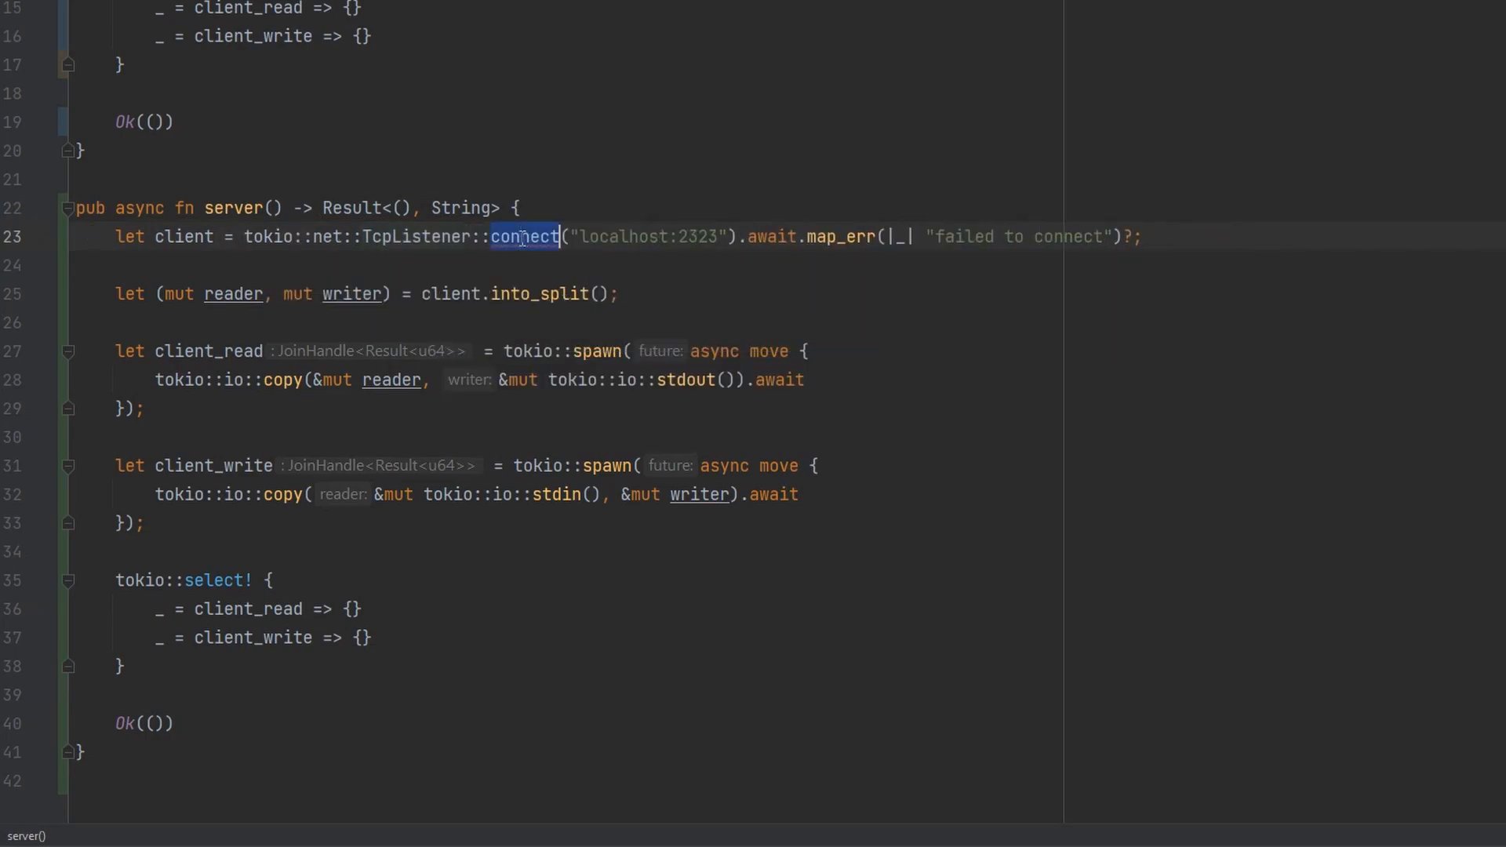
{"action": "type", "text": "bind"}
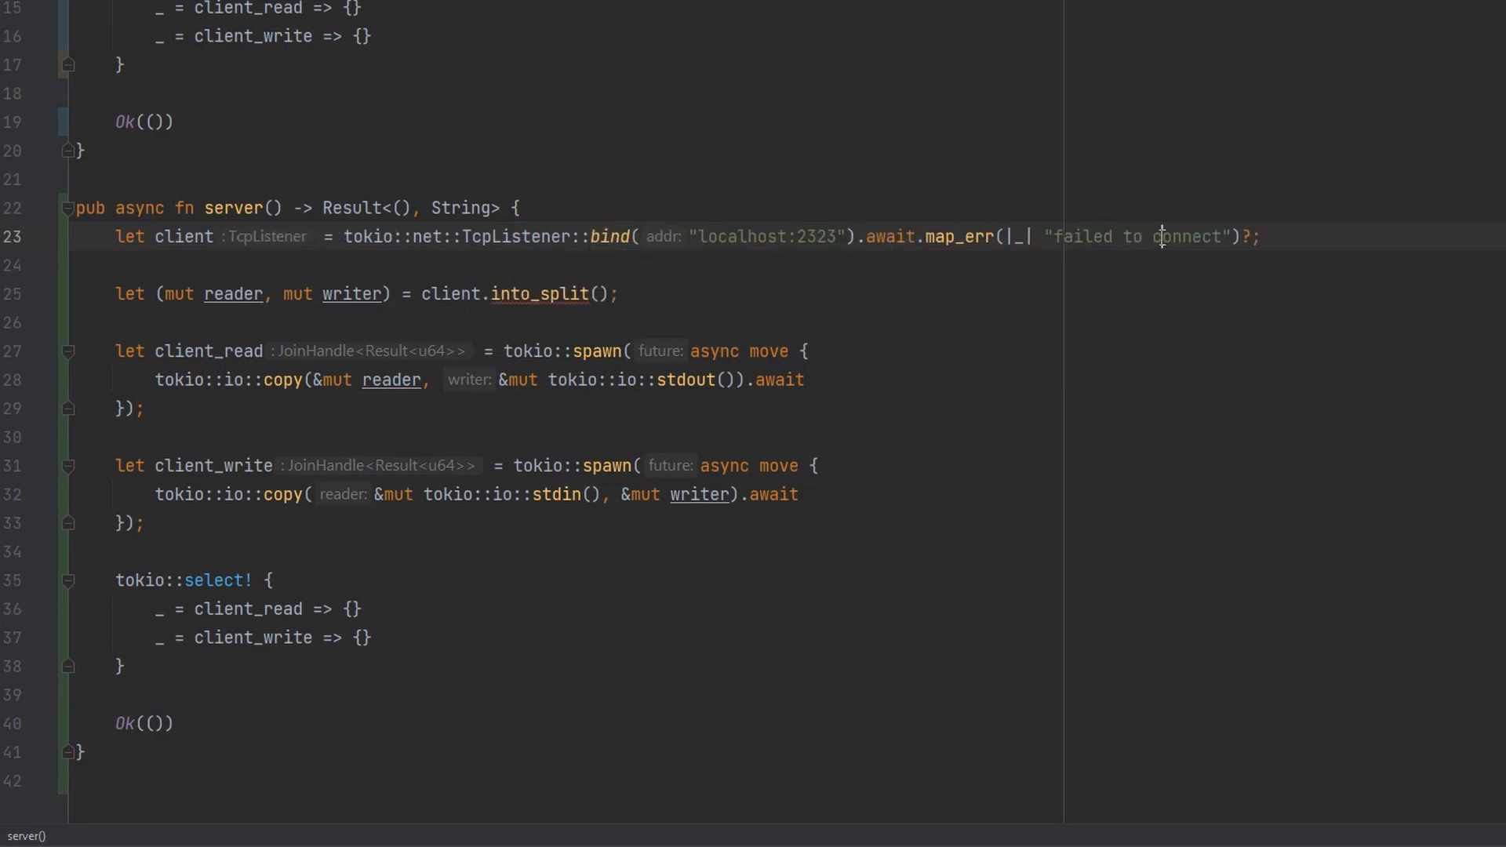
{"action": "type", "text": "bind"}
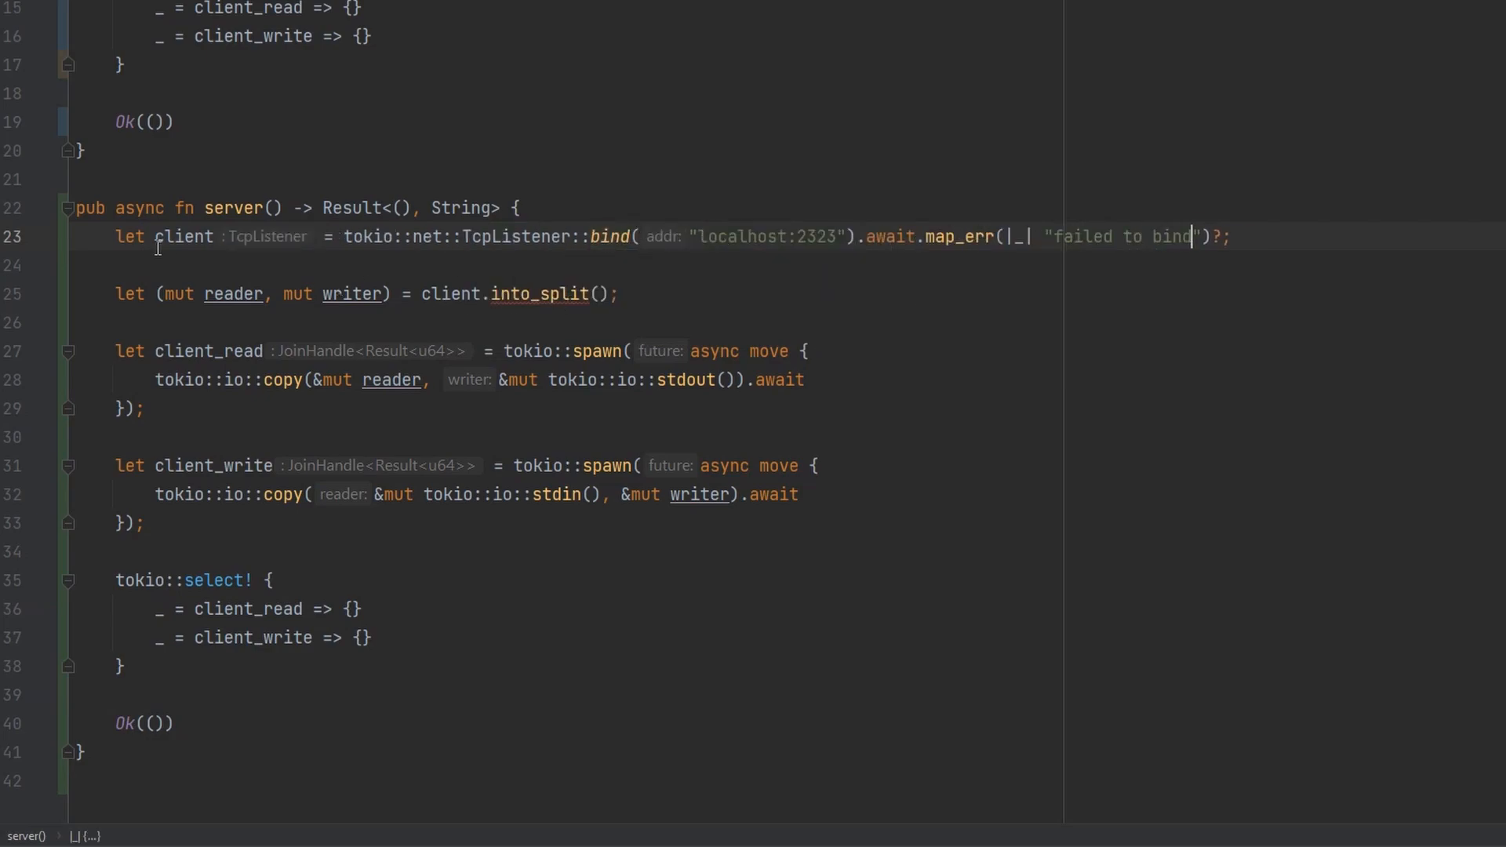
{"action": "type", "text": "listener"}
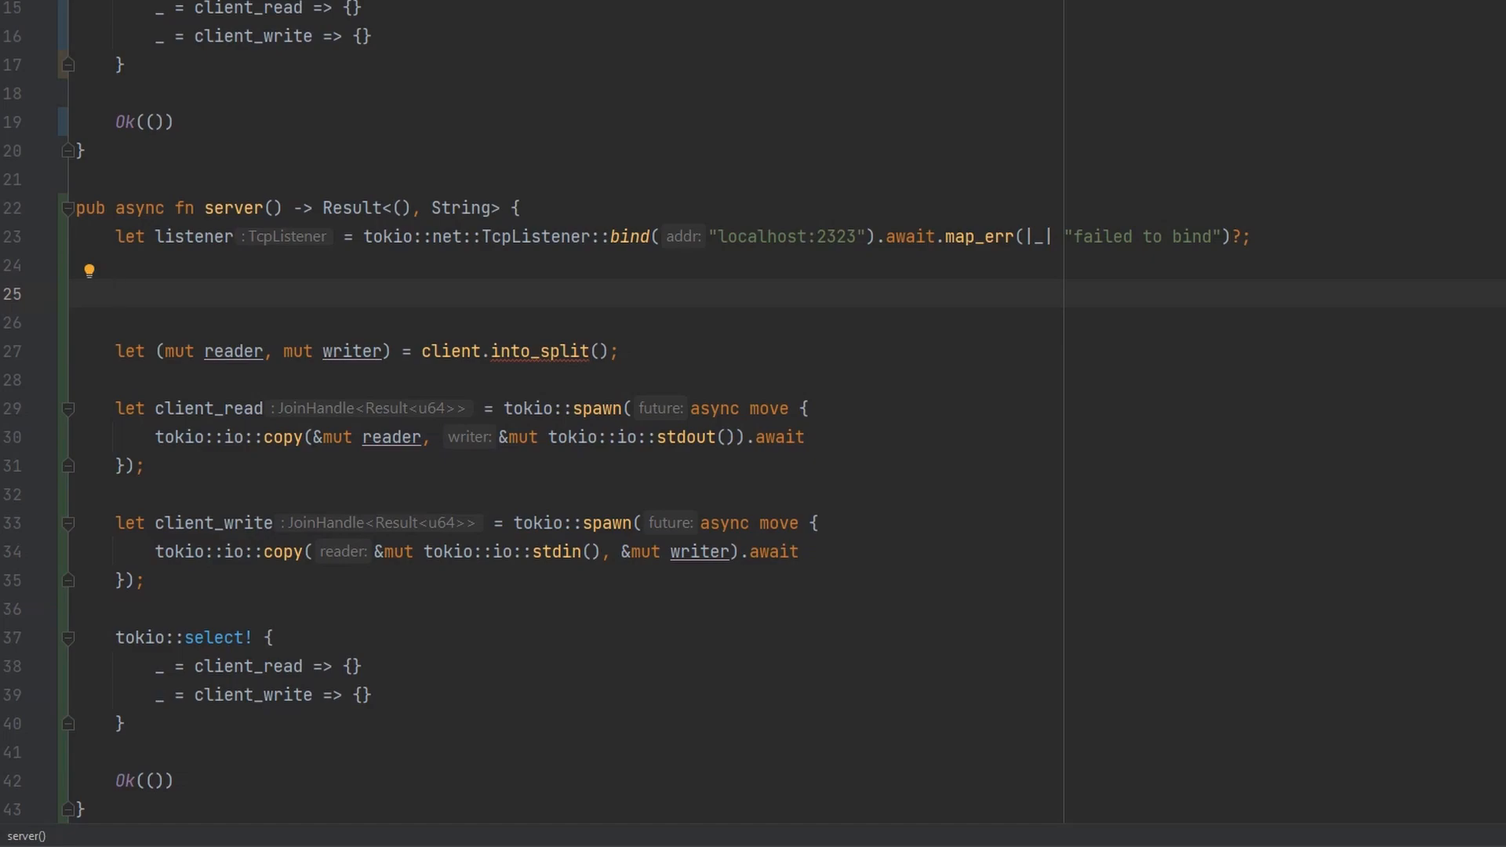
- Add let handle = listener.accept().await, mapping errors to "failed to accept"
{"action": "type", "text": "listener"}
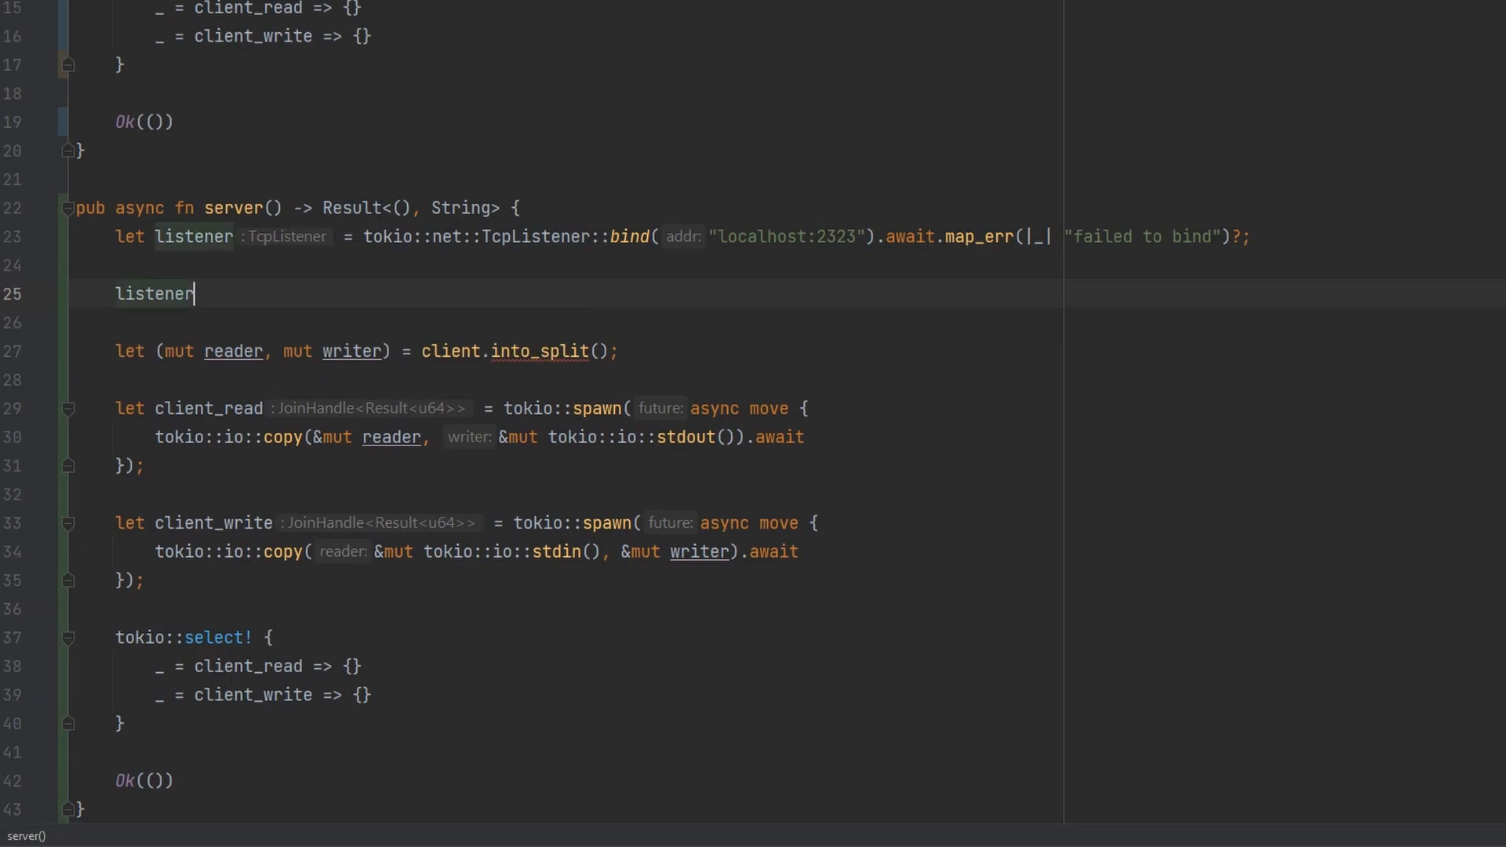
{"action": "type", "text": ".accept().await"}
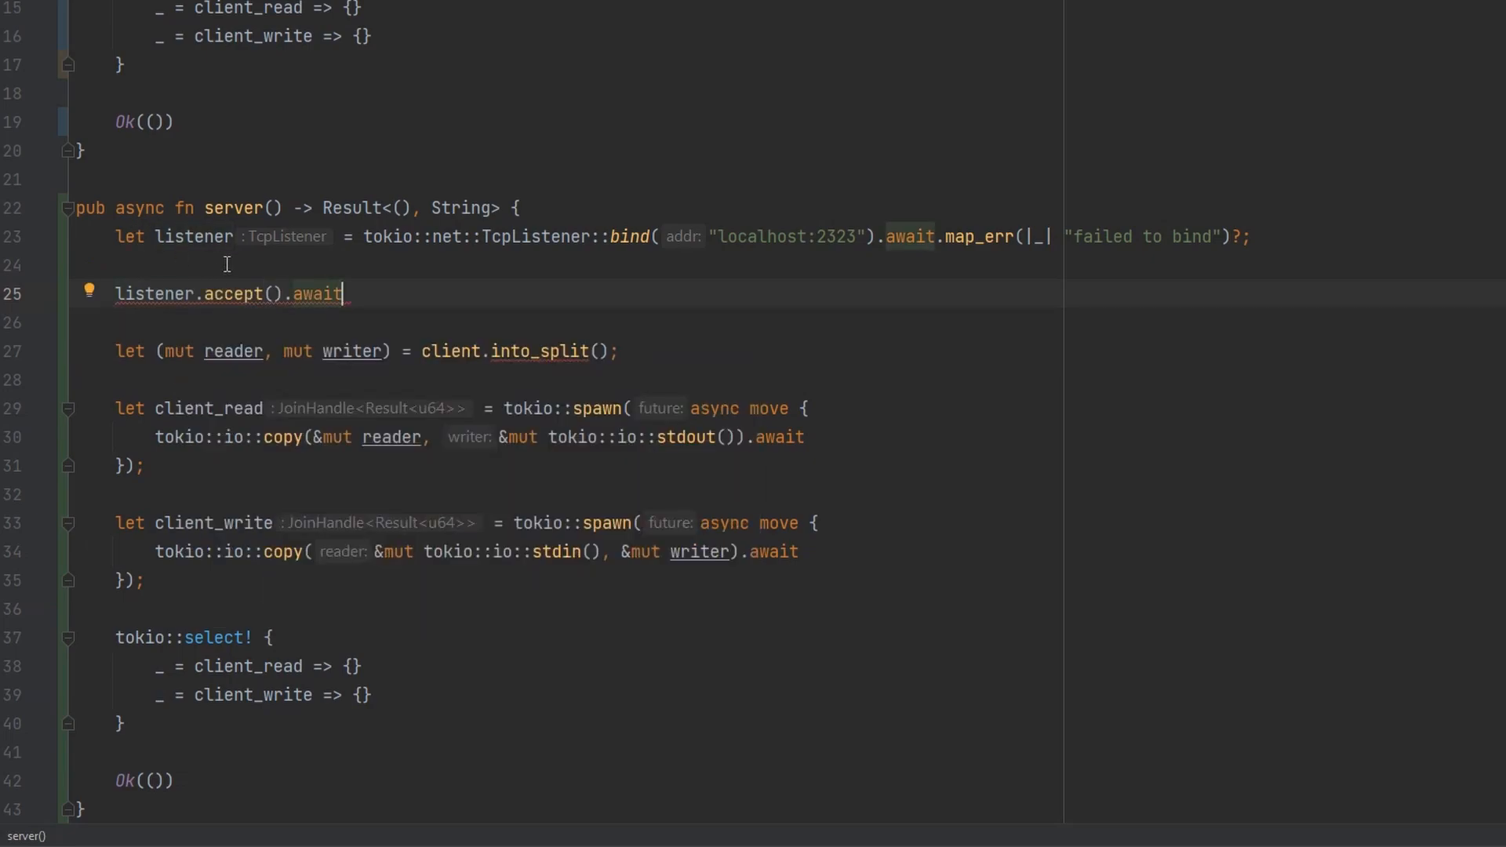
{"action": "double_click", "coordinate": [230, 293]}
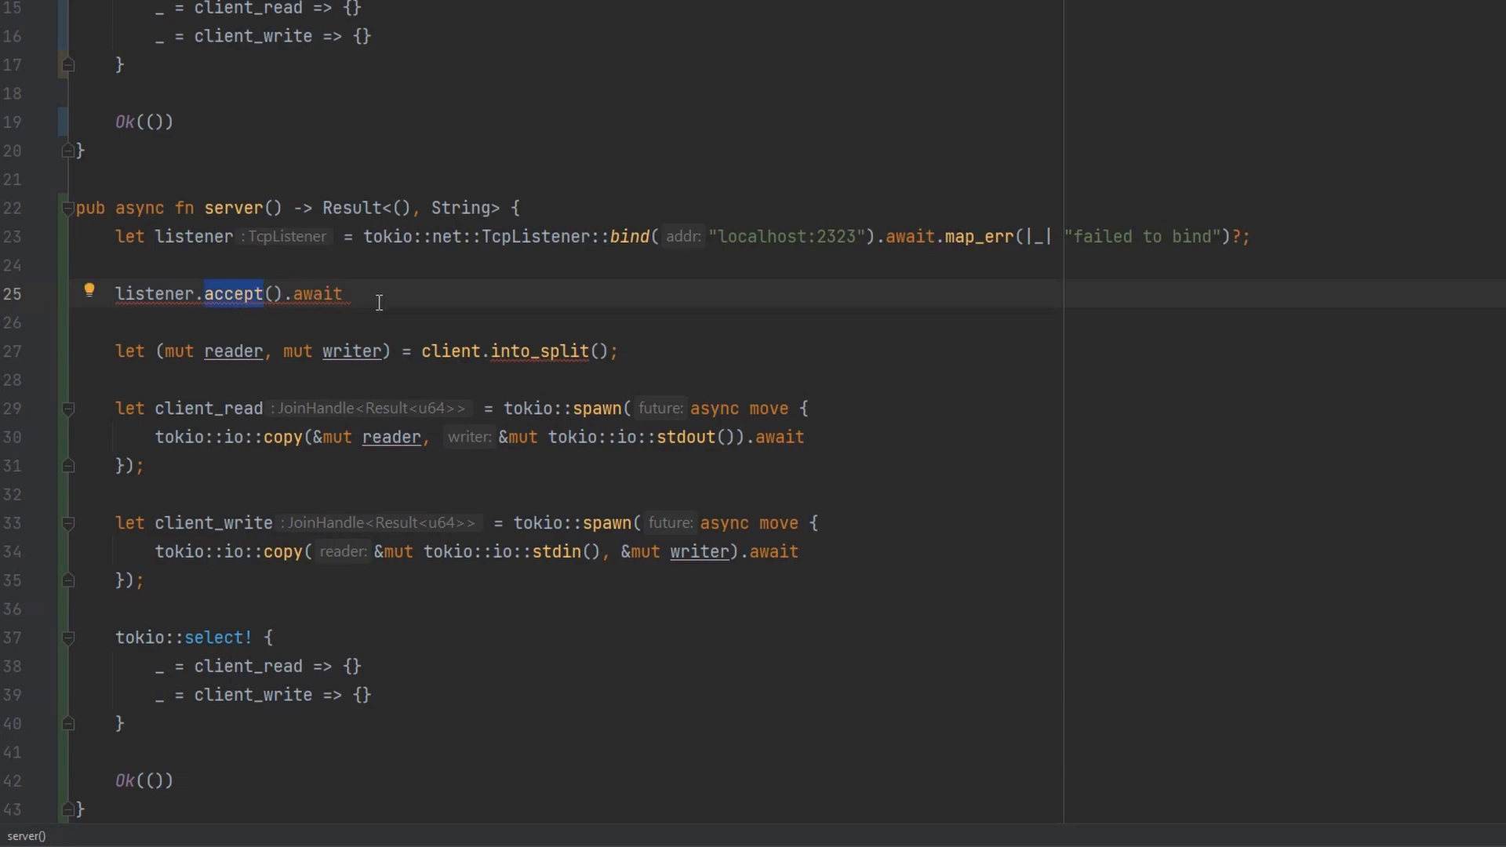
{"action": "left_click", "coordinate": [342, 293]}
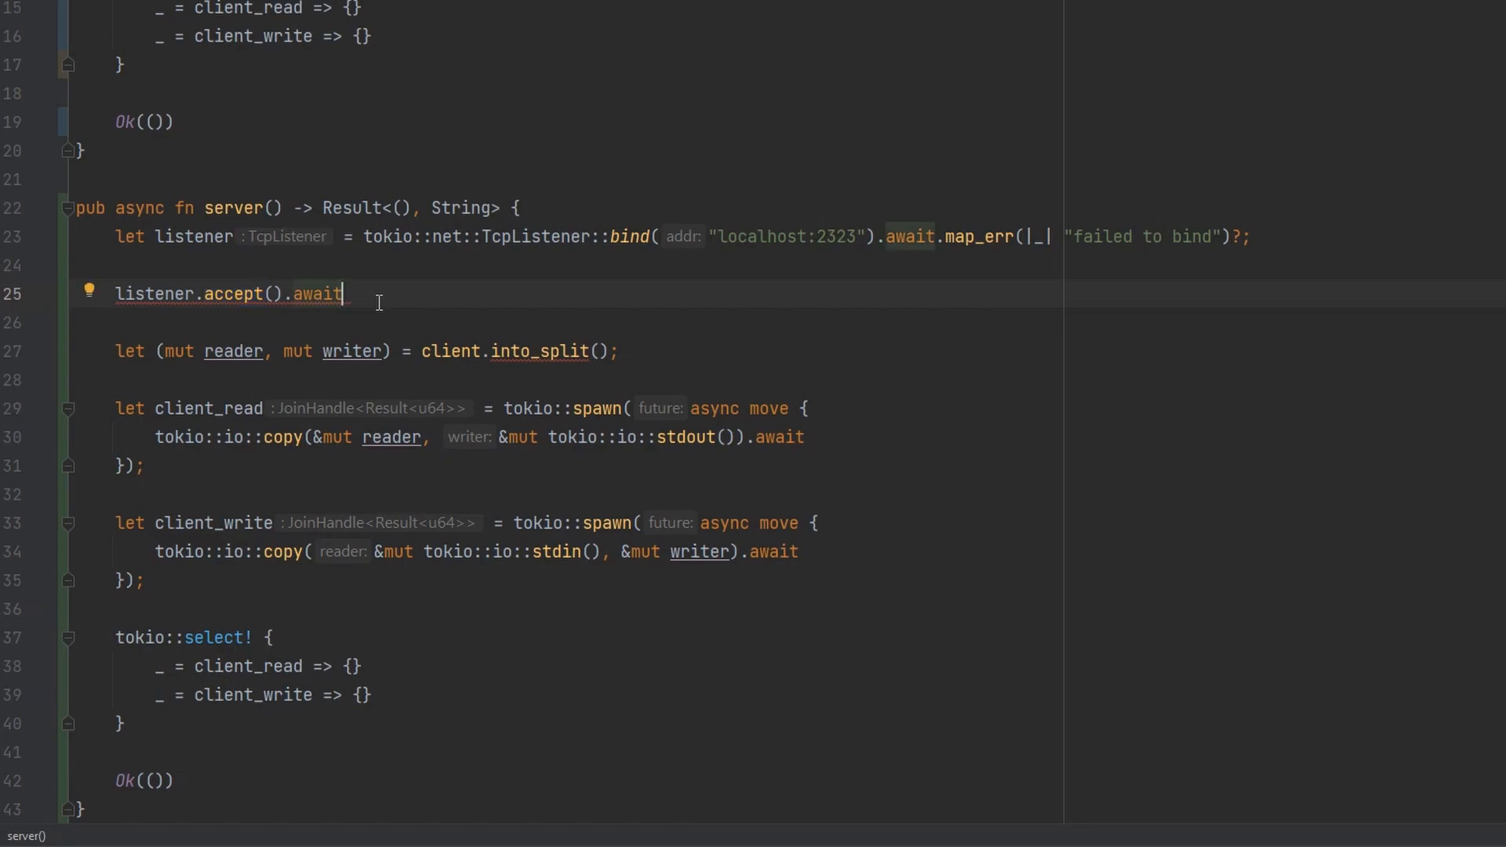
{"action": "type", "text": ".a"}
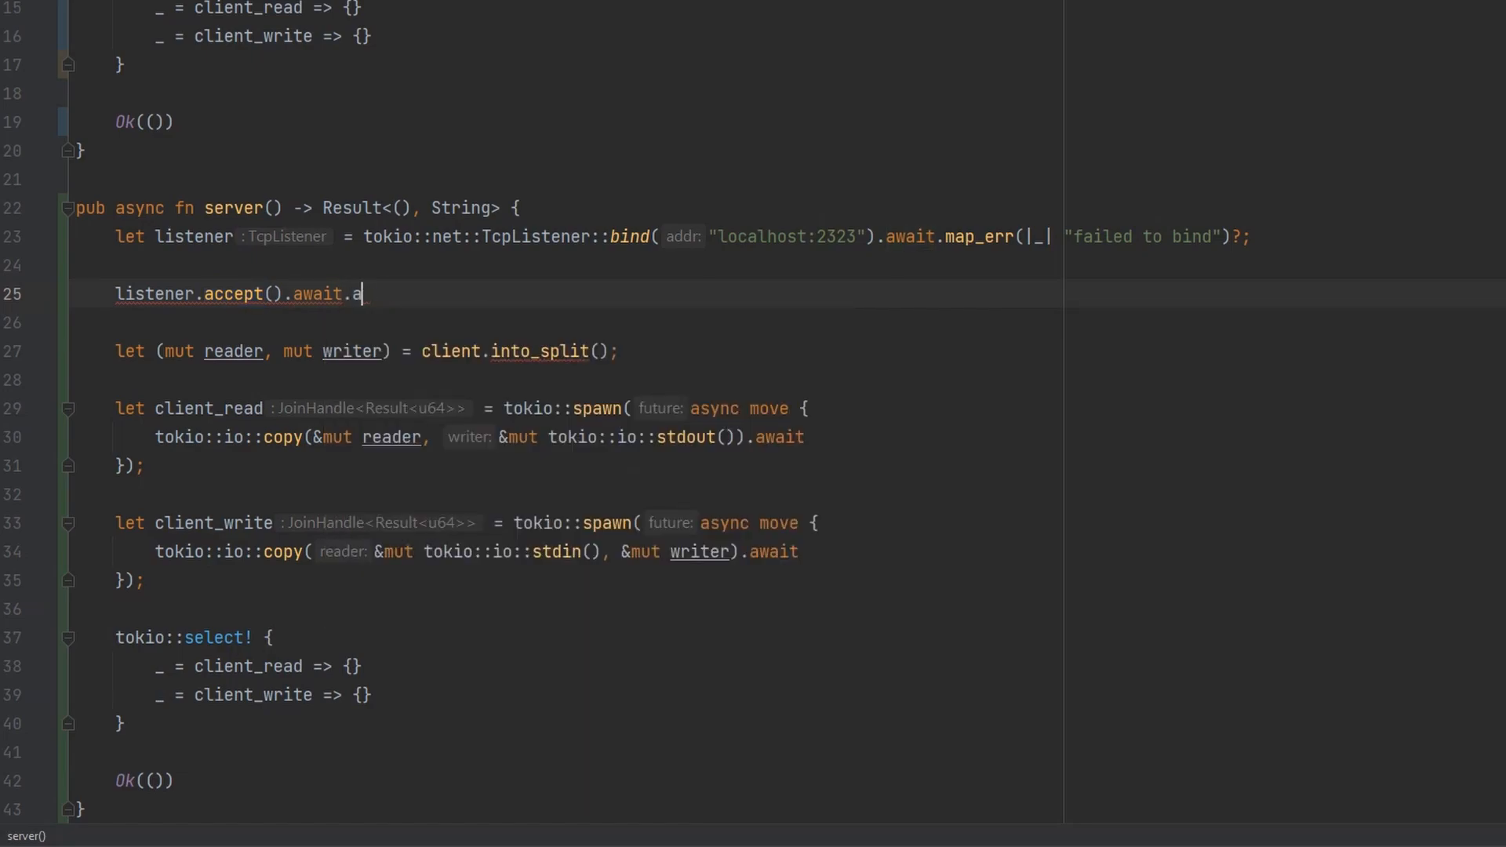
{"action": "type", "text": "map_err(|_| \""}
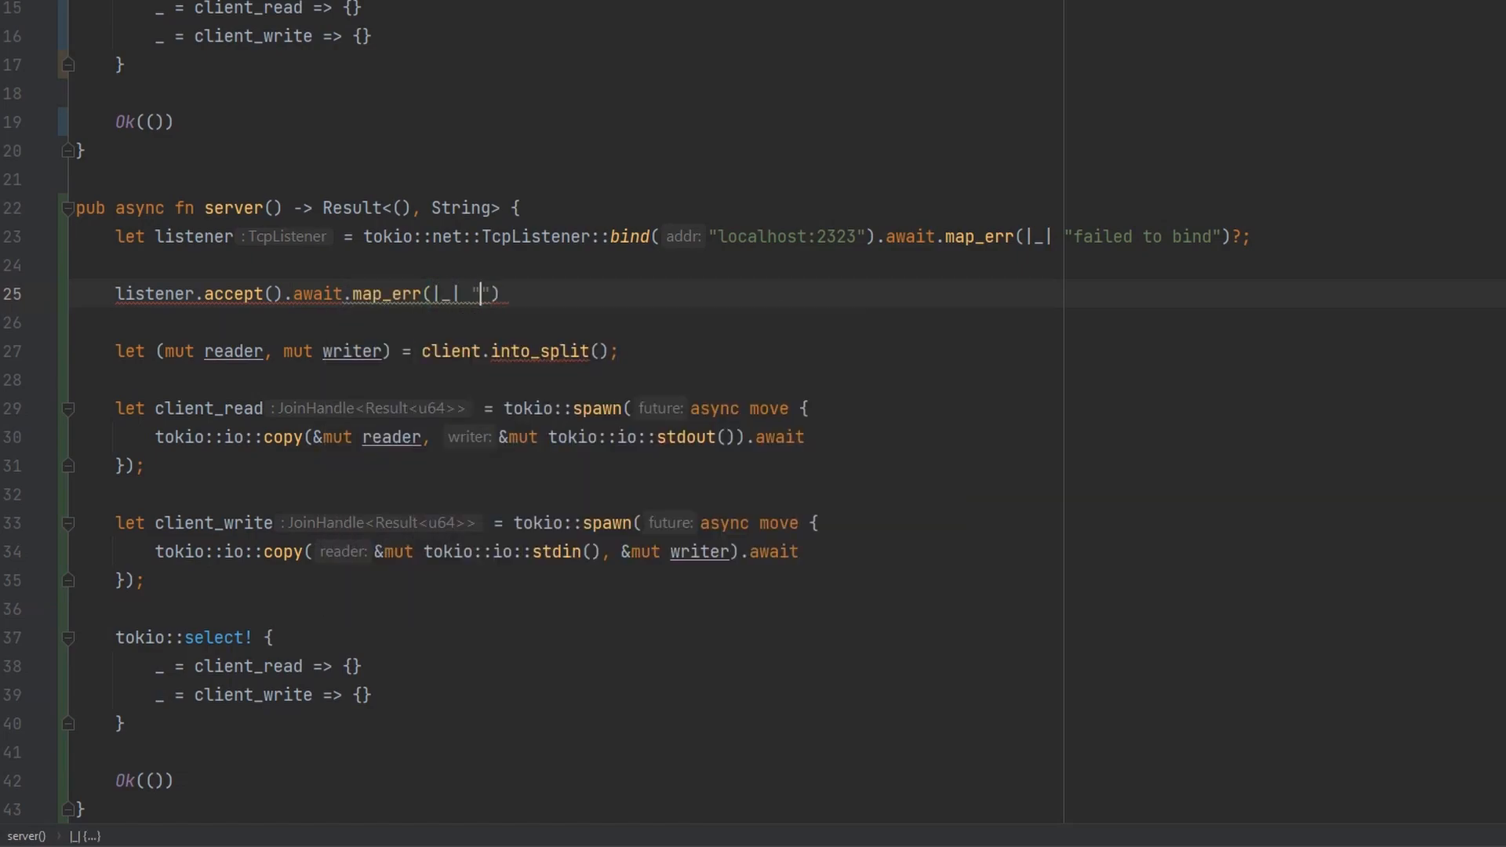
{"action": "type", "text": "failed to accept"}
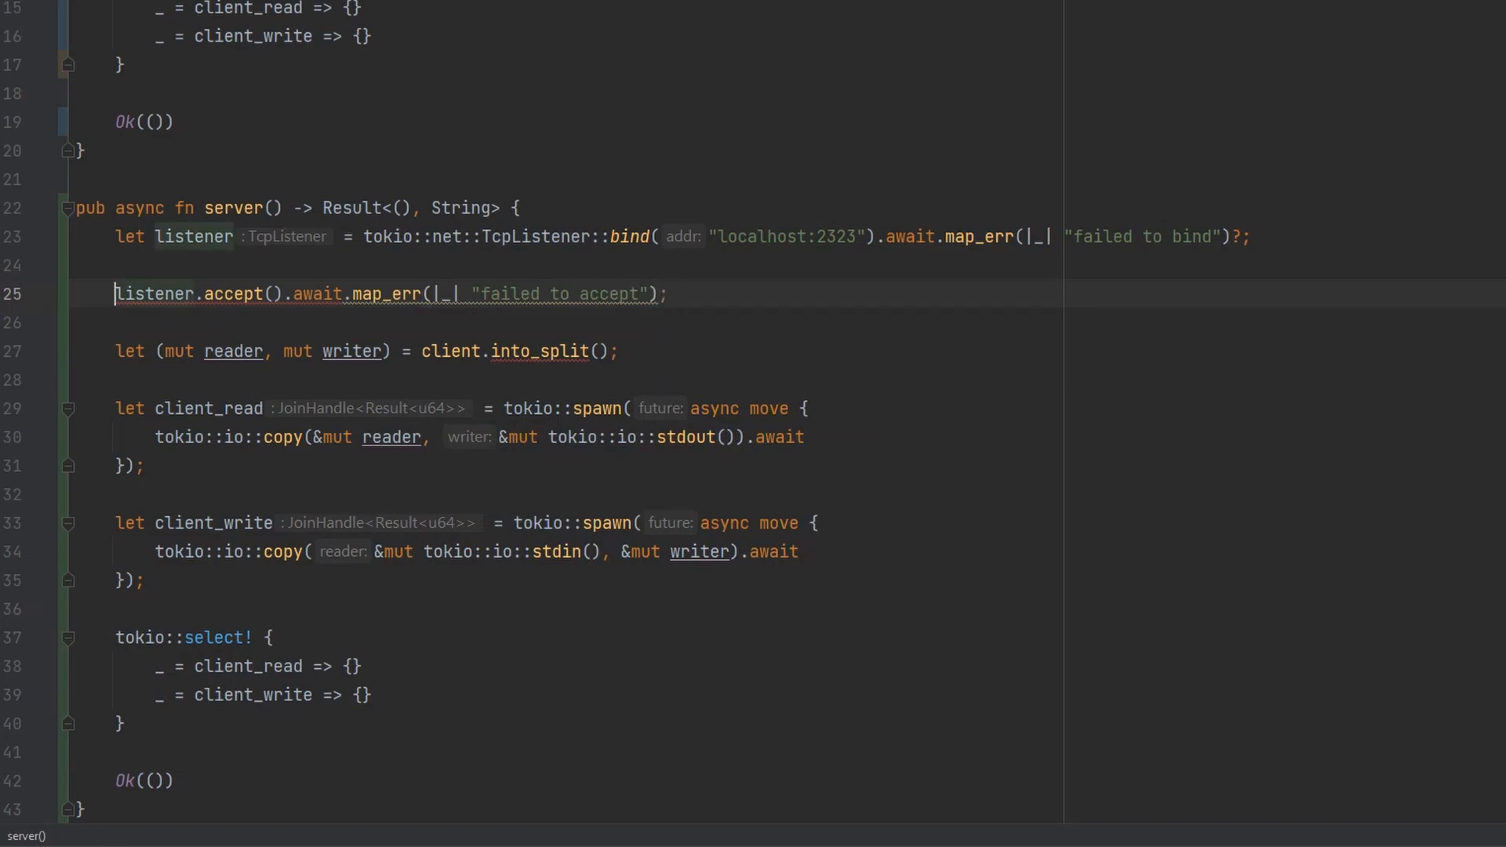
{"action": "type", "text": "let handle ="}
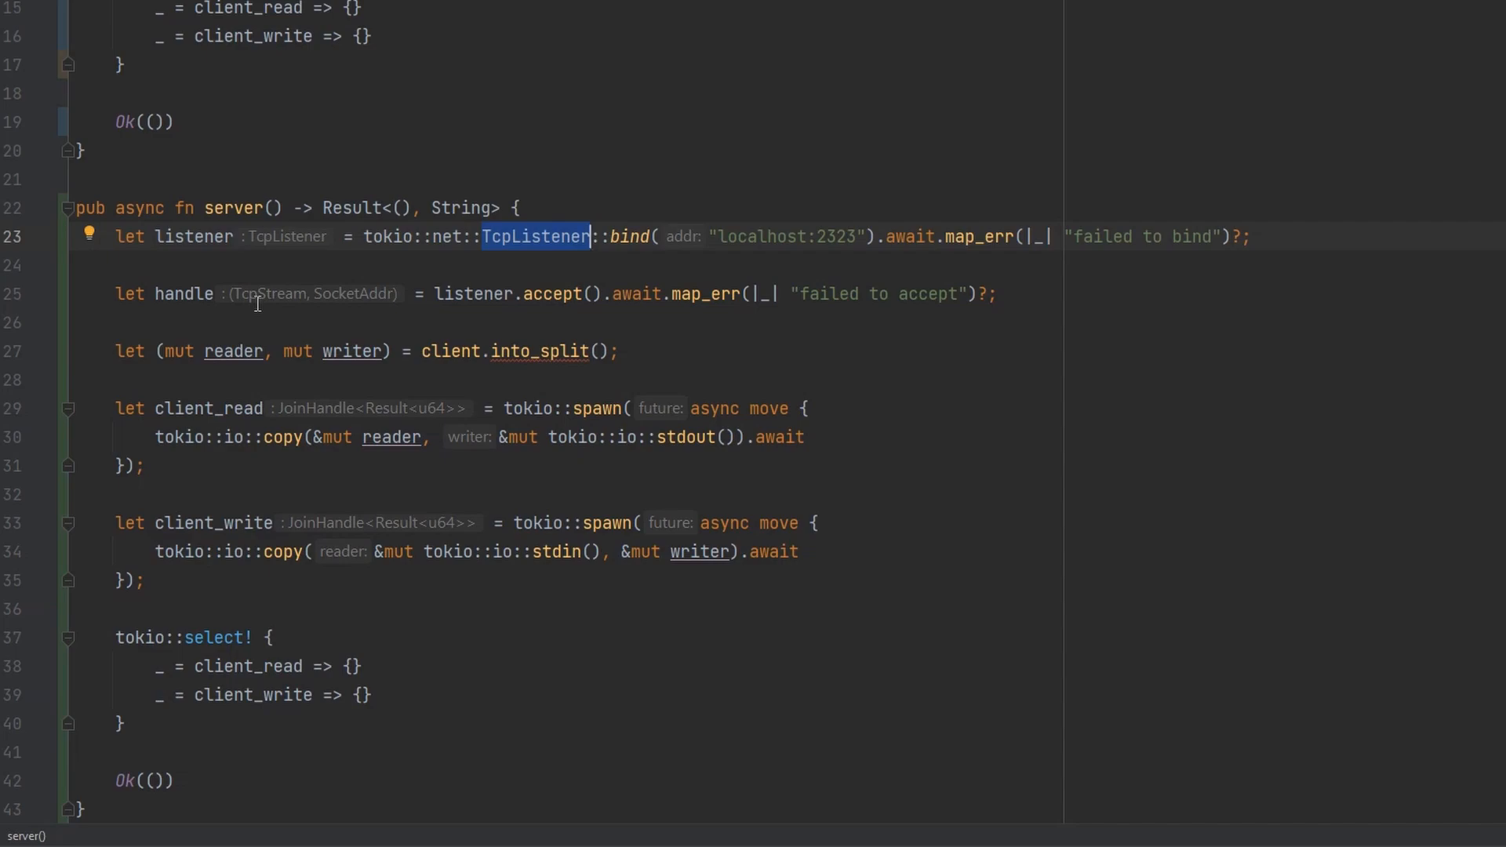
{"action": "mouse_move", "coordinate": [303, 294]}
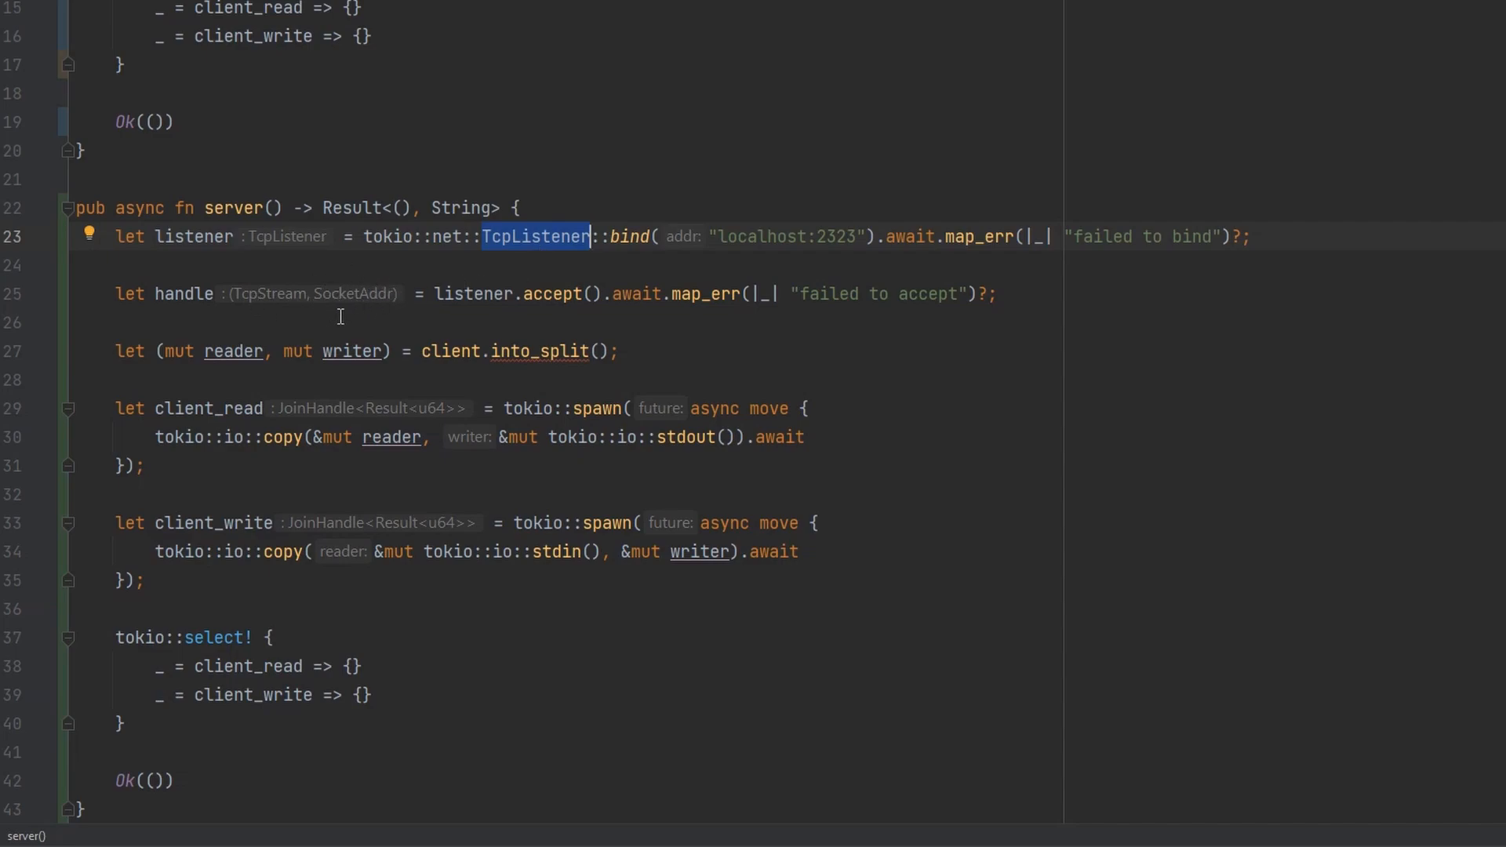
{"action": "mouse_move", "coordinate": [334, 324]}
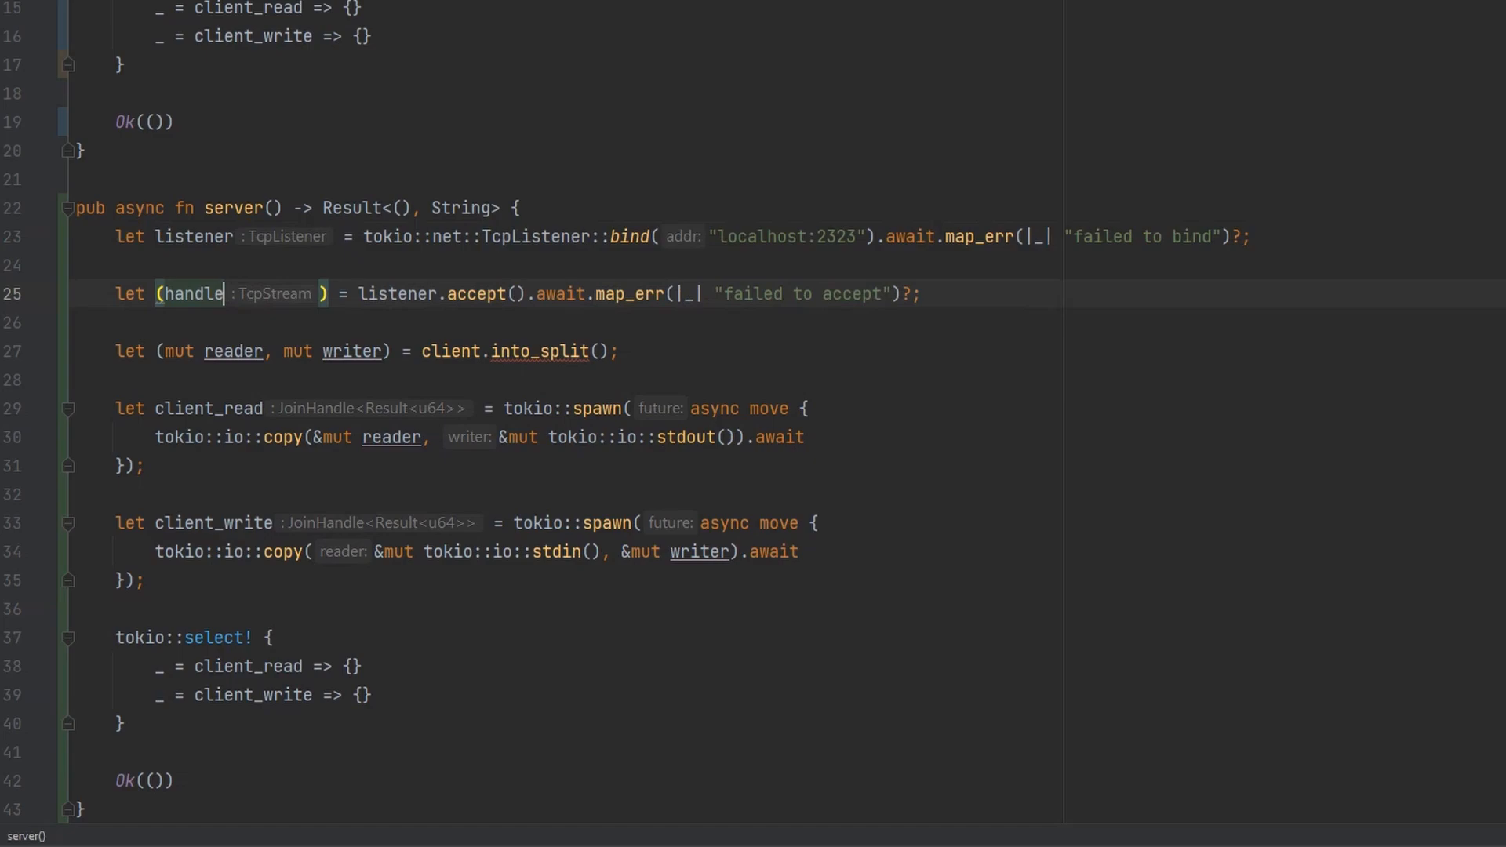
- Destructure the accepted connection as (handle, _) and split handle instead of client
{"action": "type", "text": ", _"}
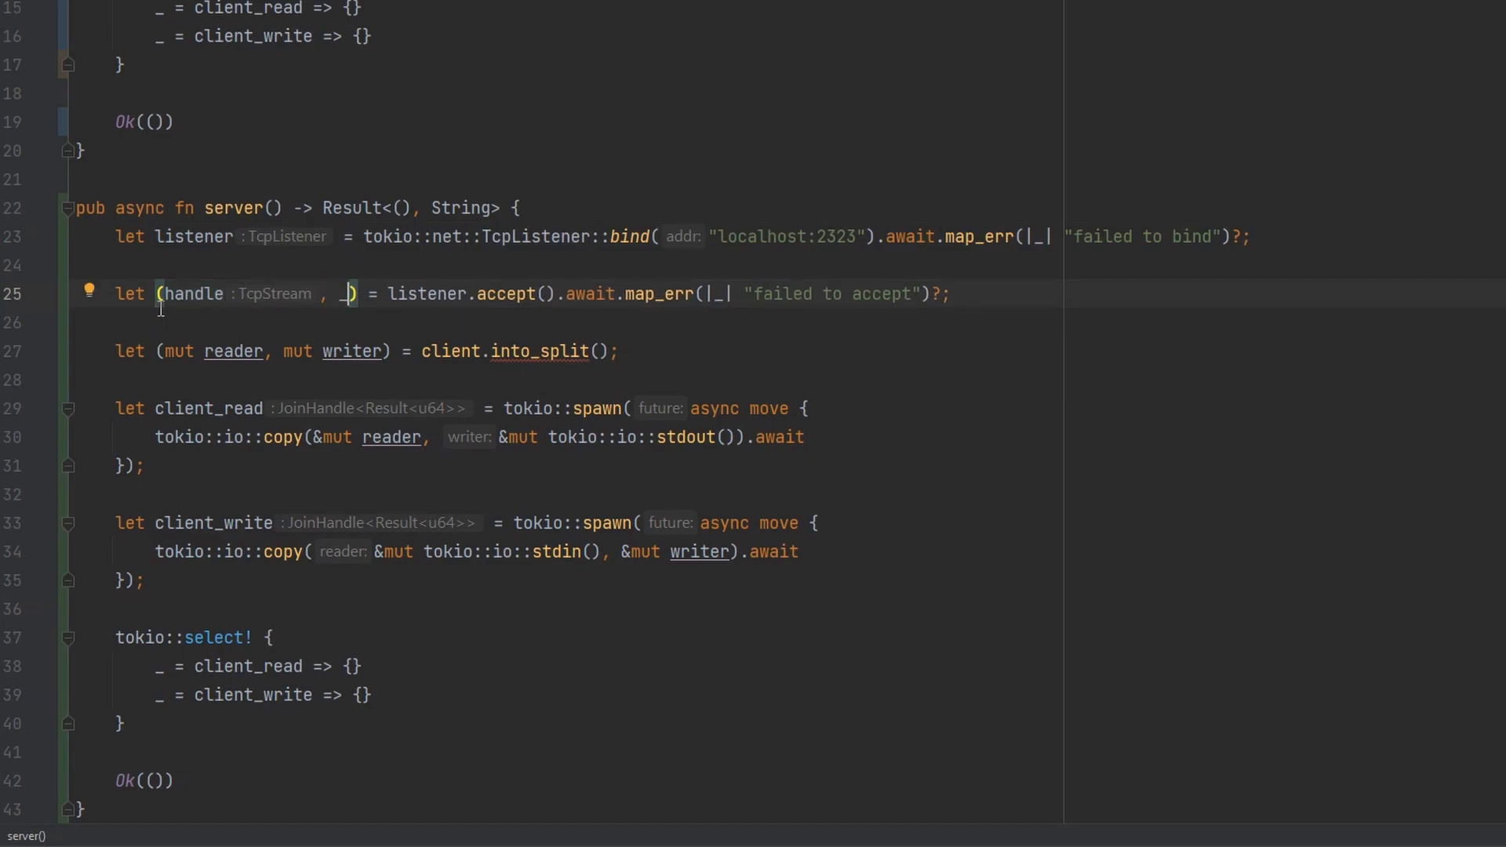
{"action": "double_click", "coordinate": [194, 294]}
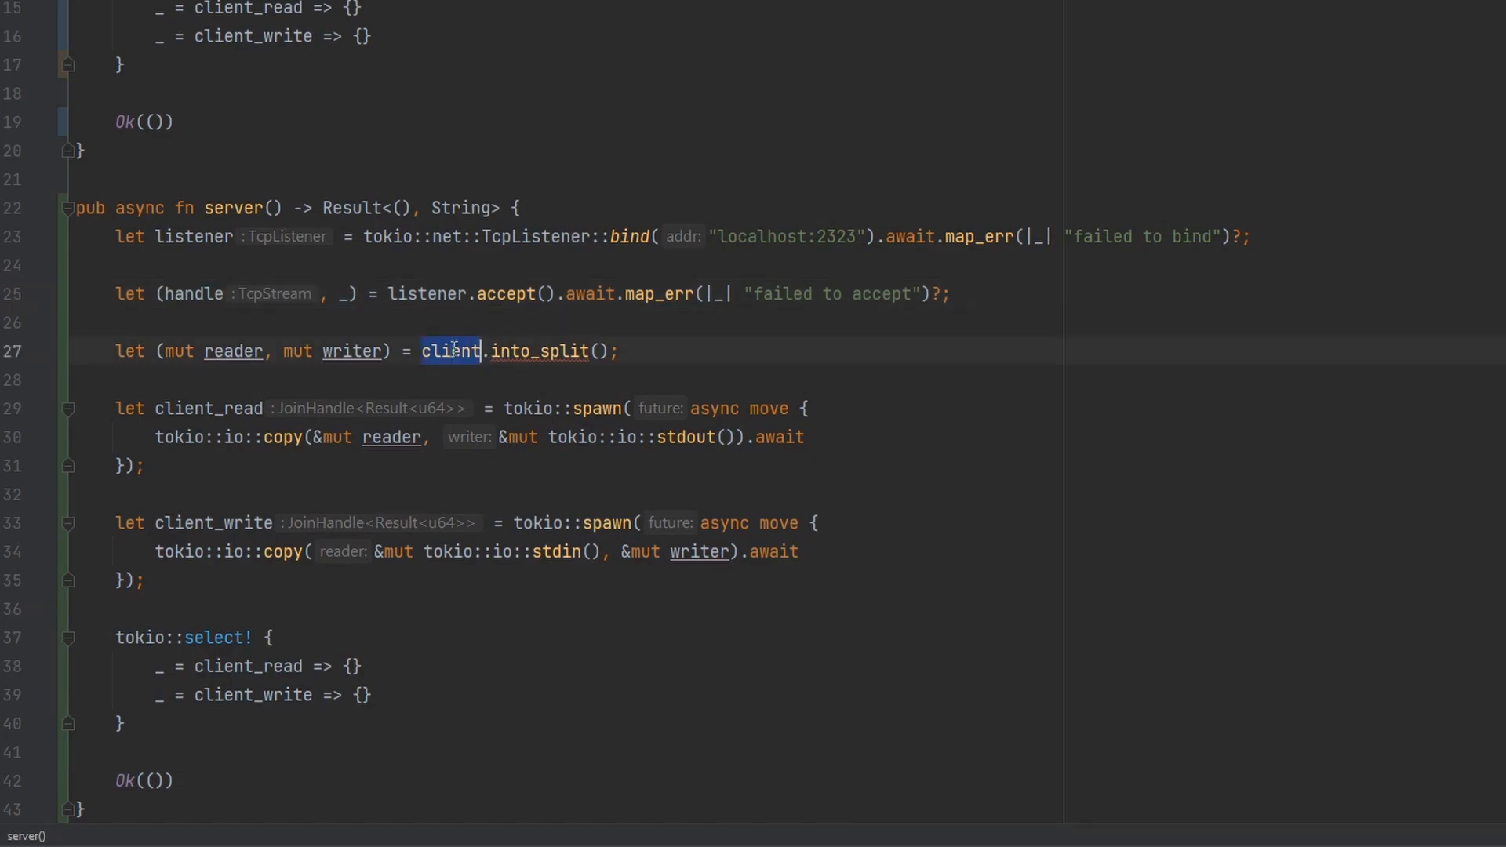
{"action": "type", "text": "handle"}
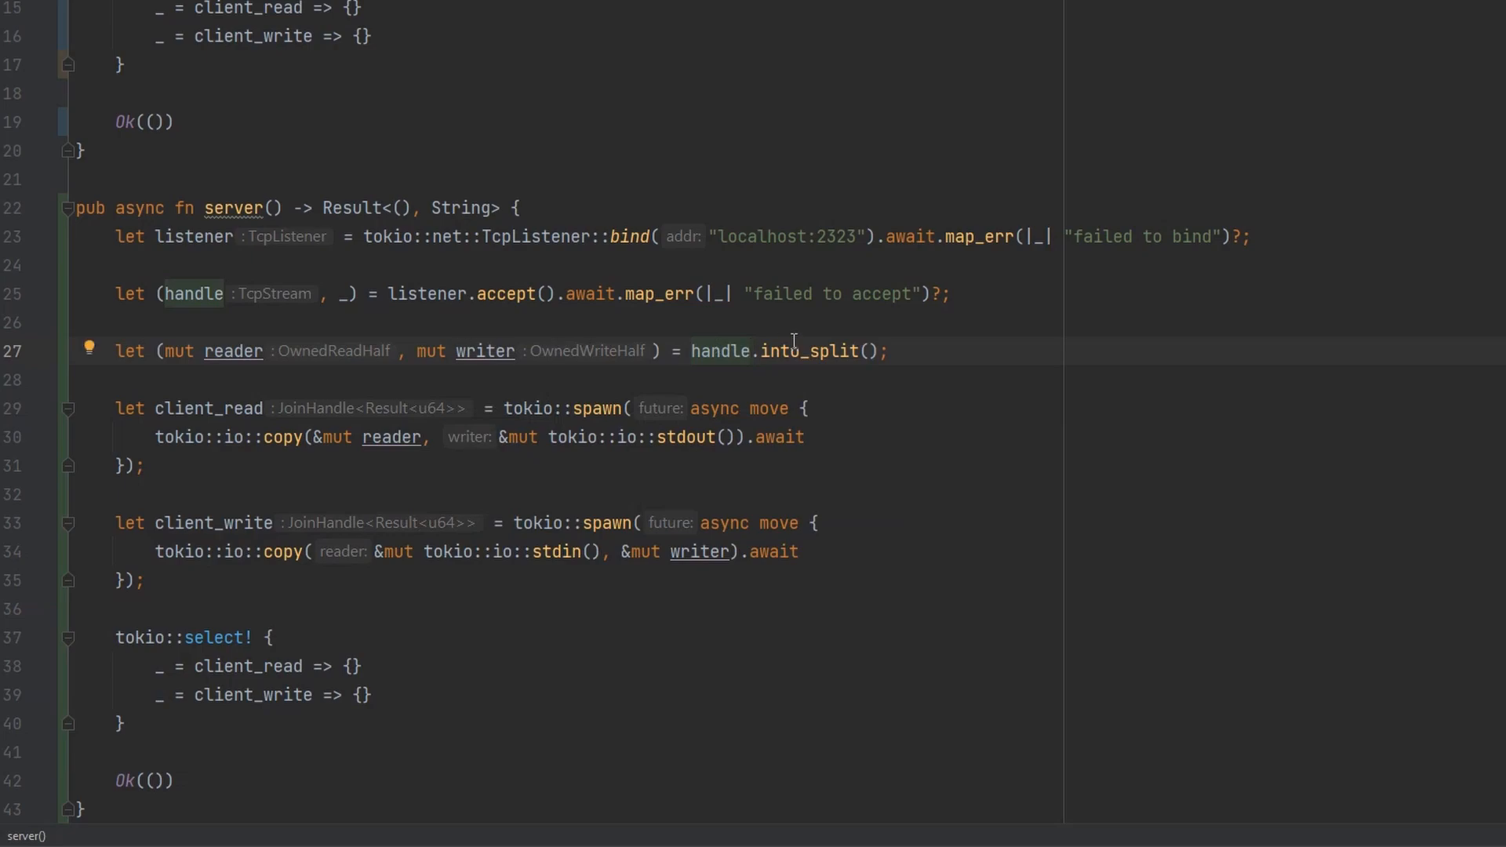
{"action": "double_click", "coordinate": [805, 351]}
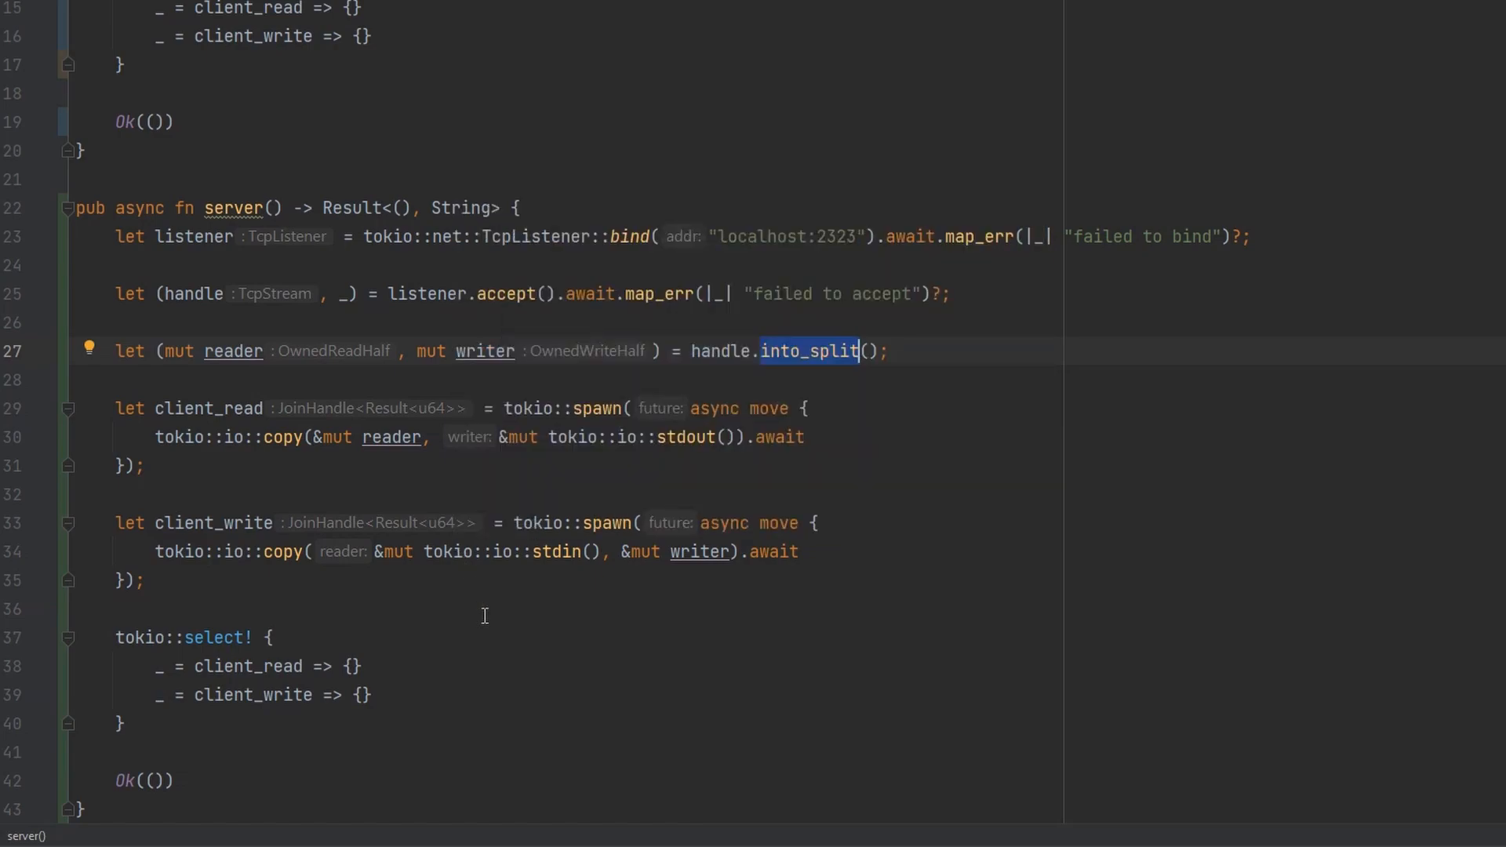
{"action": "left_click", "coordinate": [228, 637]}
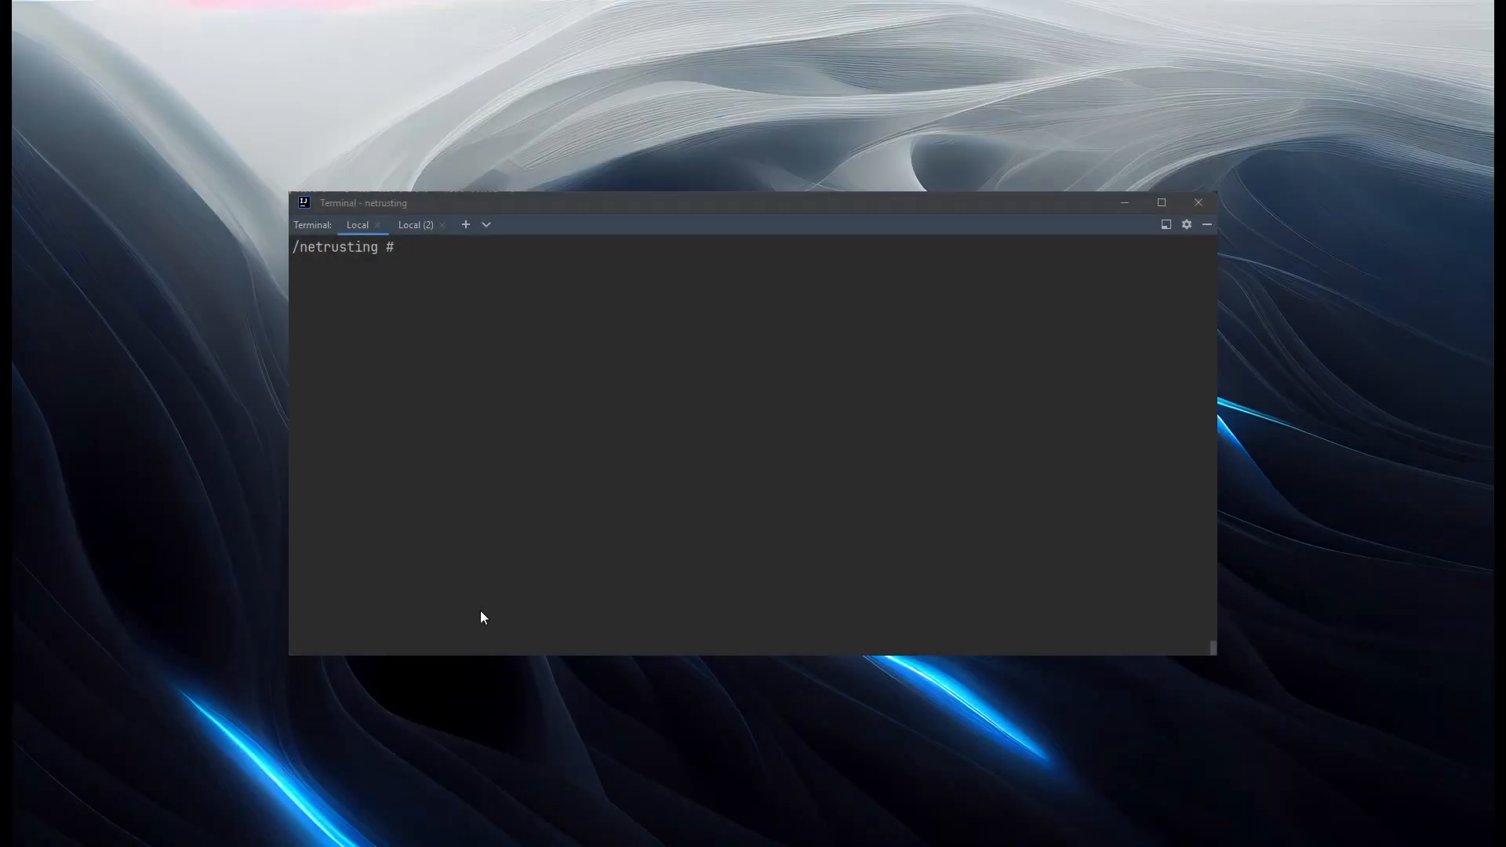
- Start the rcat server with cargo run and connect nc localhost 2323 from the second terminal
{"action": "type", "text": "cargo run"}
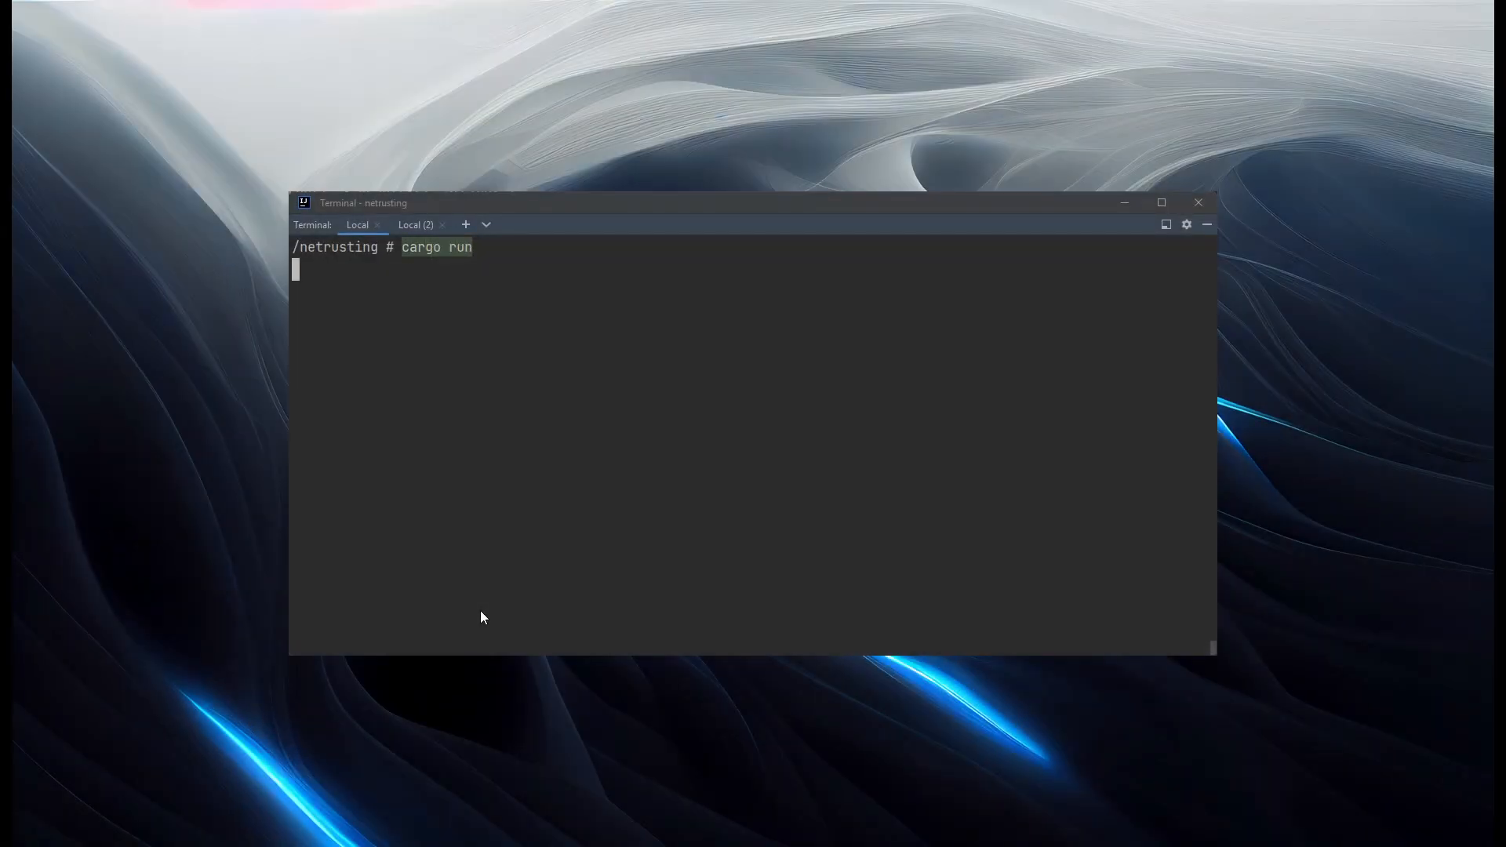
{"action": "key", "text": "Return"}
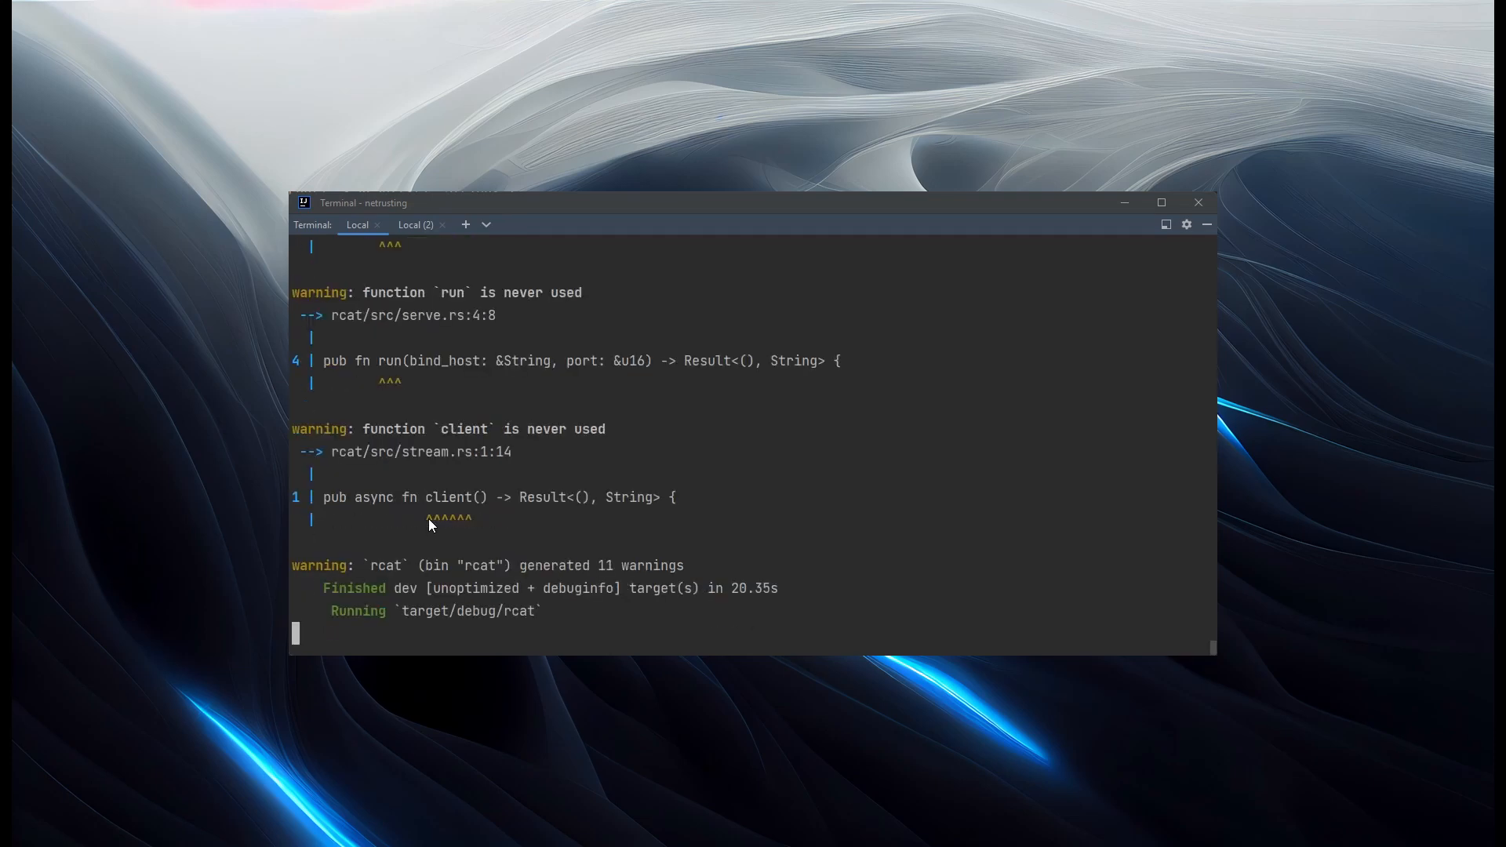
{"action": "mouse_move", "coordinate": [295, 613]}
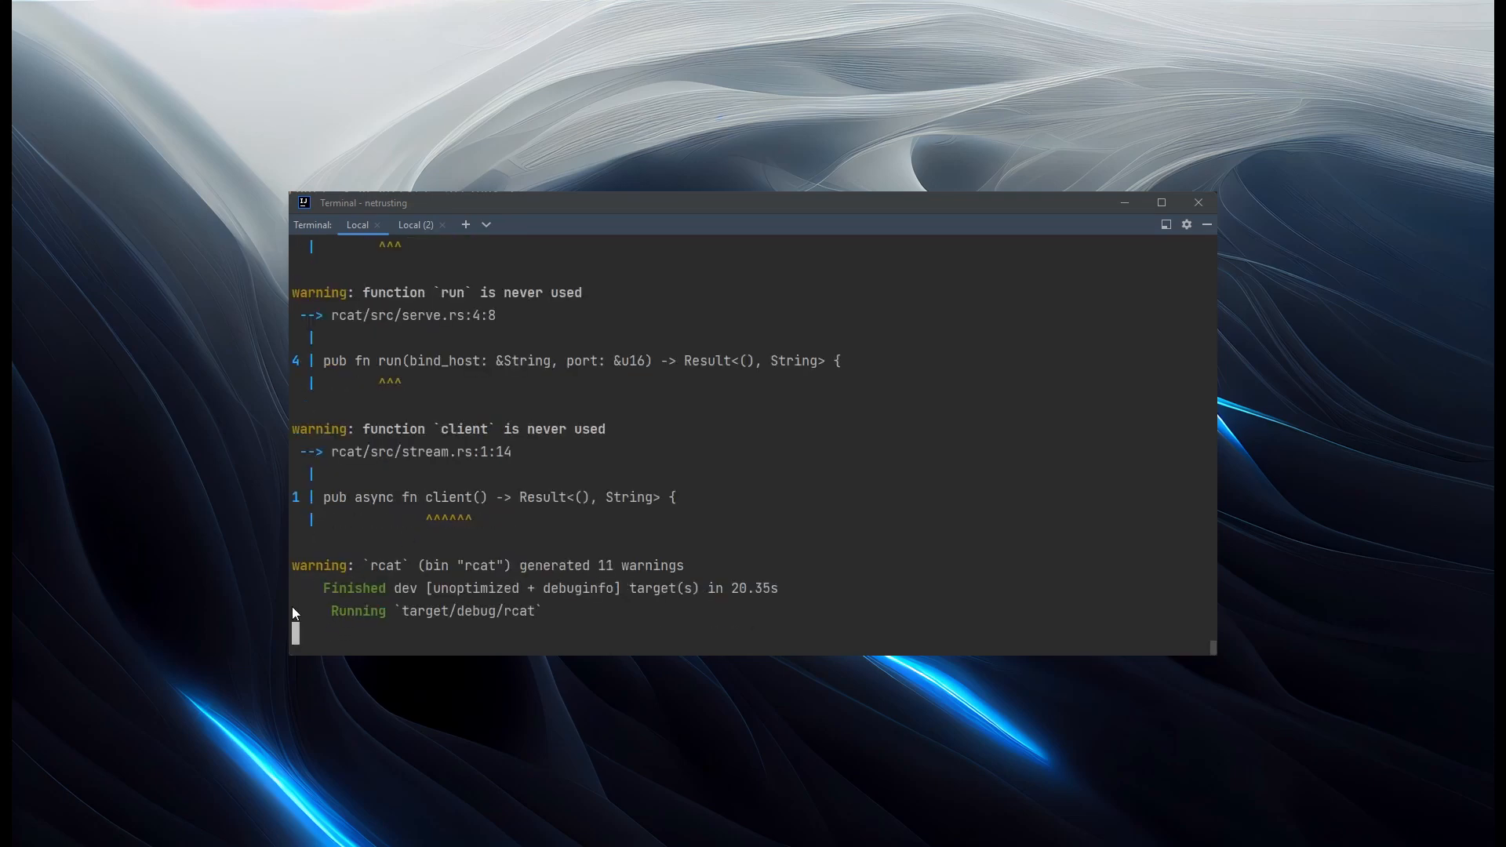
{"action": "mouse_move", "coordinate": [406, 274]}
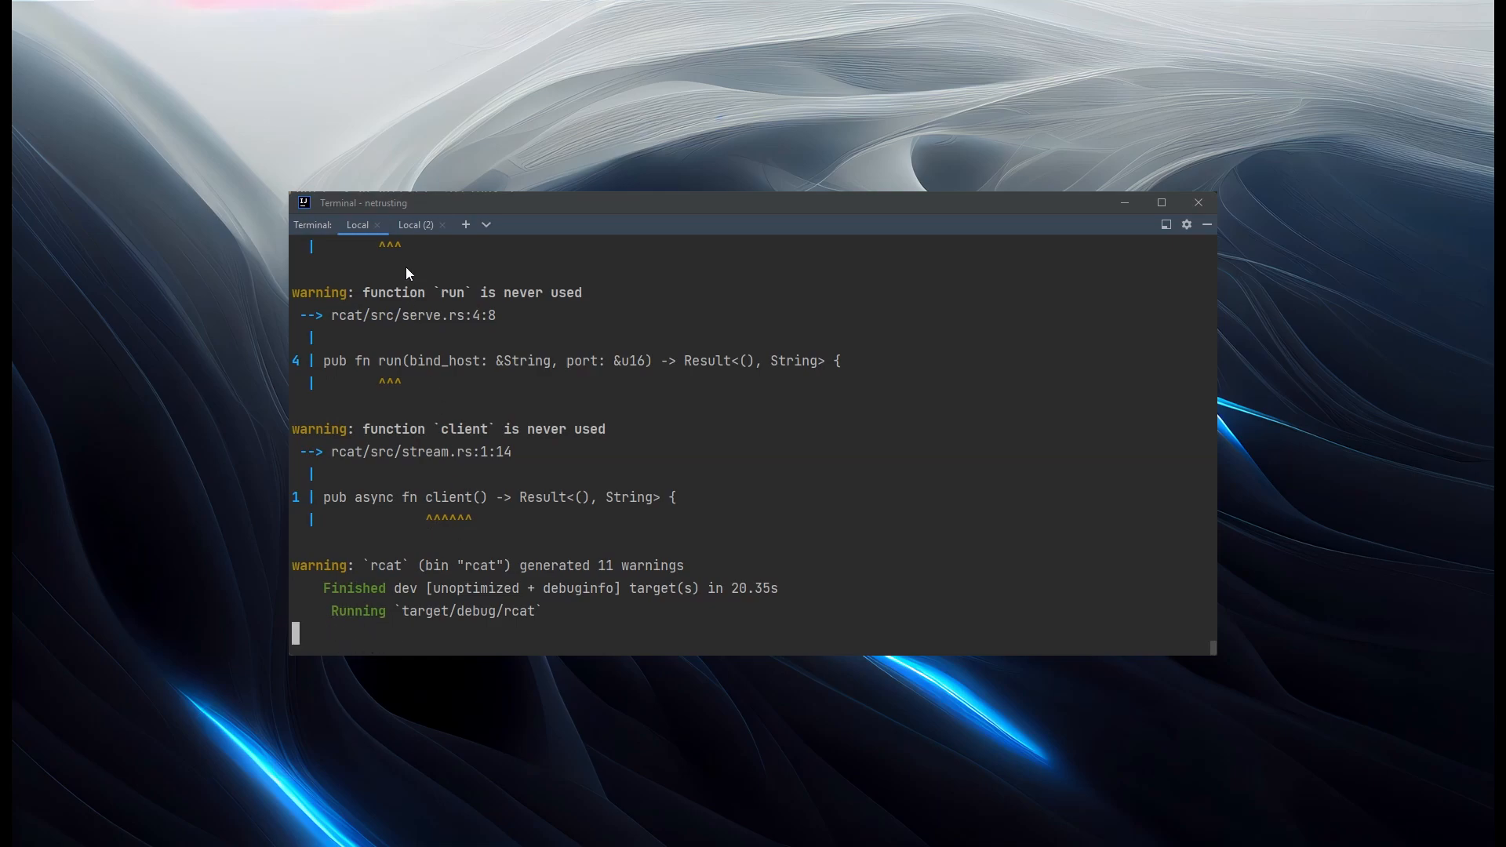
{"action": "left_click", "coordinate": [415, 225]}
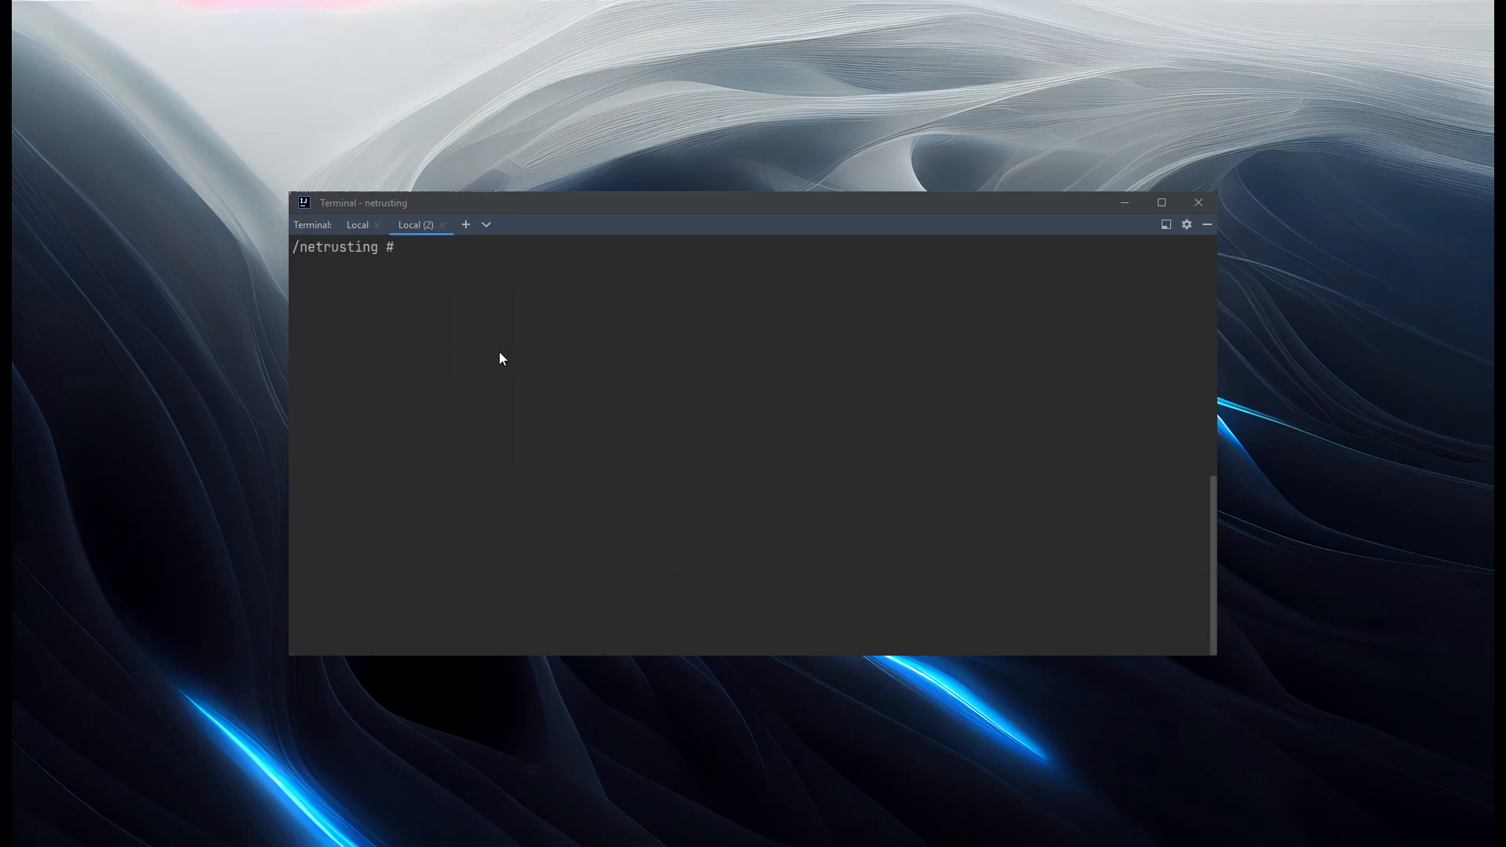
{"action": "type", "text": "nc"}
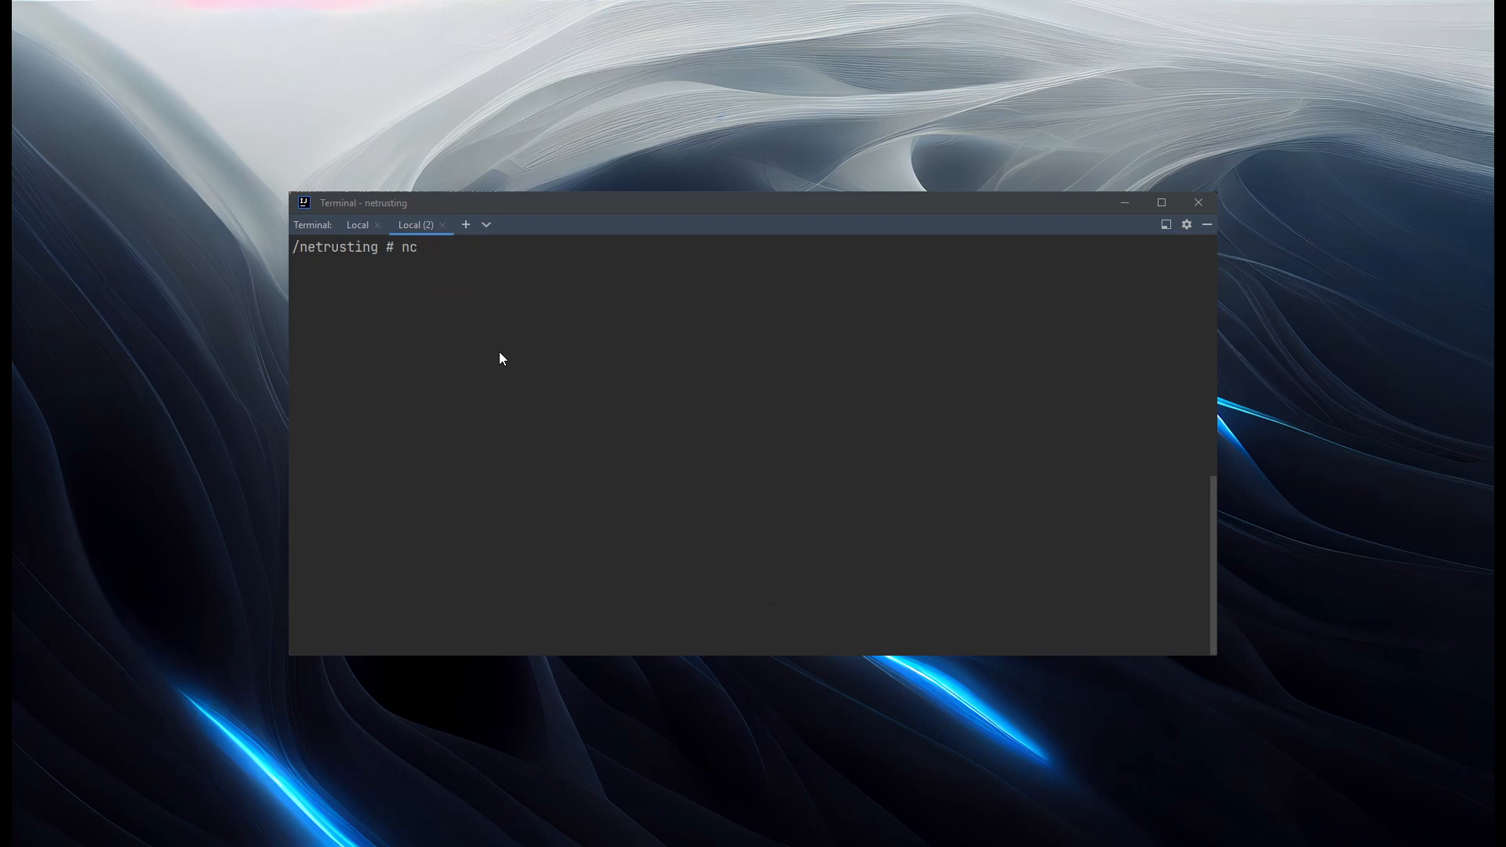
{"action": "type", "text": "localhost 232"}
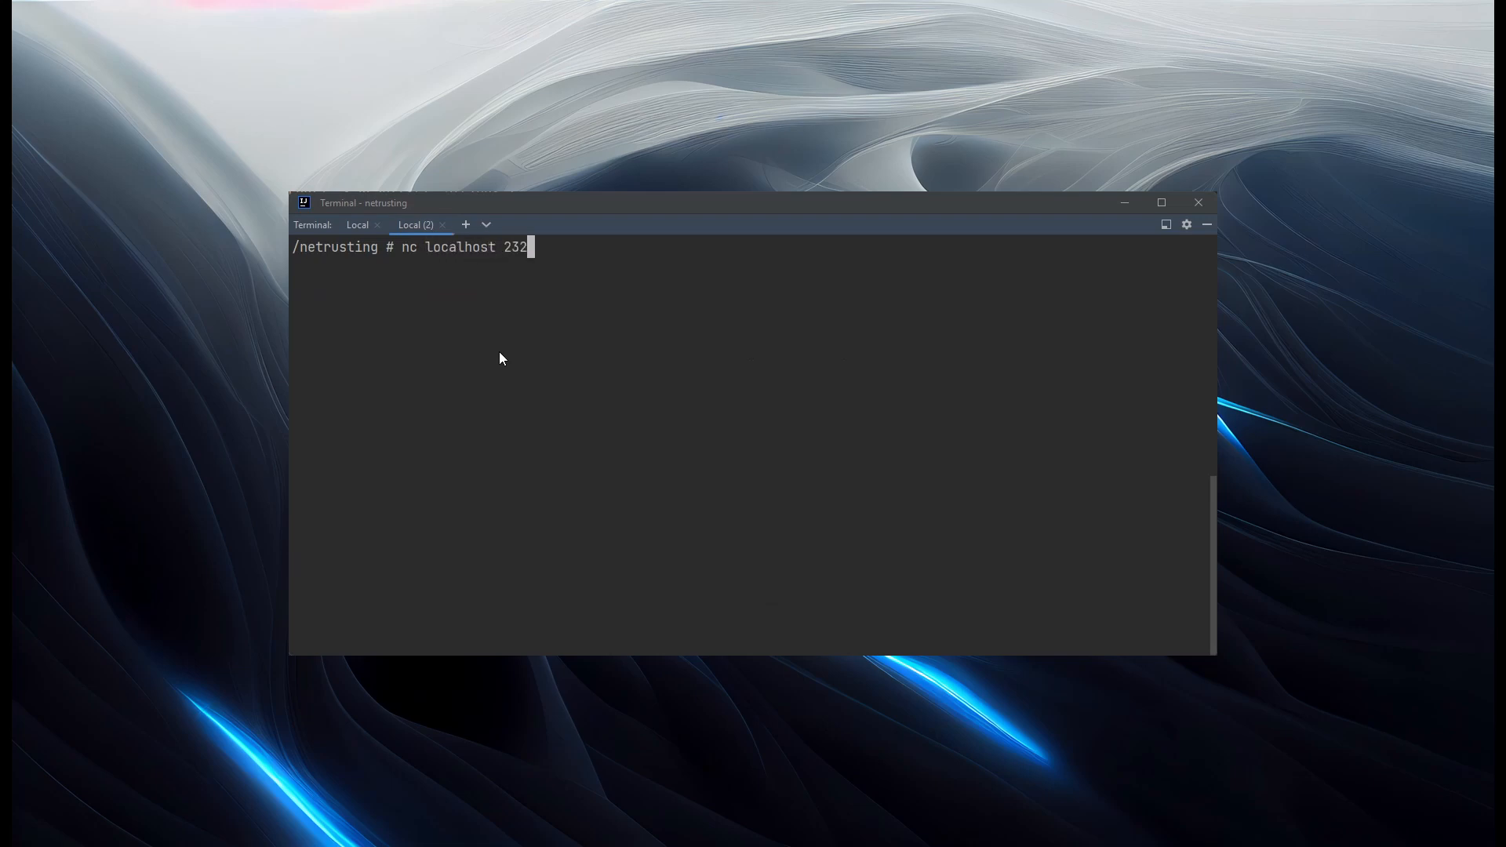
{"action": "key", "text": "Return"}
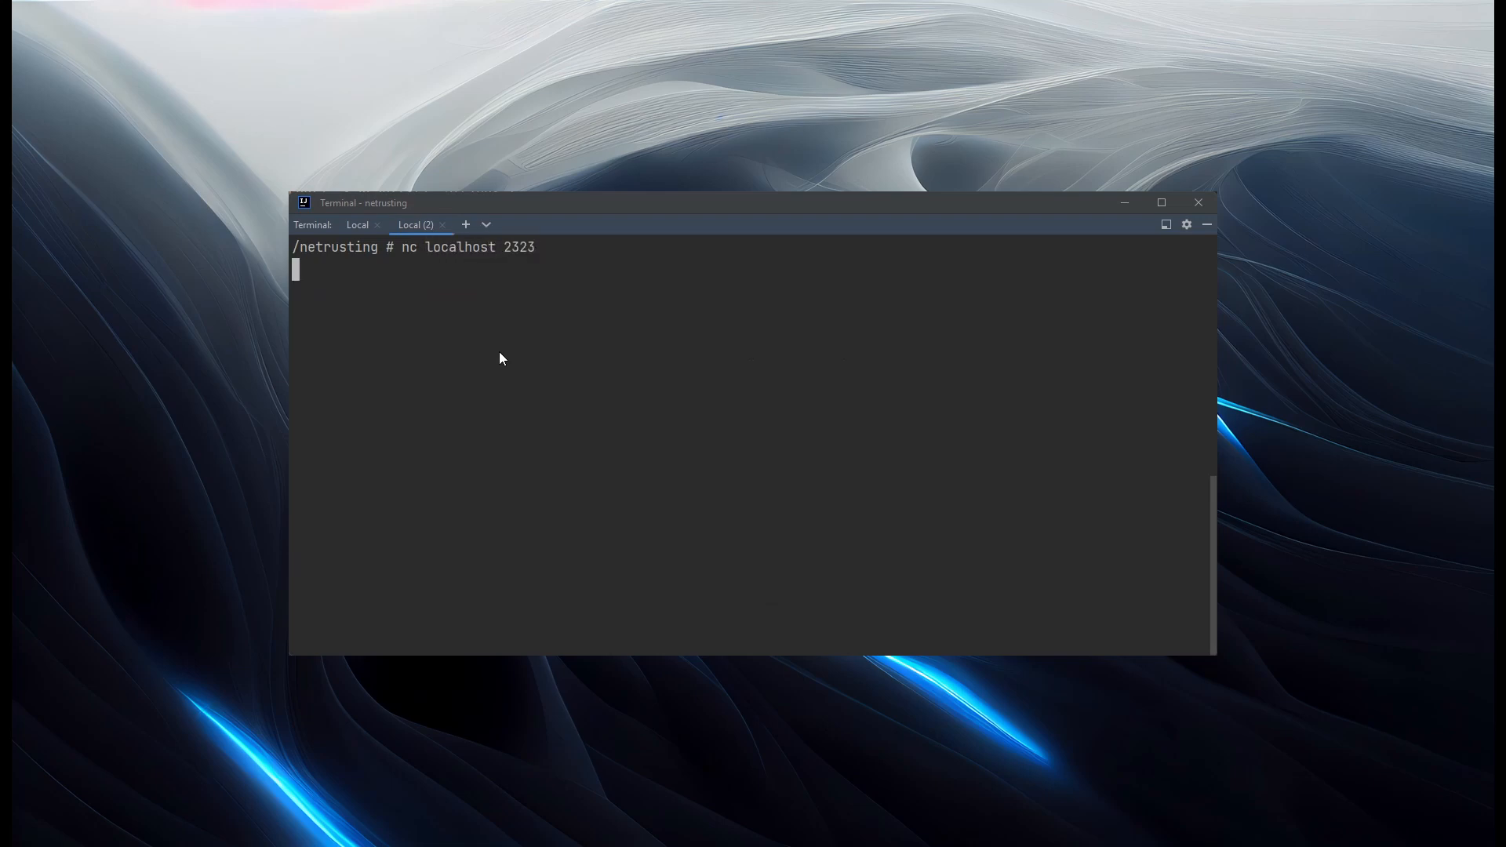
- Send 'hello' from netcat and reply 'my rust server' from the server session
{"action": "type", "text": "hello"}
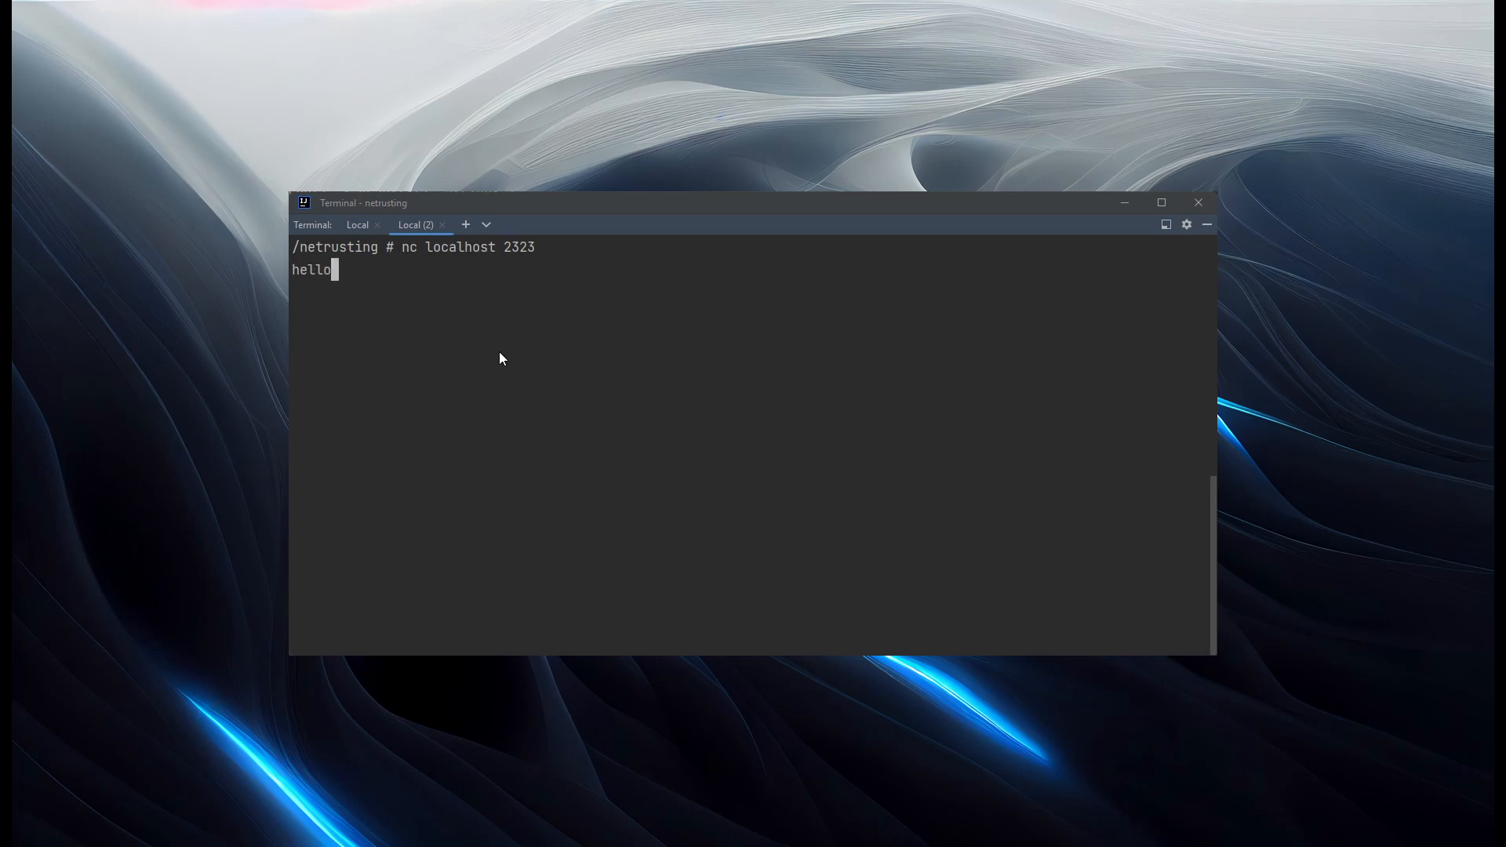
{"action": "left_click", "coordinate": [358, 223]}
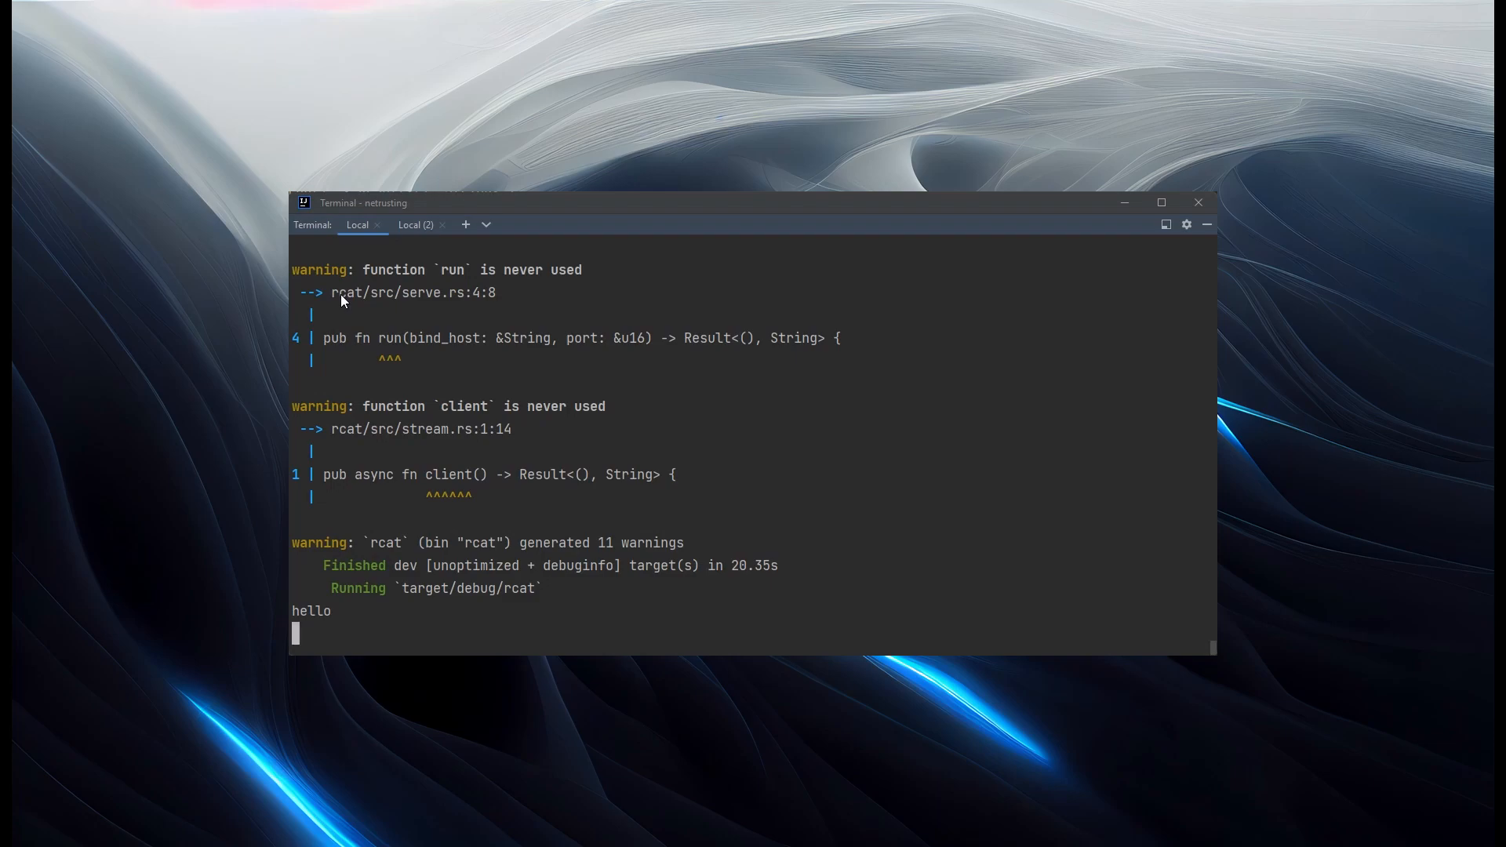
{"action": "type", "text": "my rust server"}
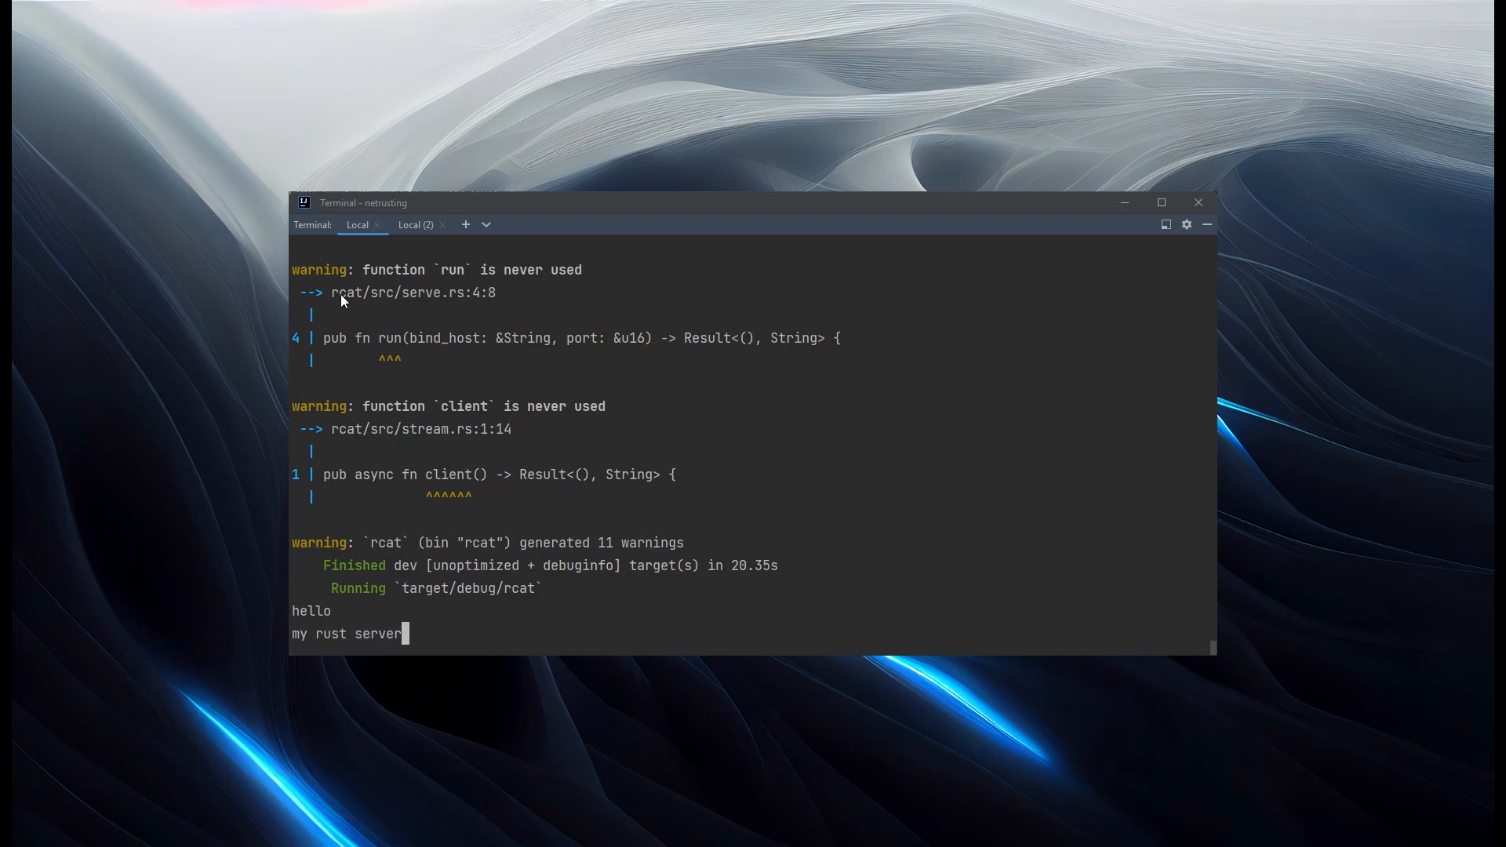
{"action": "left_click", "coordinate": [415, 224]}
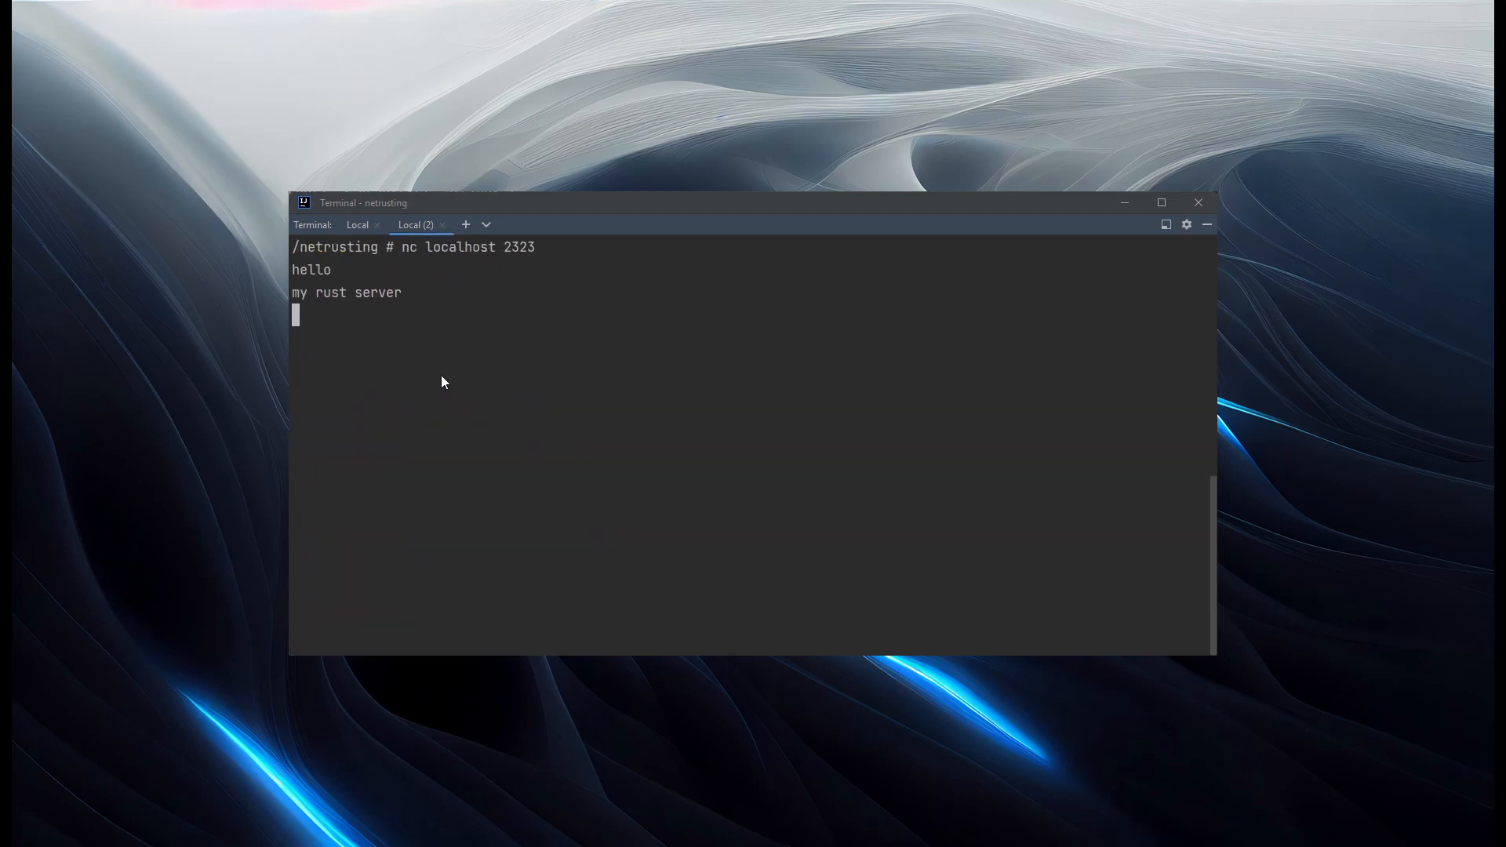
{"action": "mouse_move", "coordinate": [442, 400]}
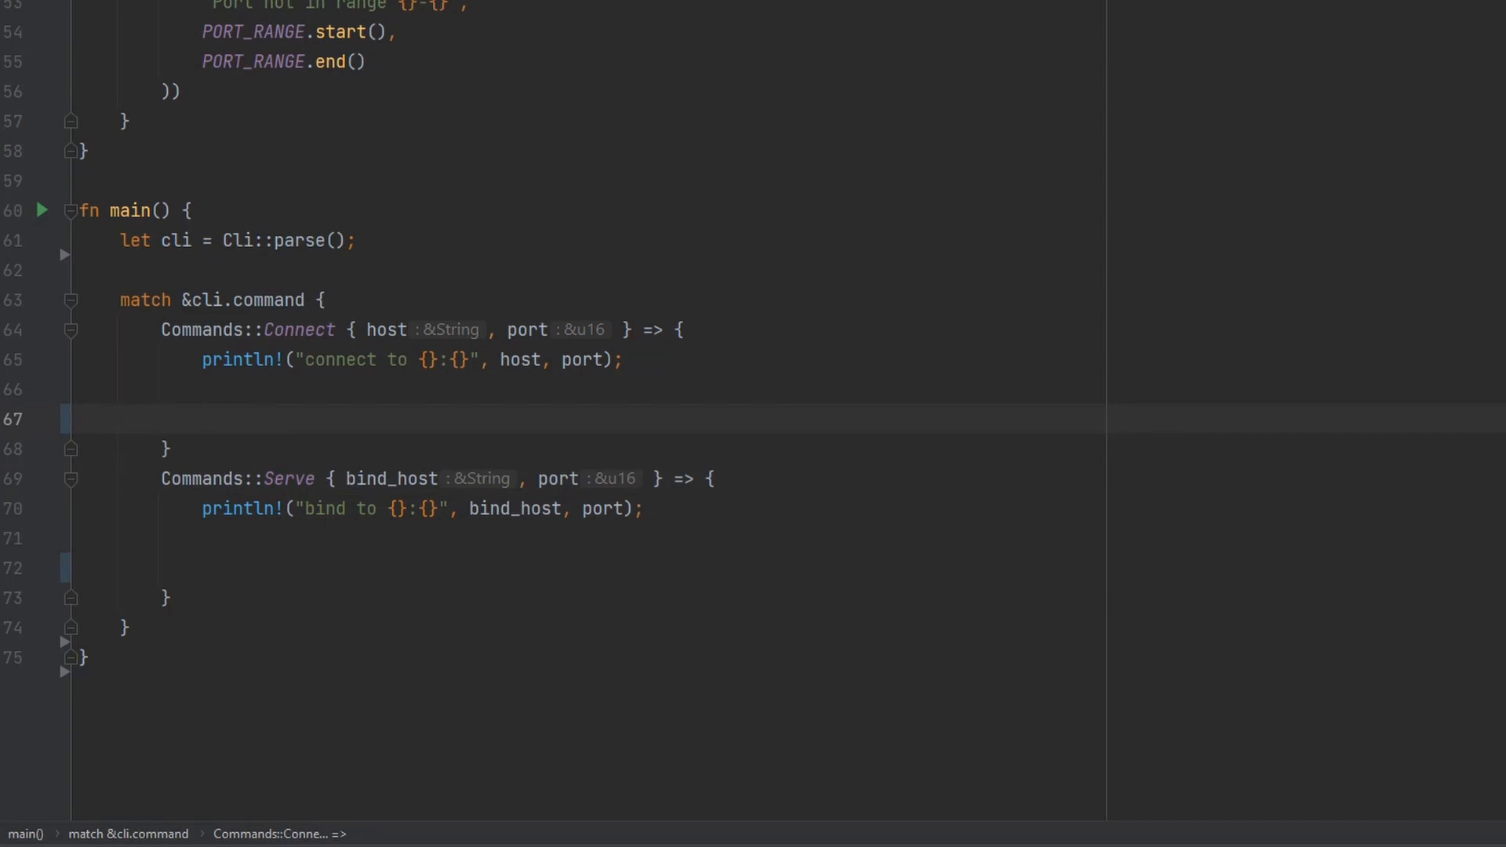
- Add client().await.unwrap() to the Connect arm and mark main as #[tokio::main] async
{"action": "type", "text": "client().awai"}
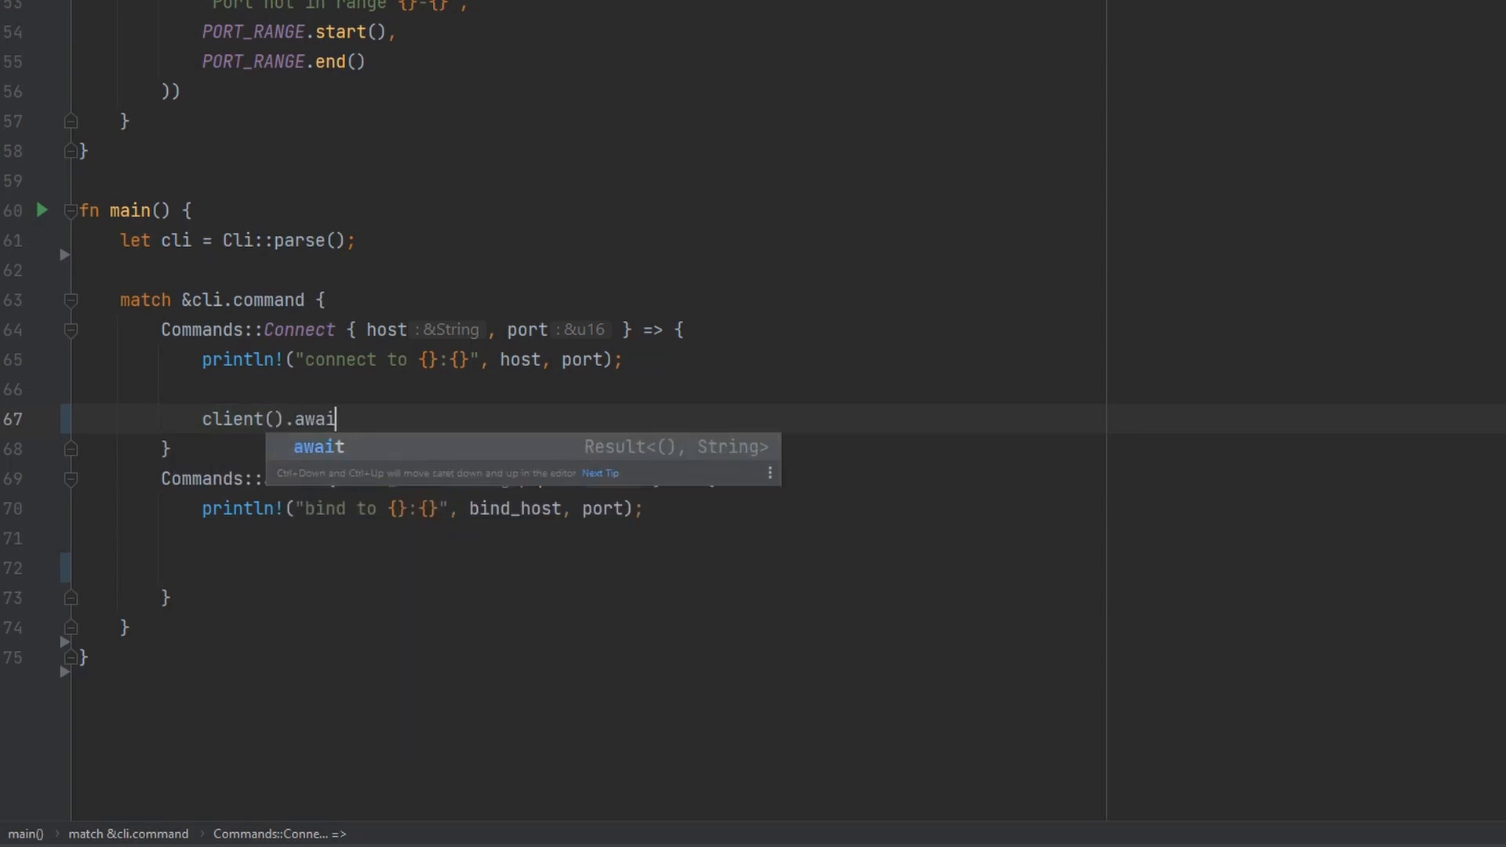
{"action": "type", "text": ".unwrap();"}
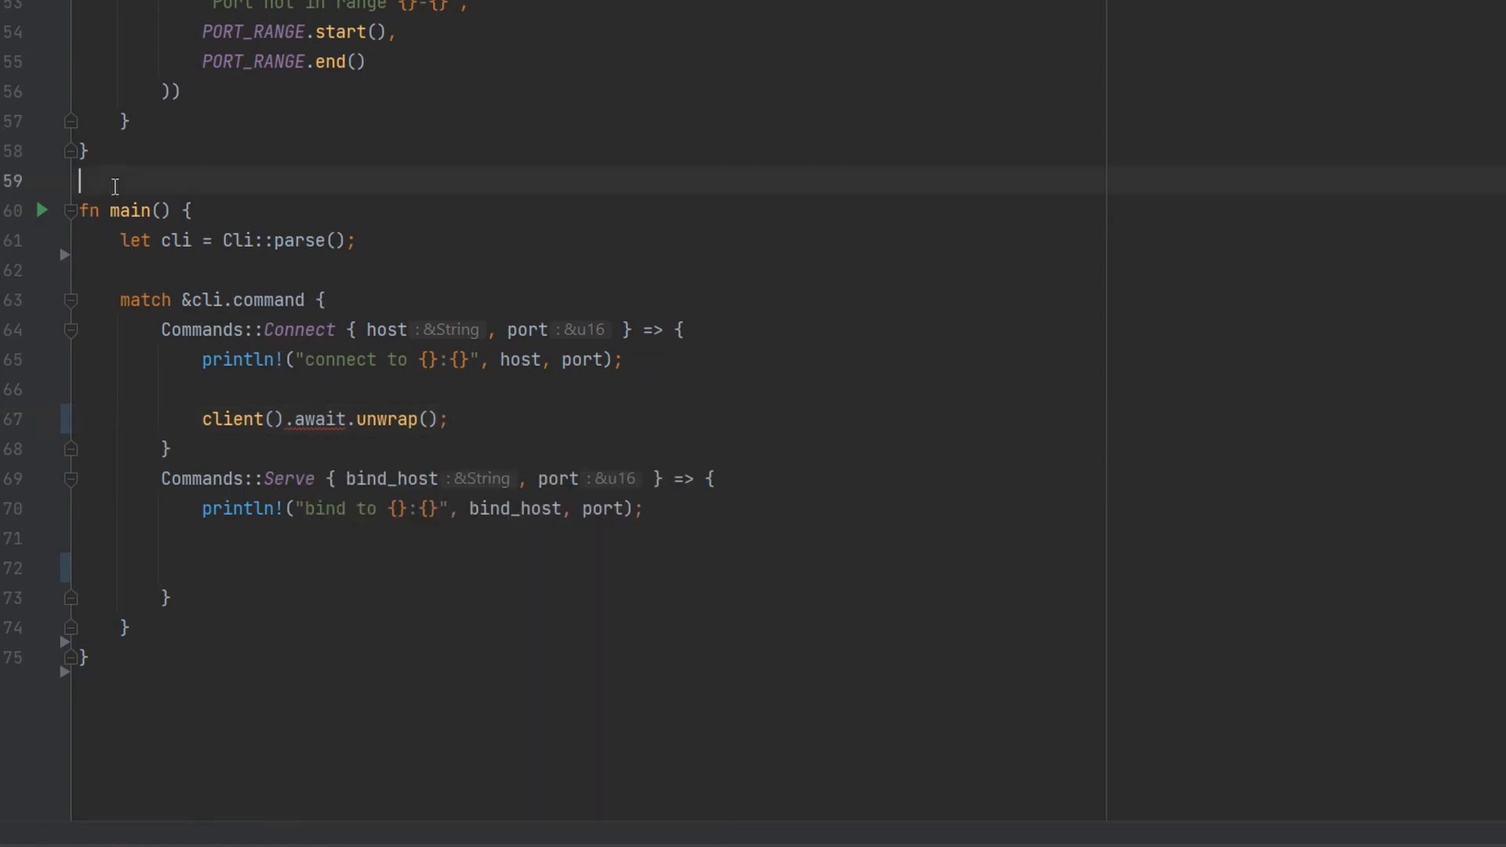
{"action": "type", "text": "#[tokio]"}
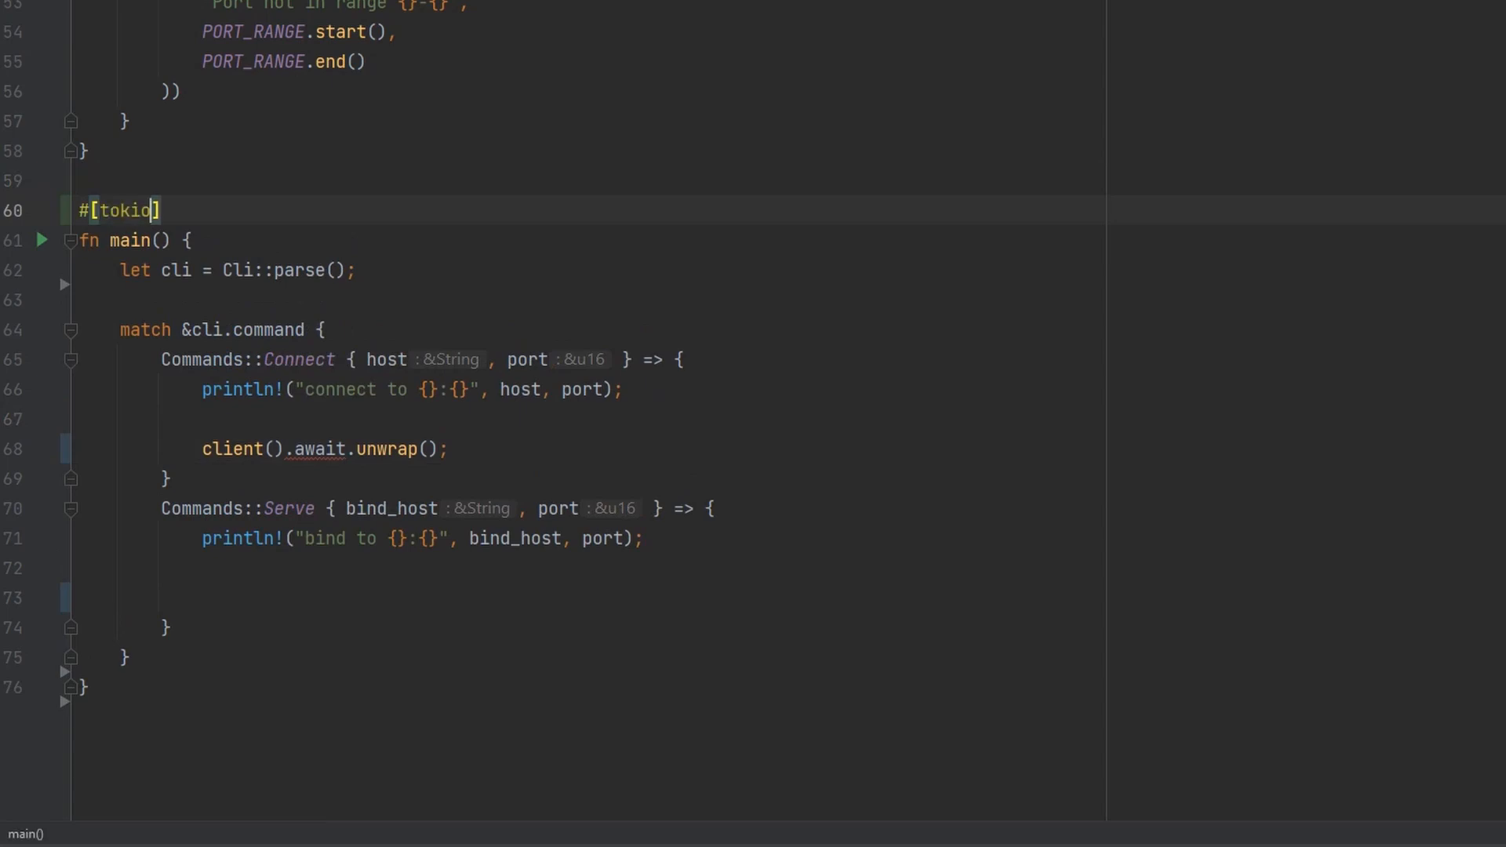
{"action": "type", "text": "::main"}
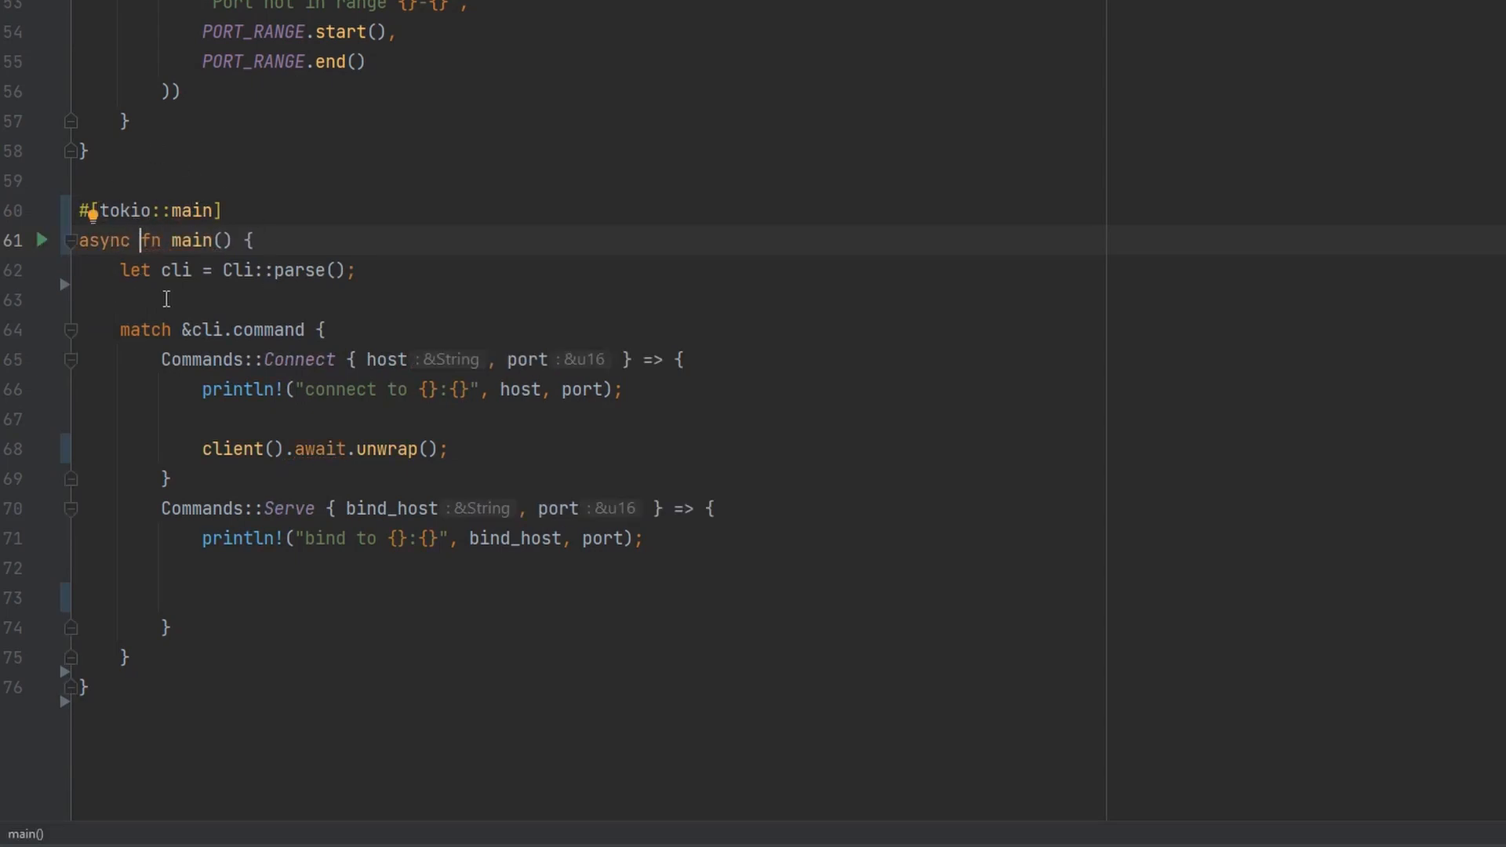
{"action": "left_click", "coordinate": [314, 598]}
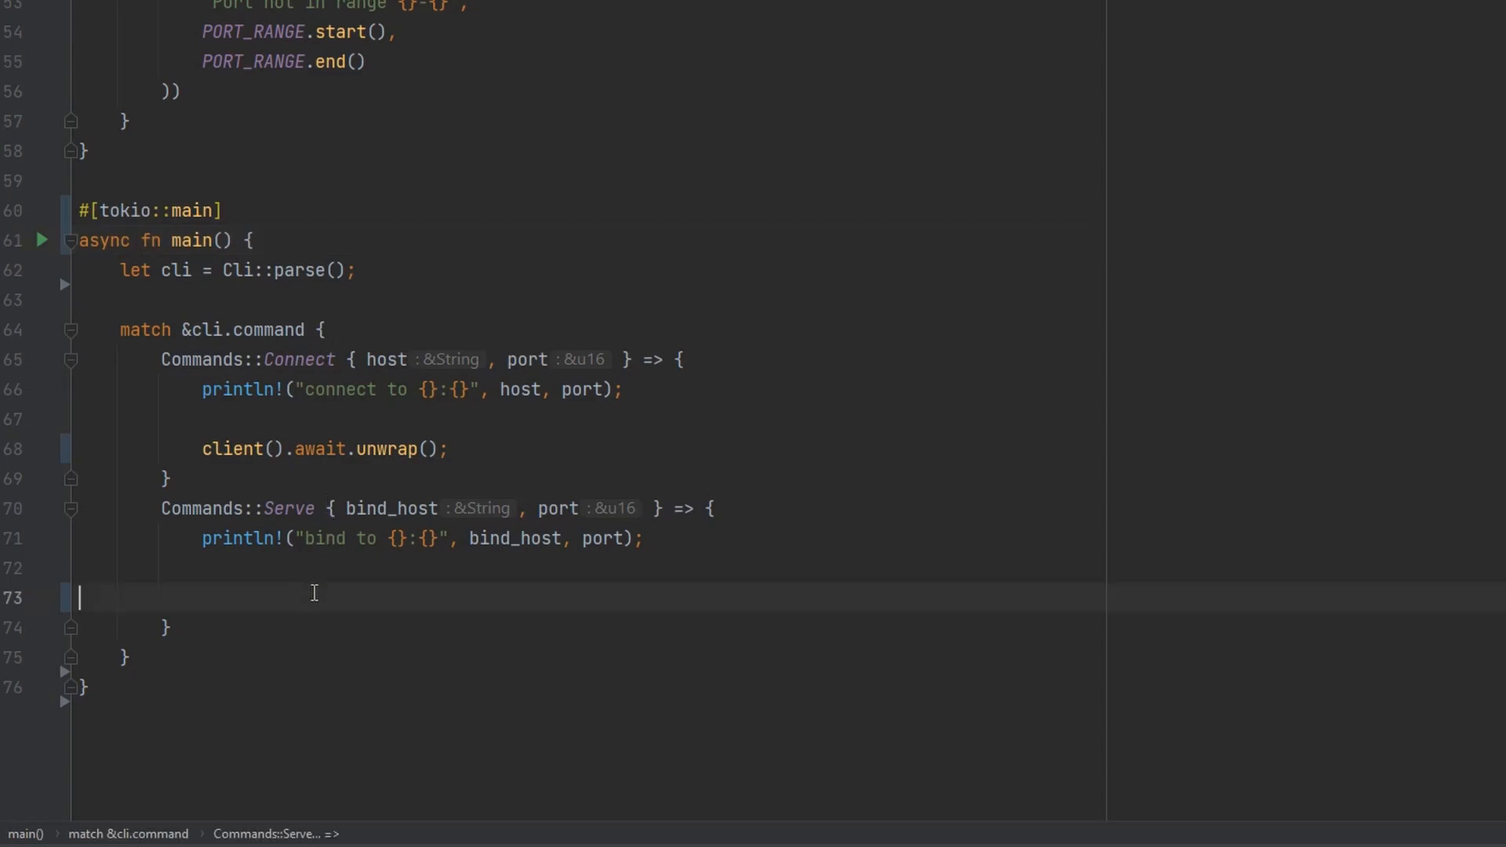
{"action": "type", "text": "serv"}
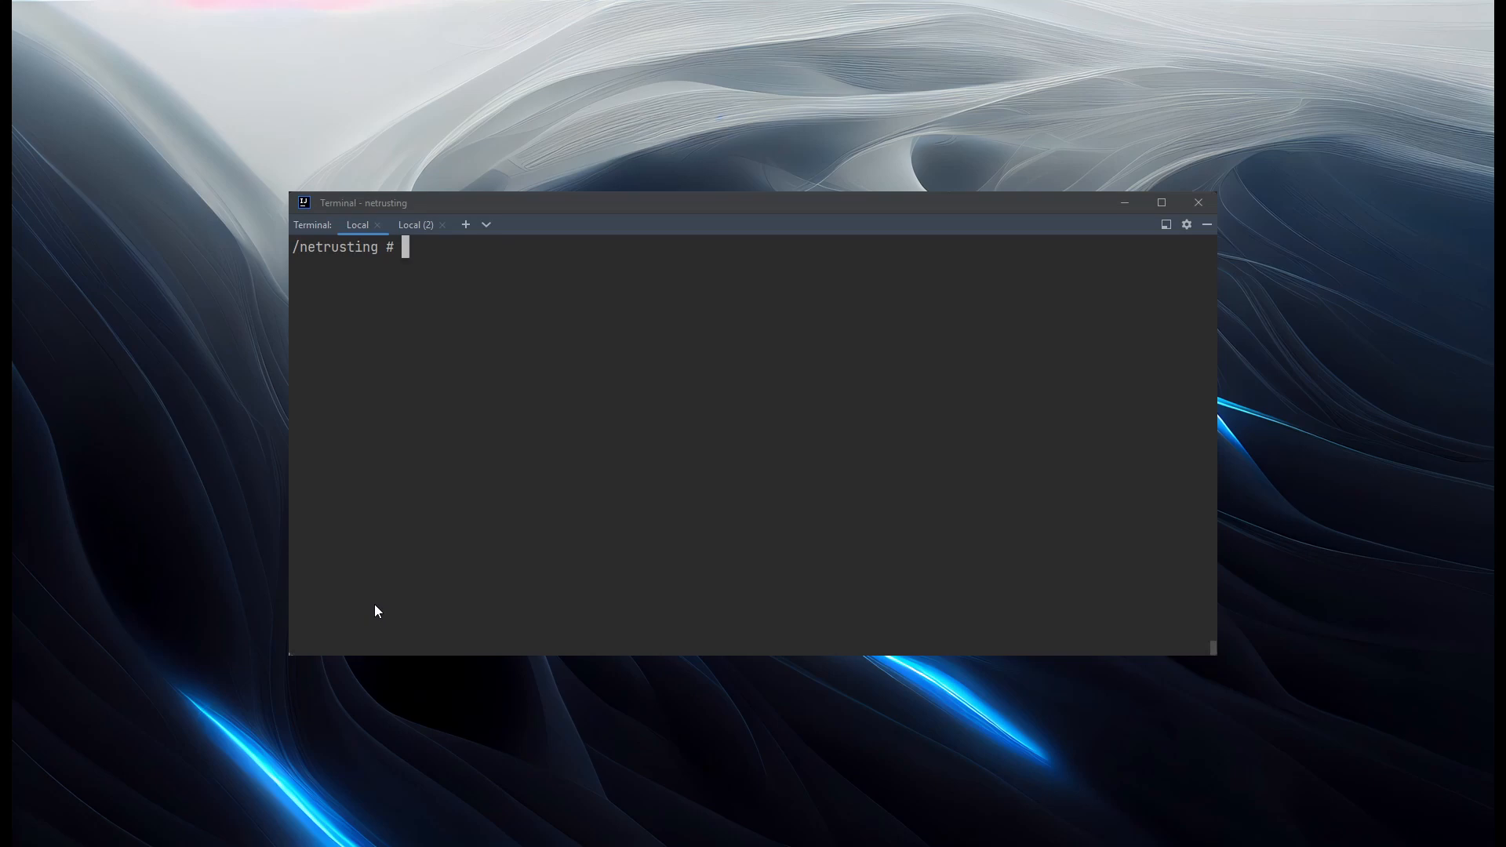
{"action": "mouse_move", "coordinate": [372, 605]}
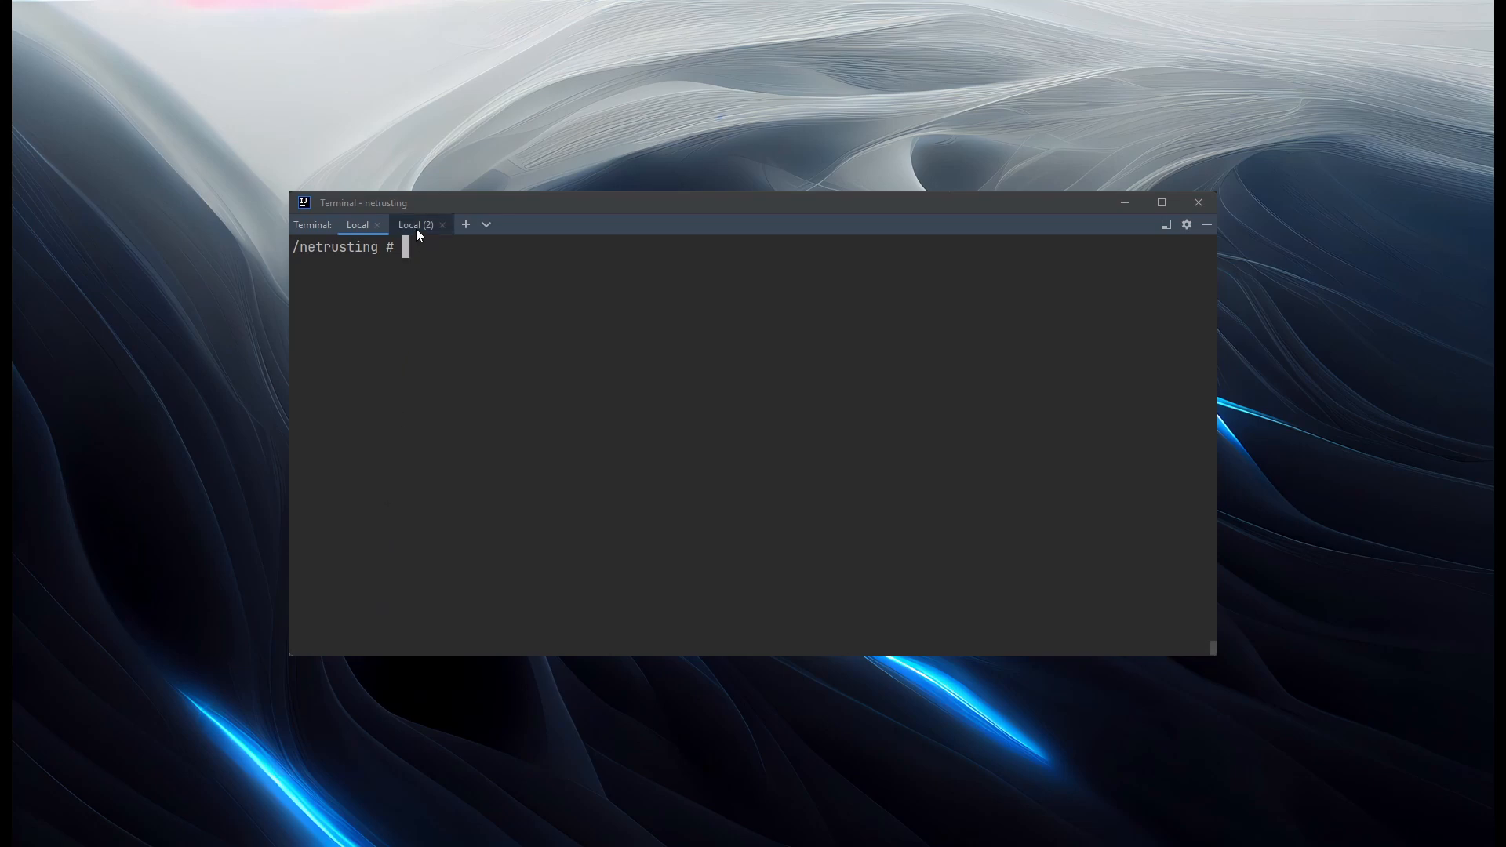
- Start rcat serve on port 2323 in one terminal and the connect client in the other
{"action": "type", "text": "cargo"}
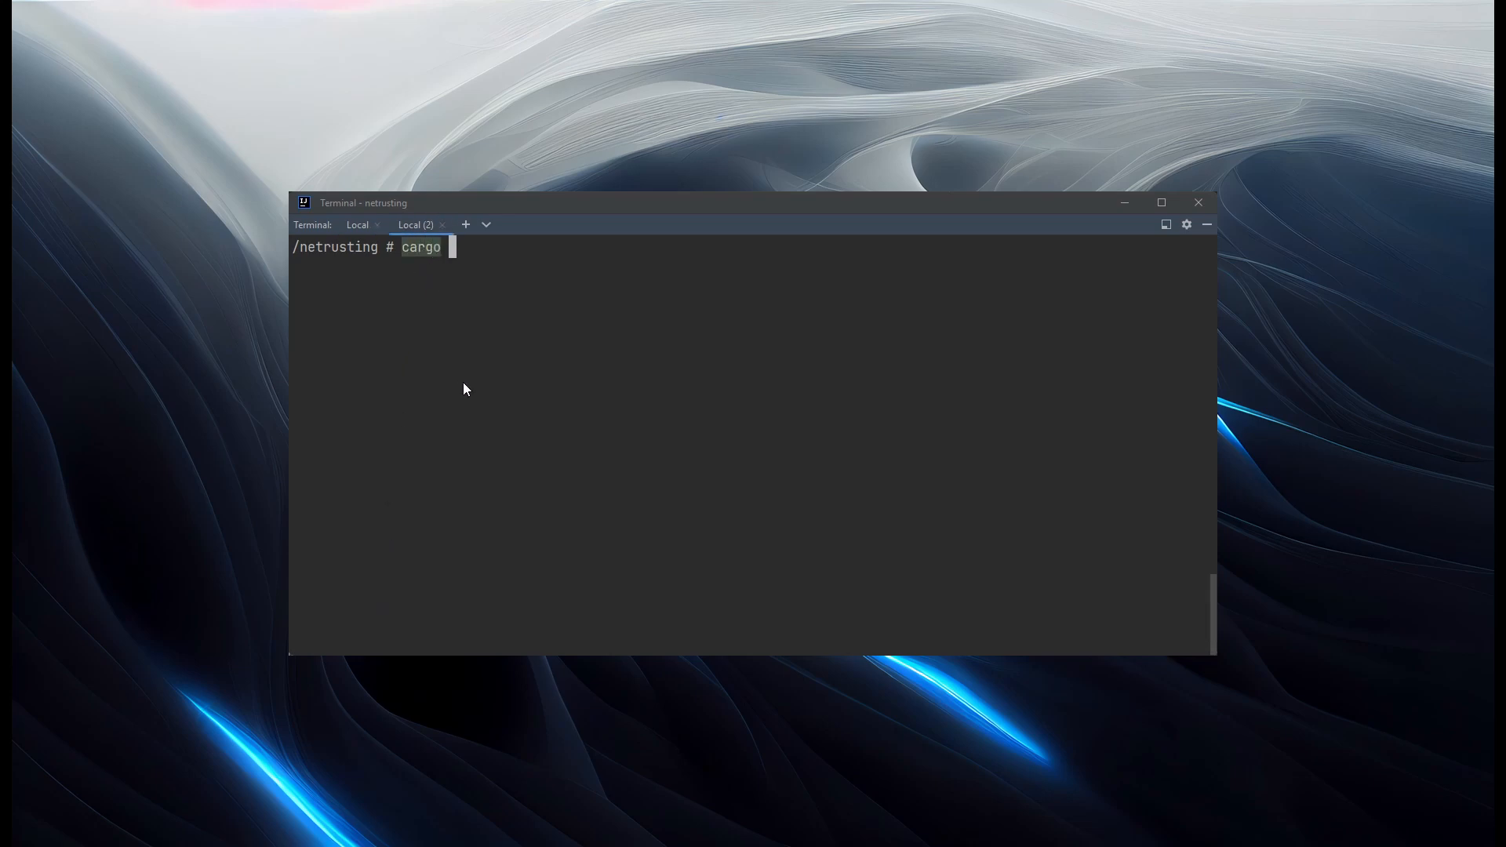
{"action": "type", "text": "run server"}
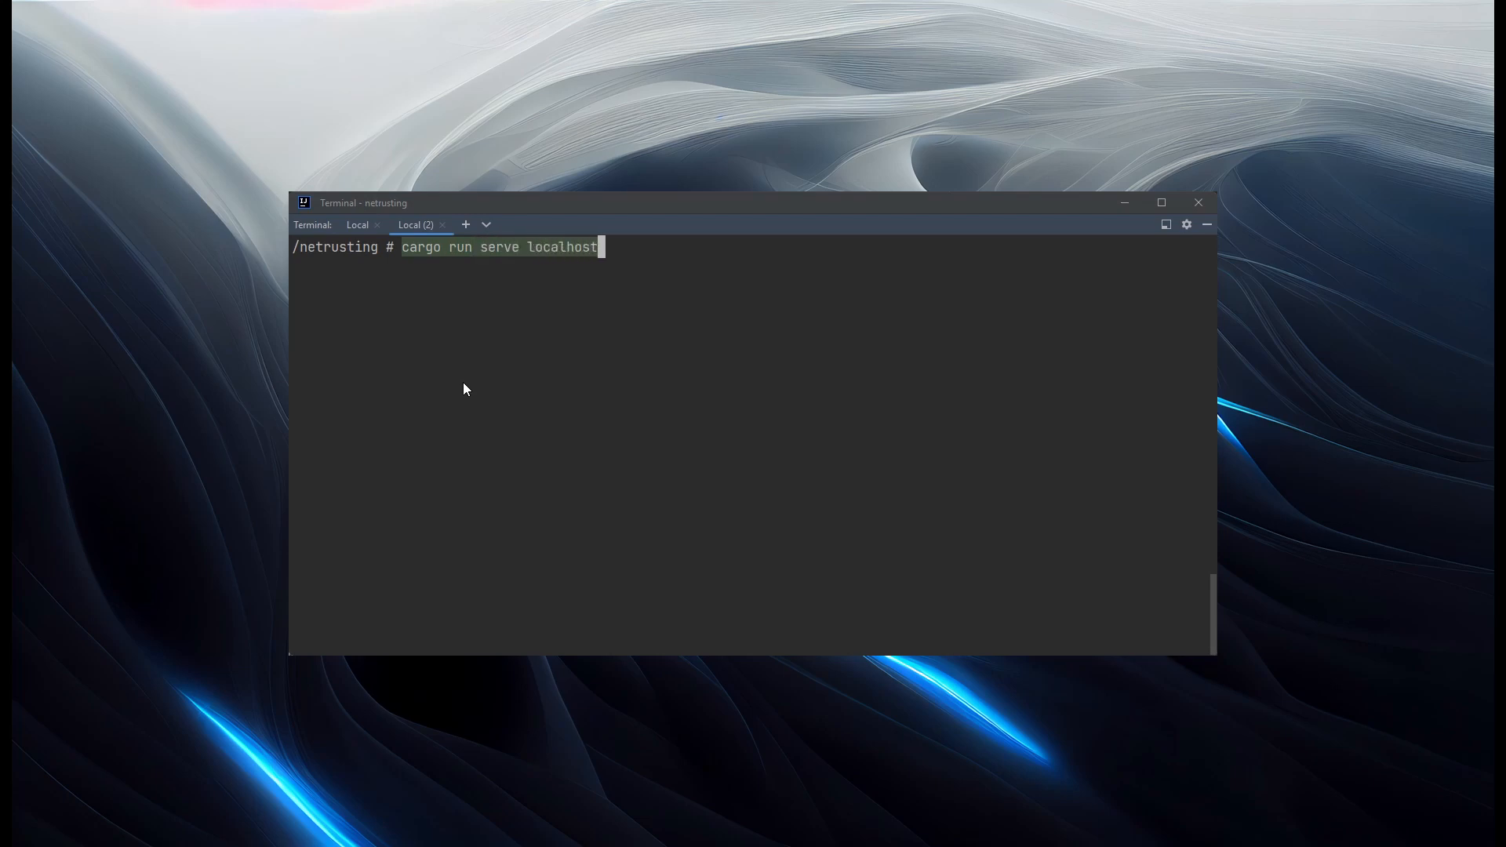
{"action": "type", "text": "--port 2323"}
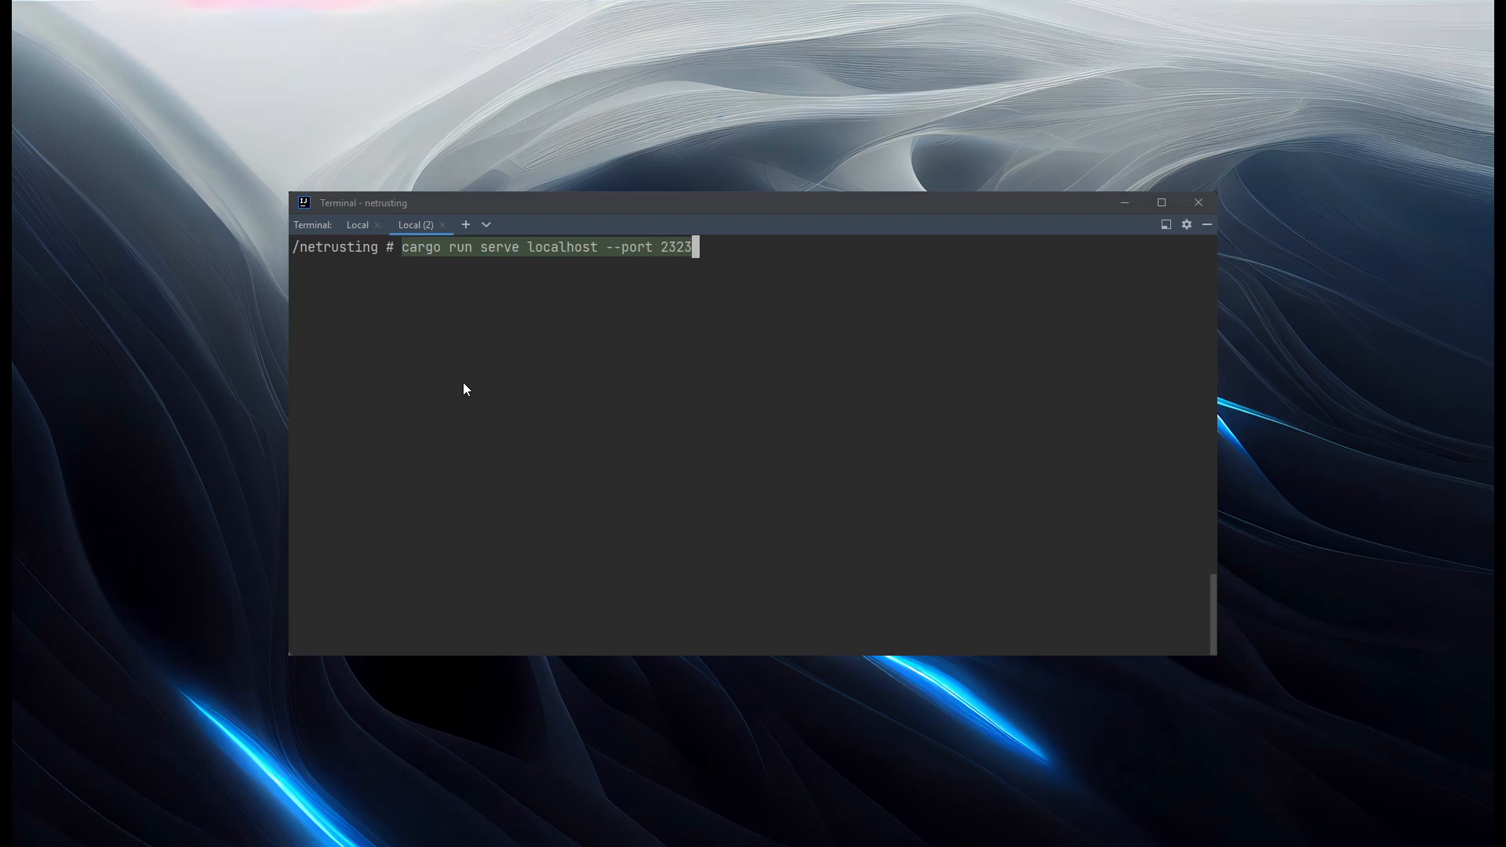
{"action": "mouse_move", "coordinate": [517, 275]}
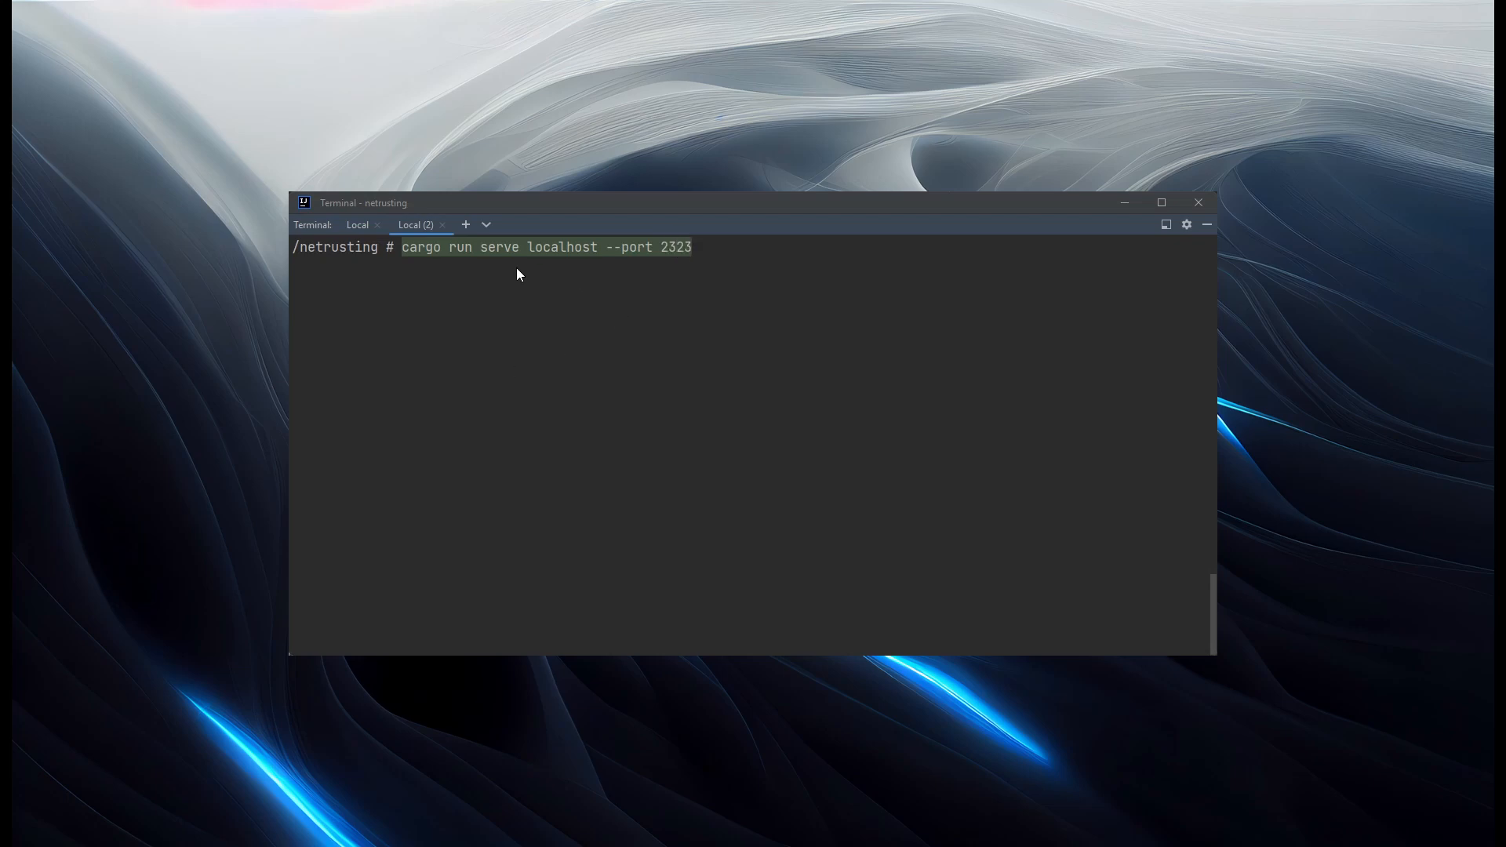
{"action": "mouse_move", "coordinate": [671, 377]}
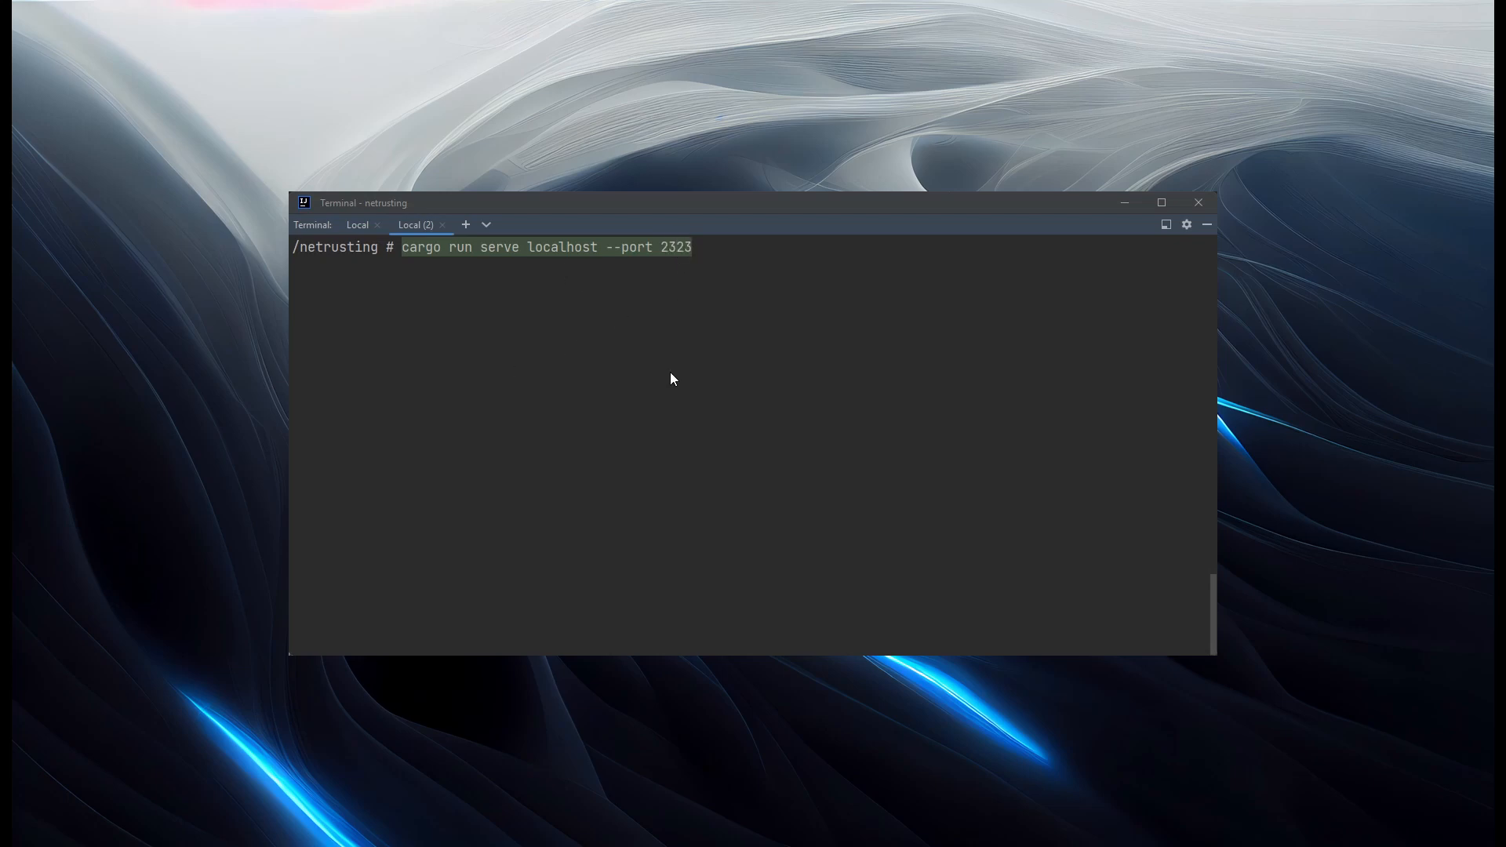
{"action": "mouse_move", "coordinate": [674, 438]}
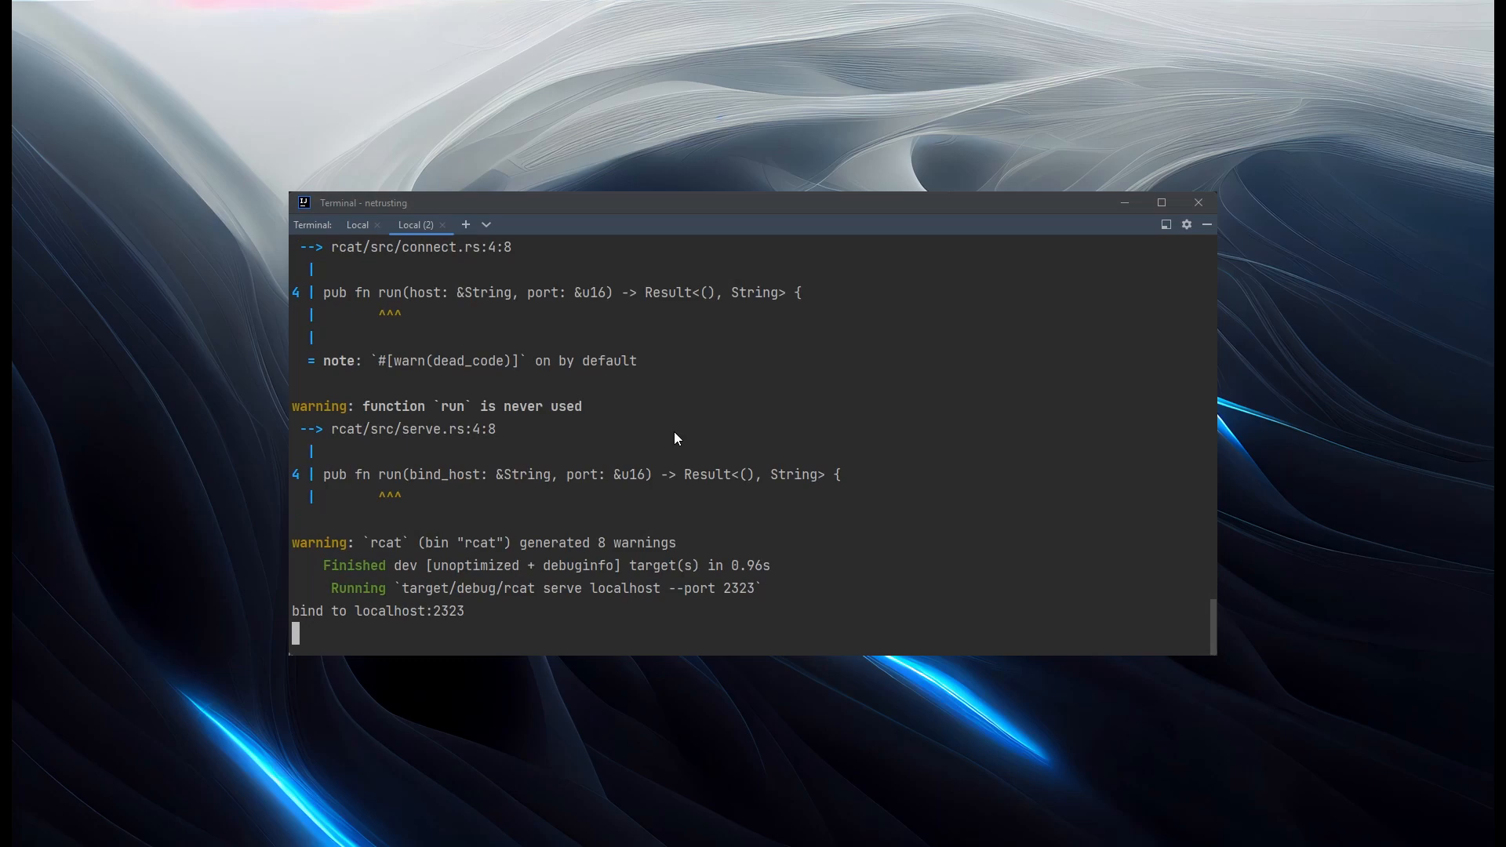
{"action": "mouse_move", "coordinate": [353, 372]}
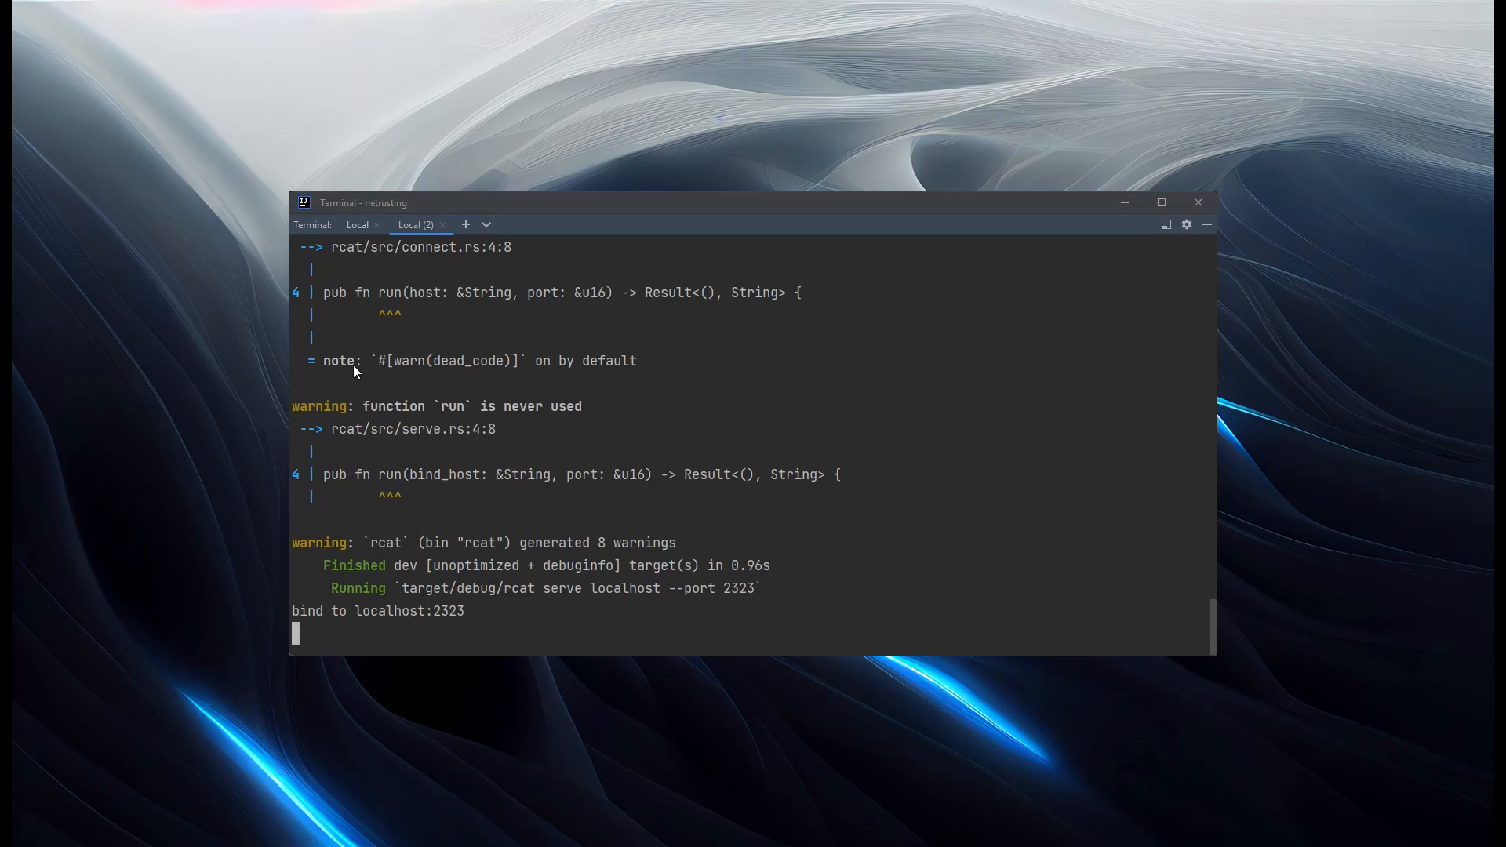
{"action": "left_click", "coordinate": [358, 226]}
{"action": "type", "text": "cargo run connect localhost --po"}
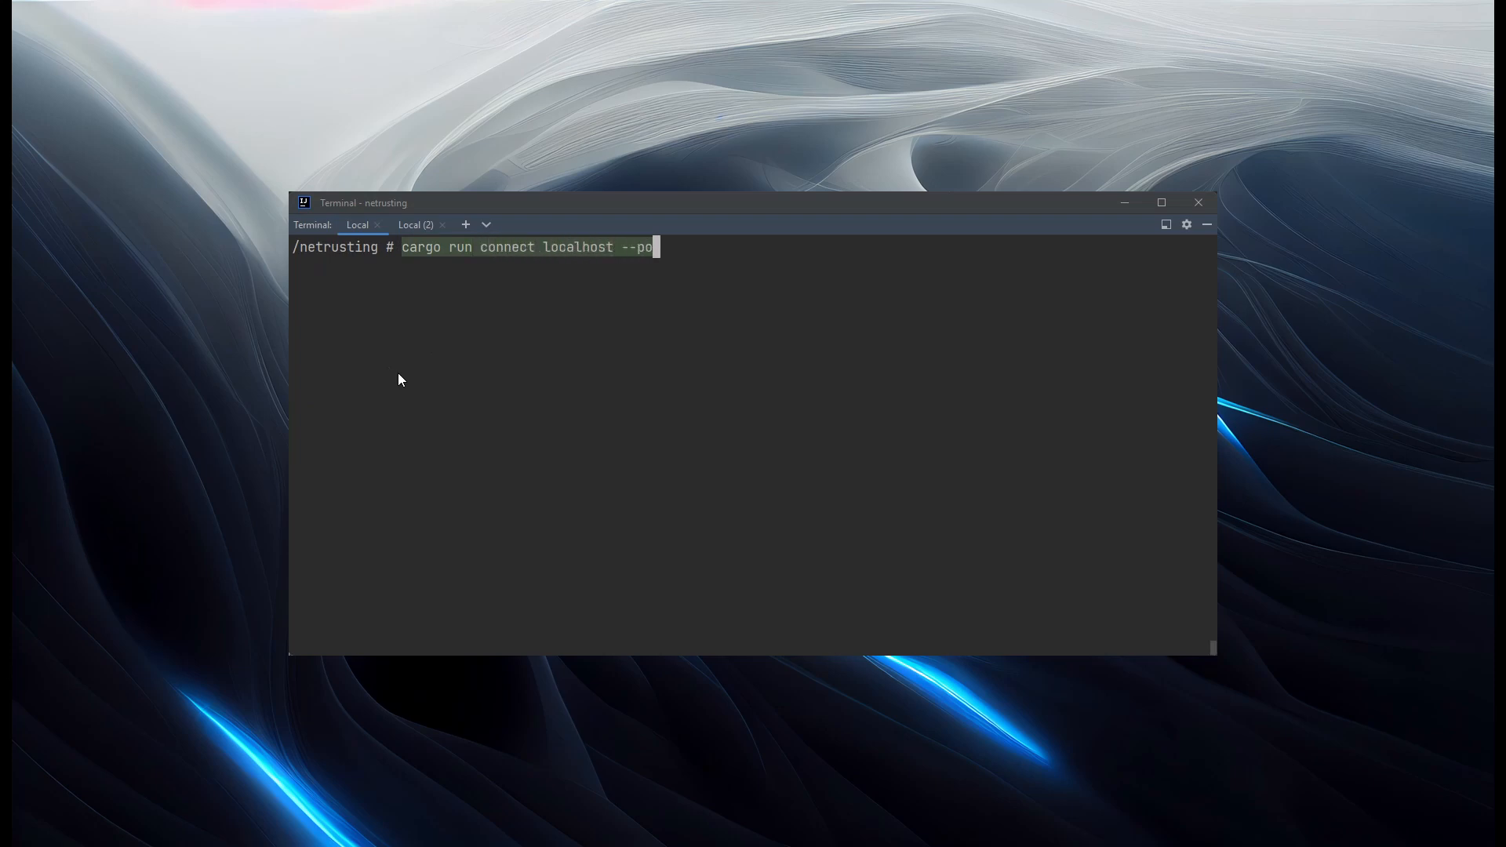
{"action": "type", "text": "rt 2323"}
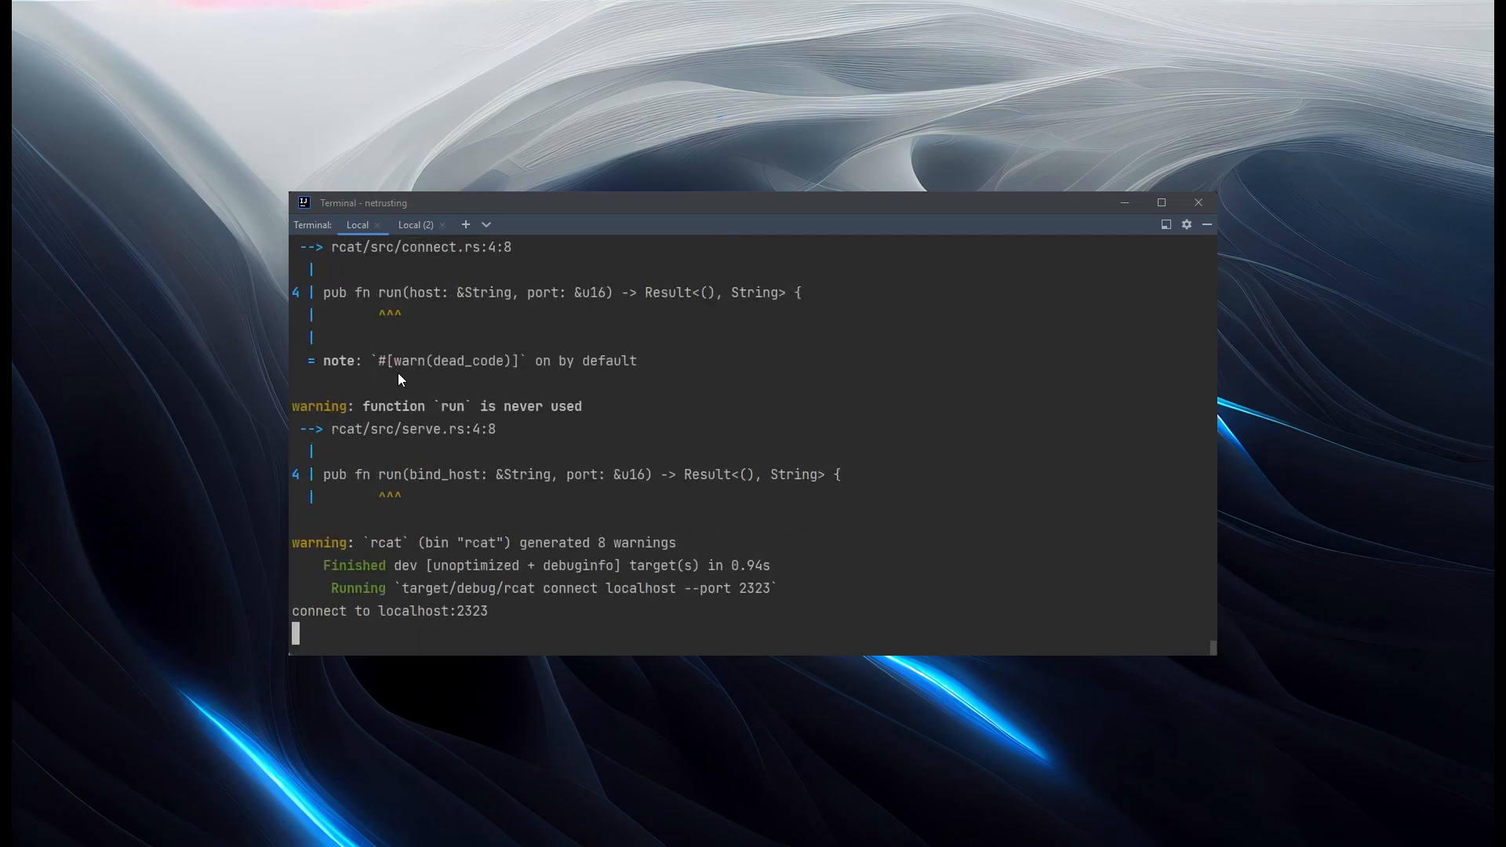
- Send 'hello' from the client, reply 'hi back' from the server, then stop the client
{"action": "type", "text": "hell"}
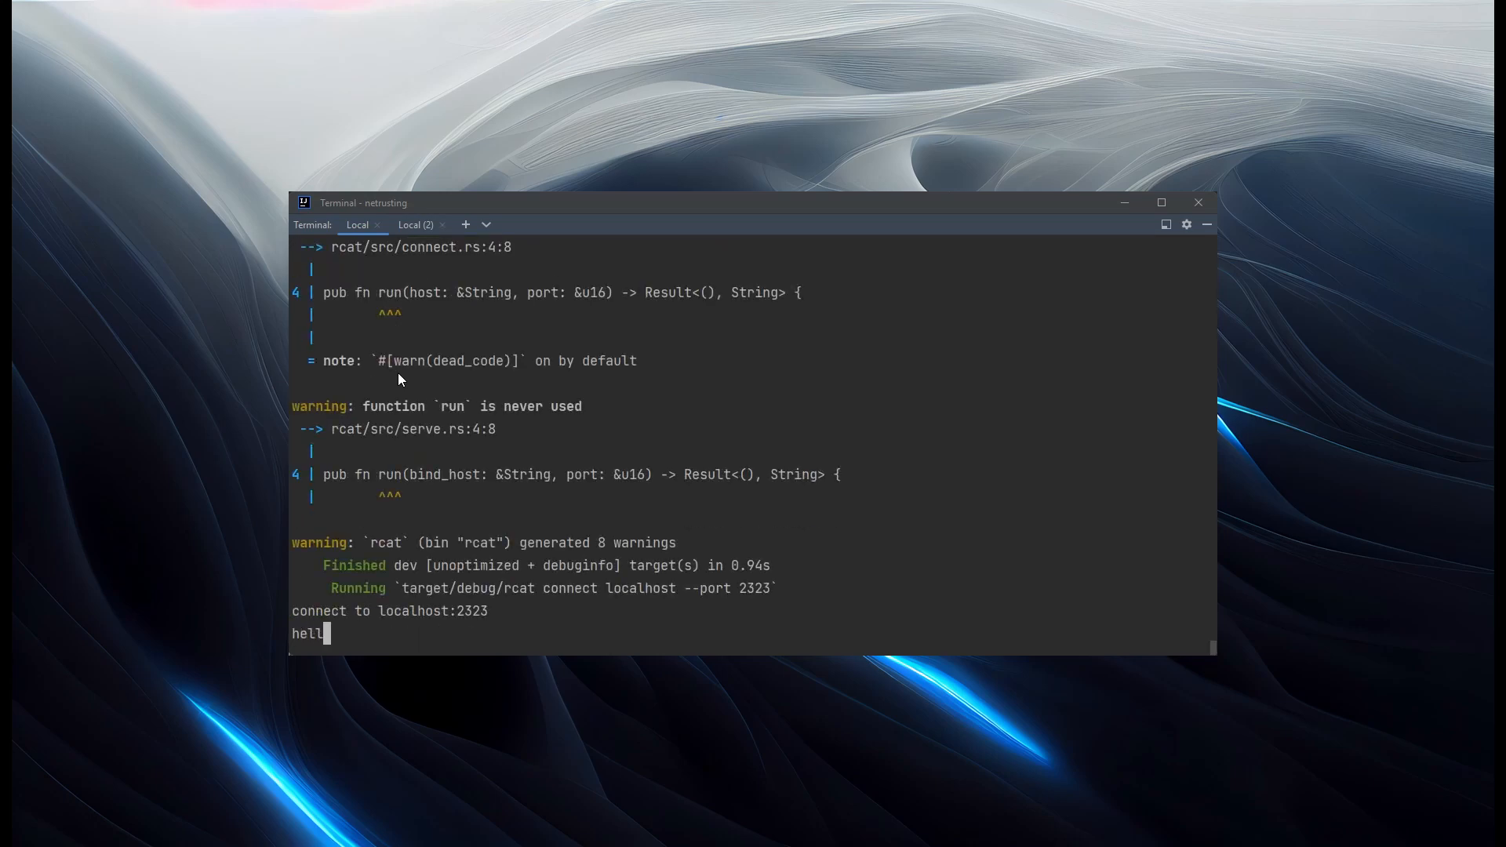
{"action": "left_click", "coordinate": [415, 223]}
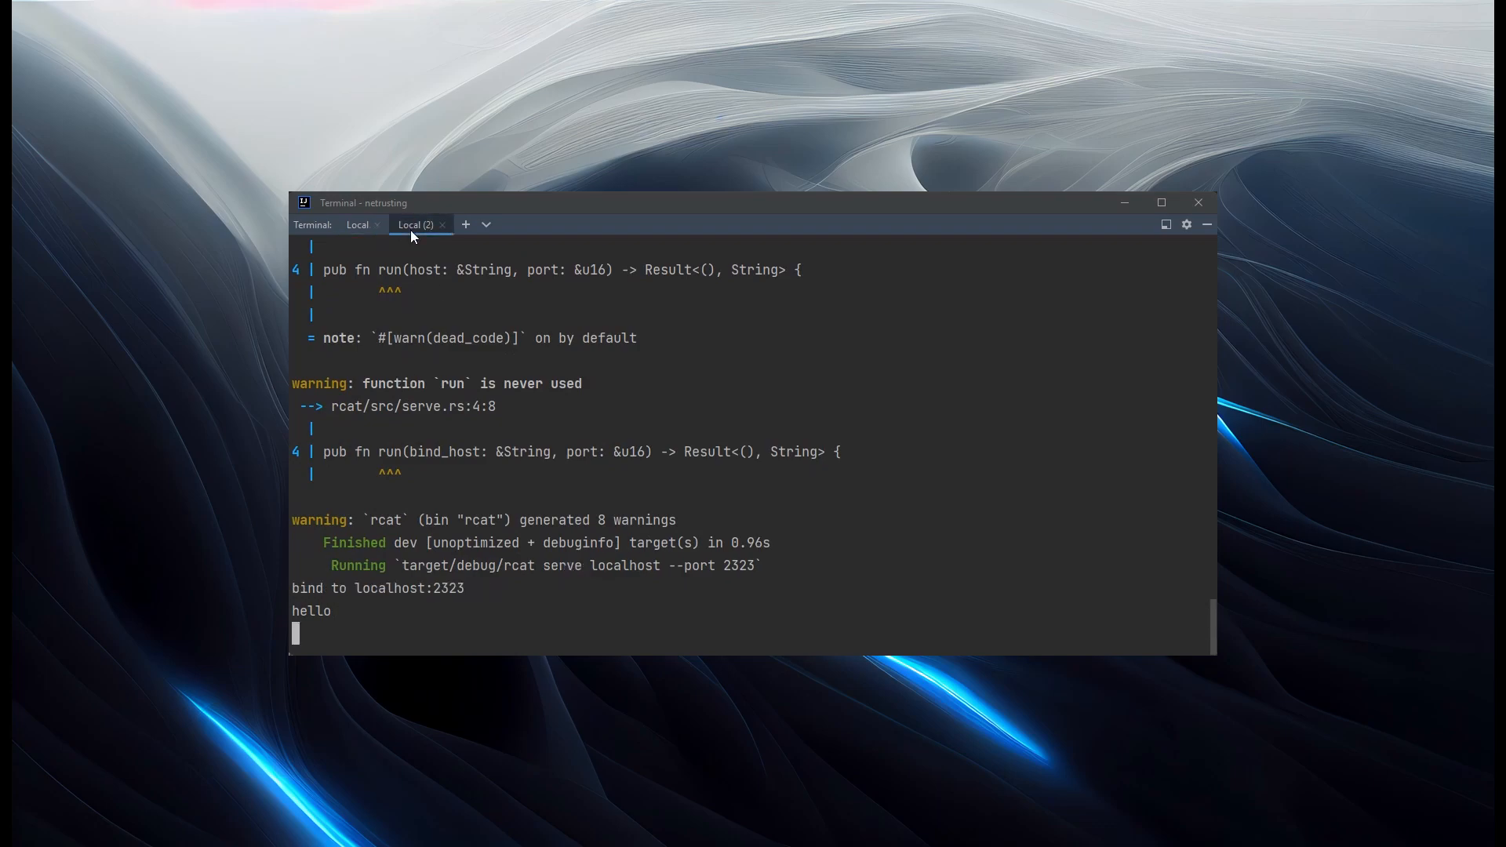
{"action": "type", "text": "hi ba"}
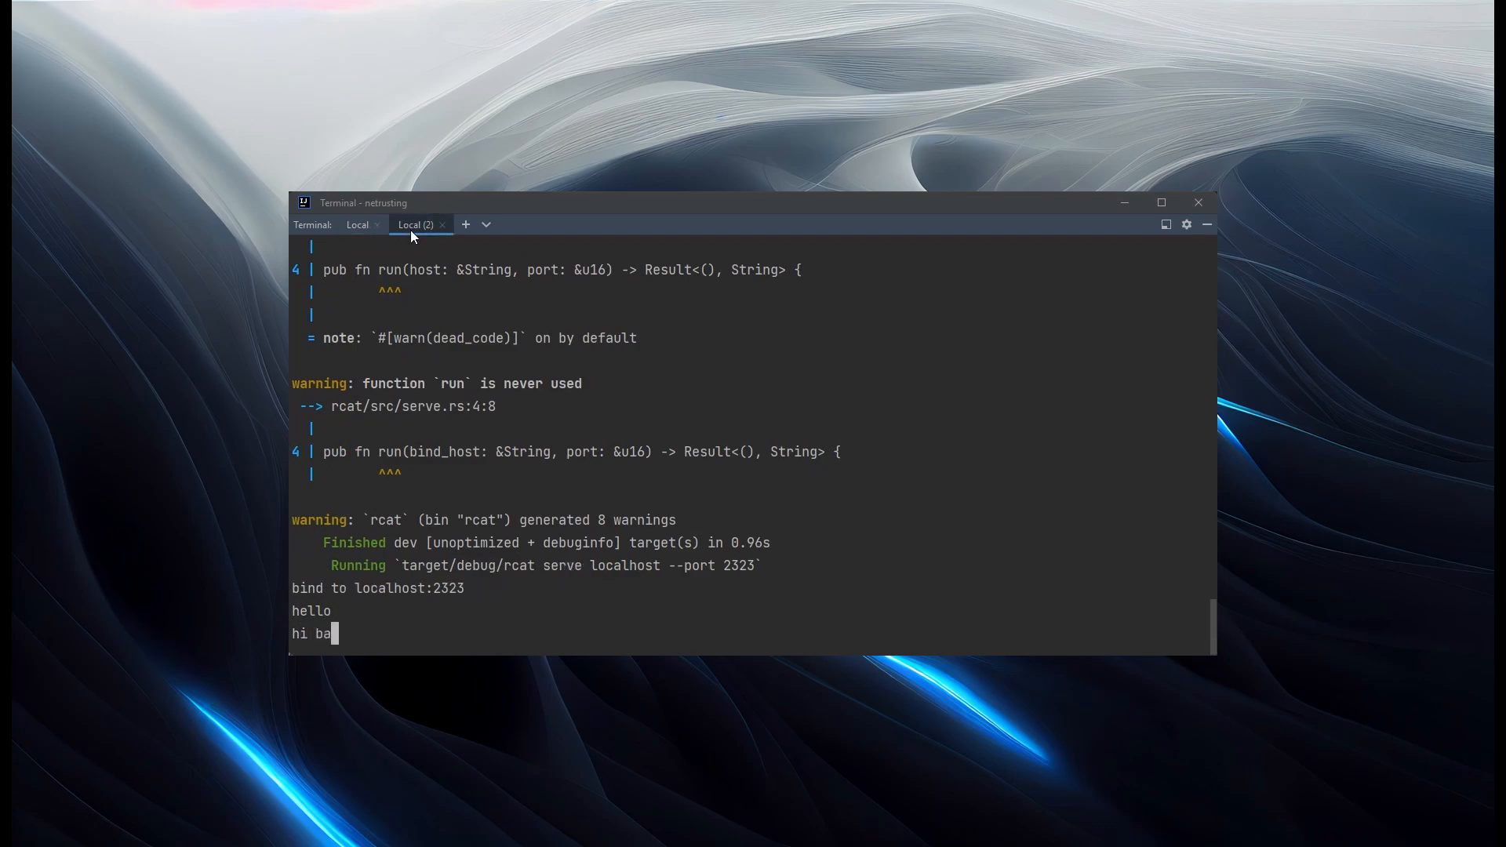
{"action": "left_click", "coordinate": [358, 224]}
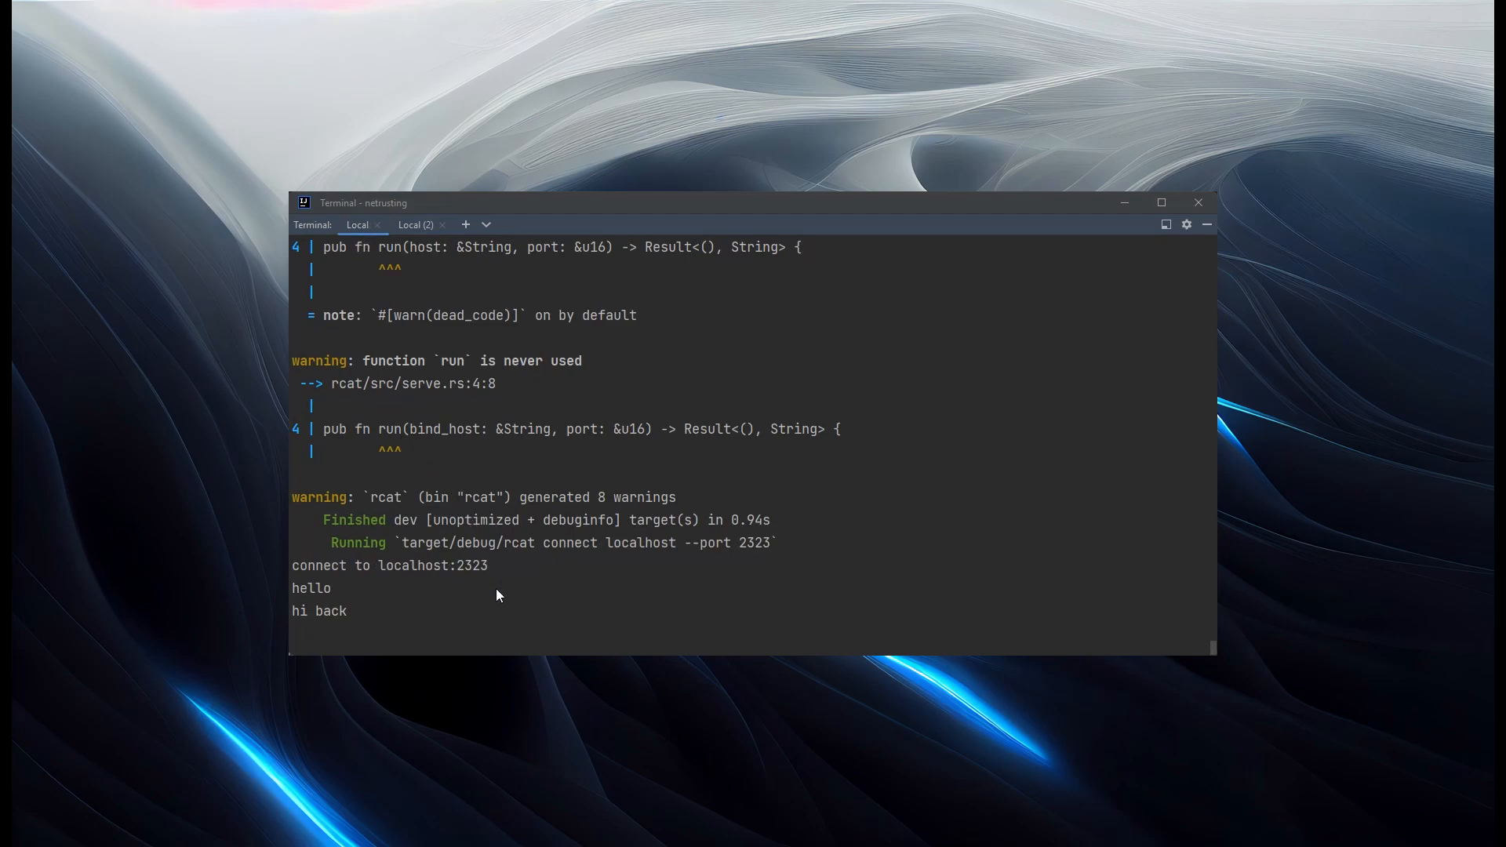
{"action": "key", "text": "ctrl+c"}
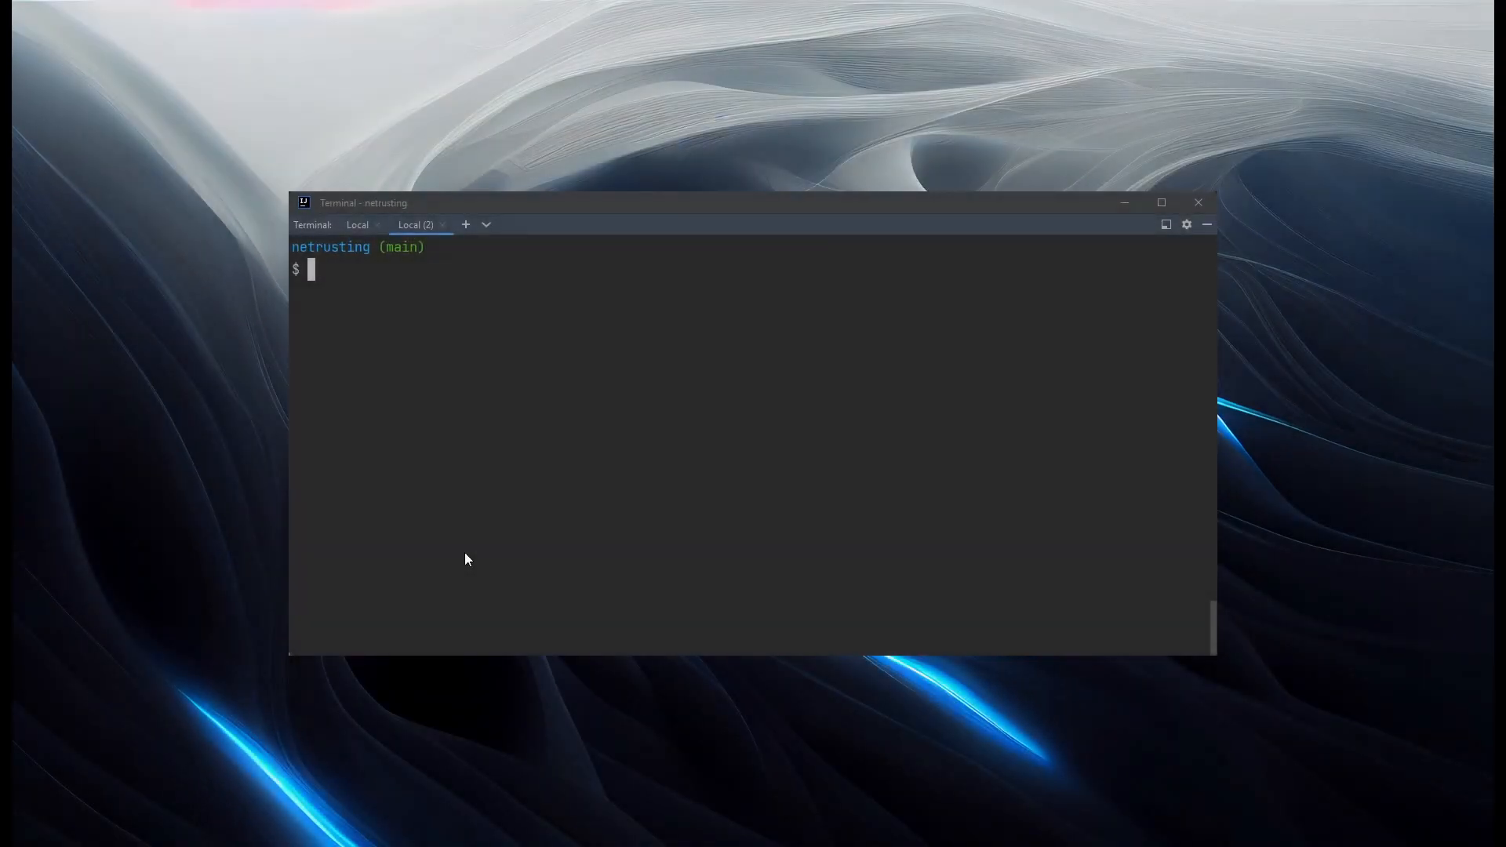
- Rerun cargo run connect localhost and send 'hello' from the client
{"action": "type", "text": "cargo run serve"}
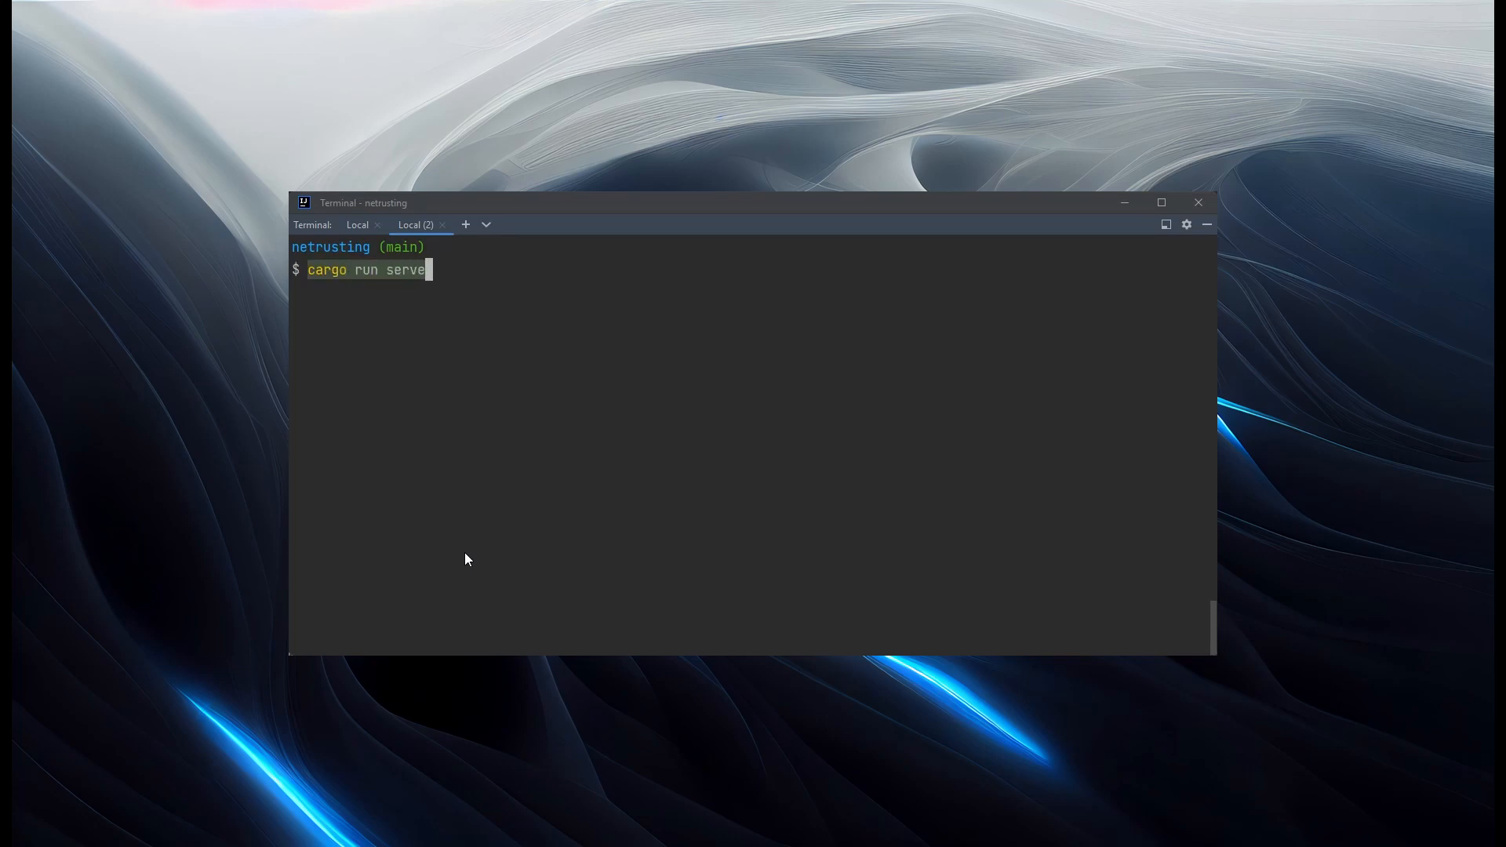
{"action": "type", "text": "localhost"}
{"action": "type", "text": "cargo r"}
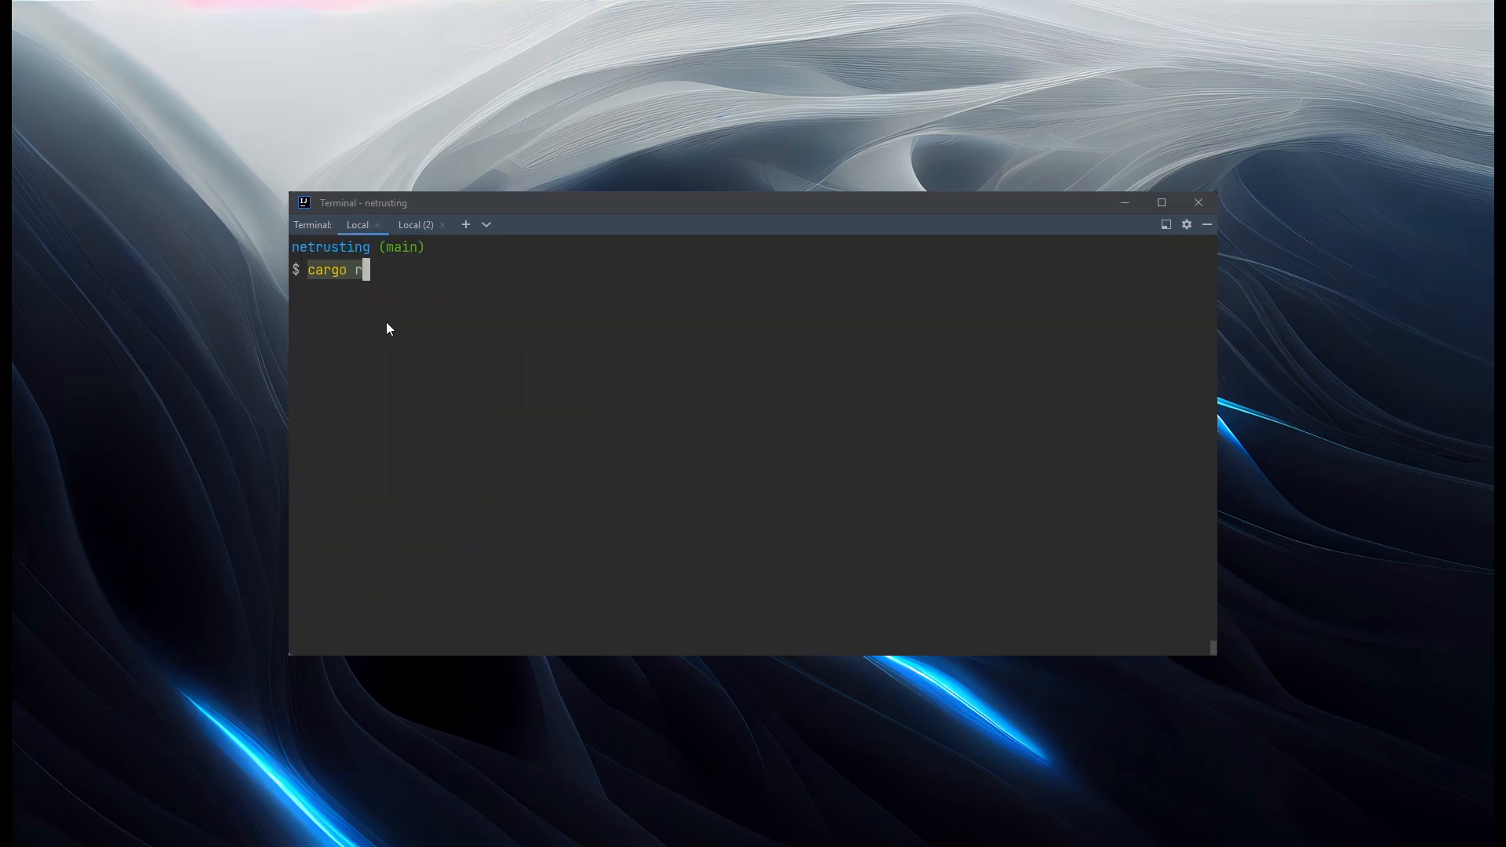
{"action": "type", "text": "un connect localhost"}
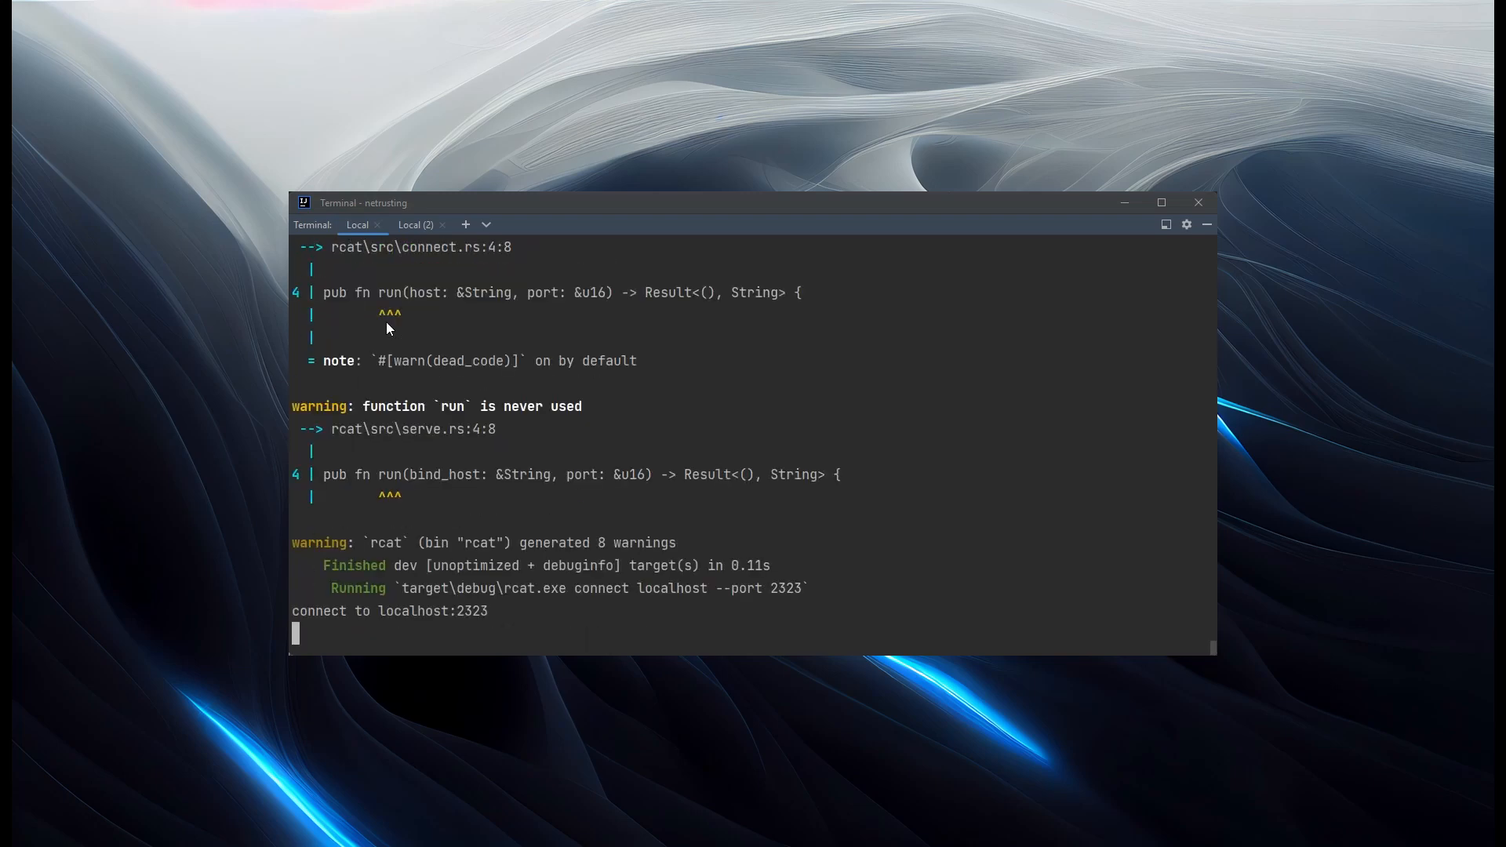
{"action": "type", "text": "hello"}
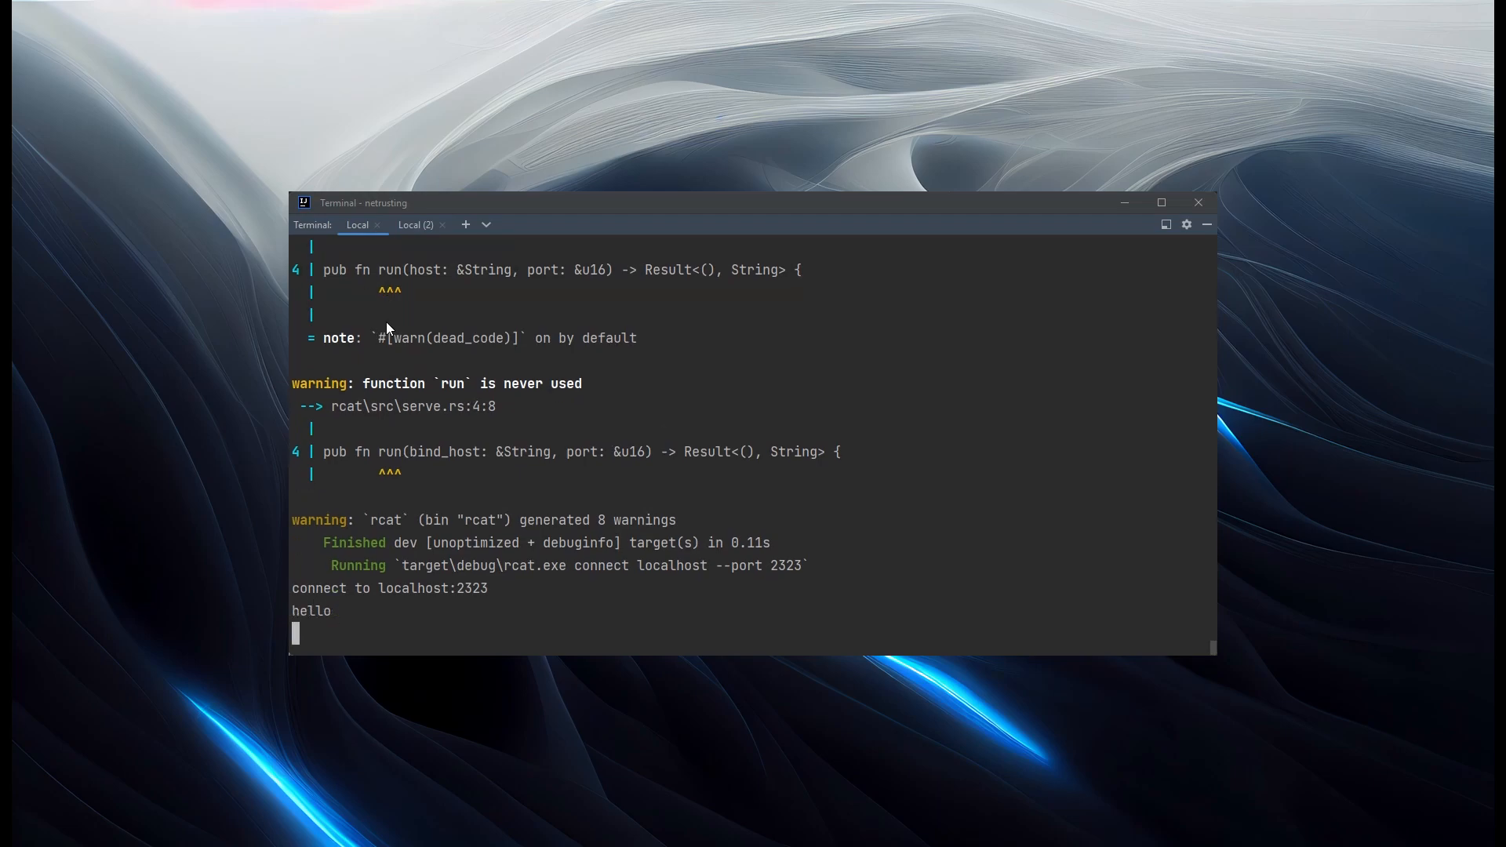
- Reply 'hello back' from the server, stop the client with Ctrl+C, and check both sessions
{"action": "left_click", "coordinate": [413, 223]}
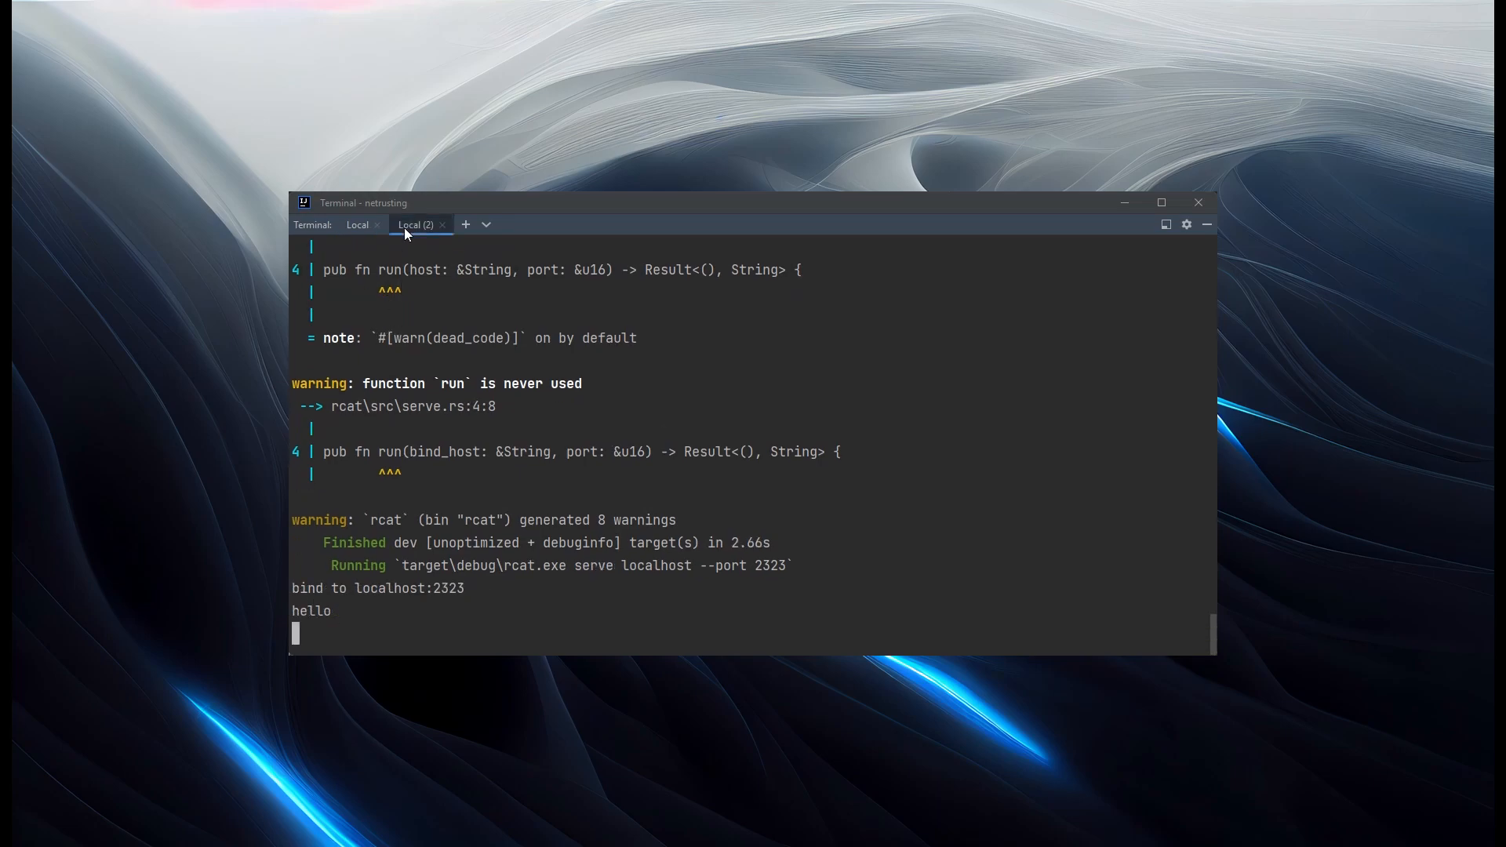
{"action": "type", "text": "hello back"}
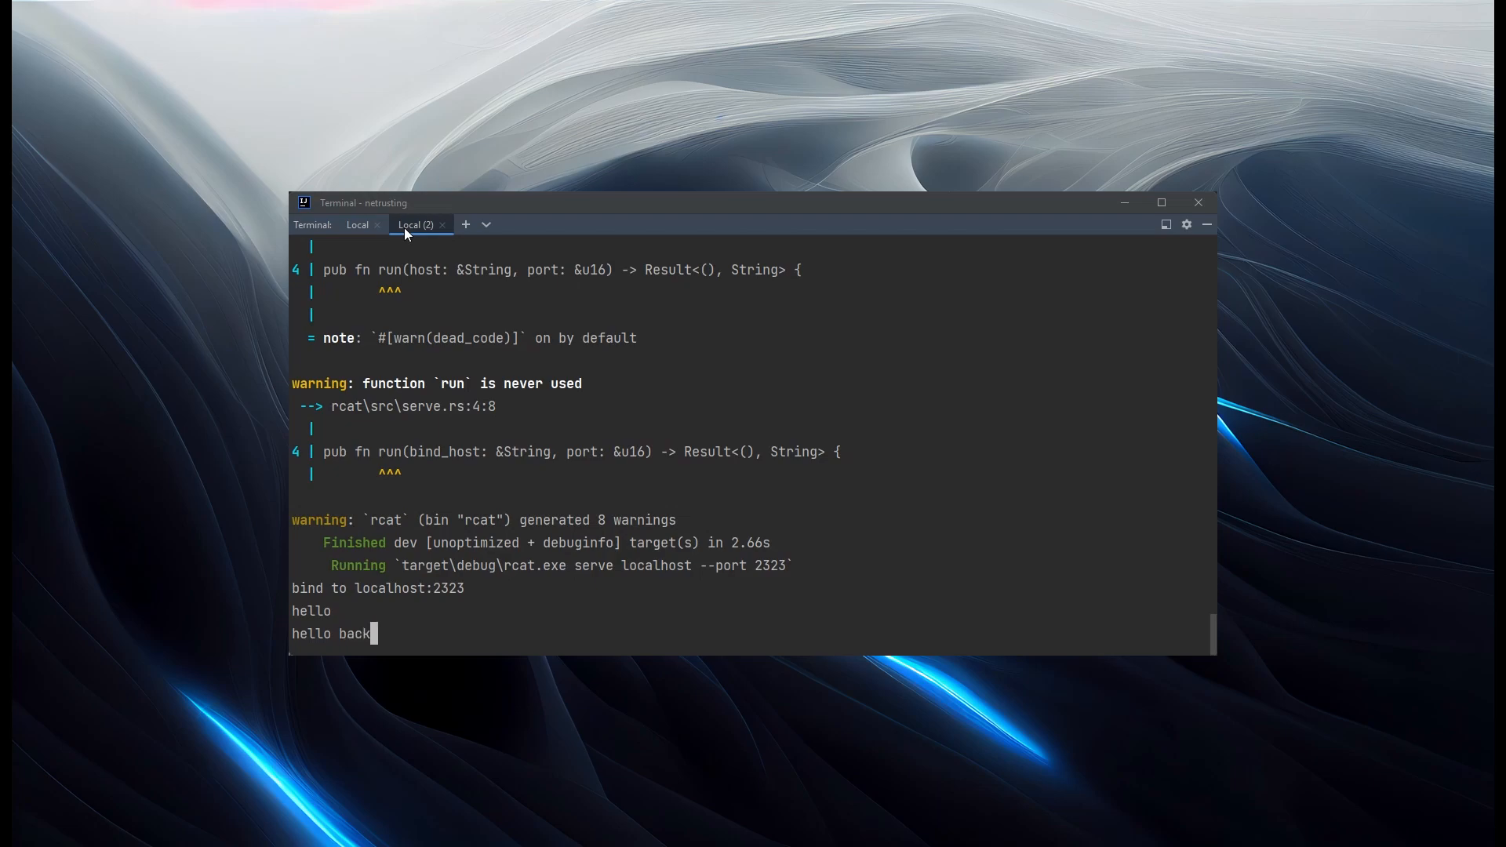
{"action": "left_click", "coordinate": [357, 225]}
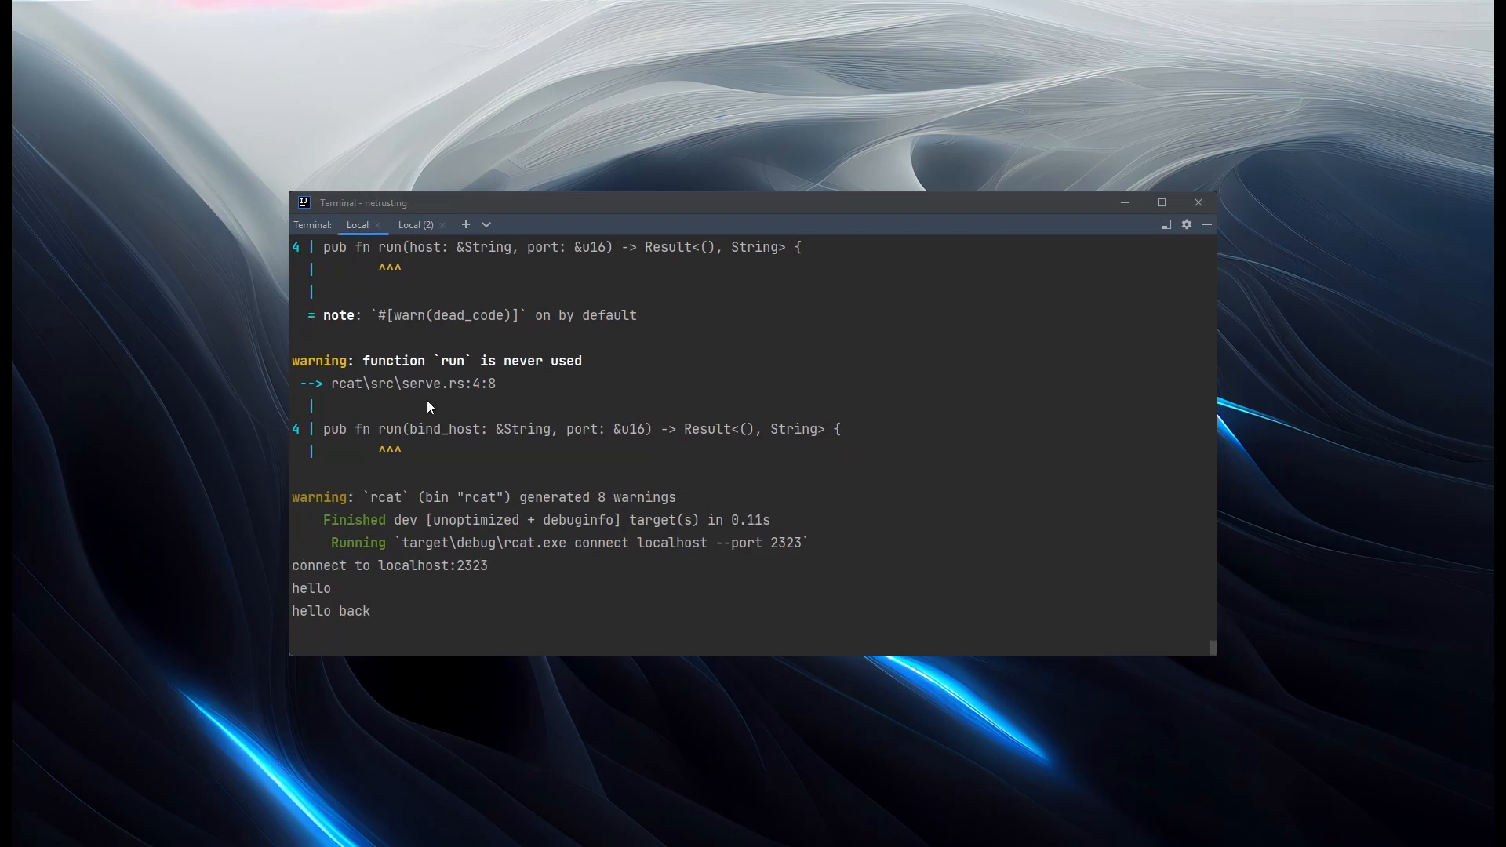
{"action": "mouse_move", "coordinate": [500, 550]}
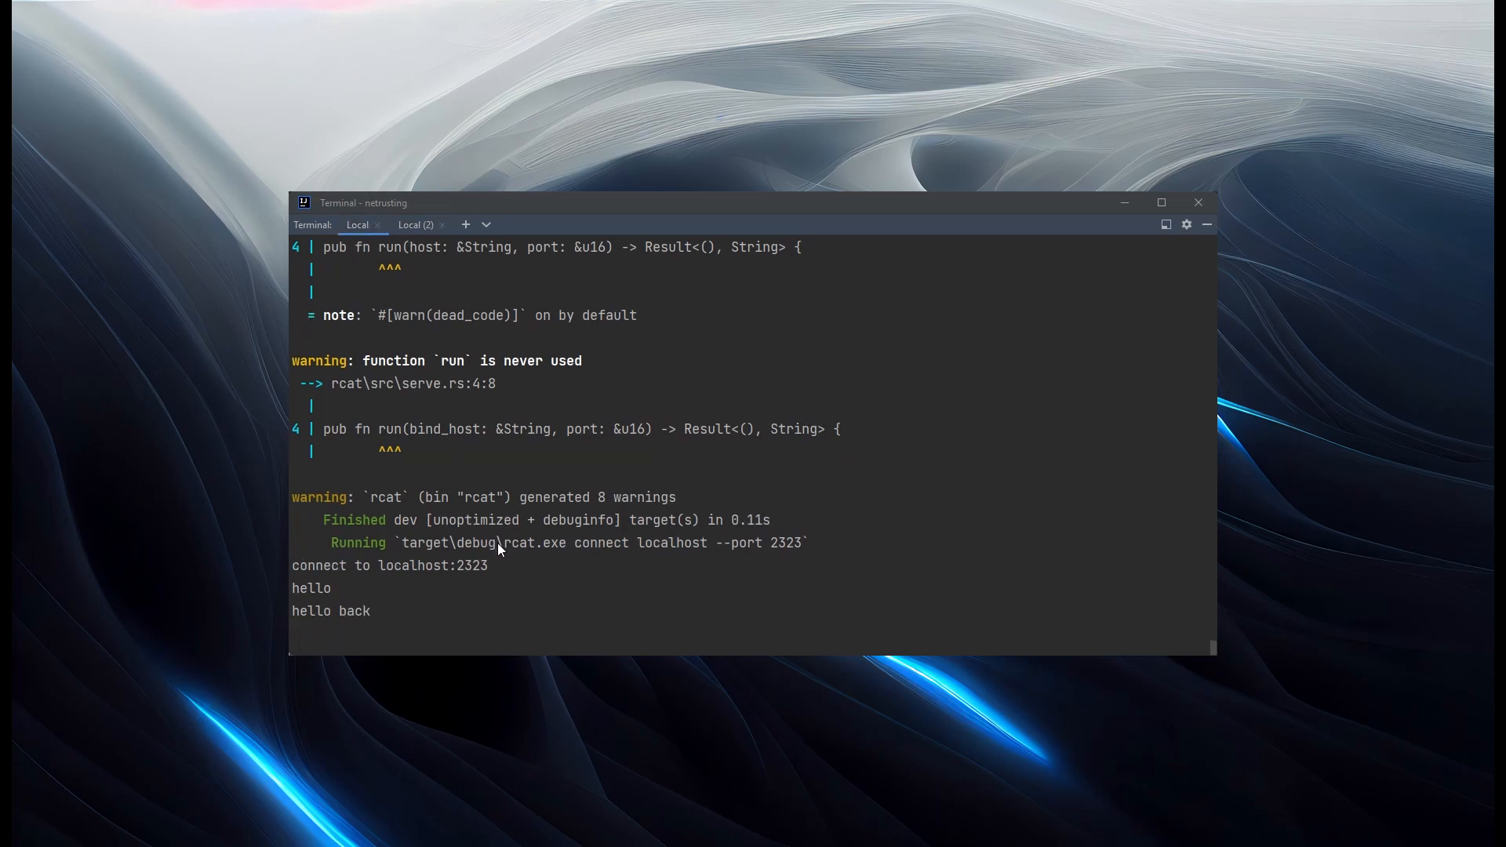
{"action": "key", "text": "ctrl+c"}
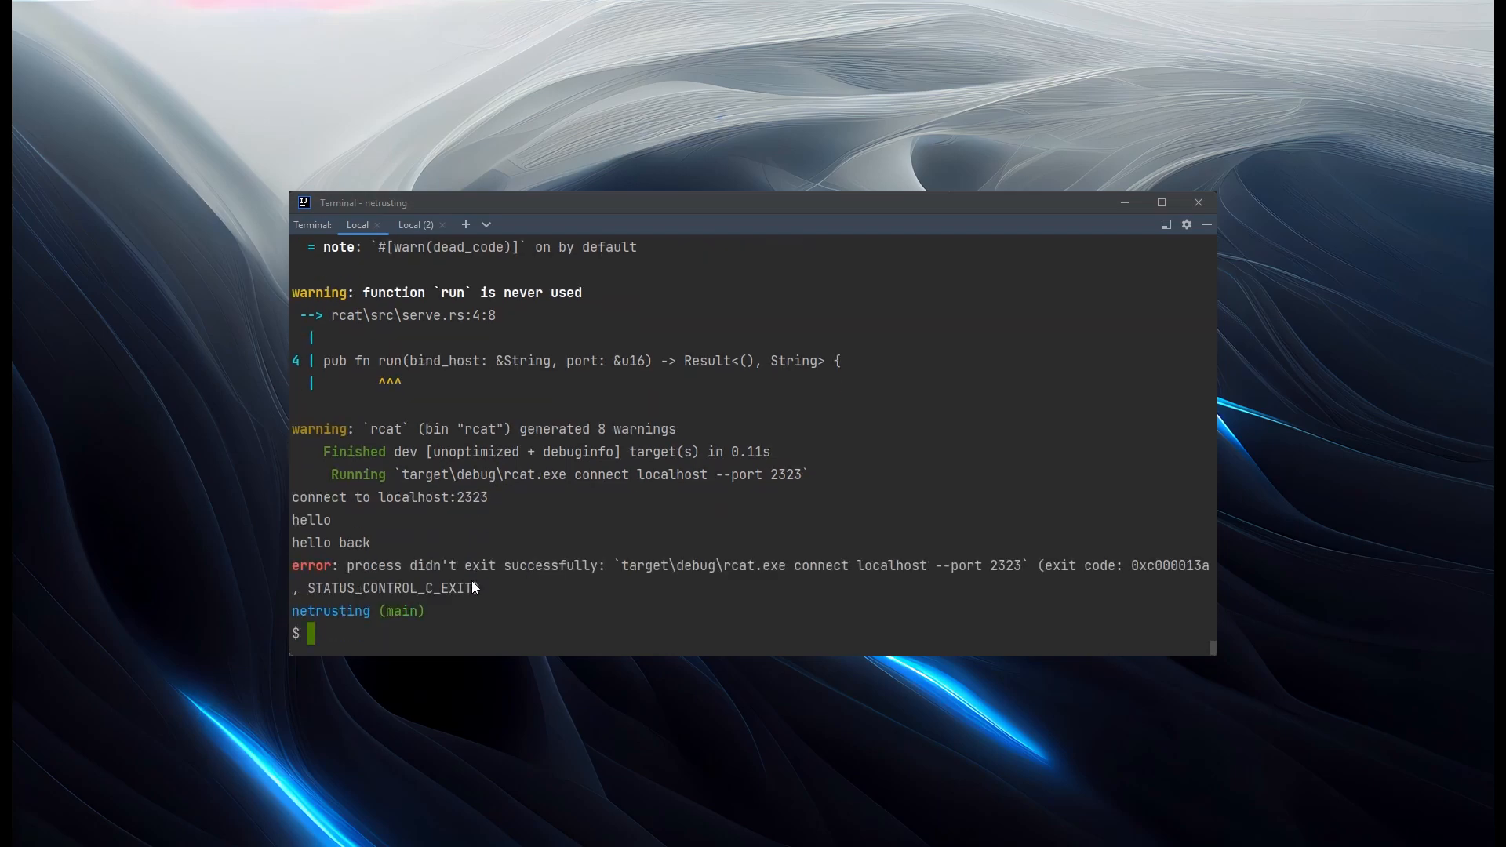
{"action": "mouse_move", "coordinate": [421, 311]}
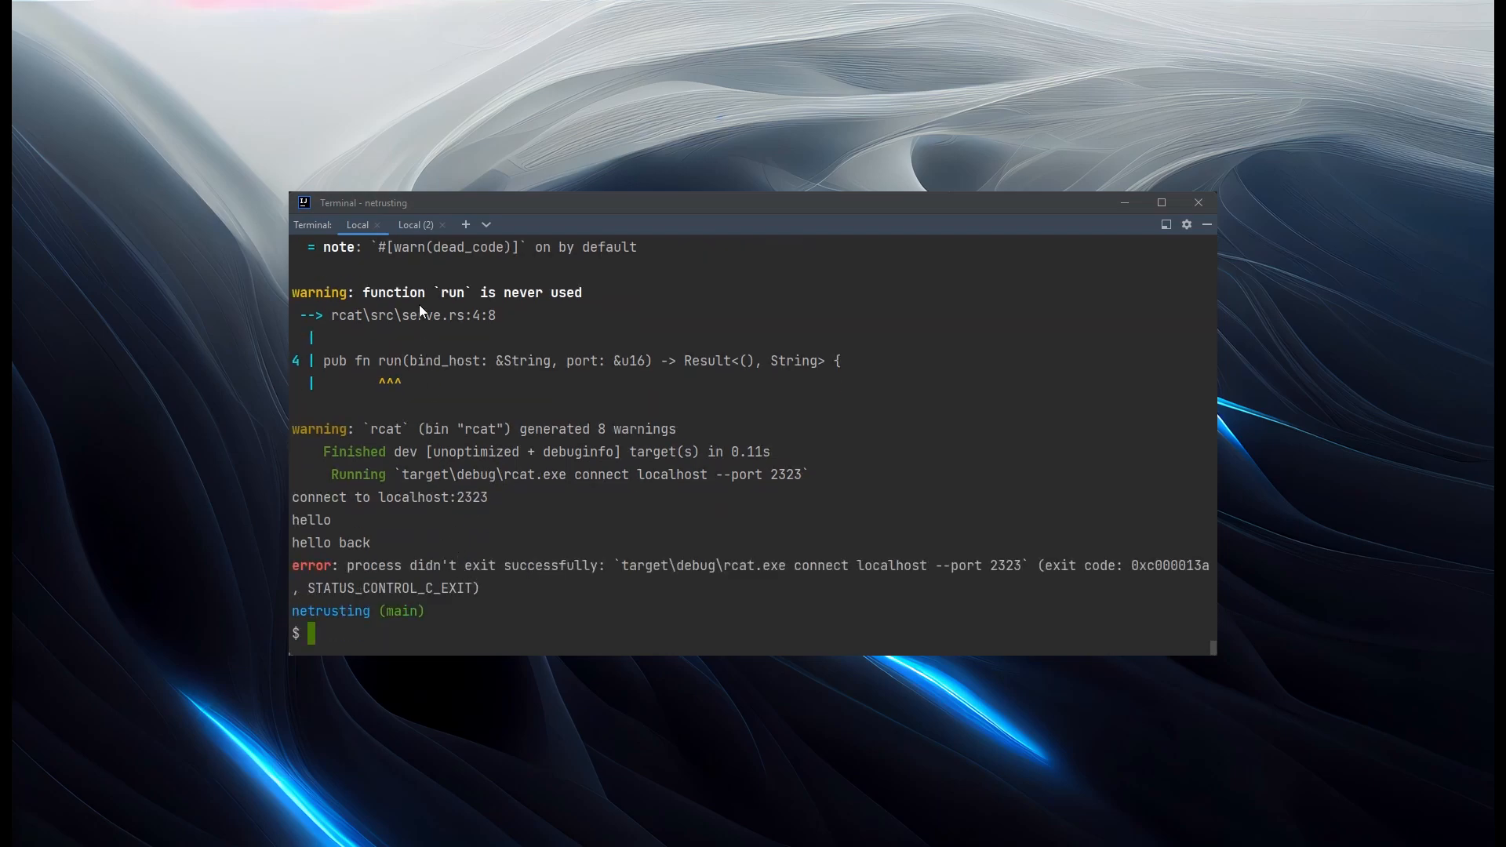
{"action": "left_click", "coordinate": [415, 225]}
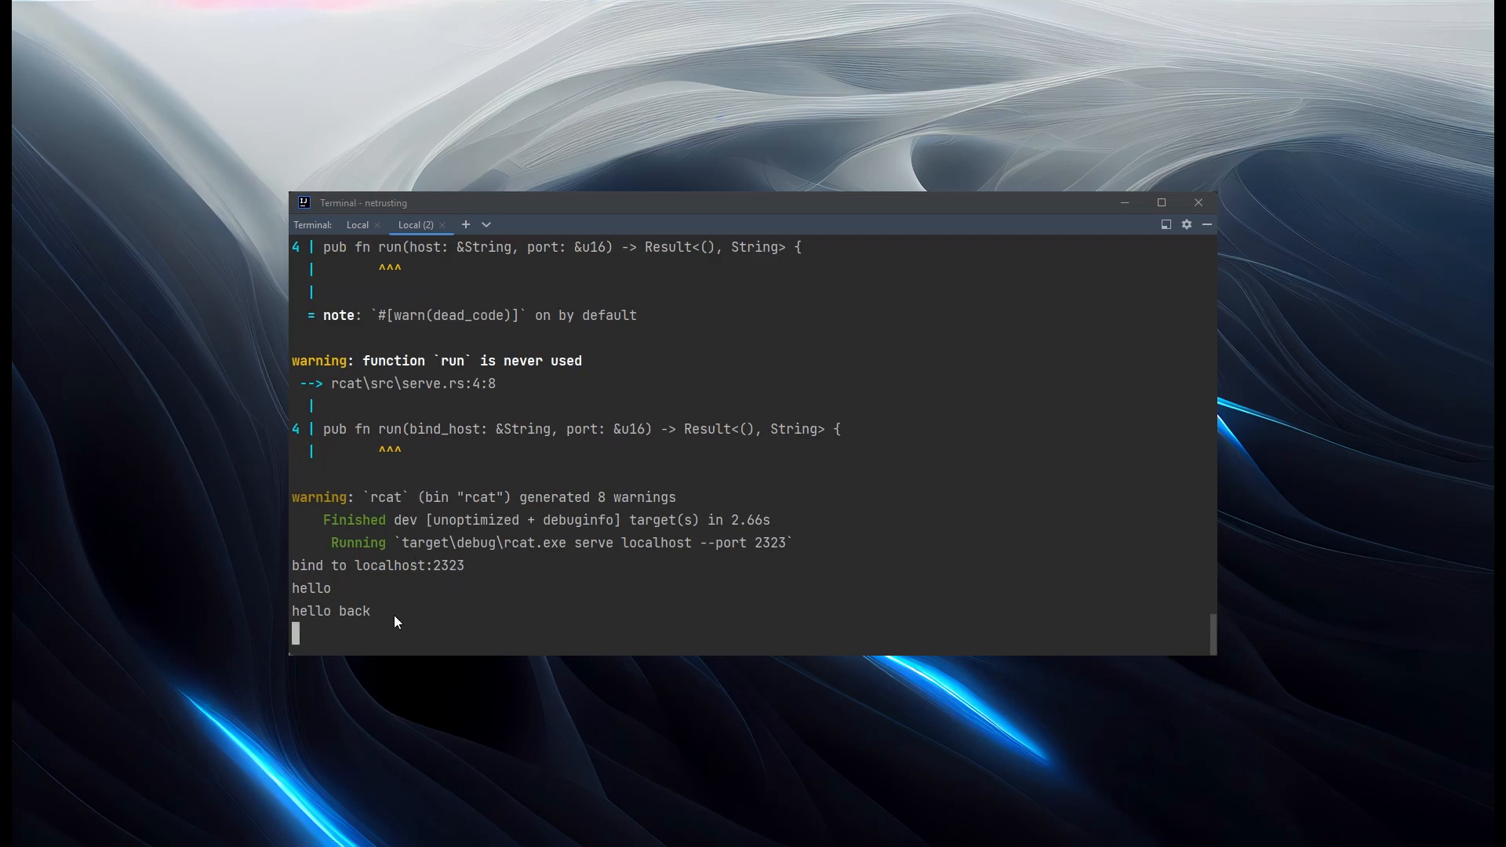
{"action": "left_click", "coordinate": [358, 223]}
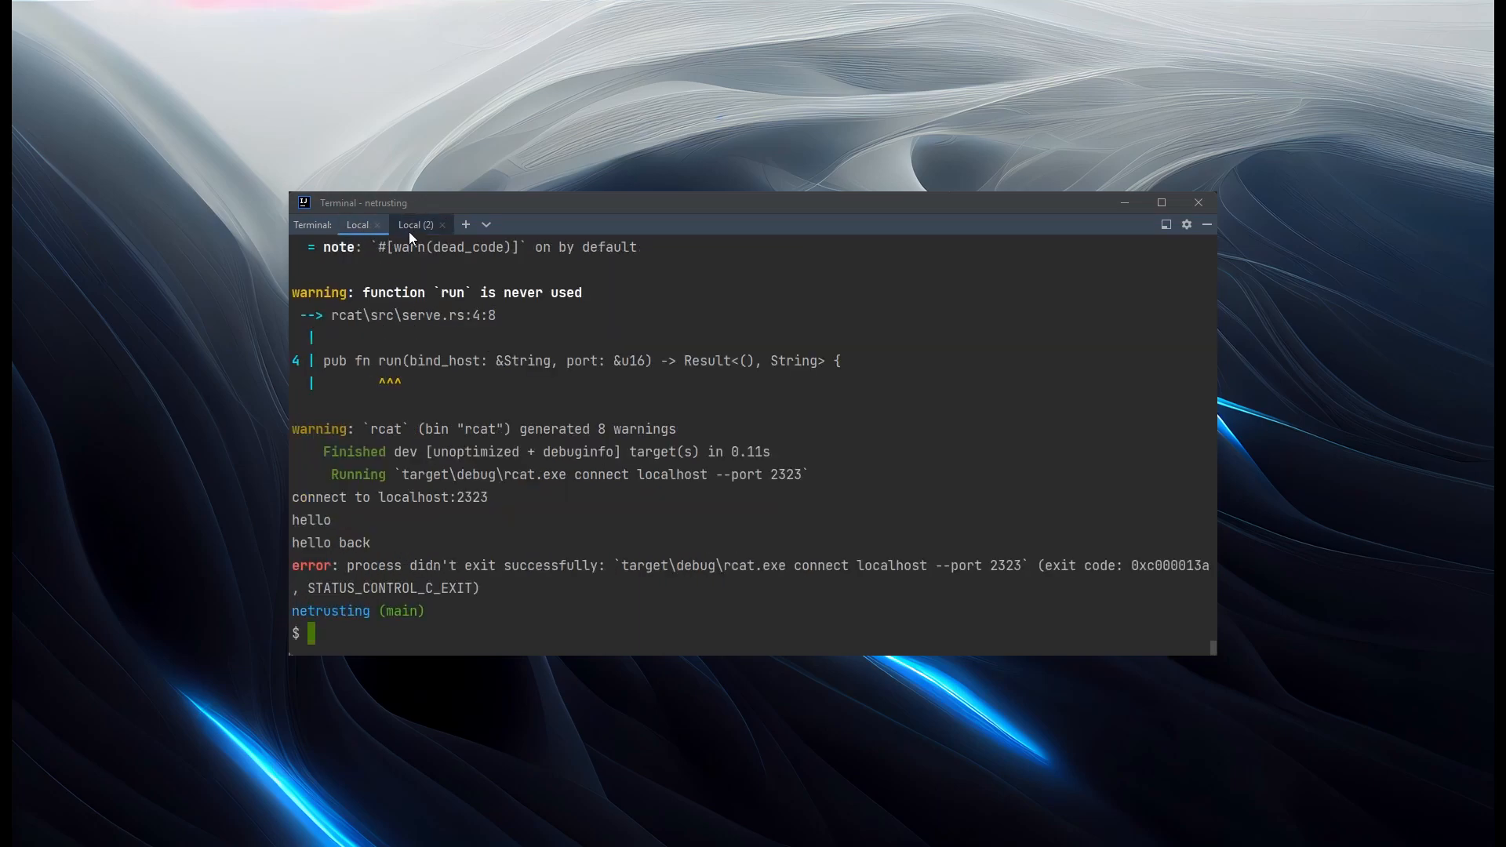
{"action": "left_click", "coordinate": [415, 225]}
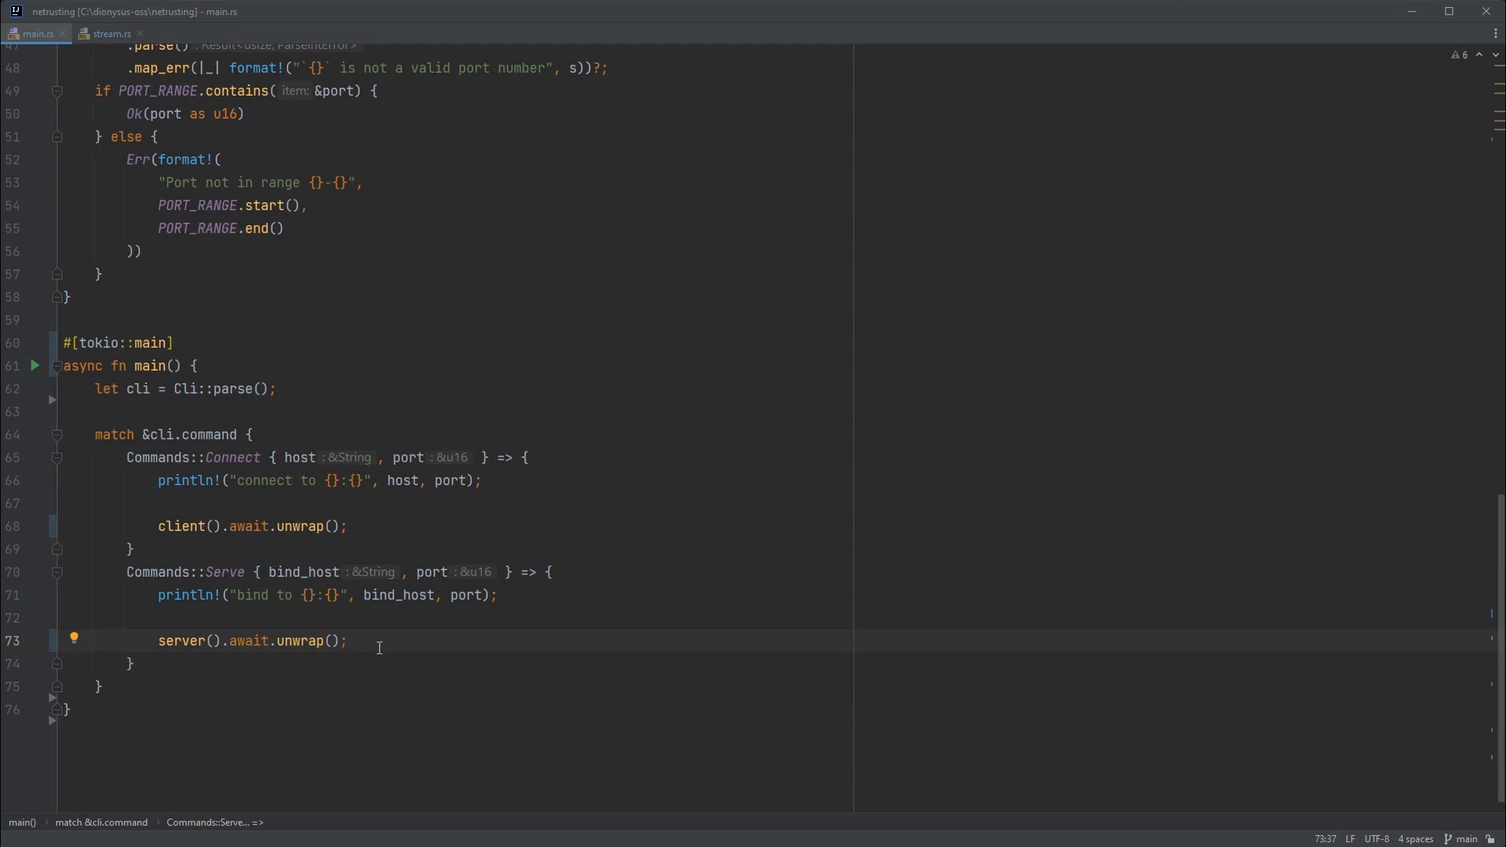
{"action": "mouse_move", "coordinate": [384, 539]}
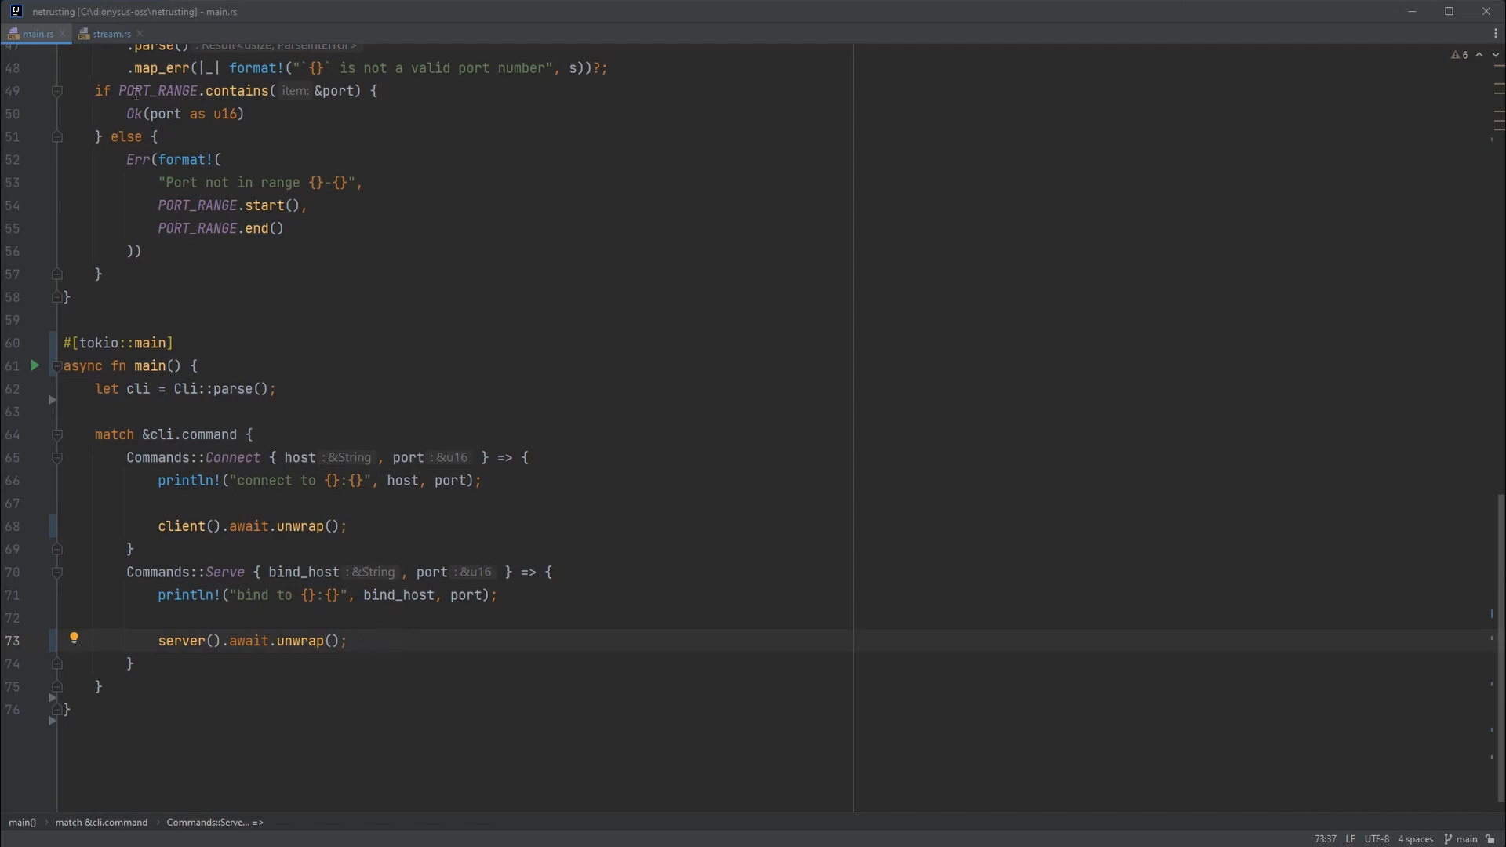
- Open the stream.rs tab to view its client and server functions
{"action": "left_click", "coordinate": [108, 34]}
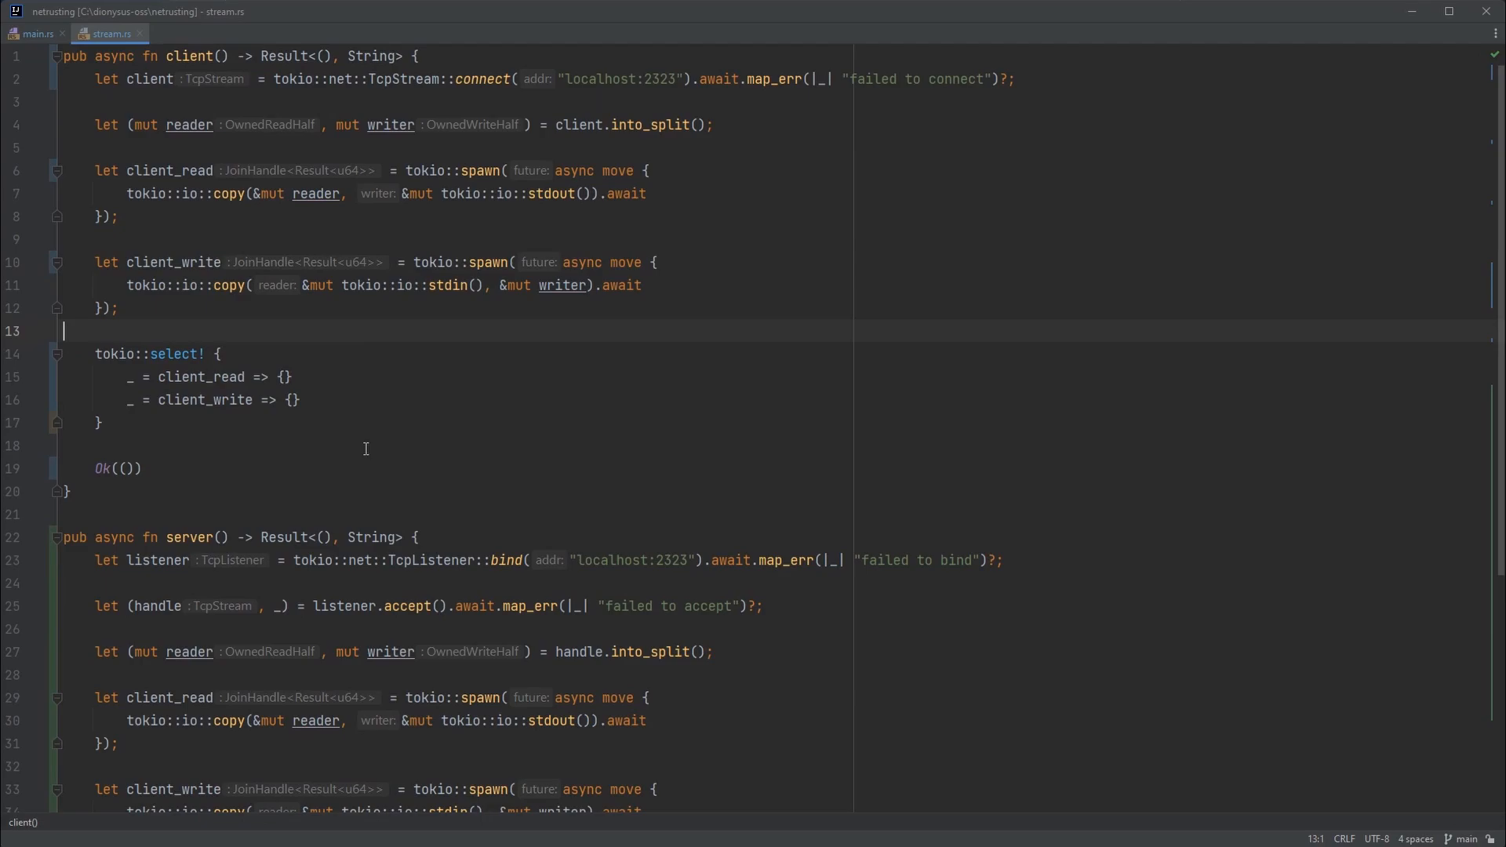
{"action": "double_click", "coordinate": [446, 285]}
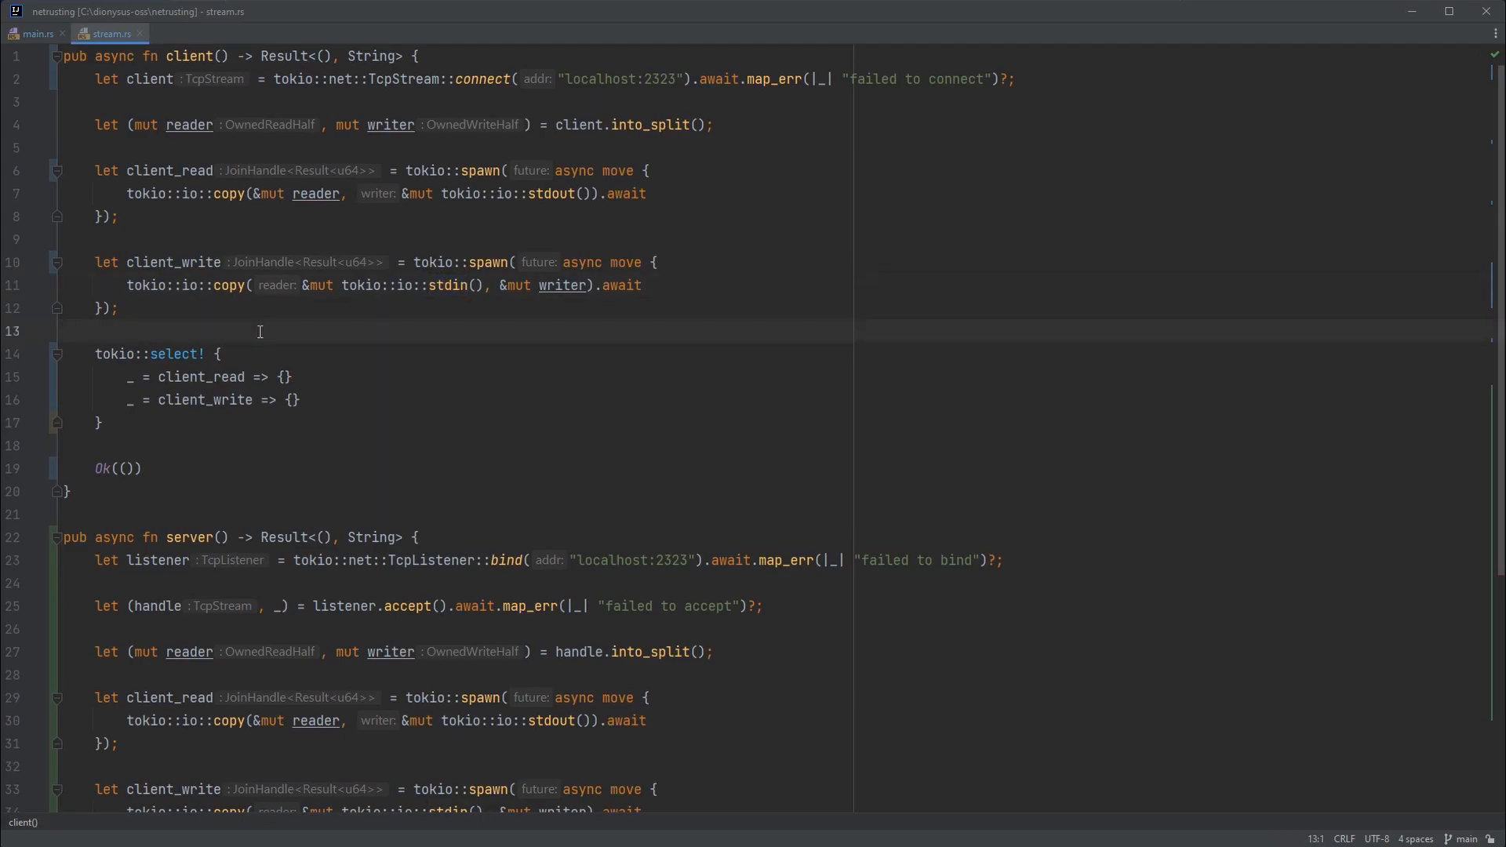
{"action": "mouse_move", "coordinate": [441, 286]}
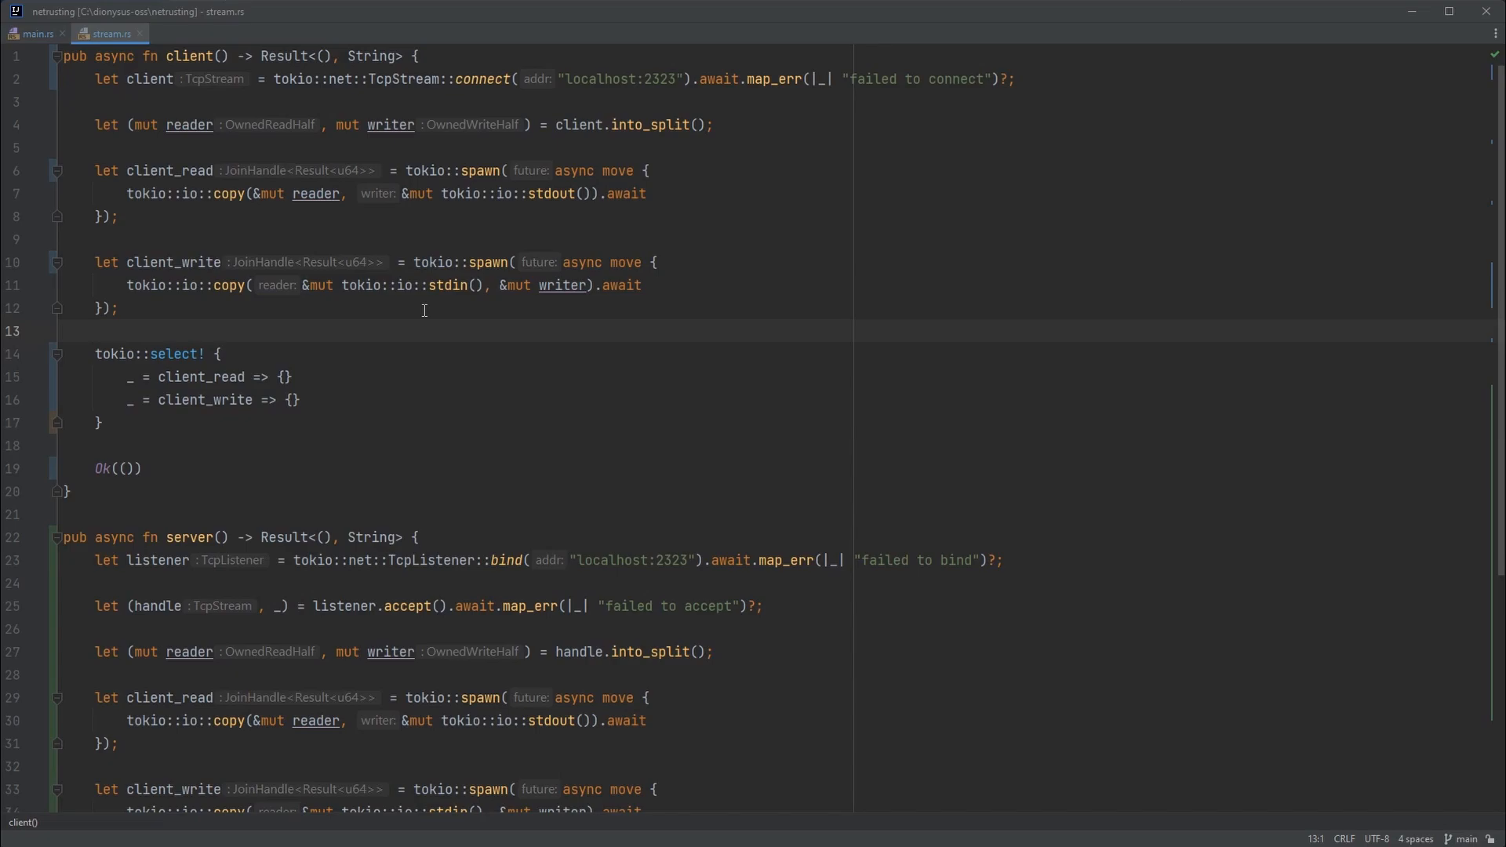
{"action": "mouse_move", "coordinate": [420, 328]}
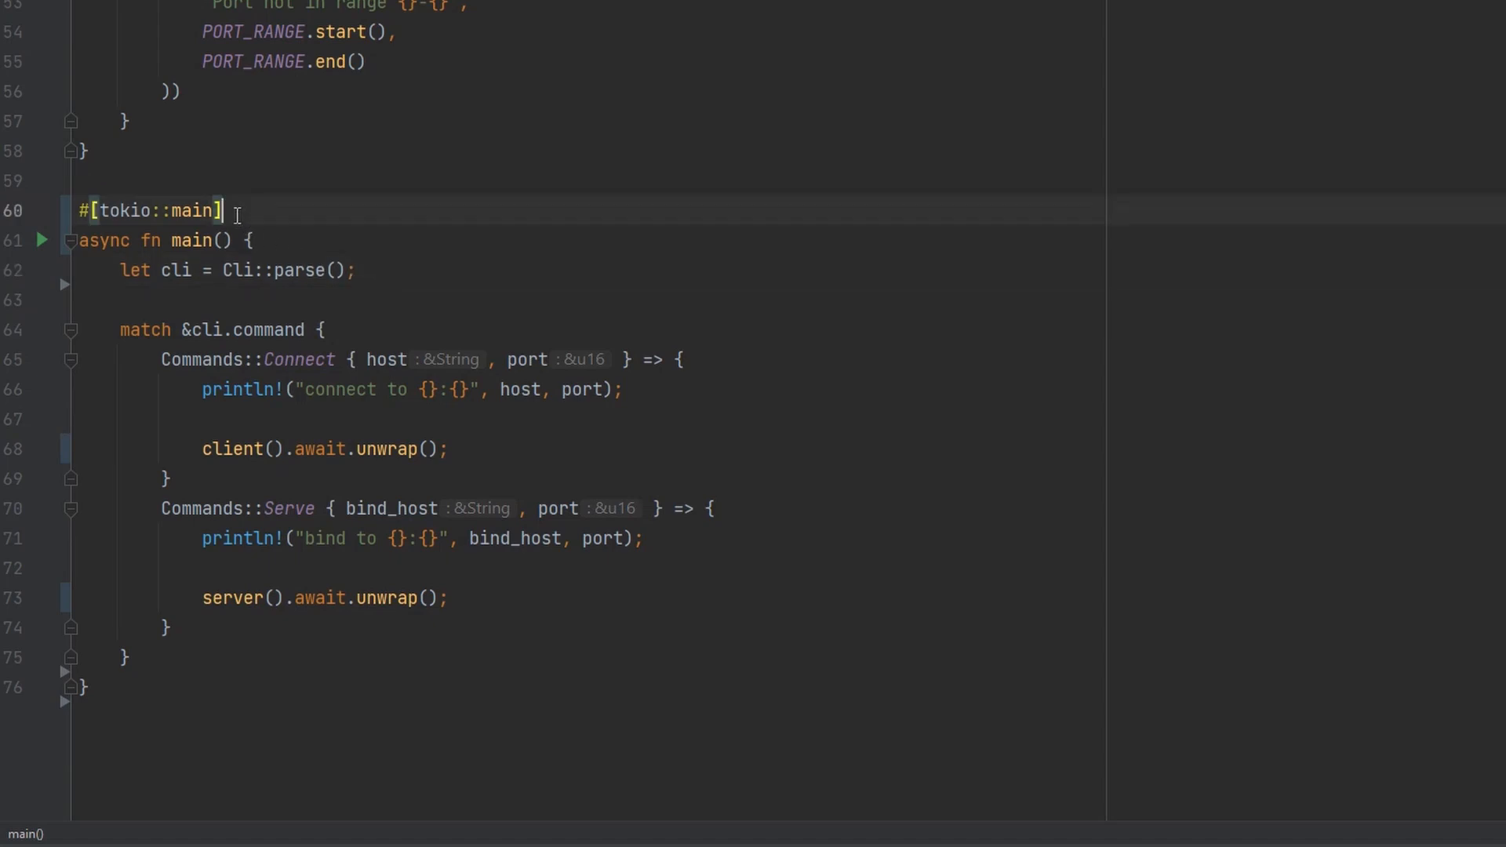
- Drop #[tokio::main] and async, and create runtime via tokio::runtime::Runtime::new().unwrap()
{"action": "key", "text": "Backspace"}
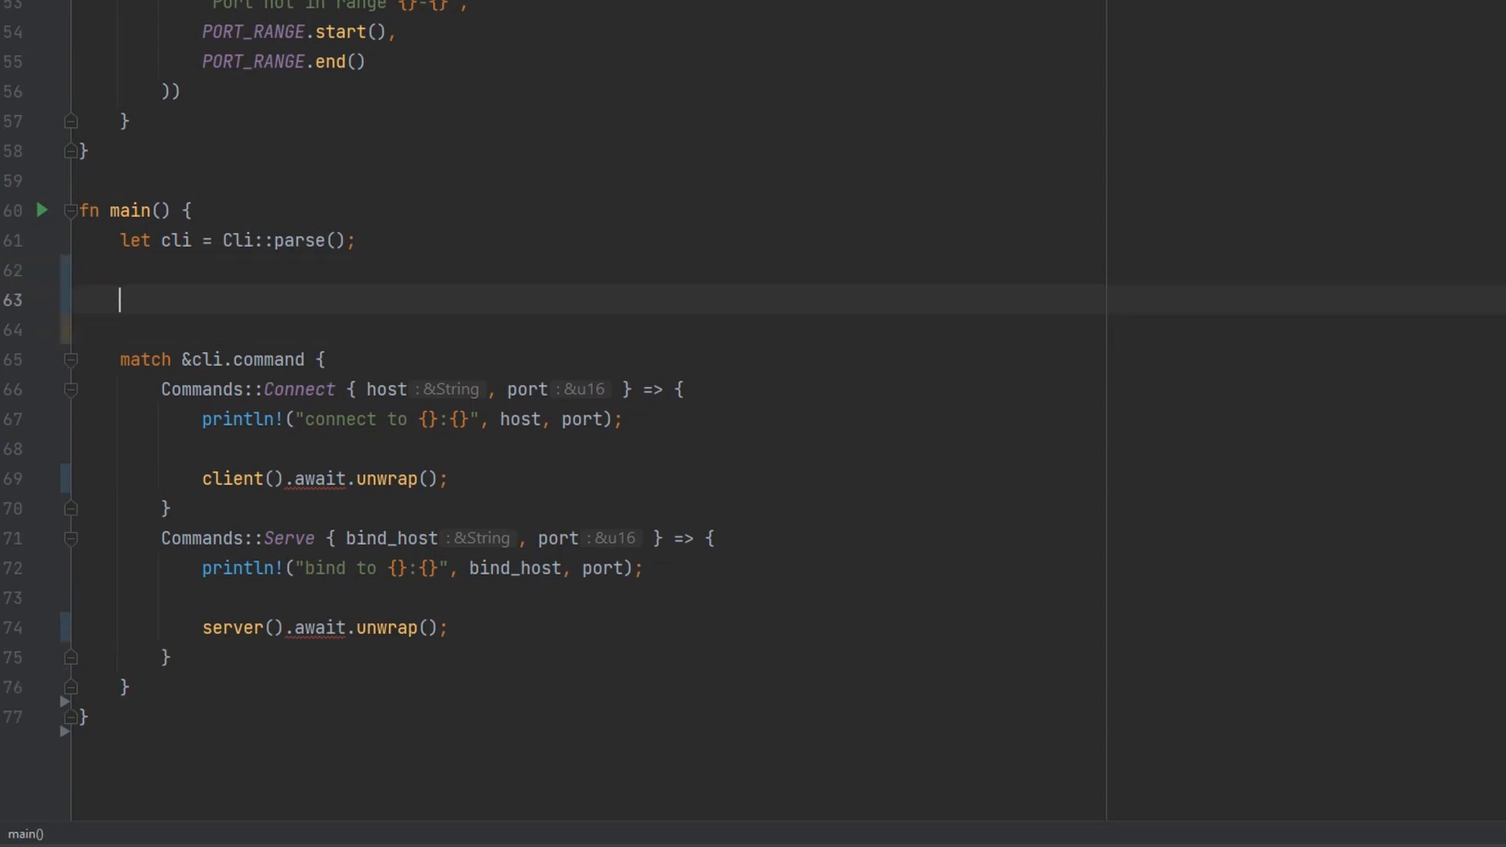
{"action": "type", "text": "tokio::"}
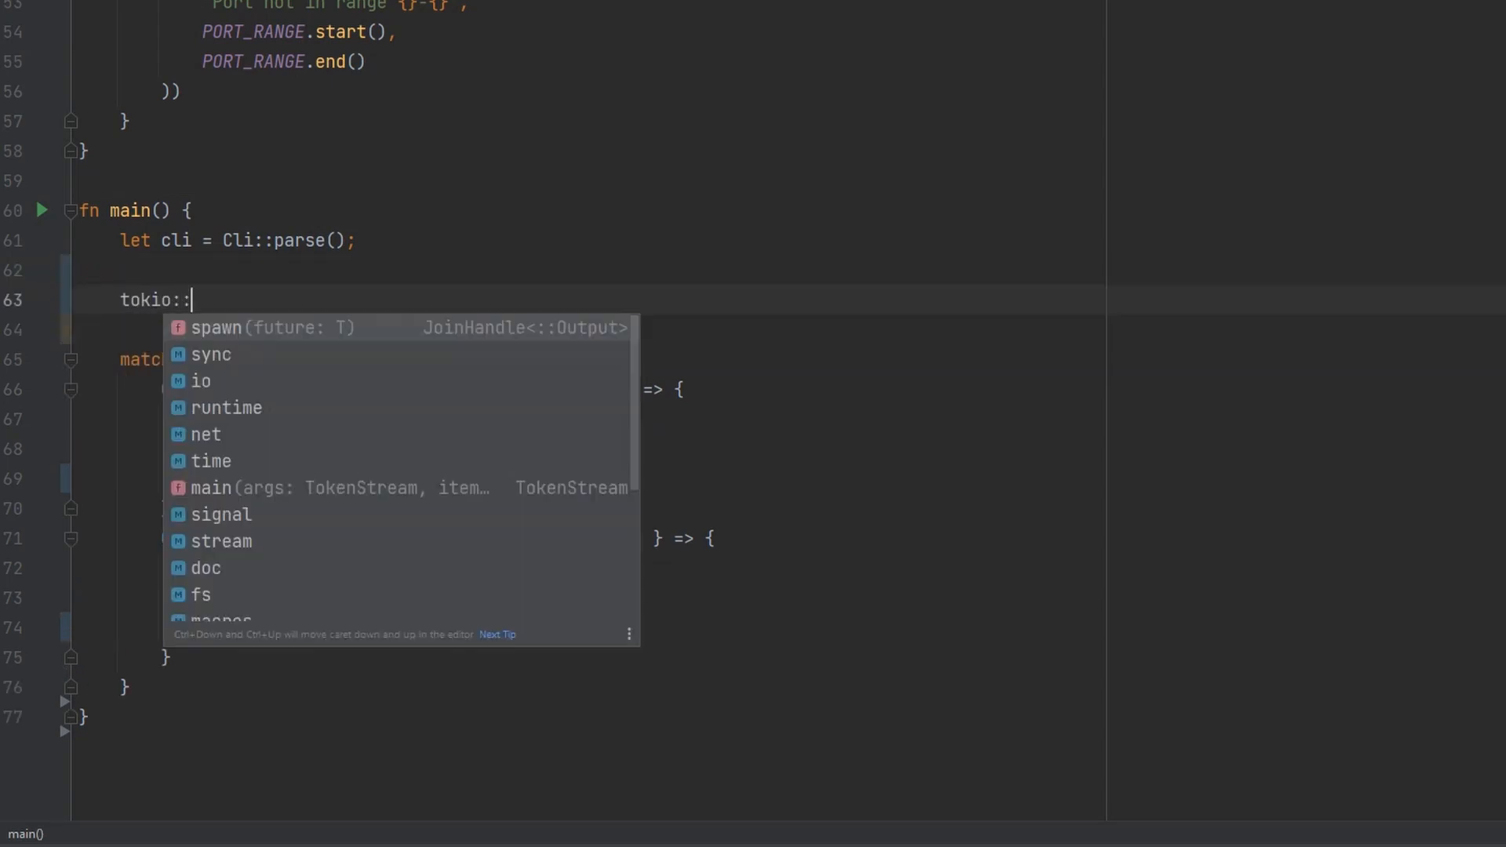
{"action": "type", "text": "runtime::R"}
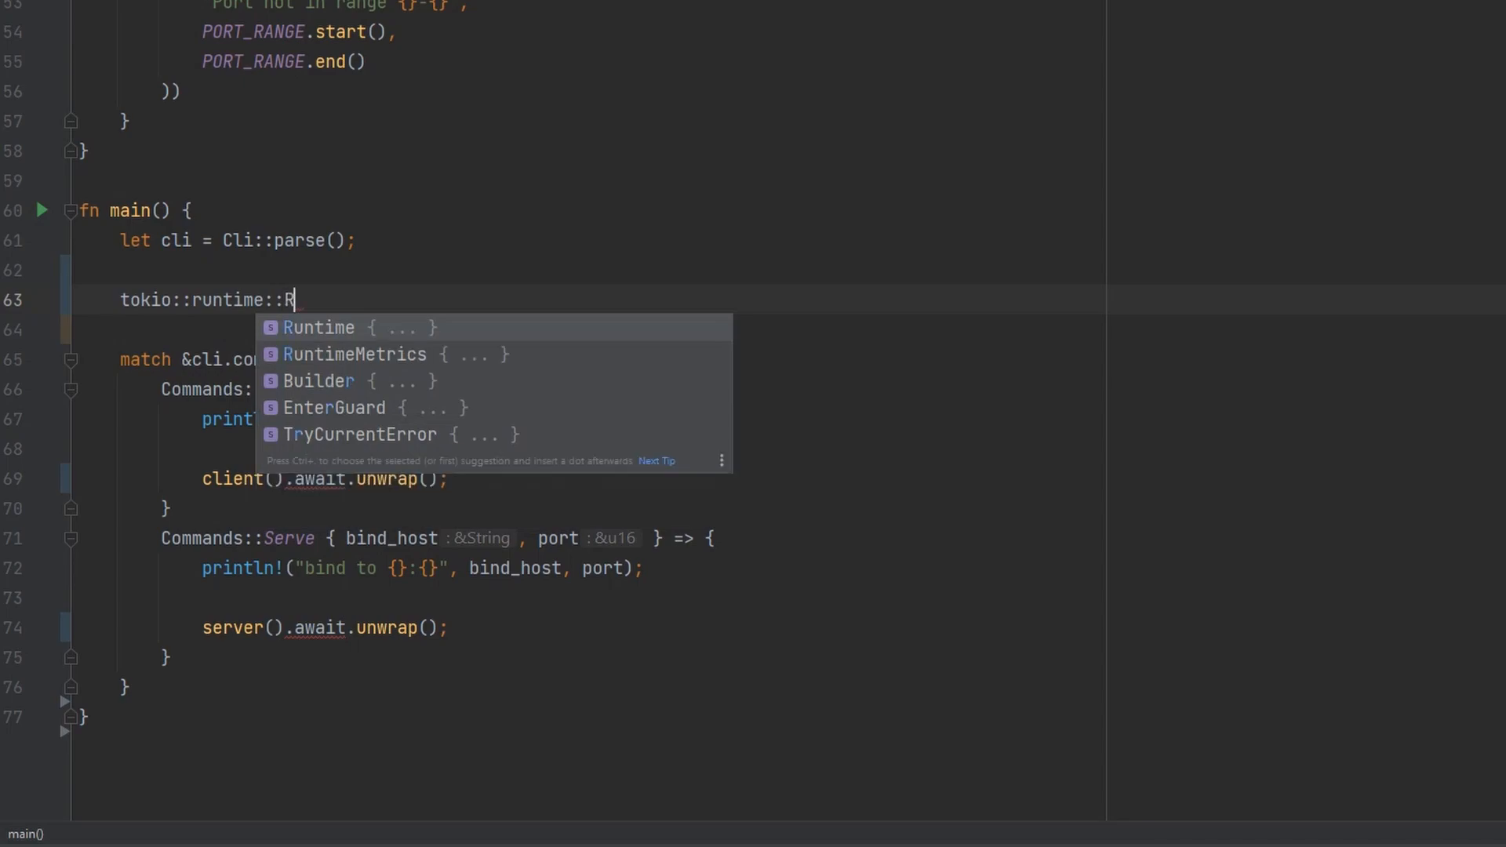
{"action": "type", "text": "untime::new().unwrap("}
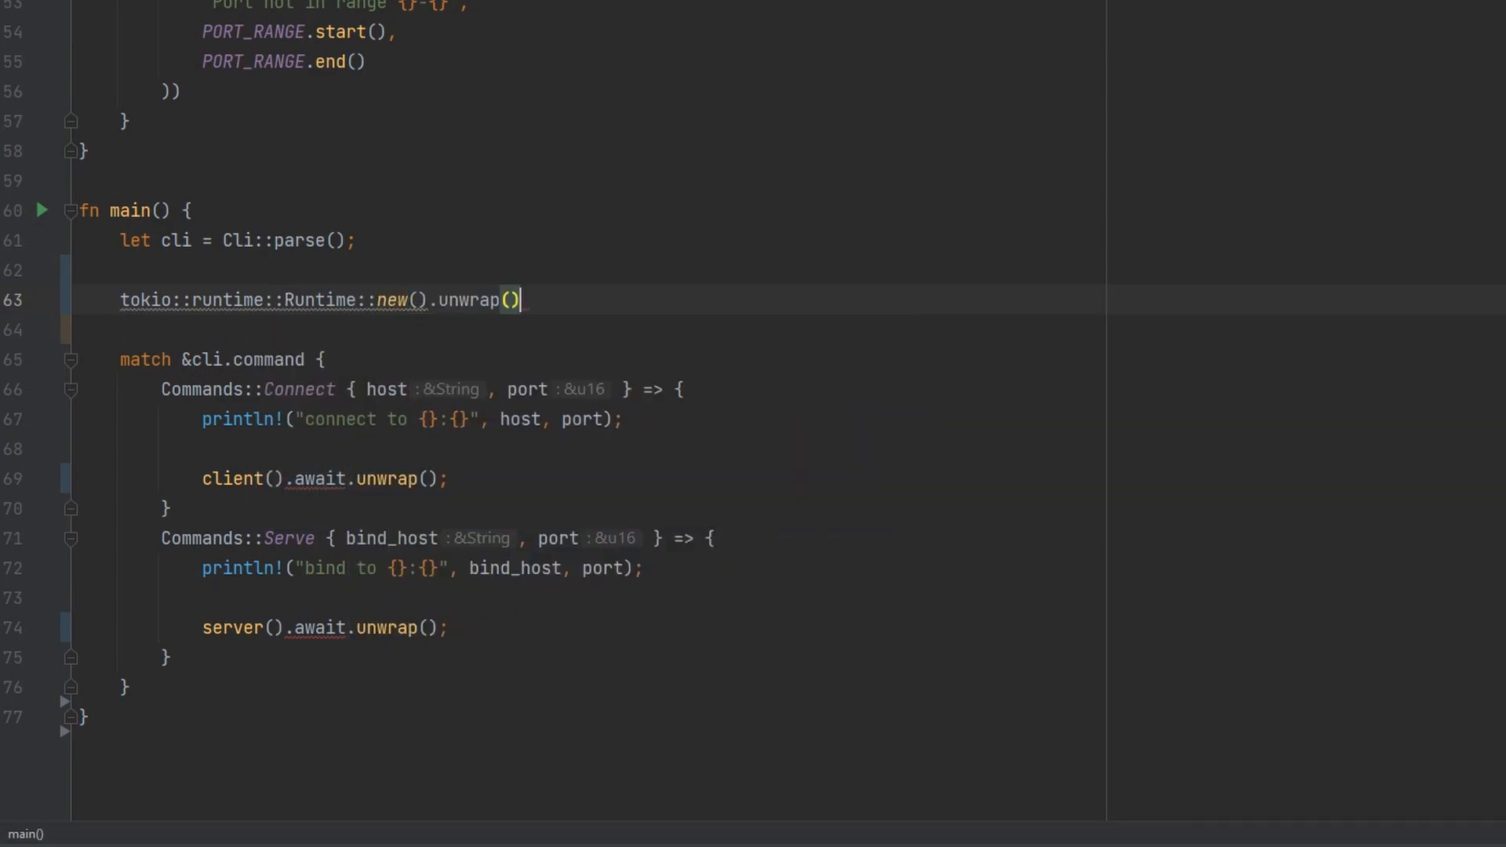
{"action": "type", "text": "let runtime ="}
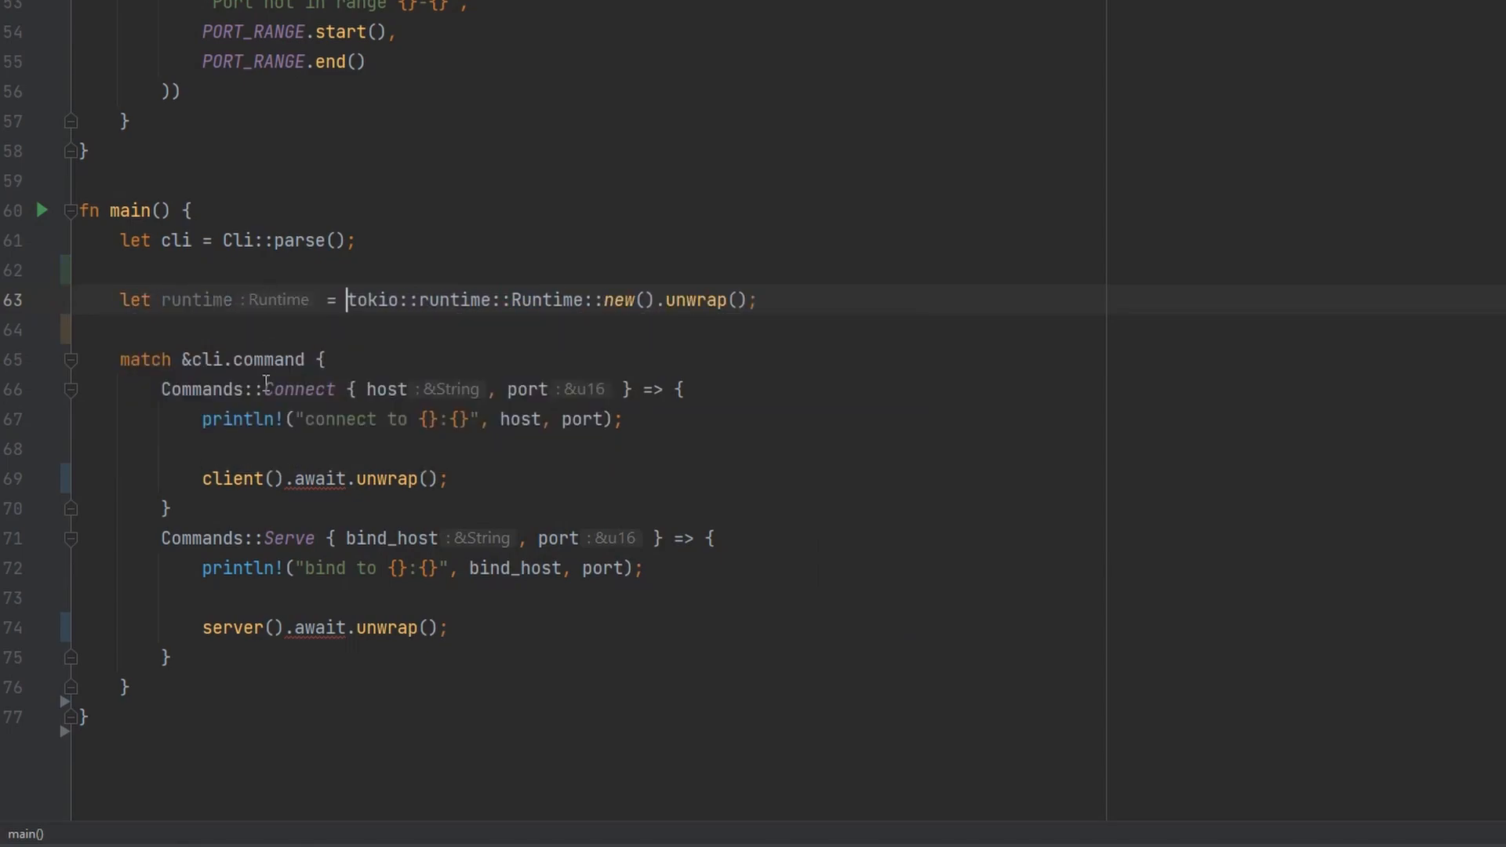
{"action": "double_click", "coordinate": [322, 478]}
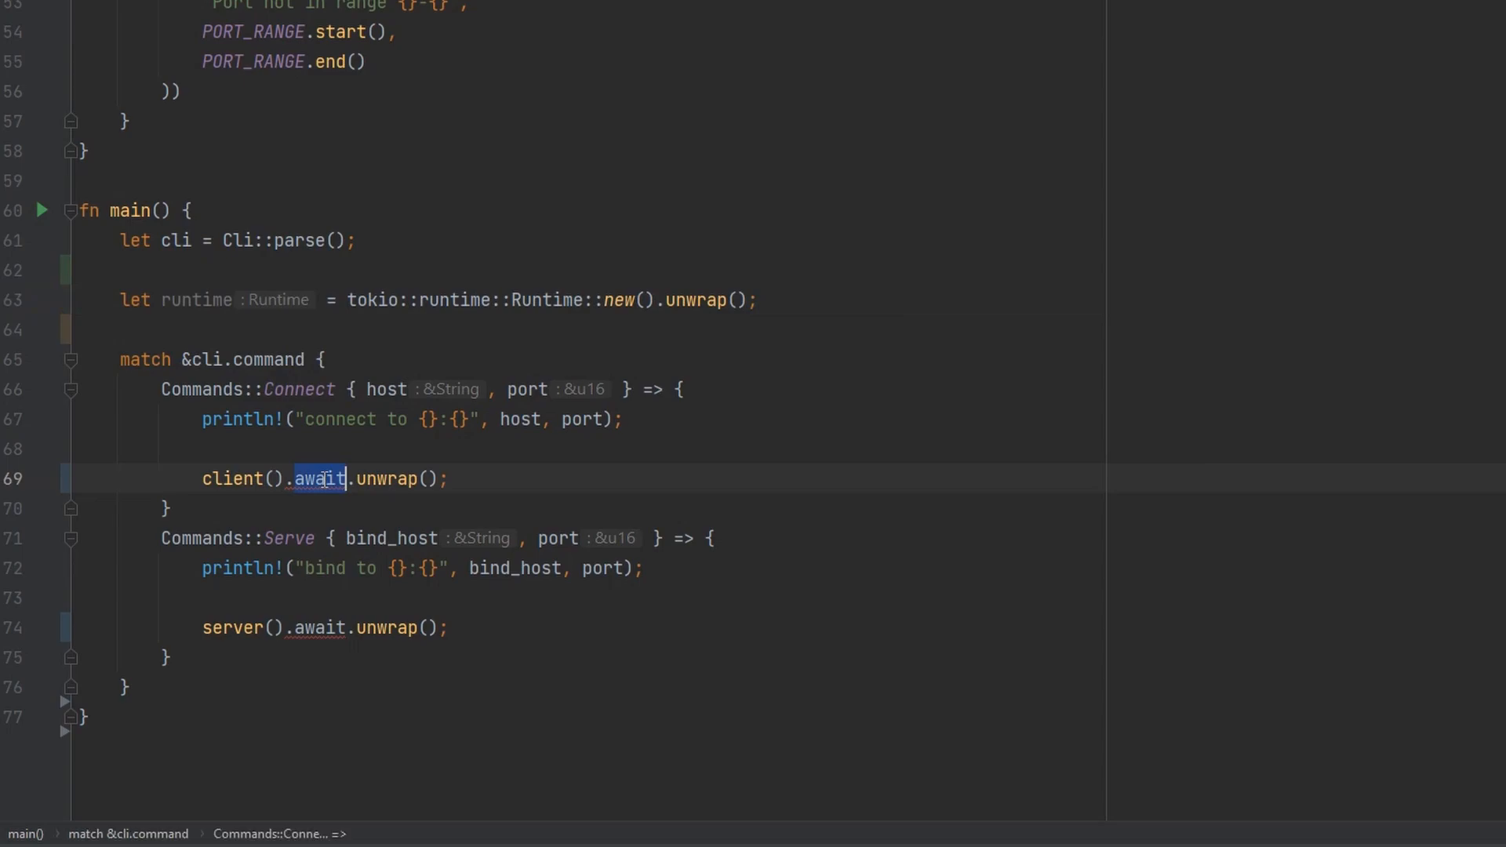
{"action": "key", "text": "Enter"}
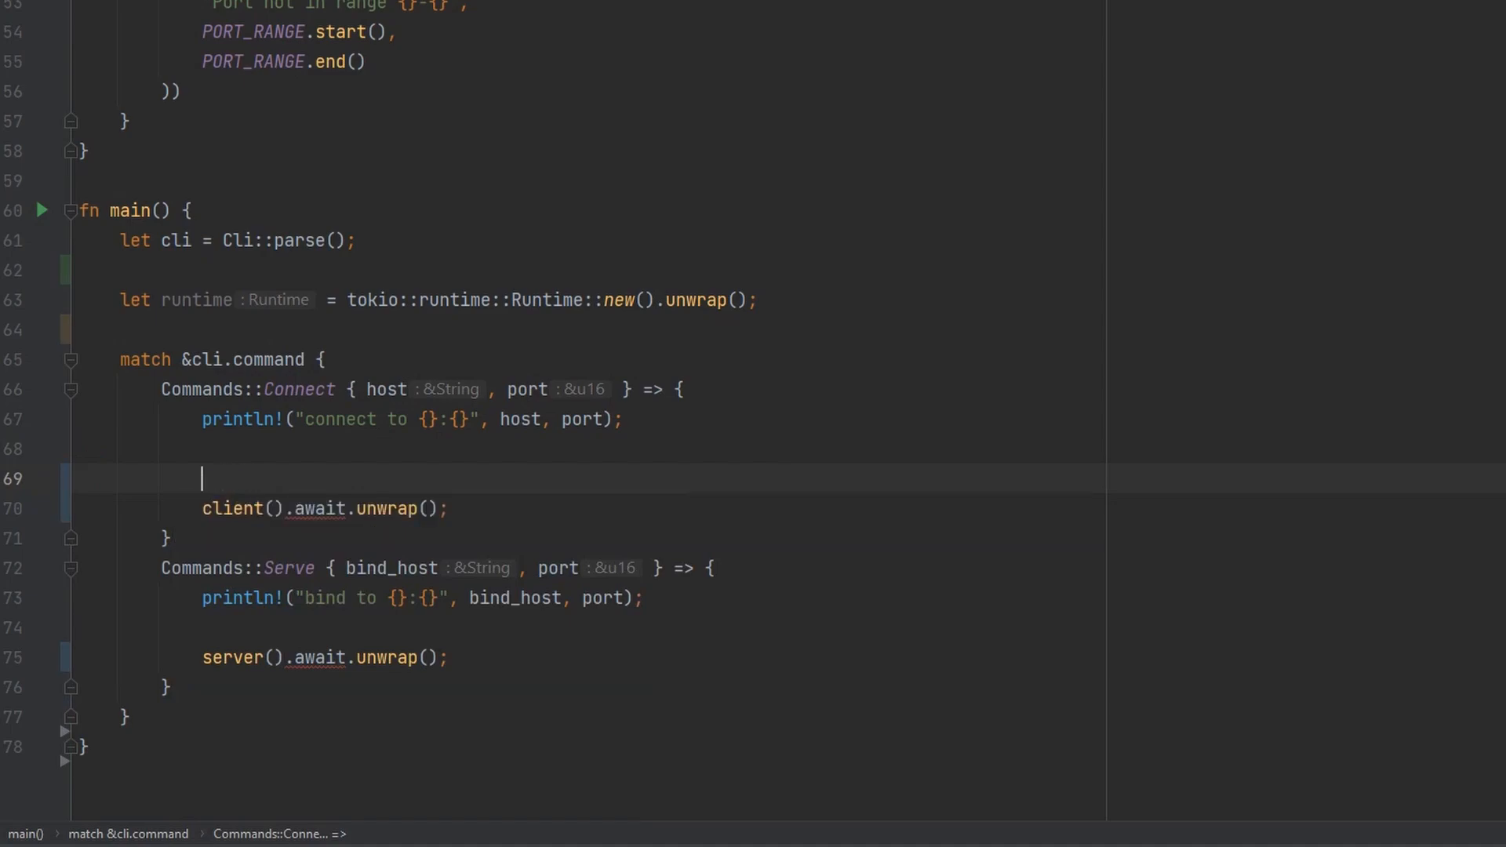
- Wrap client().await.unwrap() in runtime.block_on(async {...}) and repeat it for server() in Serve
{"action": "type", "text": "runtime.block_on(async {"}
{"action": "type", "text": "});"}
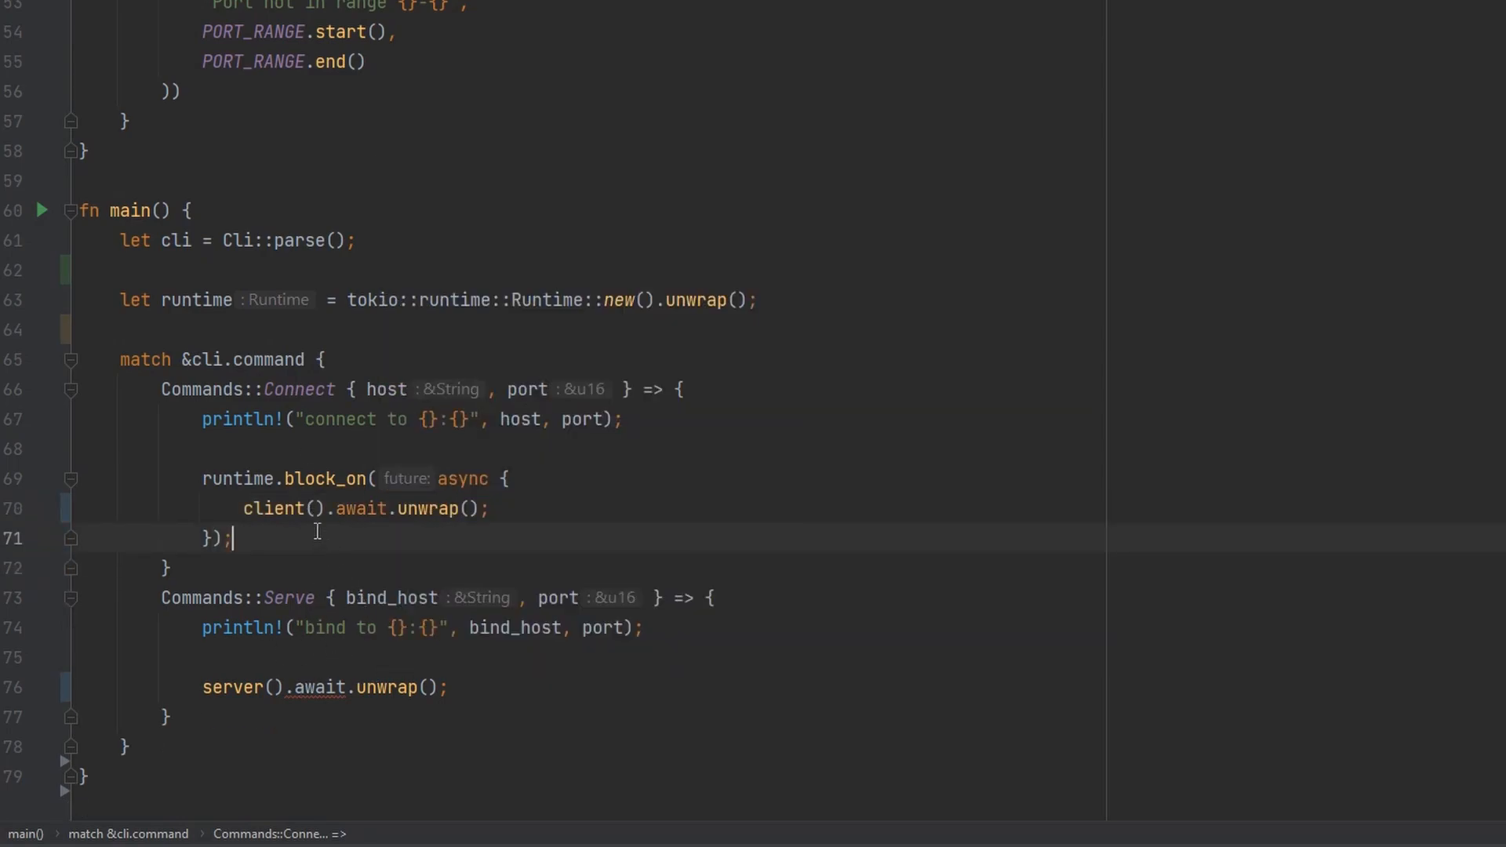
{"action": "double_click", "coordinate": [327, 479]}
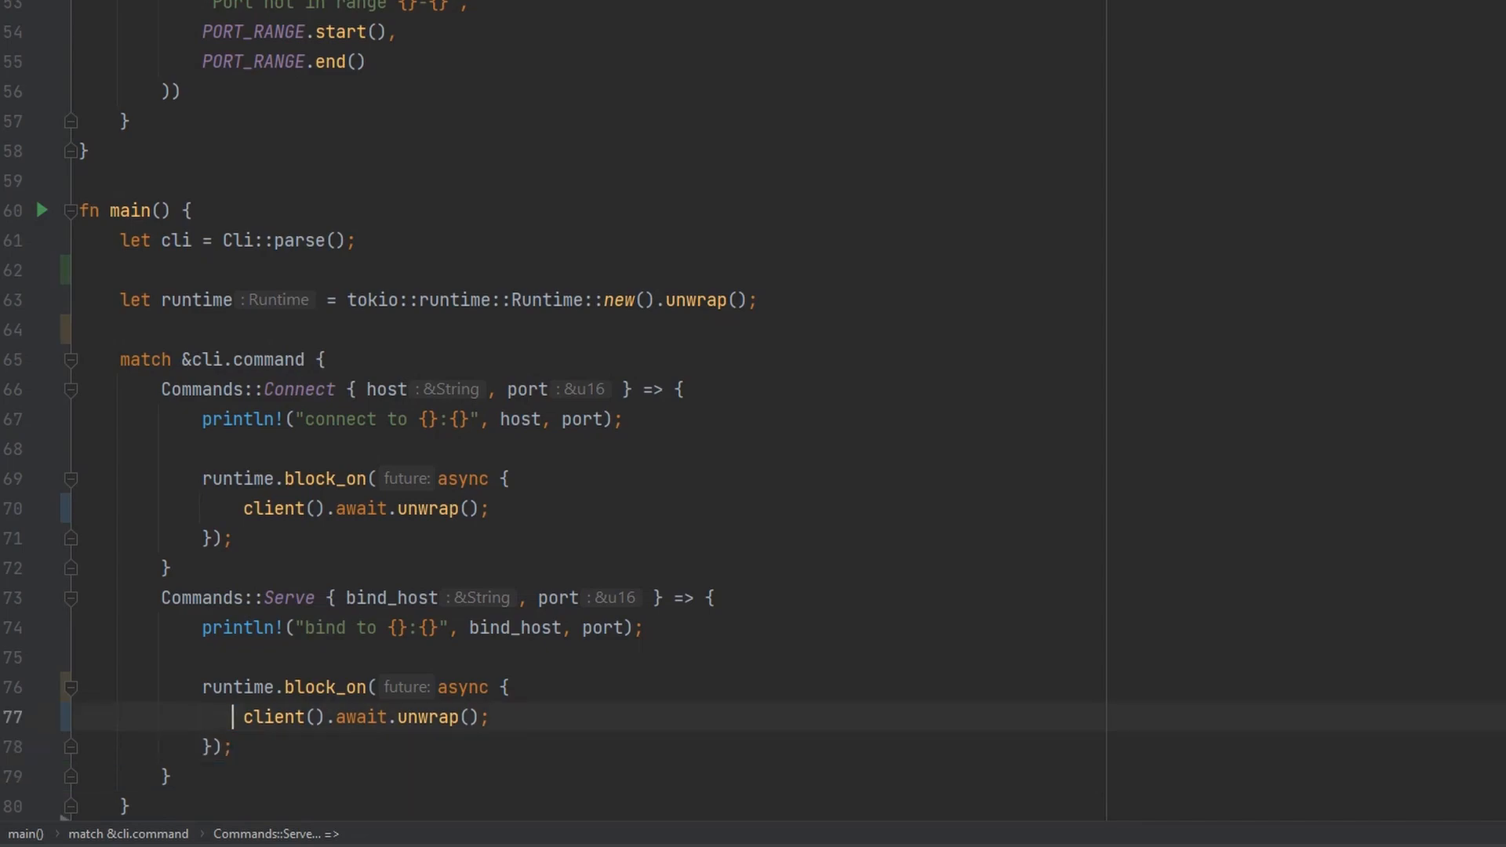
{"action": "type", "text": "server"}
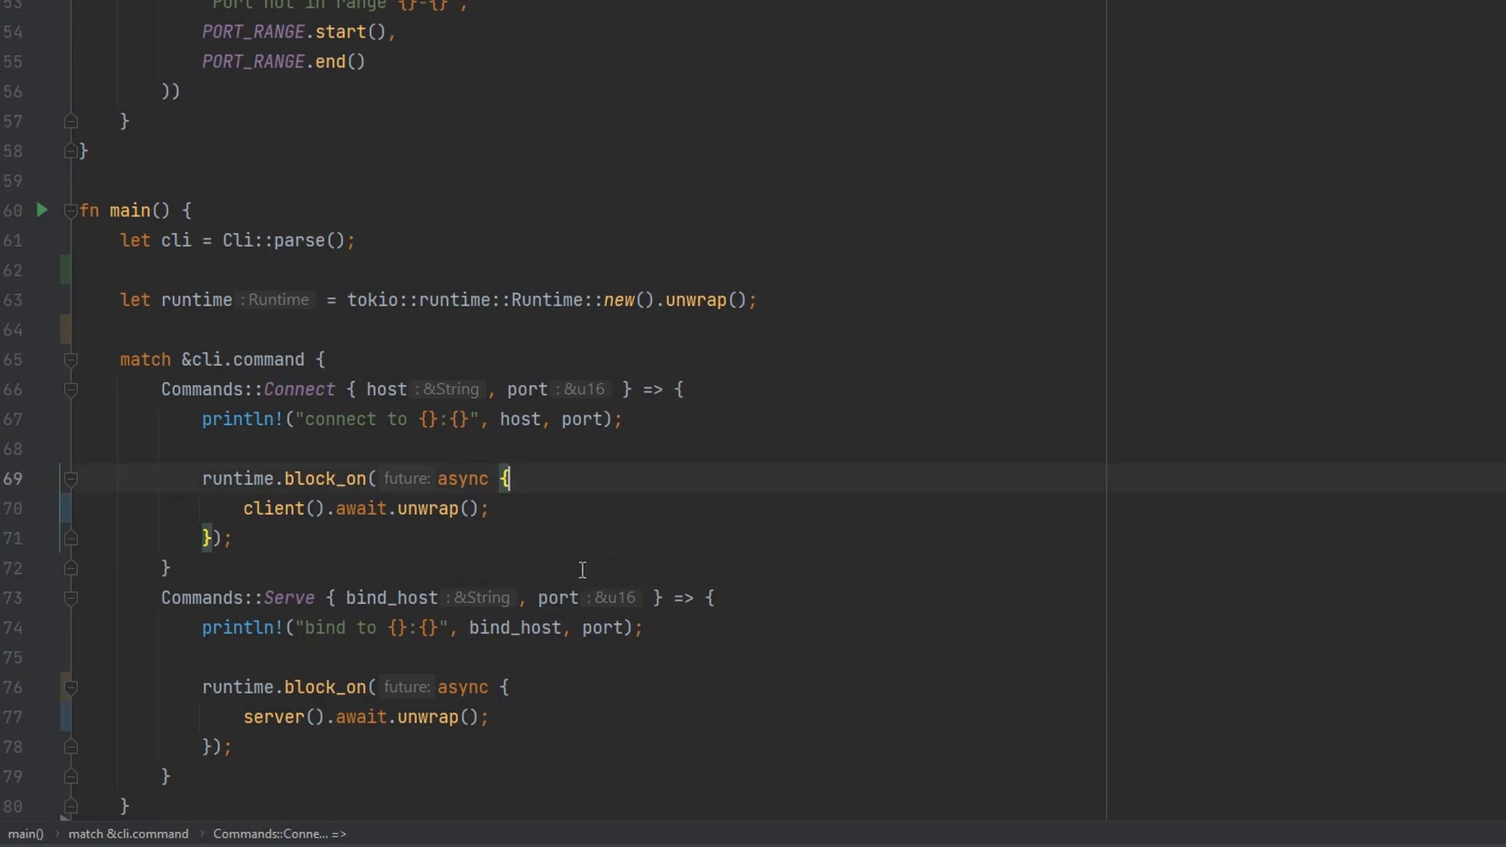
- Race client() and server() against tokio::signal::ctrl_c() in select!, removing the extra client await line
{"action": "key", "text": "enter"}
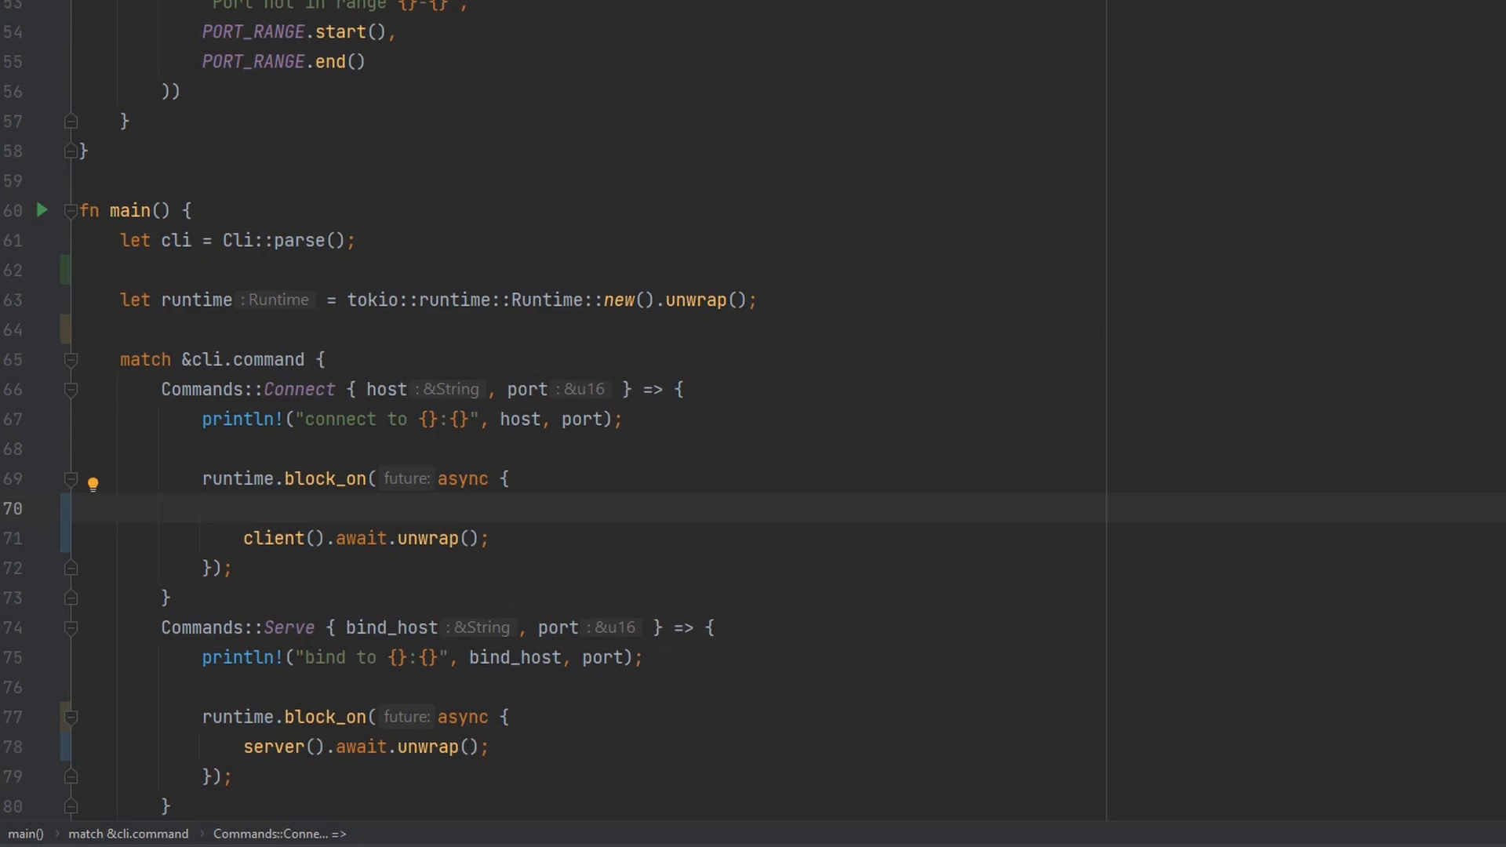
{"action": "type", "text": "t"}
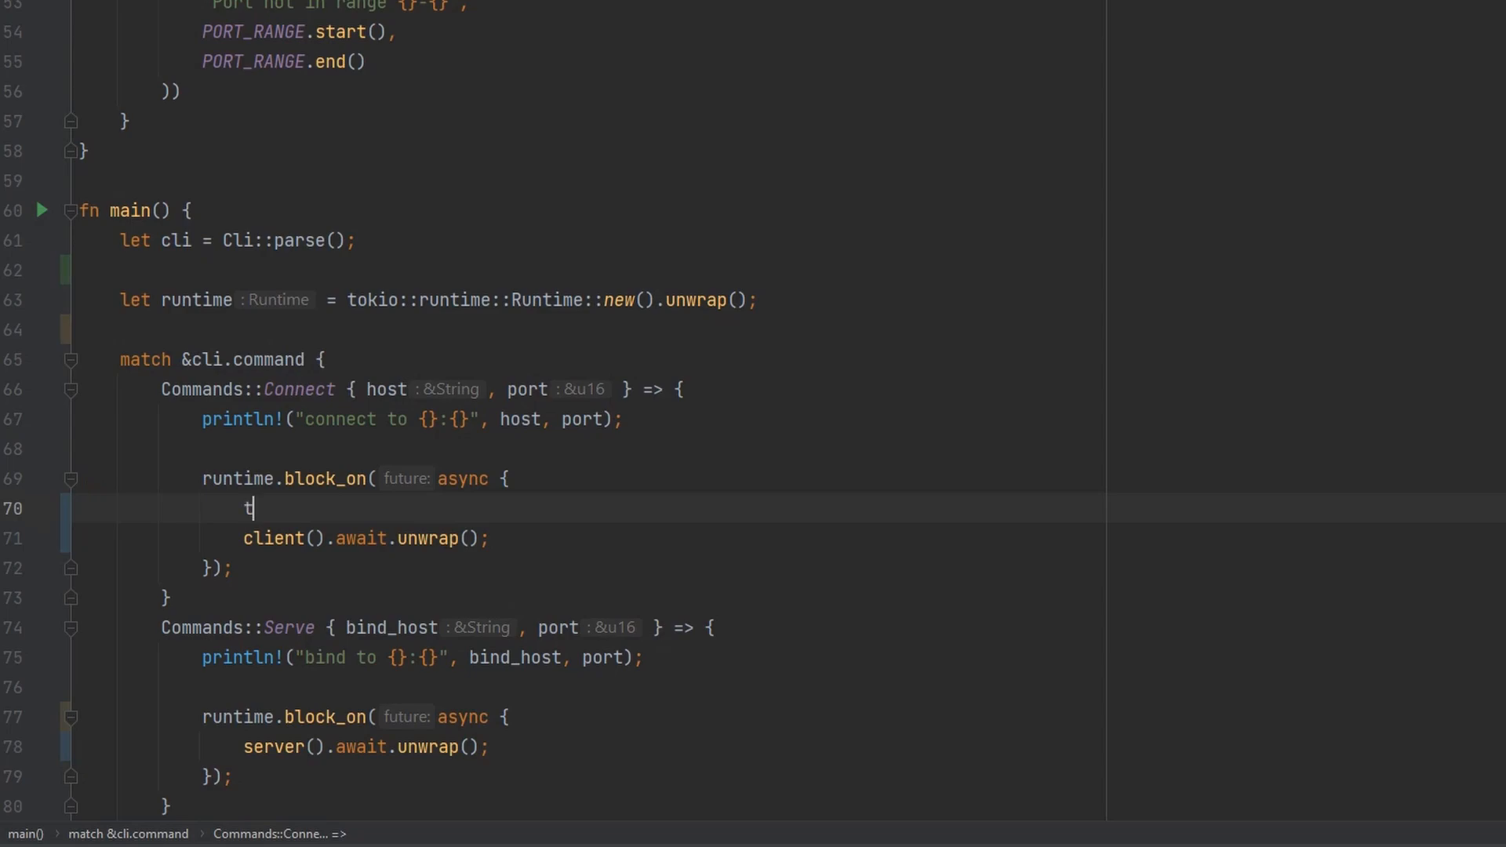
{"action": "type", "text": "okio::select! {}"}
{"action": "type", "text": "_"}
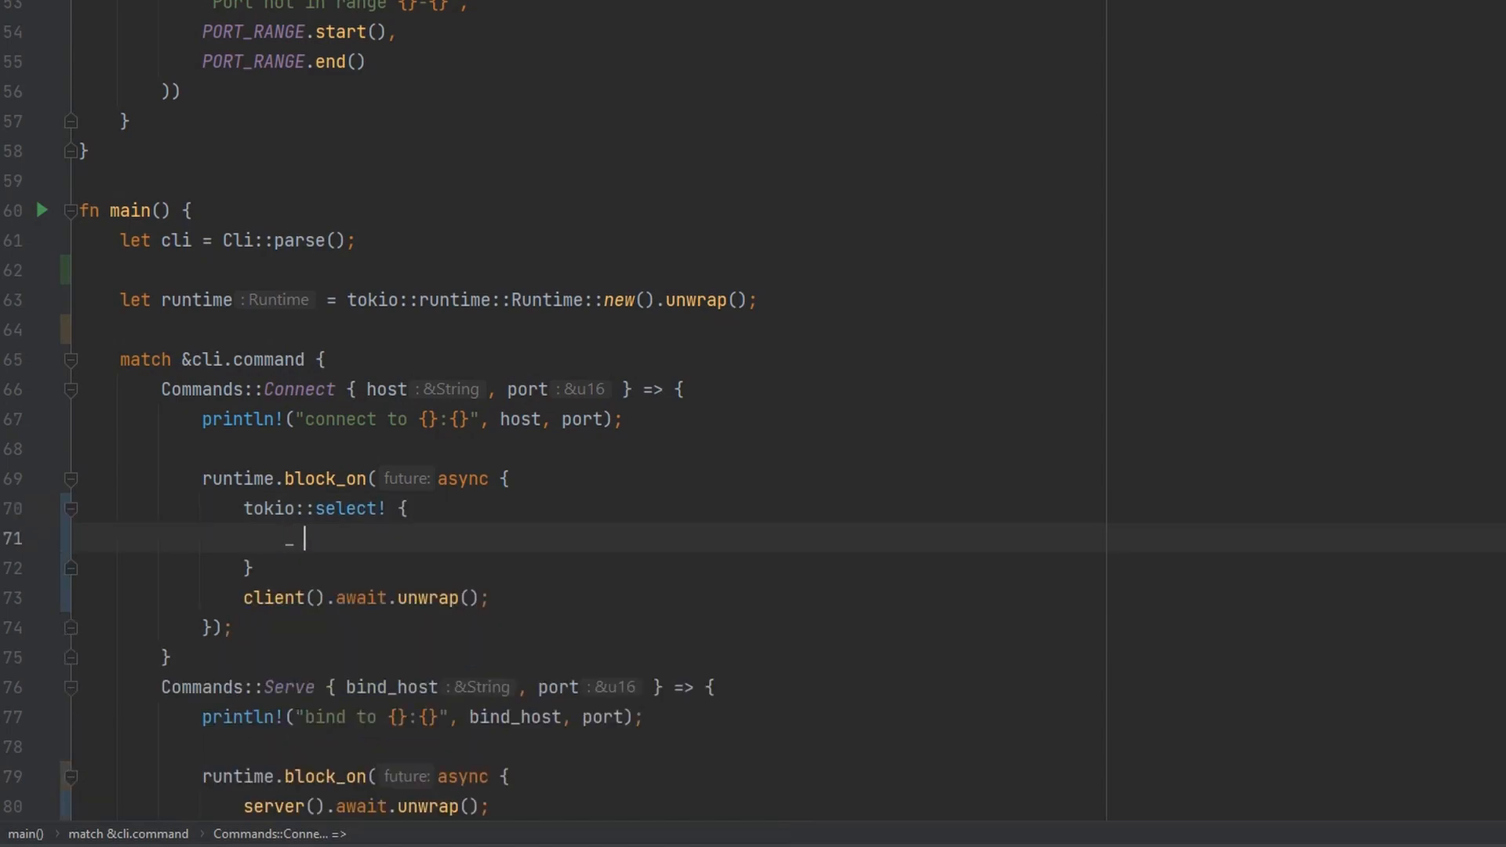
{"action": "type", "text": "="}
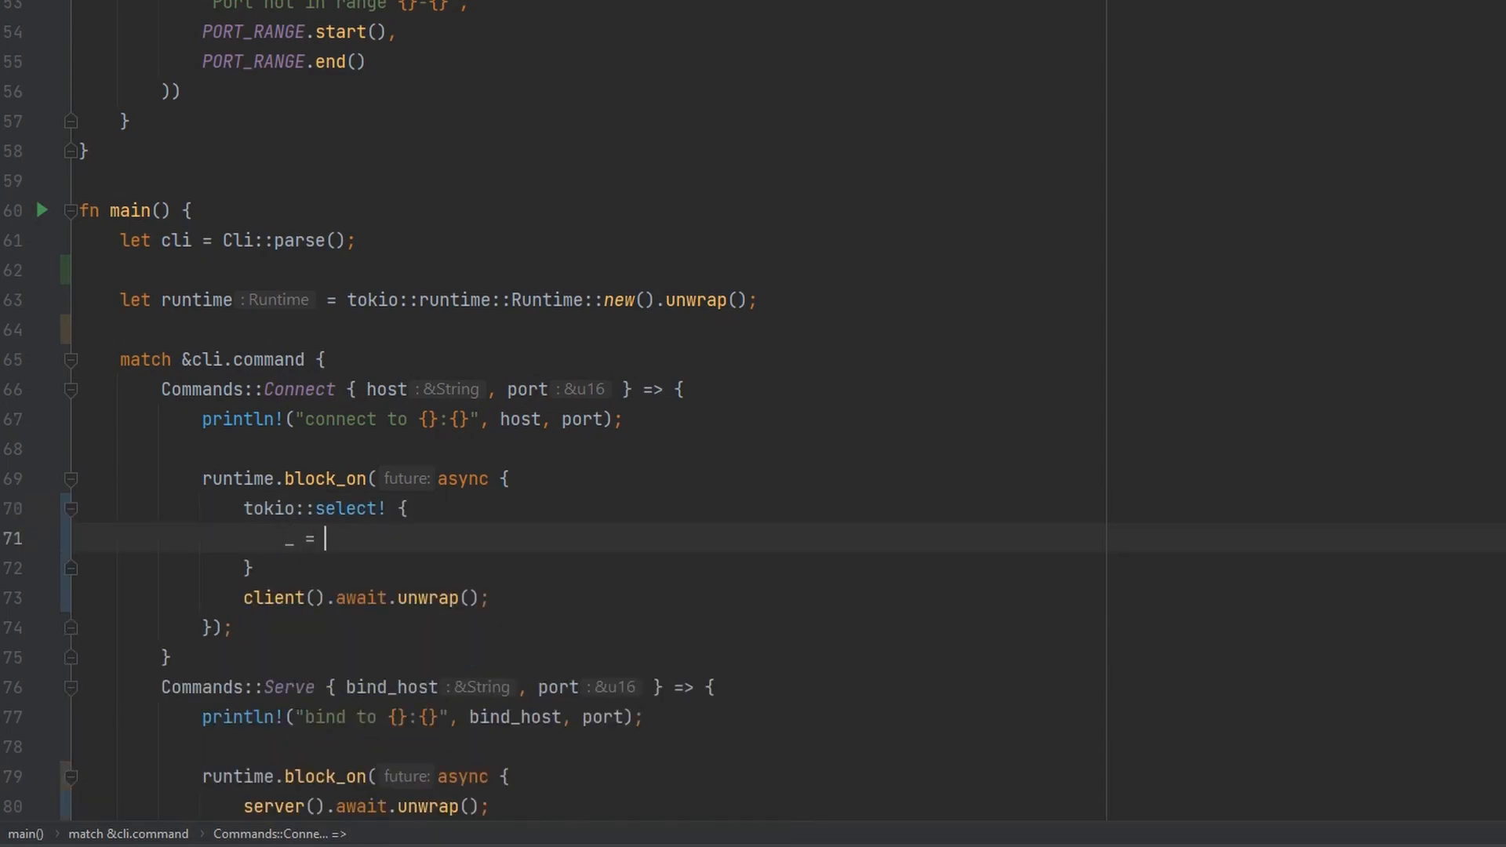
{"action": "type", "text": "client() => {"}
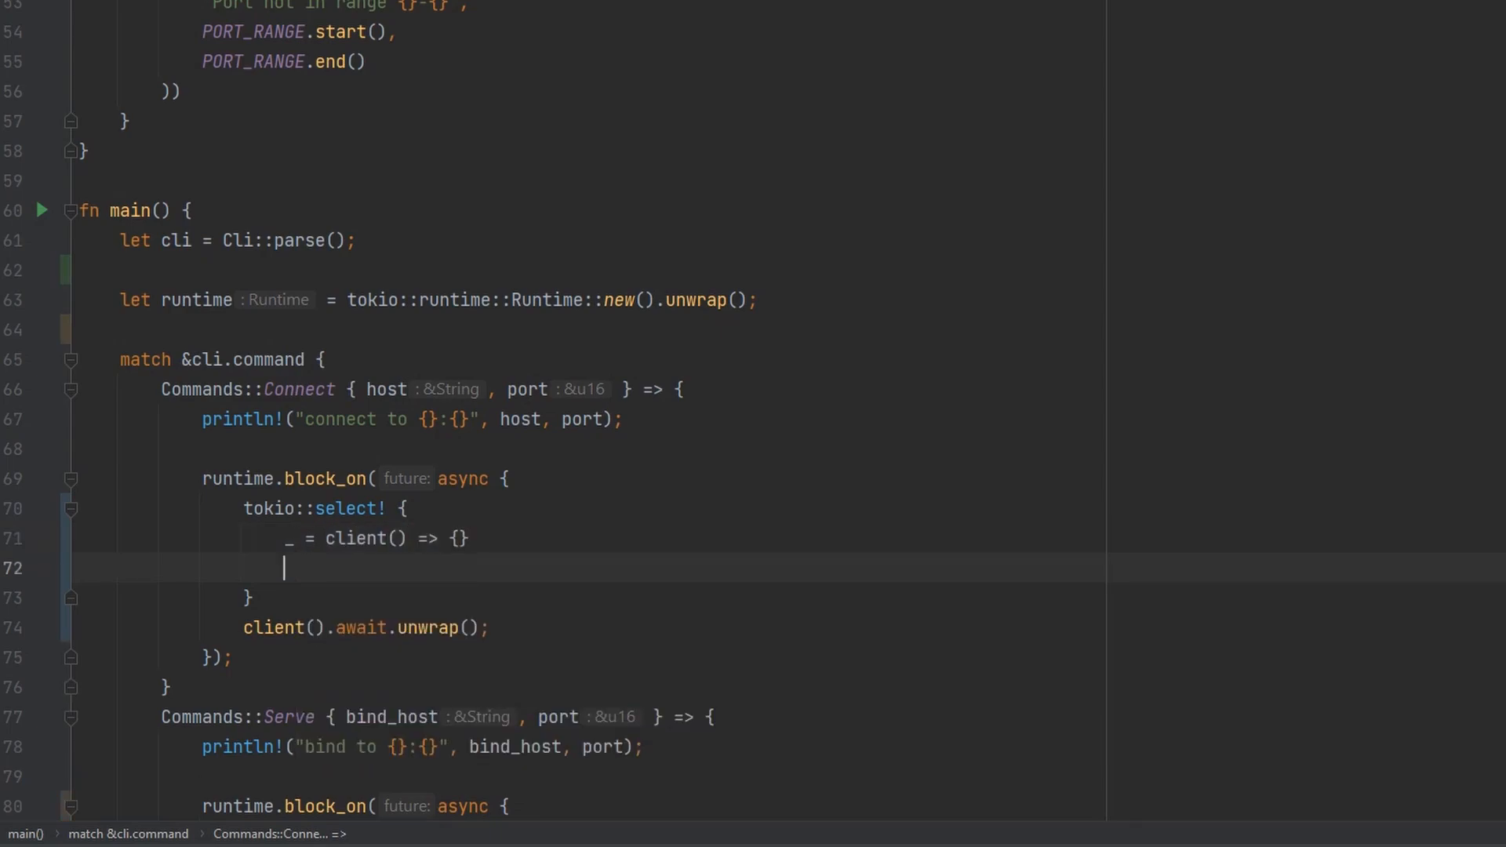
{"action": "type", "text": "_ = tok"}
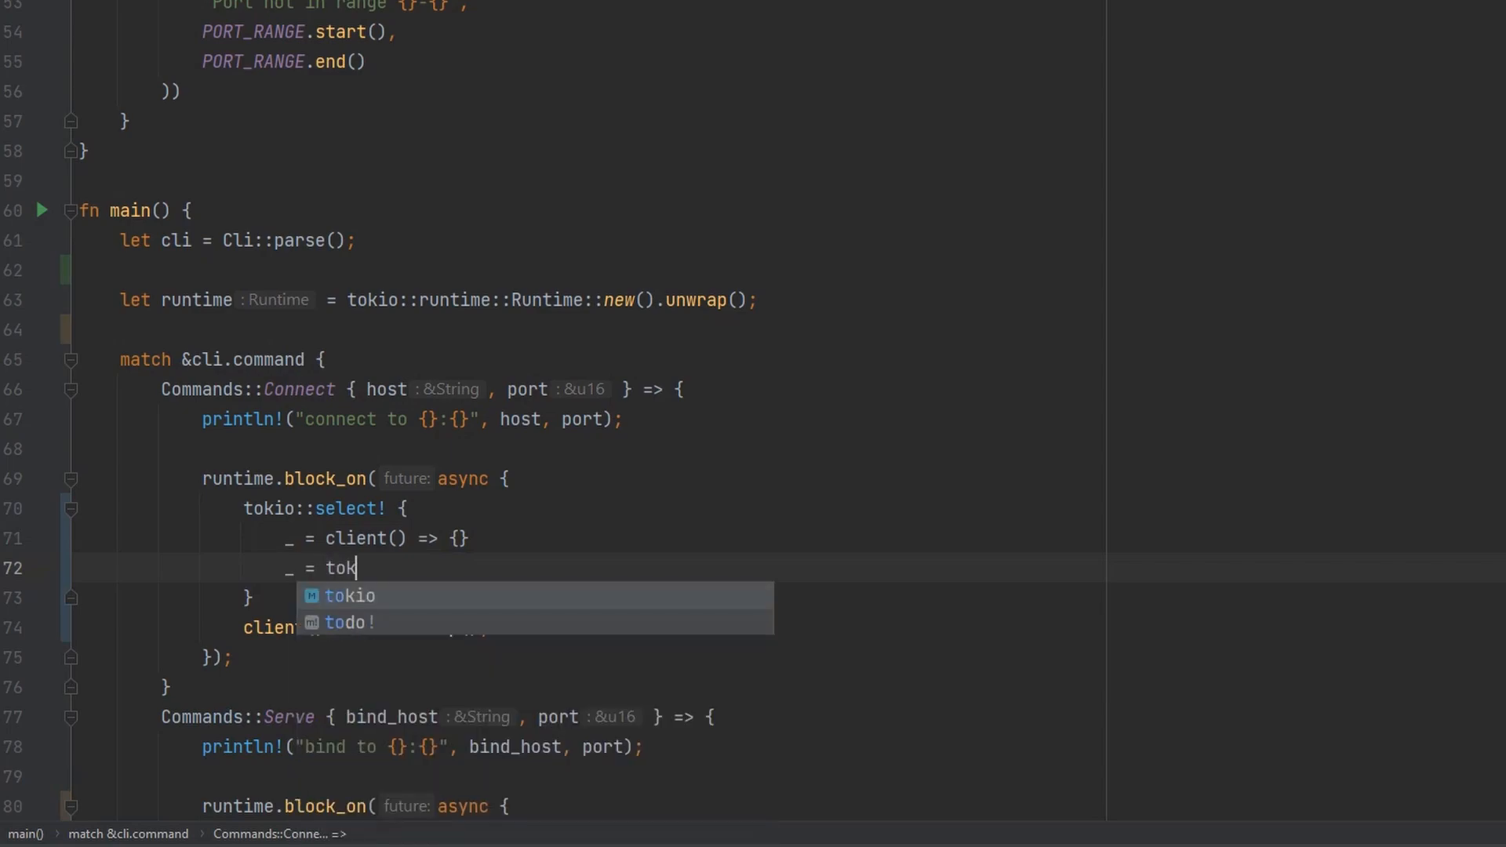
{"action": "type", "text": "io::signal:"}
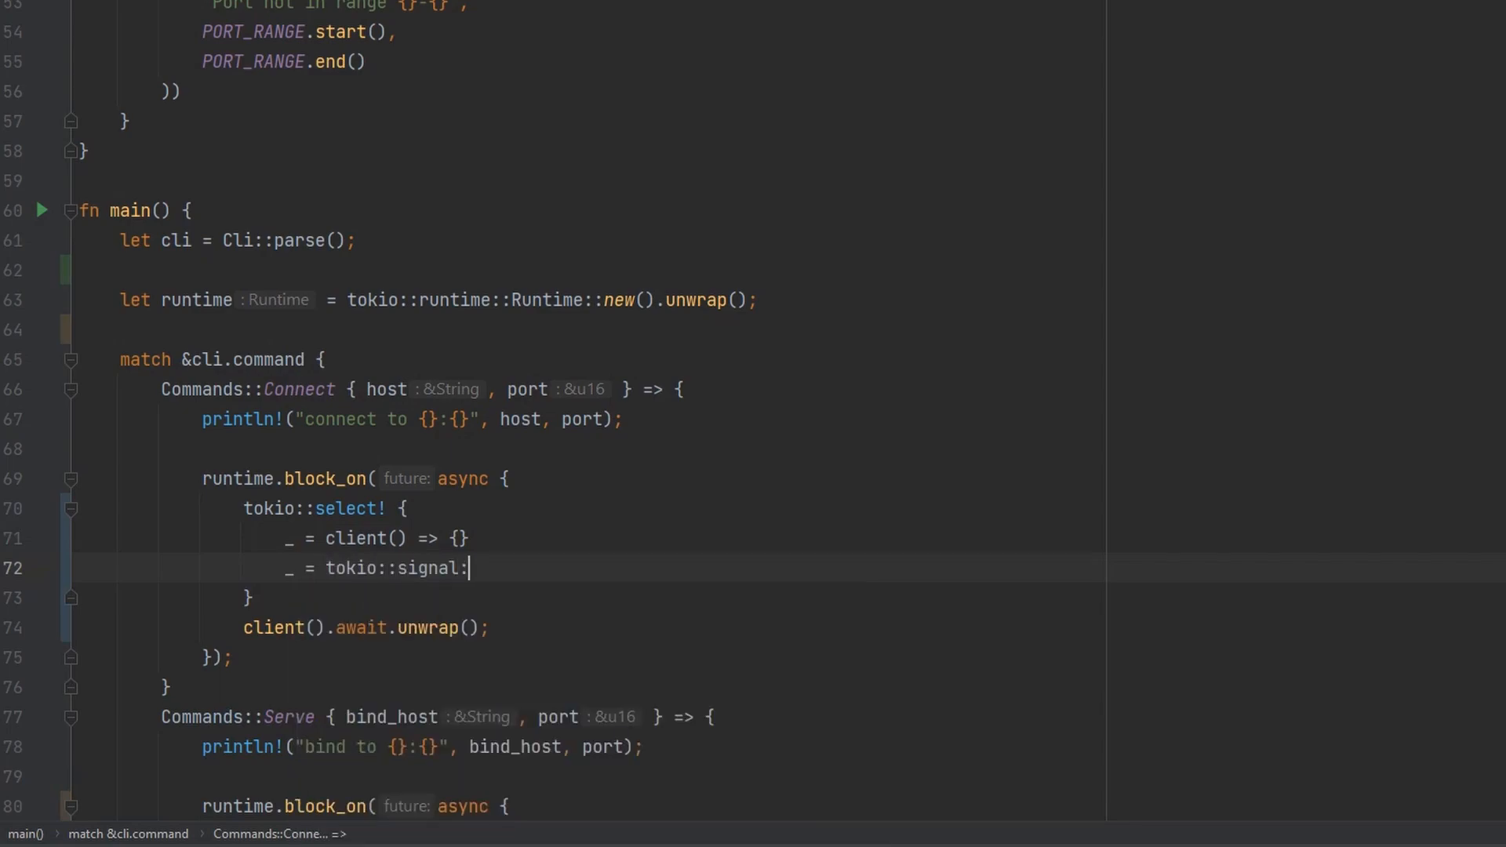
{"action": "type", "text": ":ctrl_c()"}
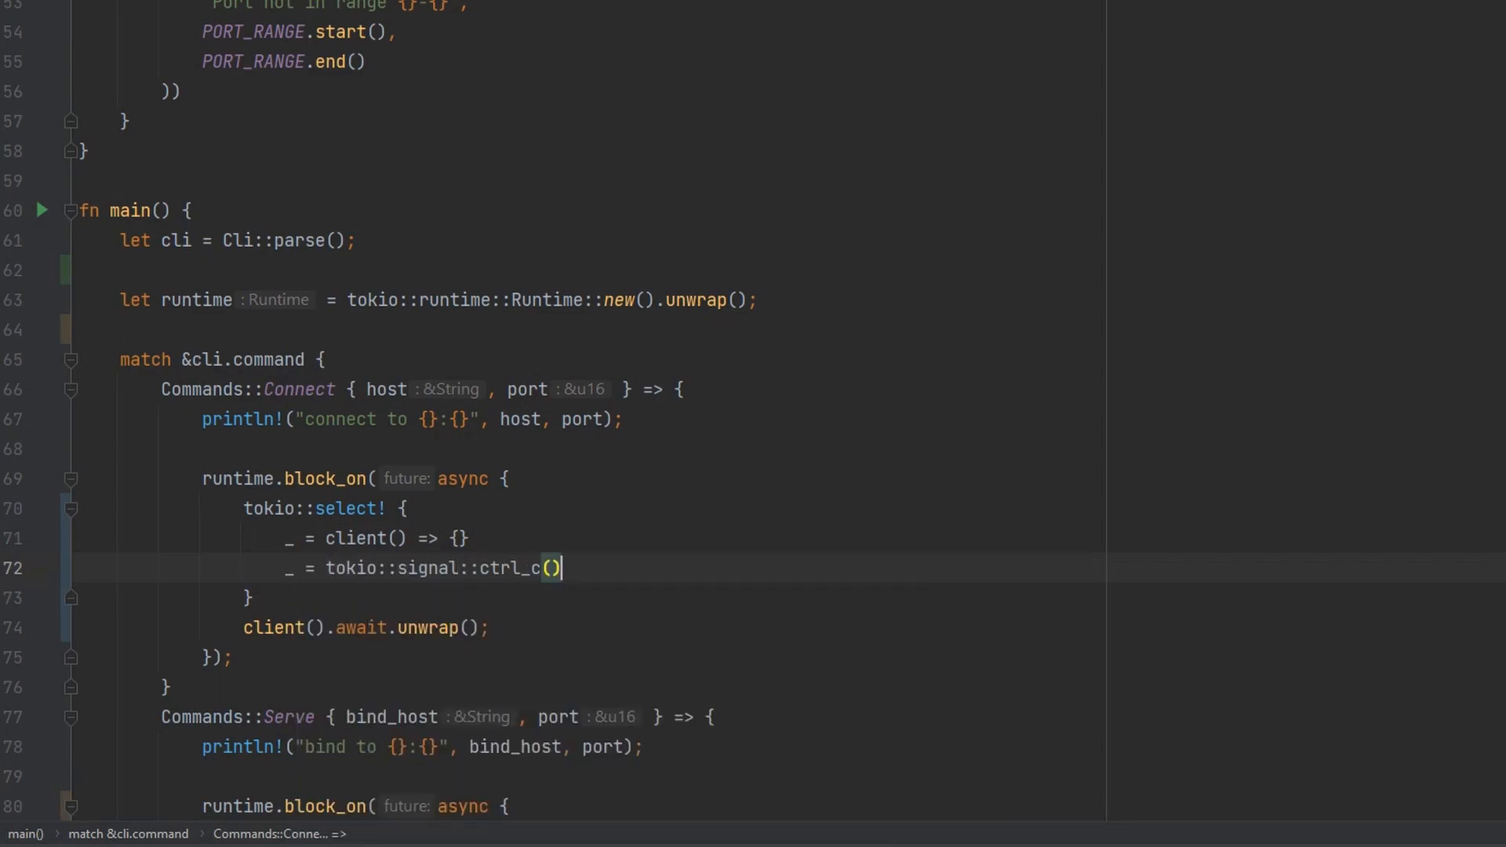
{"action": "type", "text": "=> {}"}
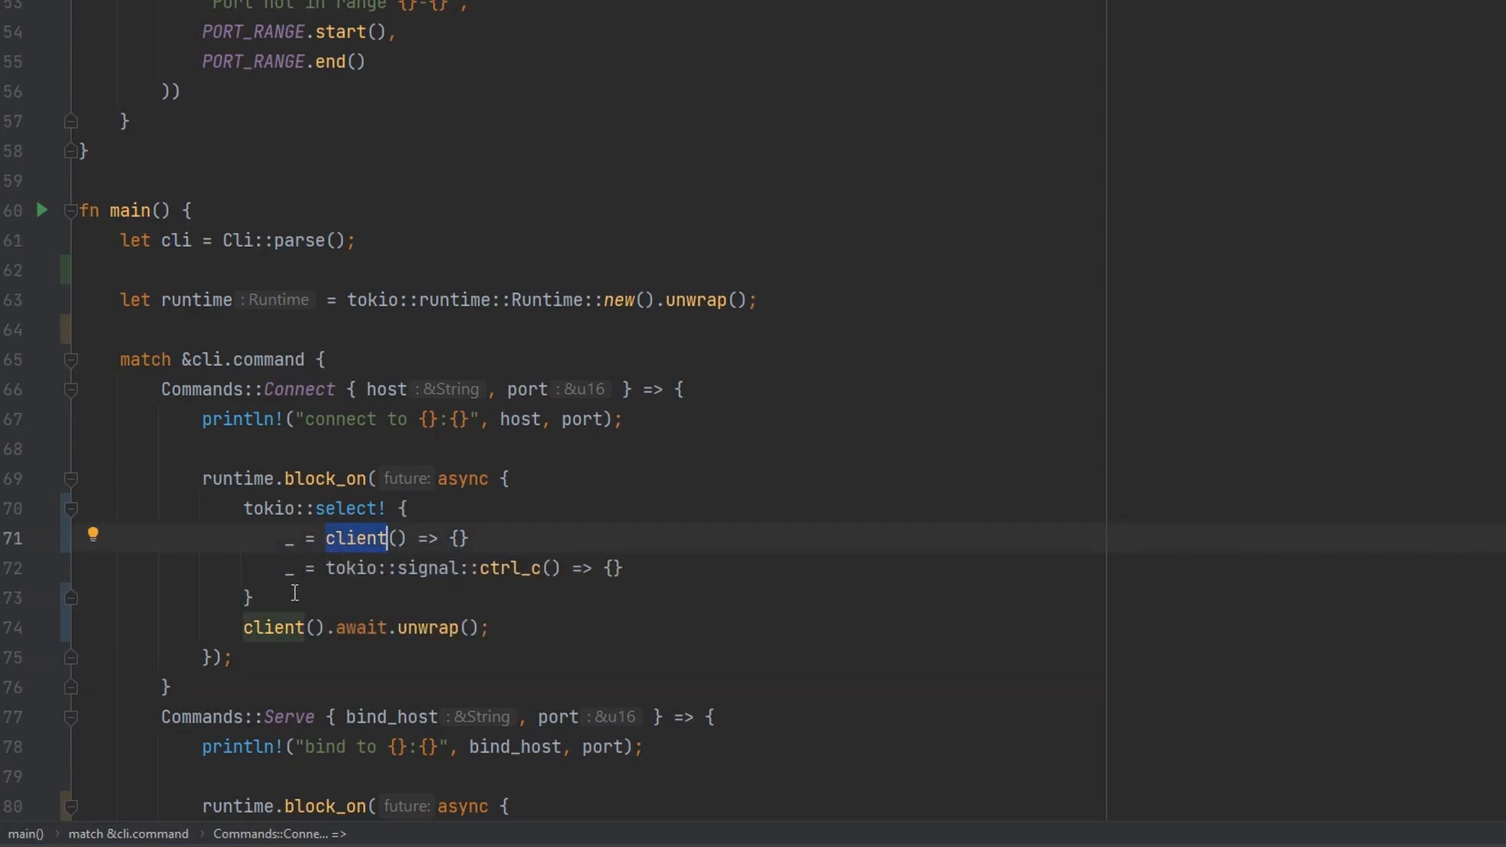
{"action": "mouse_move", "coordinate": [531, 582]}
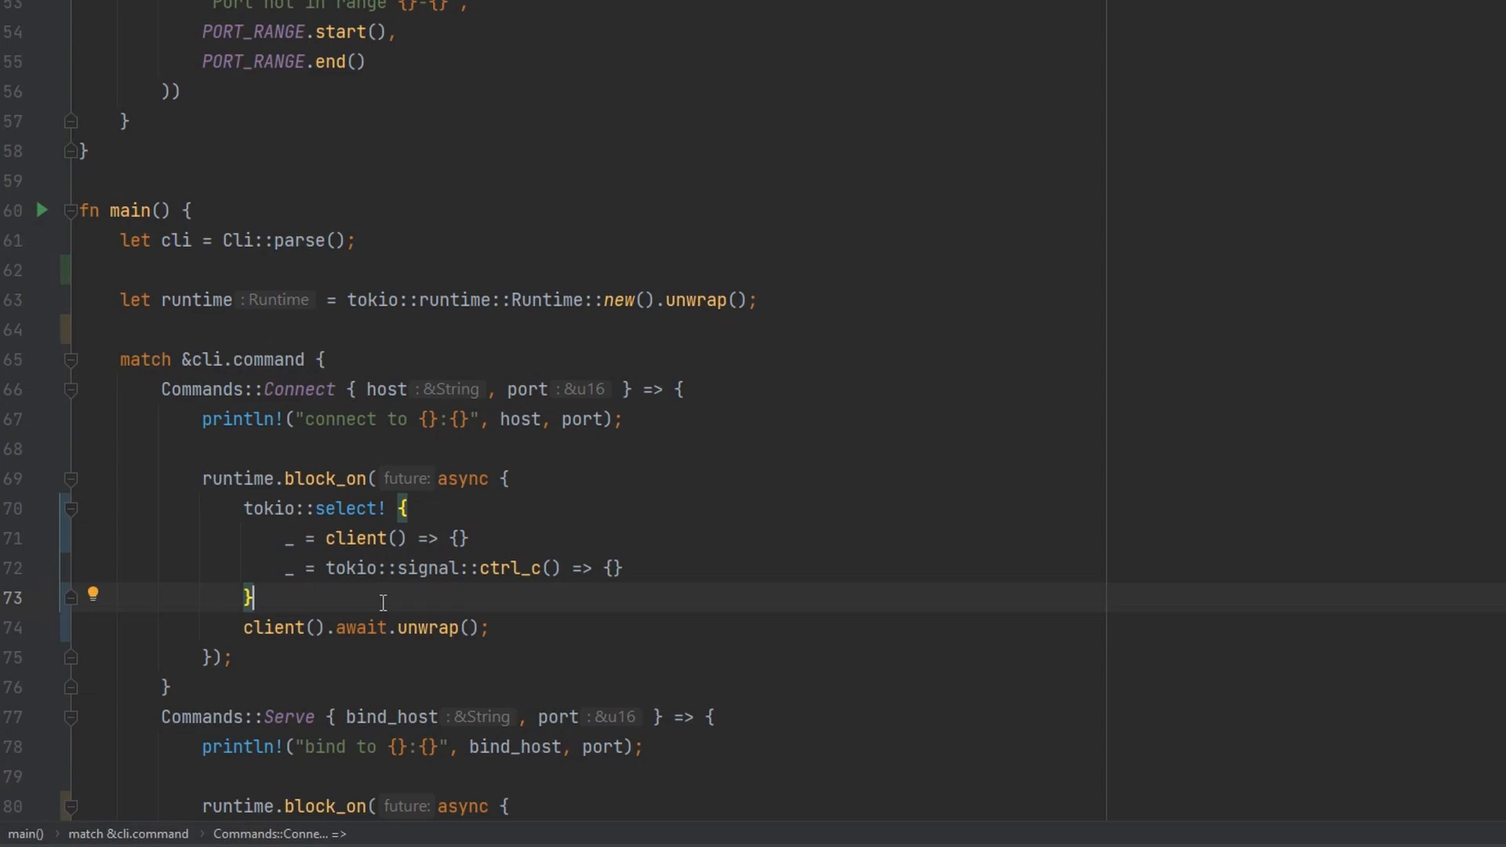
{"action": "double_click", "coordinate": [509, 568]}
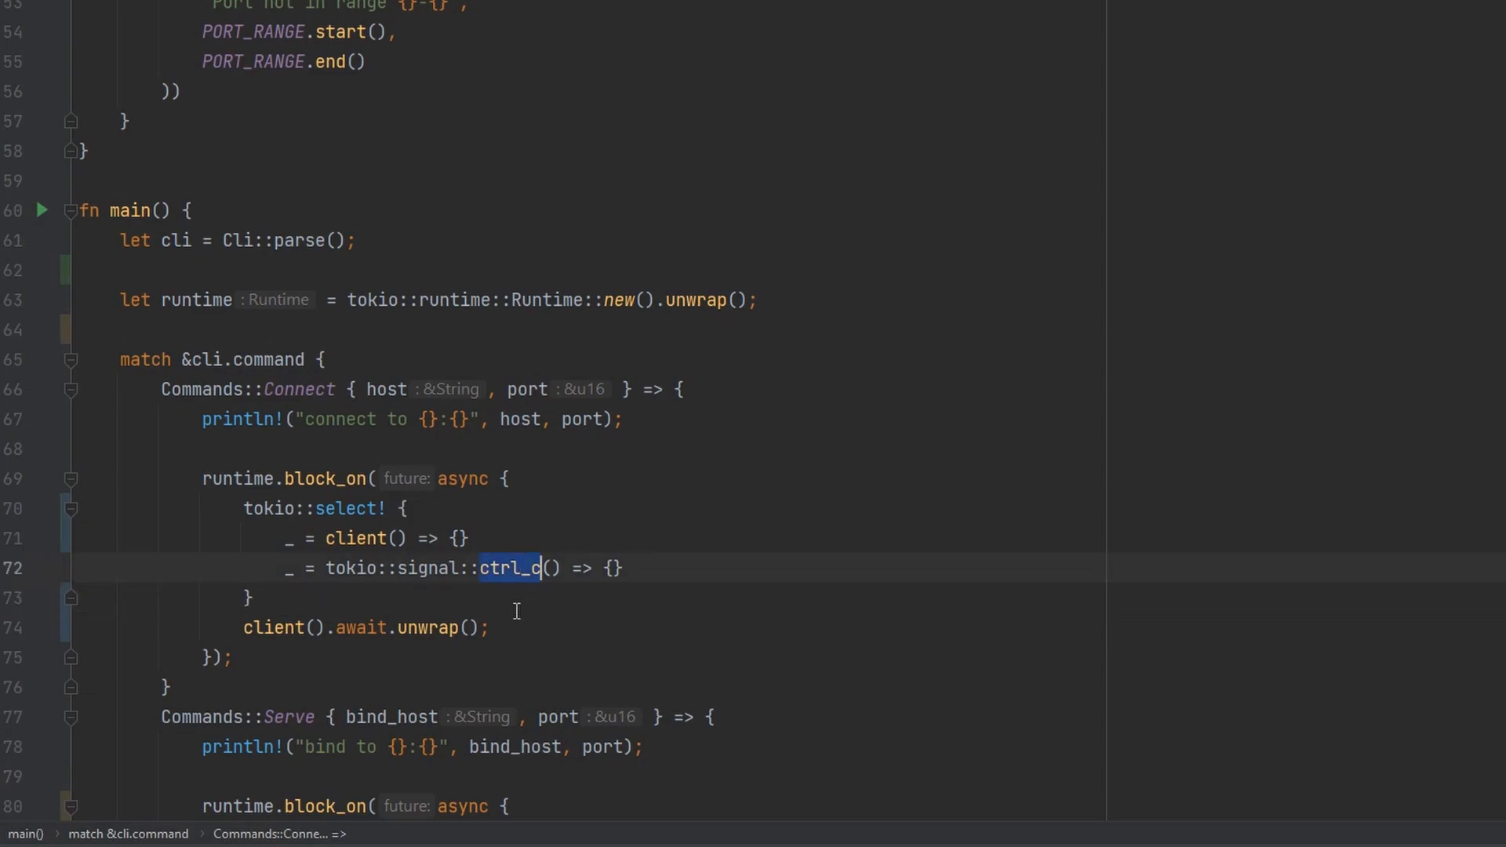
{"action": "left_click", "coordinate": [355, 538]}
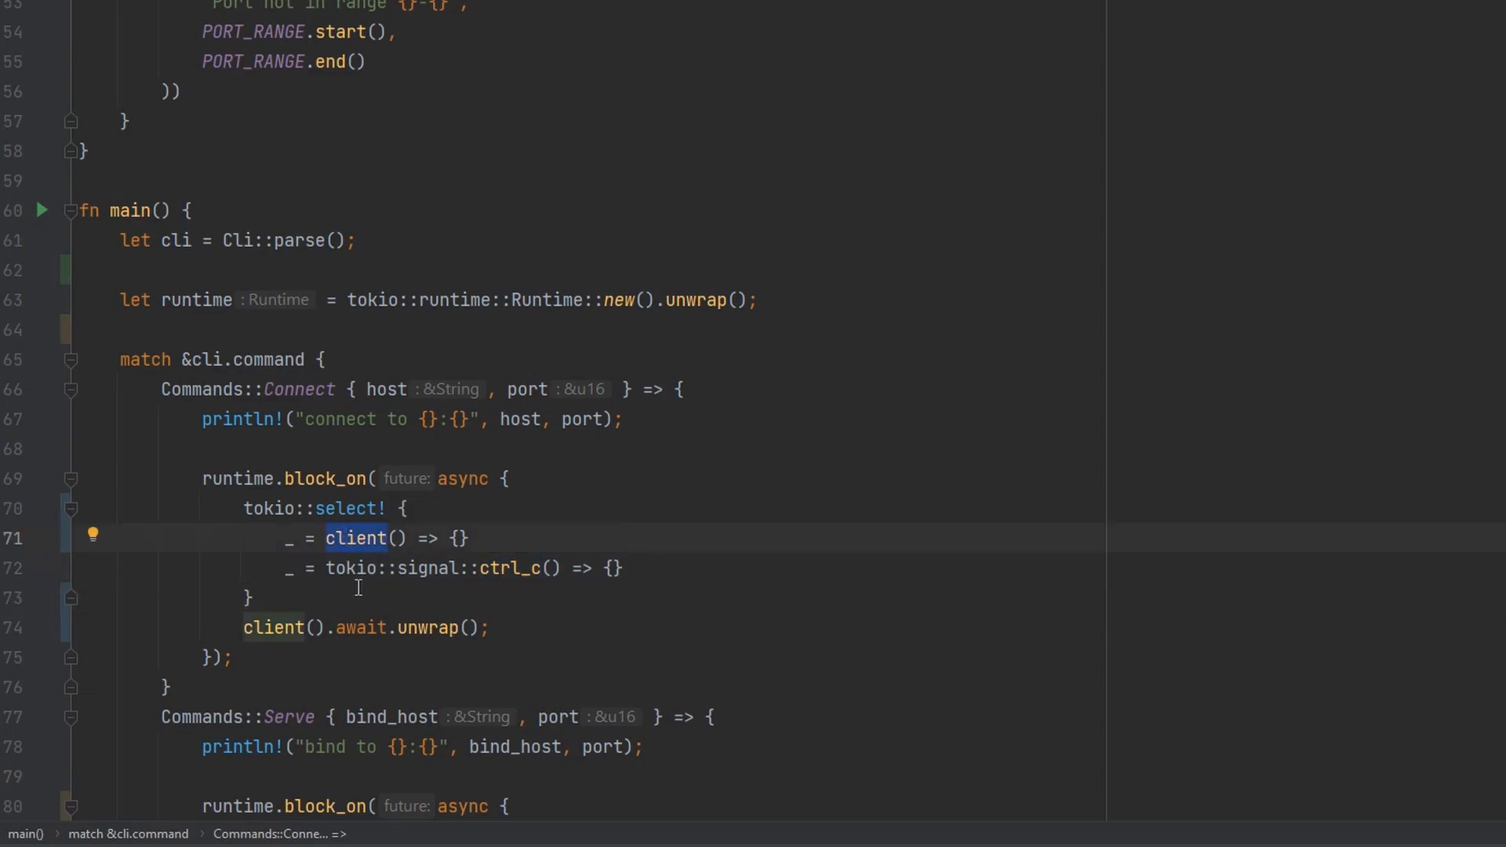
{"action": "mouse_move", "coordinate": [354, 619]}
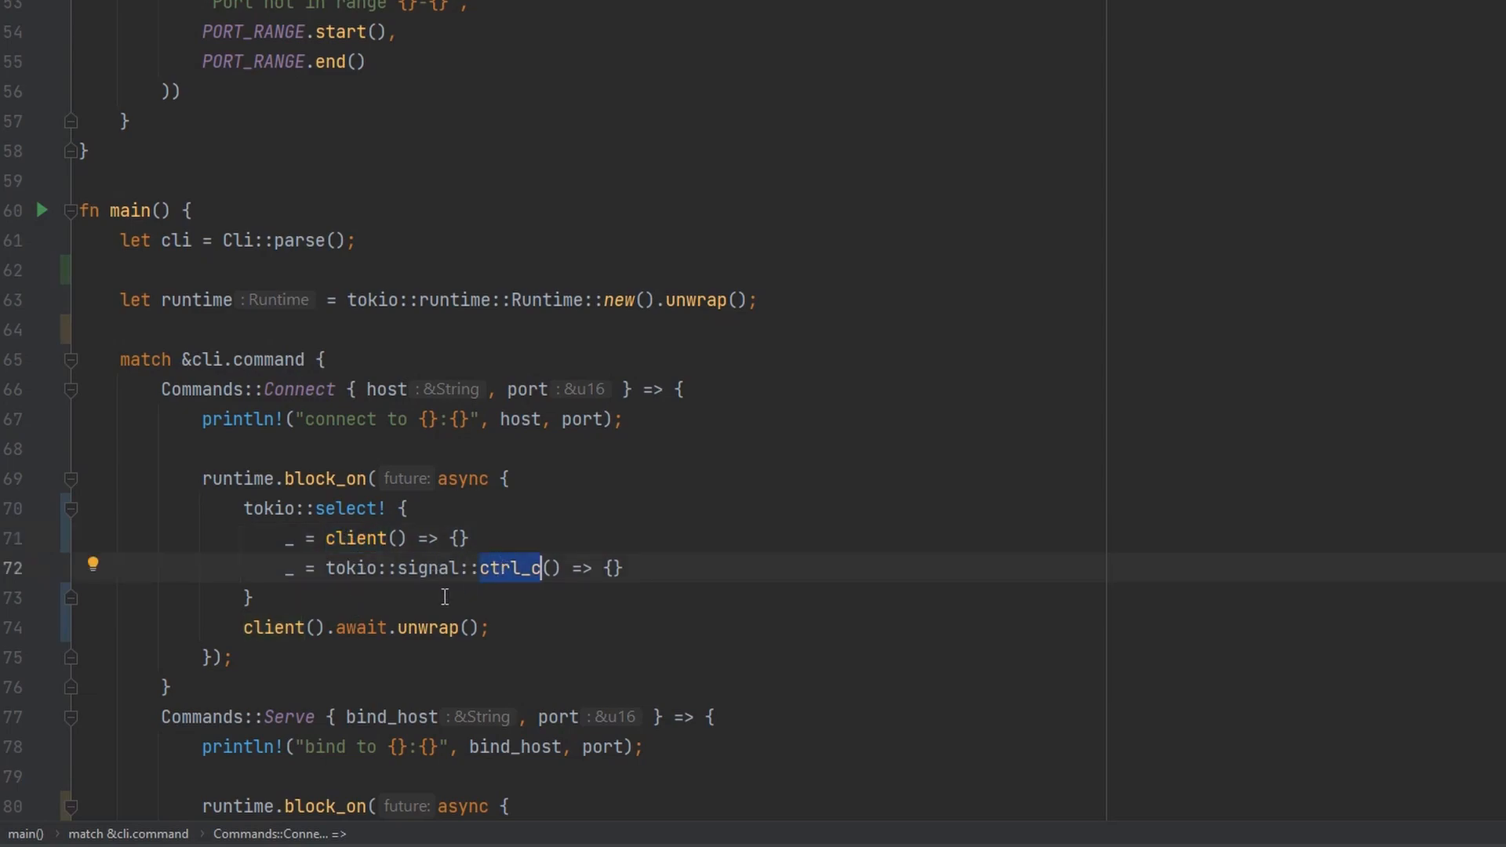
{"action": "left_click", "coordinate": [365, 627]}
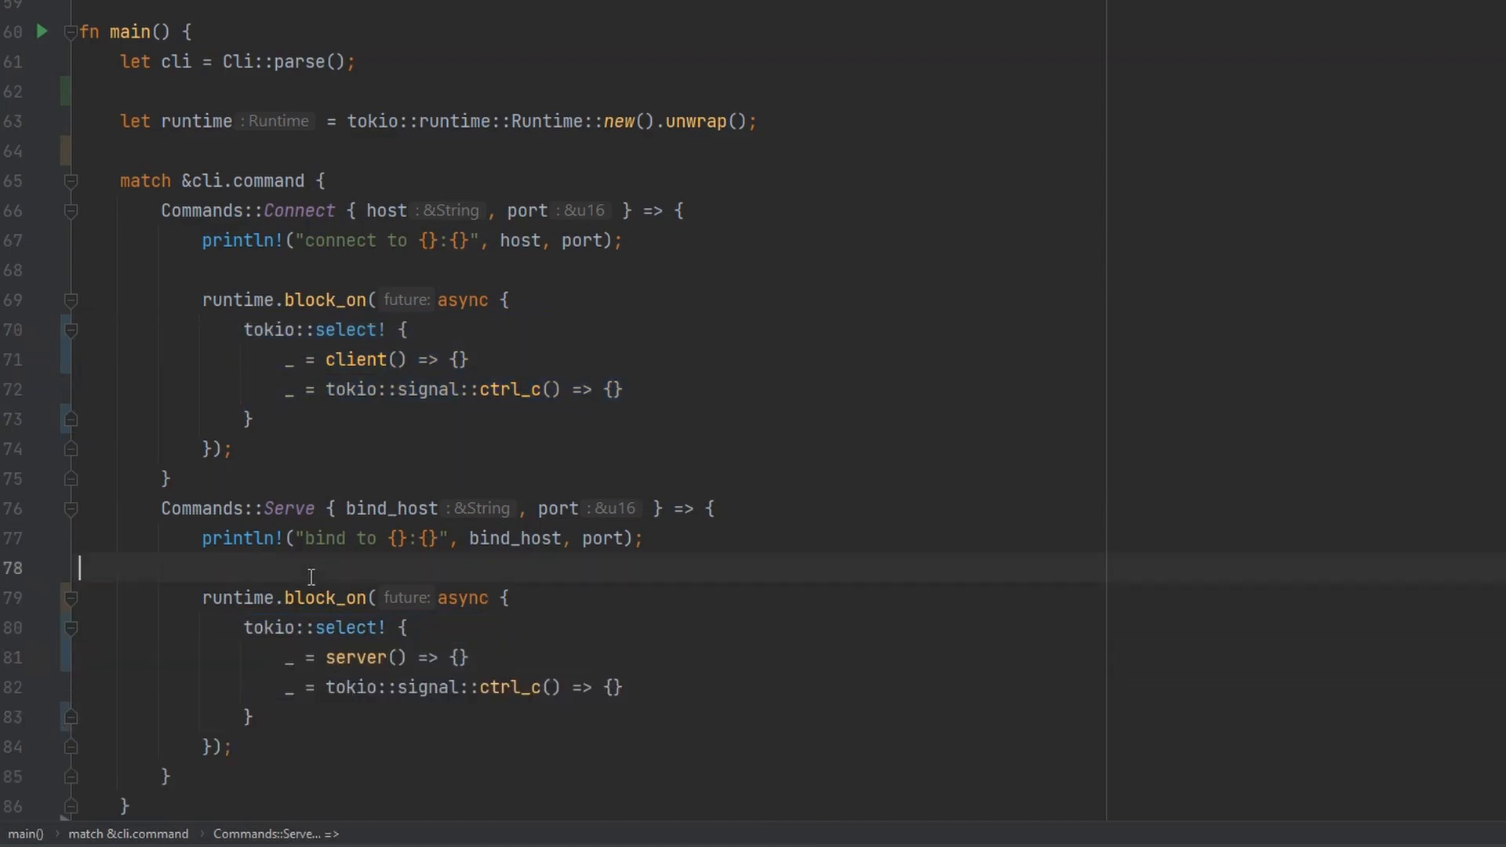
- Connect the rebuilt rcat client to the server, send 'asdf', and check both terminal sessions
{"action": "scroll", "scroll_direction": "down", "scroll_amount": 3}
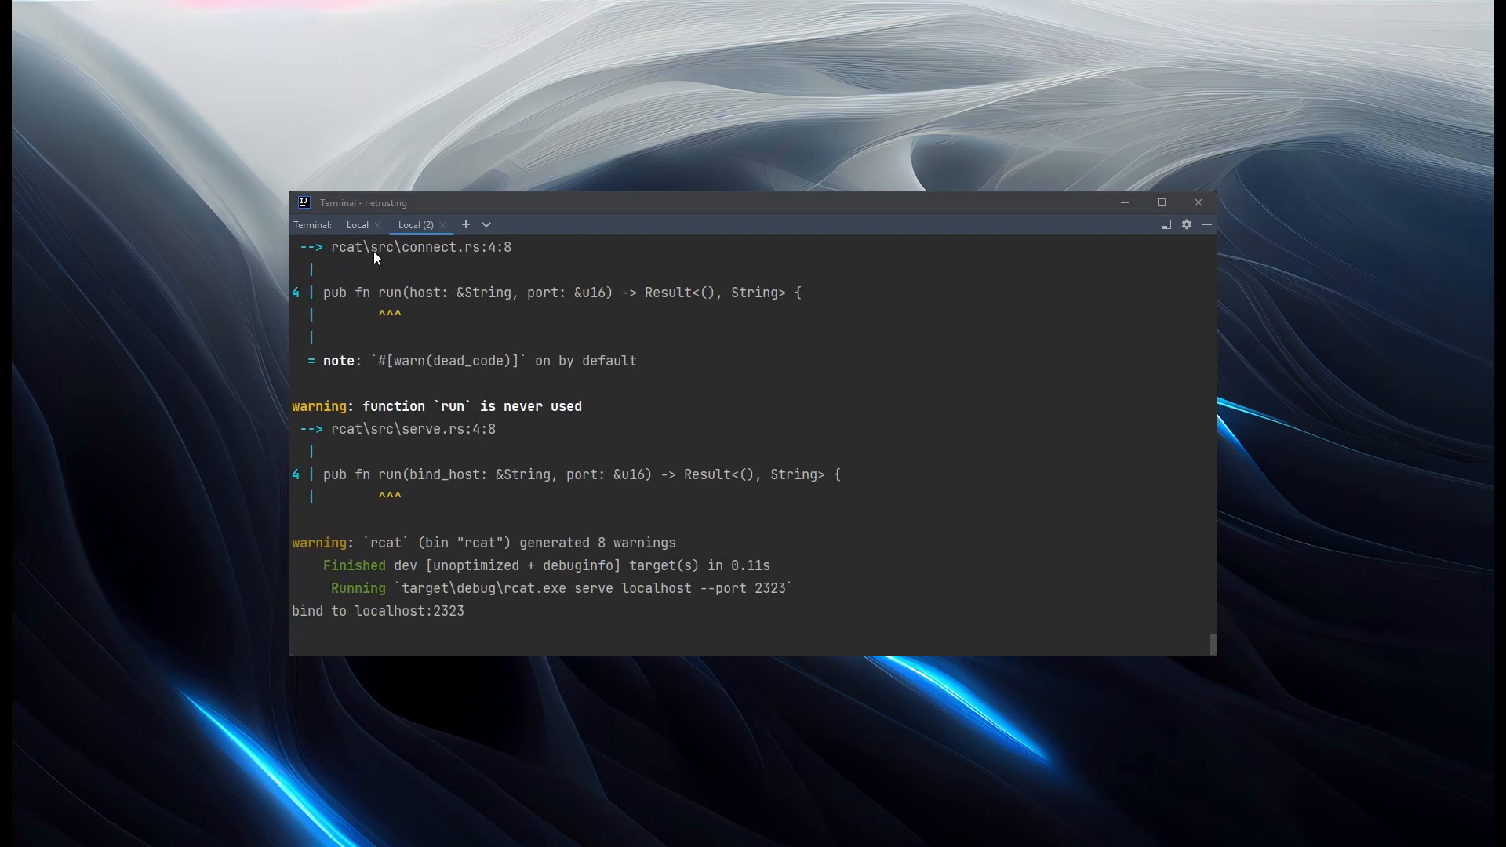
{"action": "left_click", "coordinate": [356, 223]}
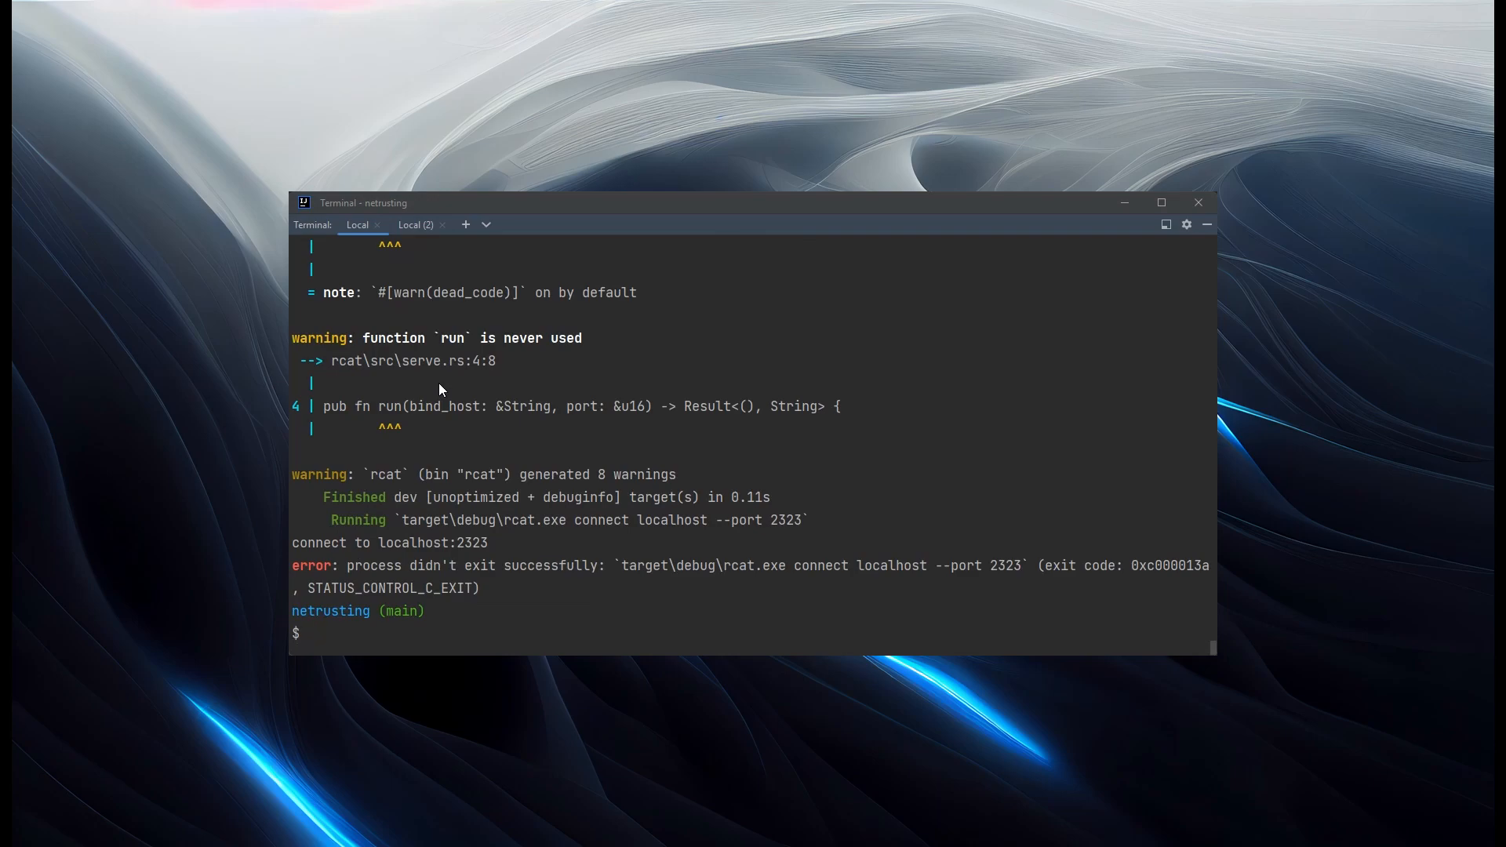
{"action": "left_click", "coordinate": [415, 223]}
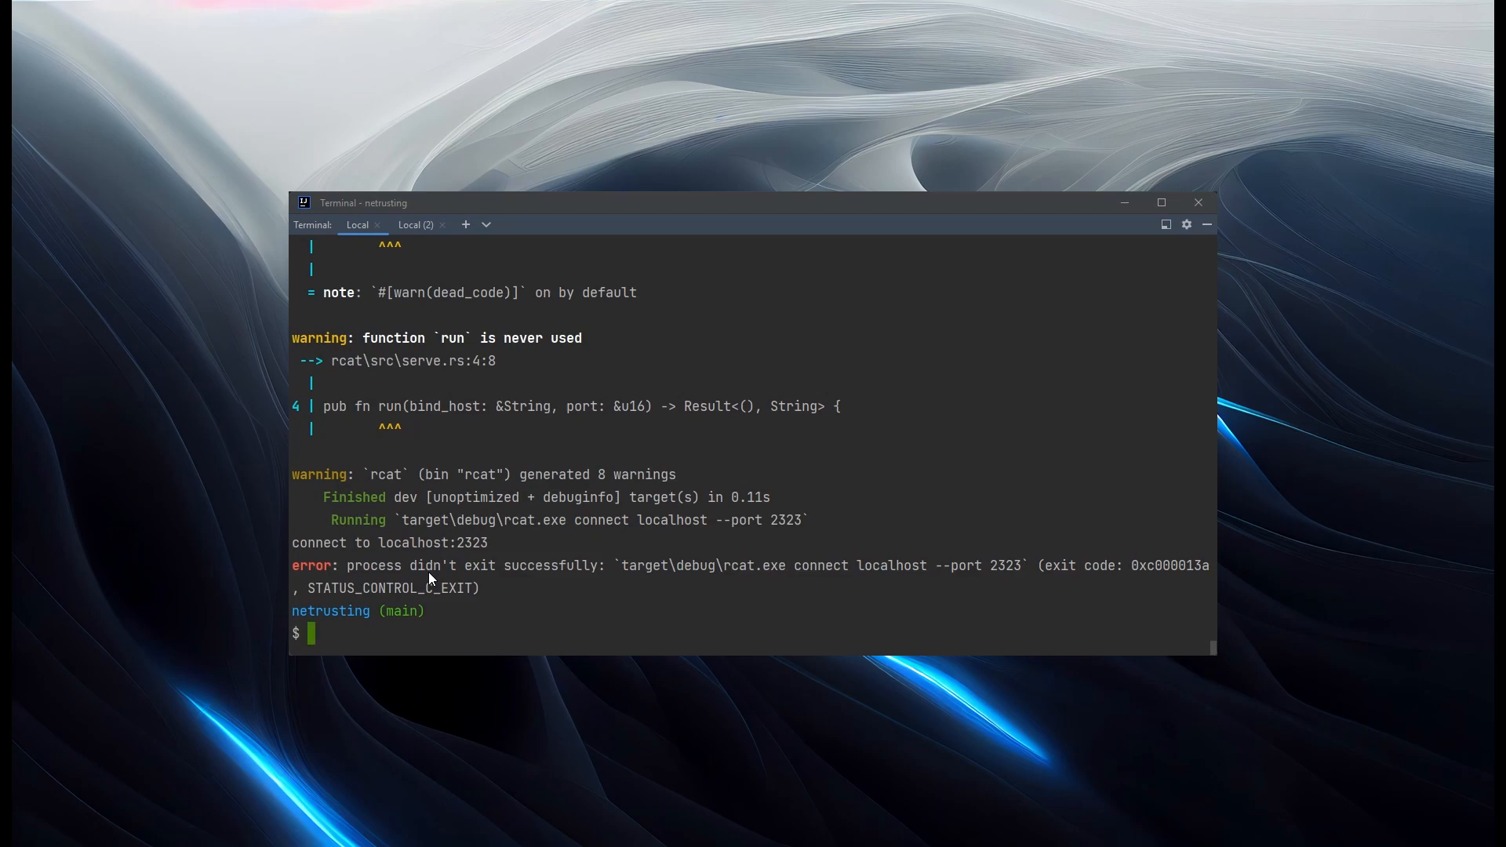
{"action": "mouse_move", "coordinate": [432, 611]}
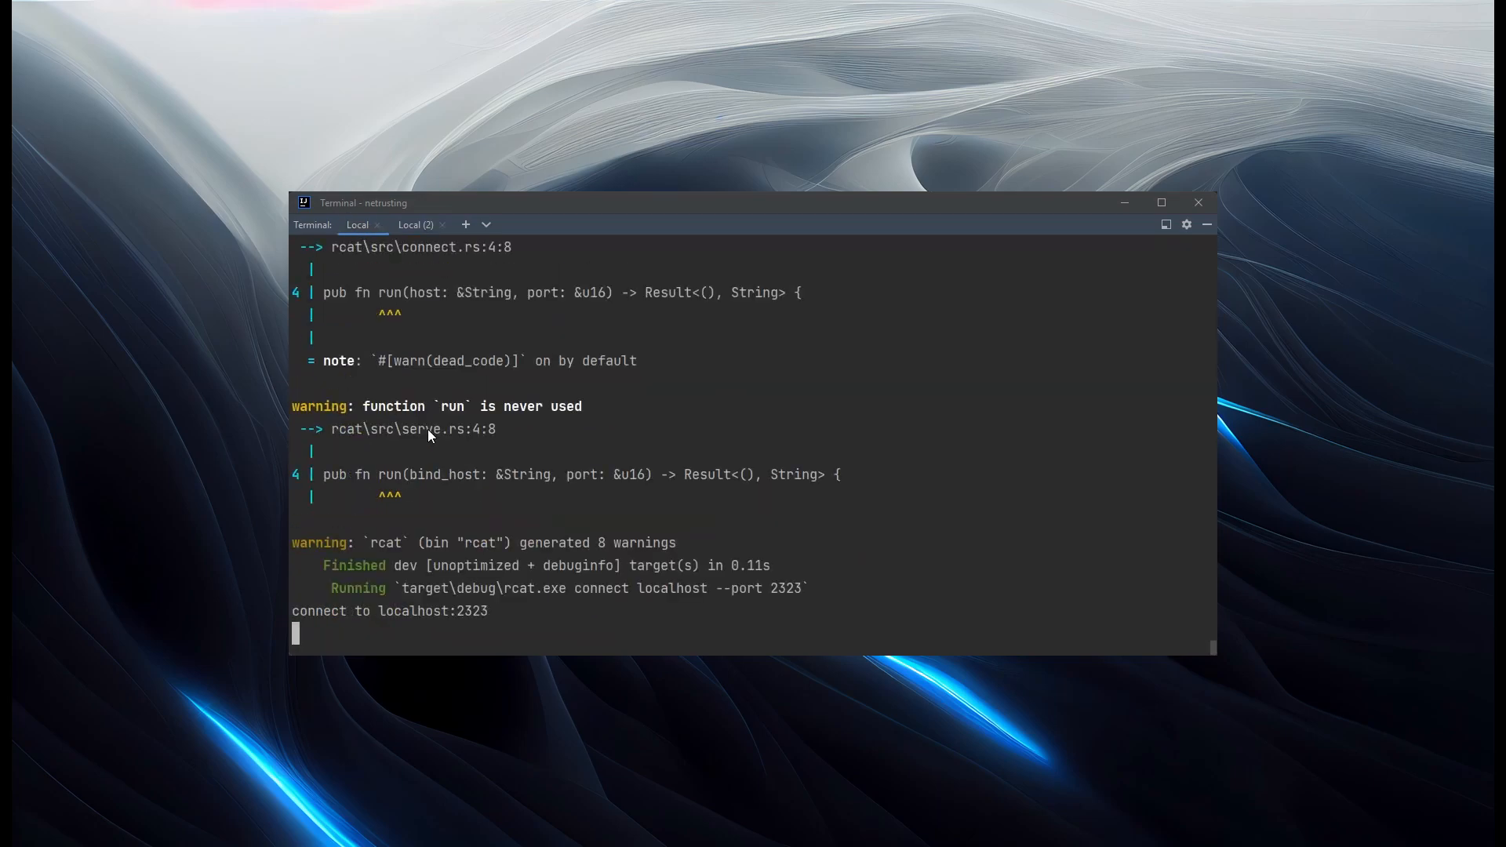
{"action": "left_click", "coordinate": [415, 224]}
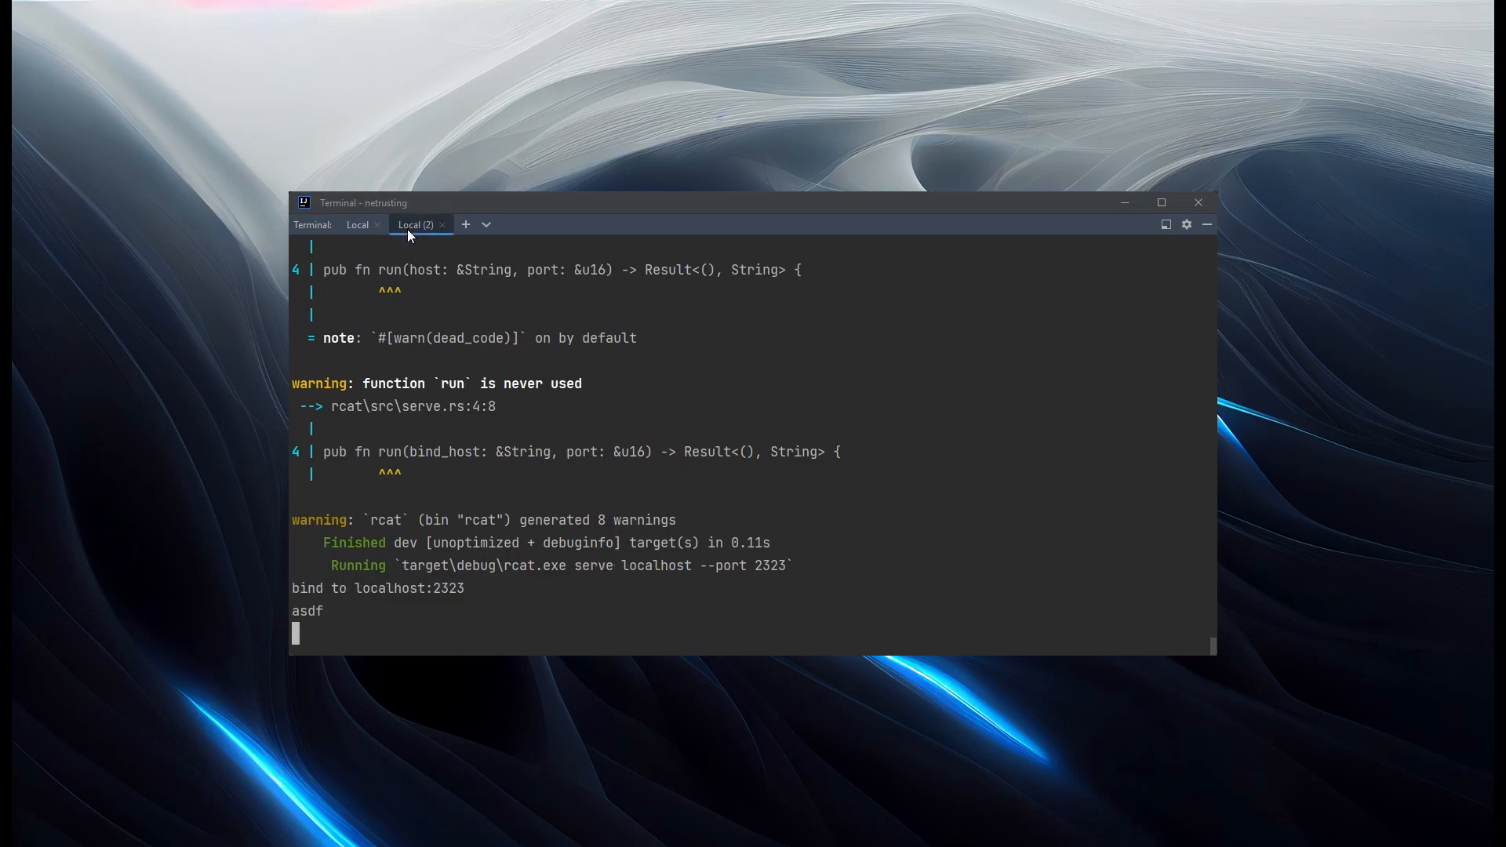
{"action": "left_click", "coordinate": [358, 225]}
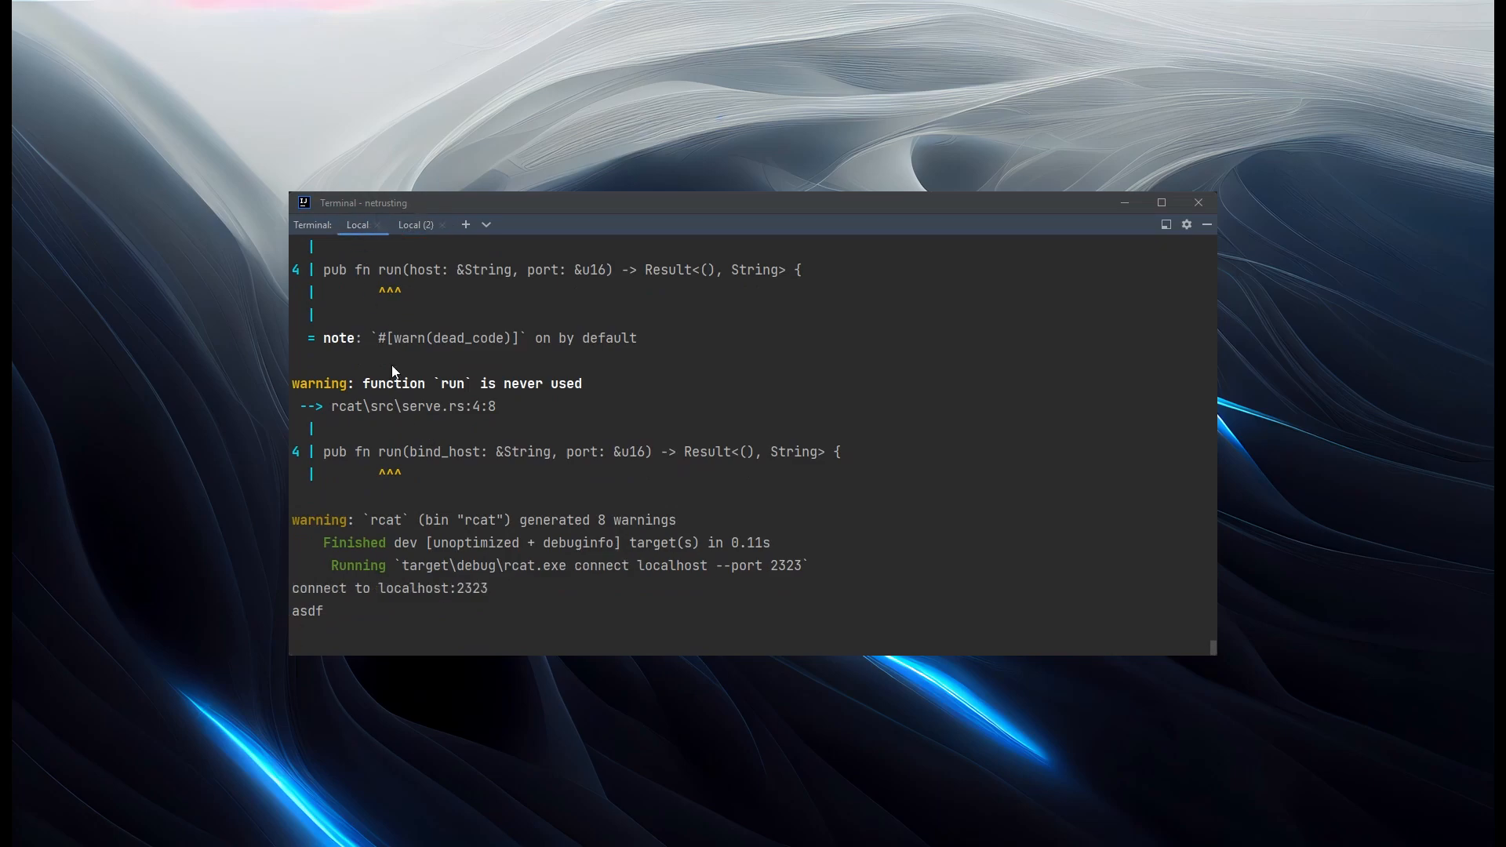
{"action": "type", "text": "asdf"}
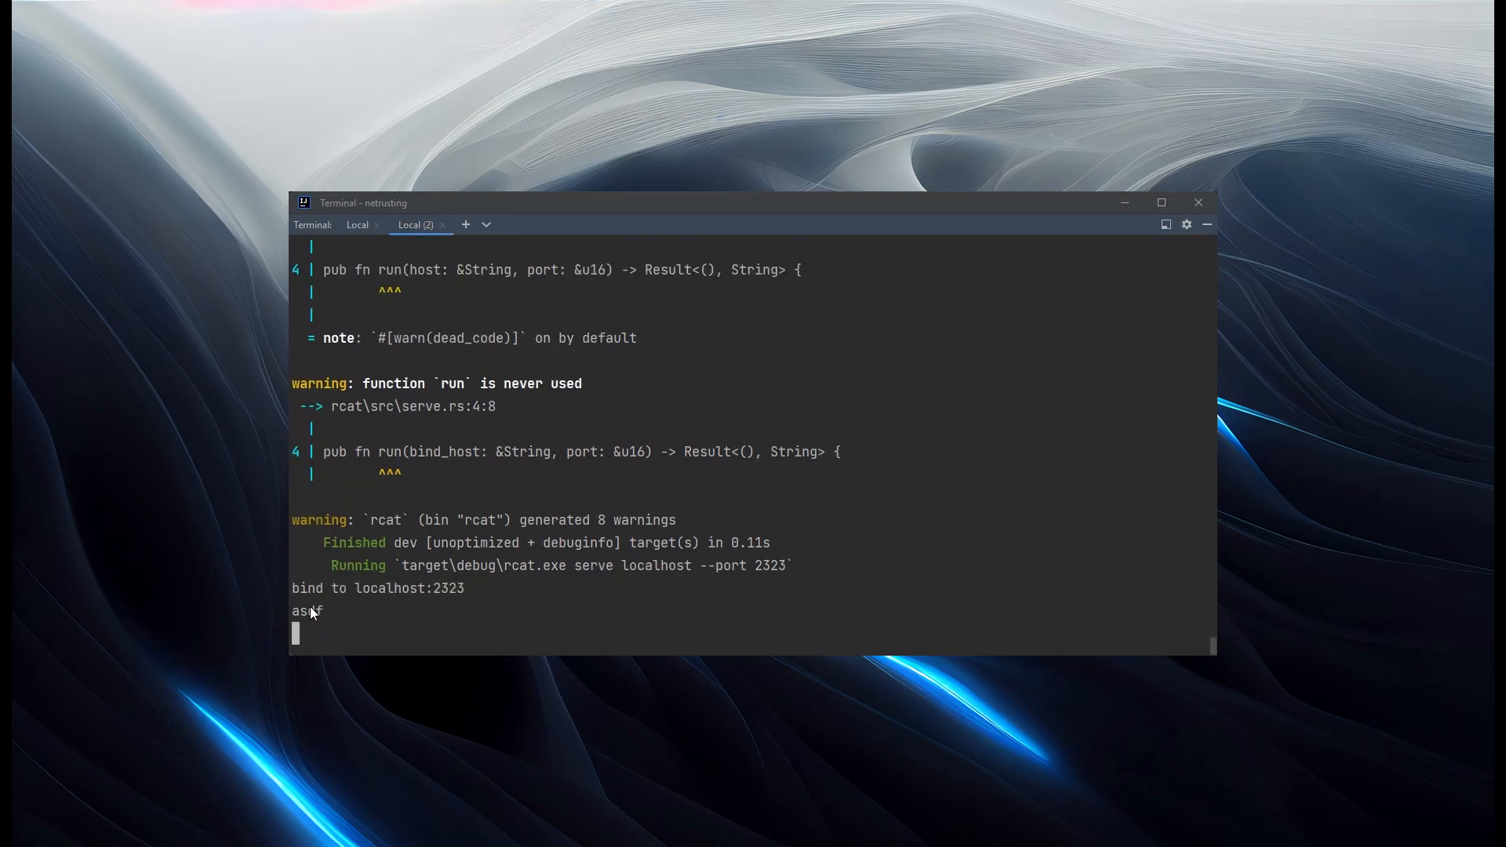
{"action": "left_click", "coordinate": [358, 225]}
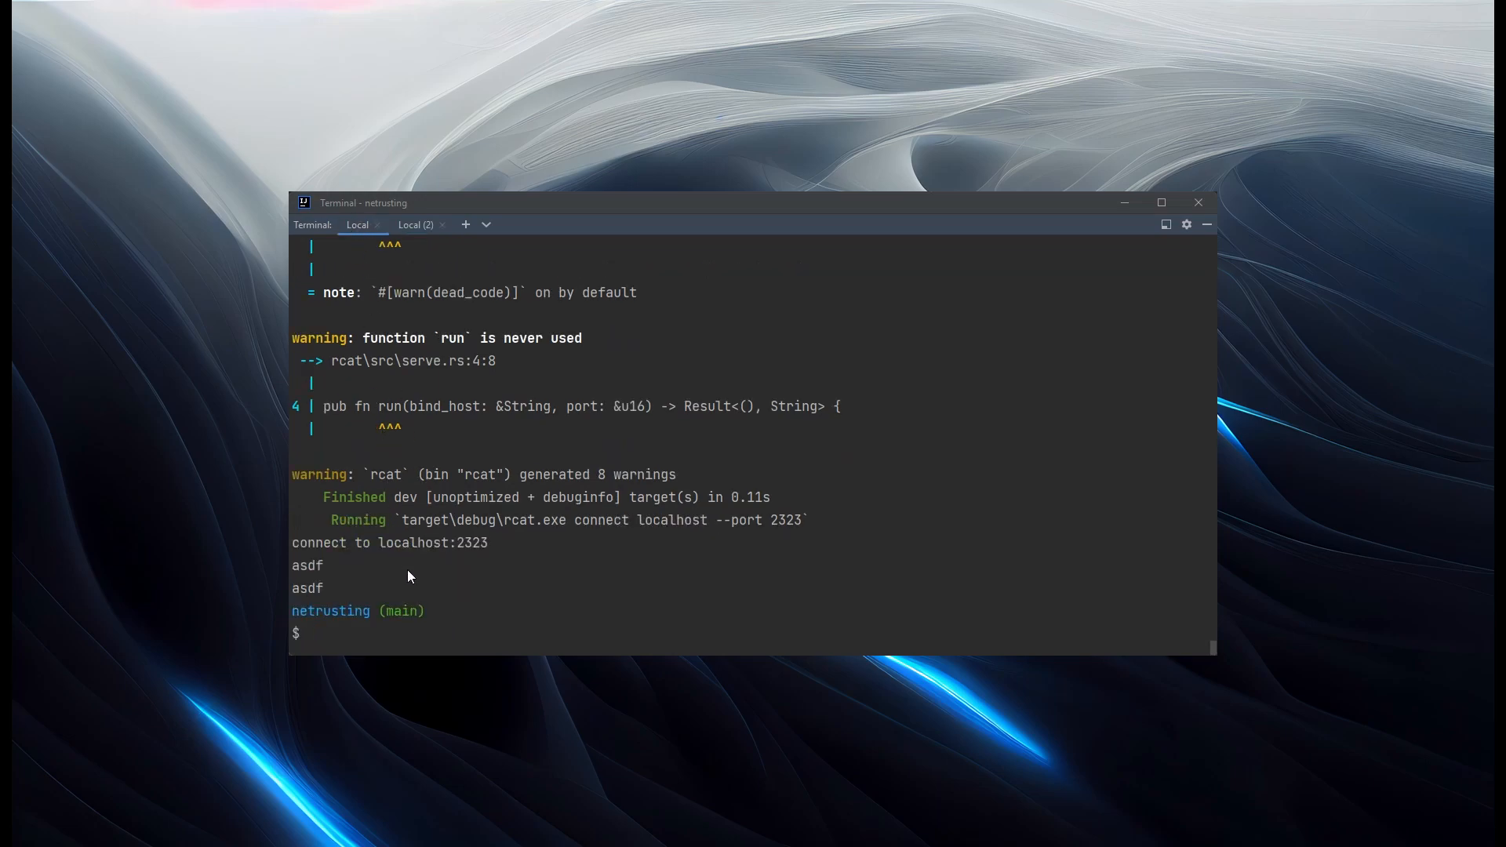
{"action": "mouse_move", "coordinate": [416, 583]}
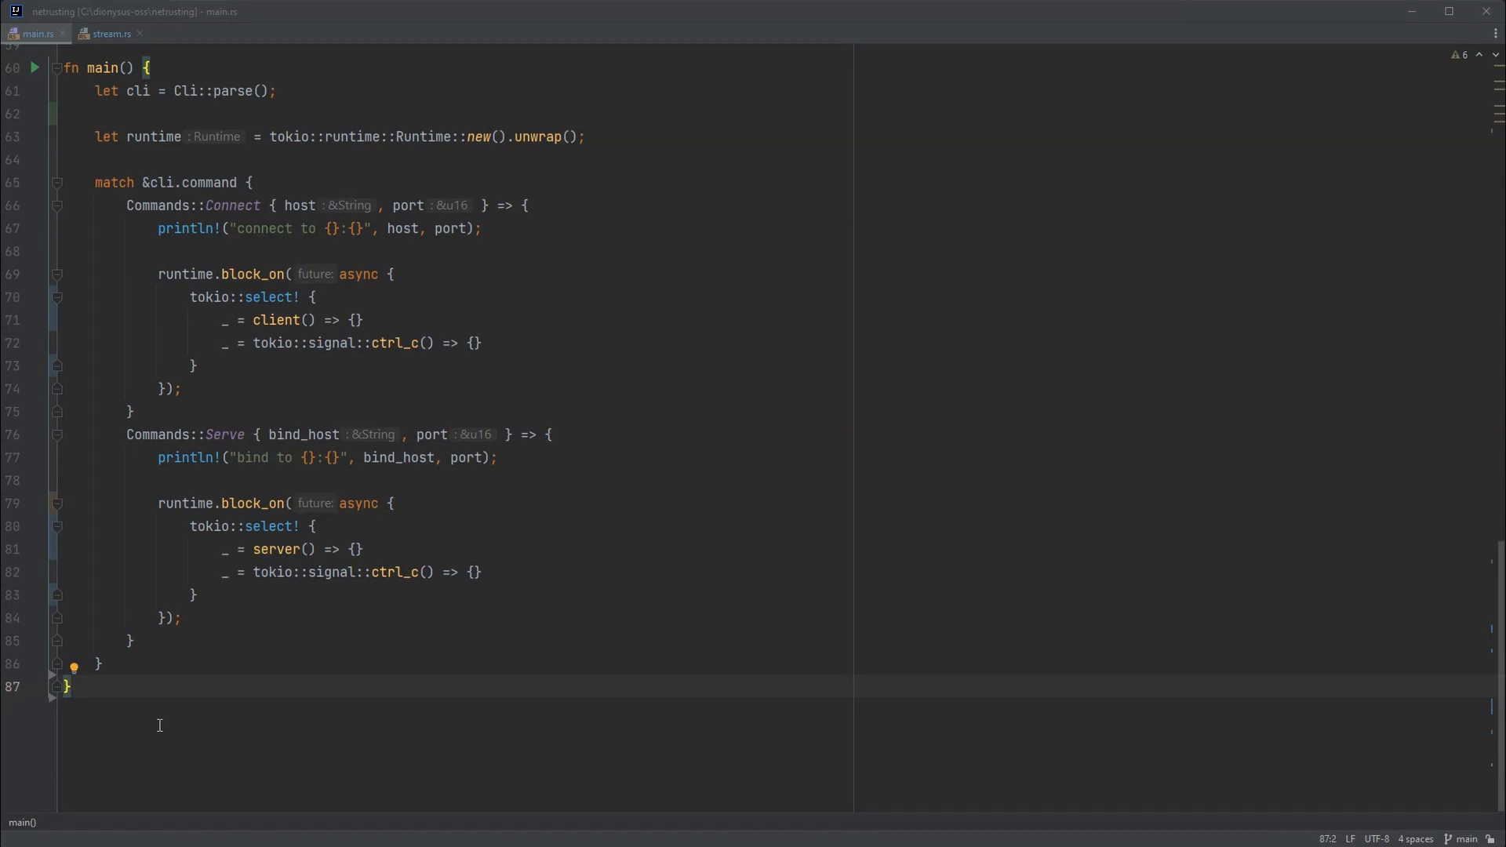
{"action": "mouse_move", "coordinate": [194, 179]}
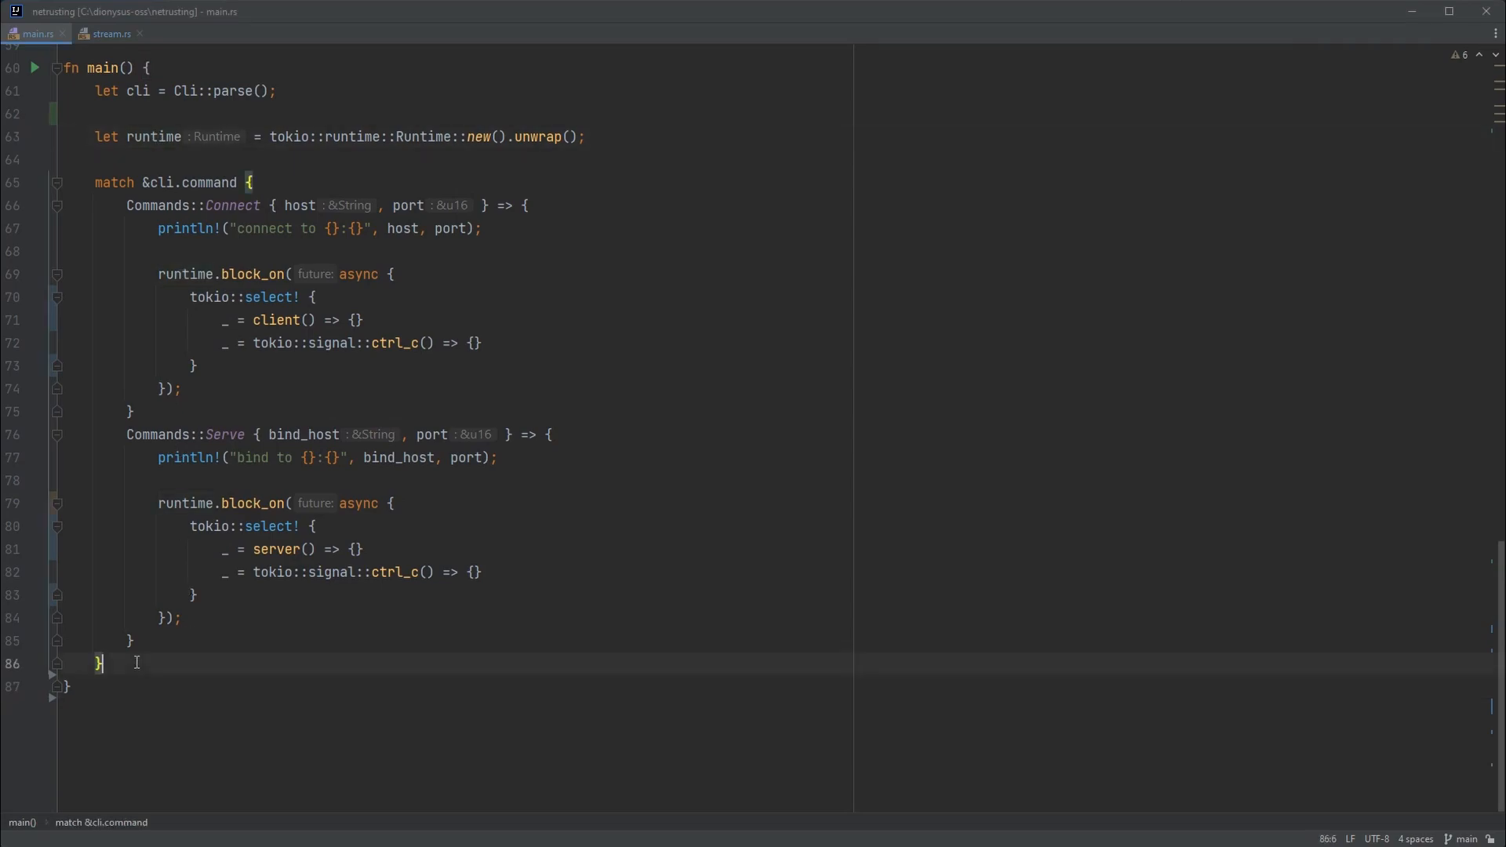
- After the match block, add runtime.shutdown_timeout(Duration::from_secs(0)); using autocompletion
{"action": "key", "text": "enter"}
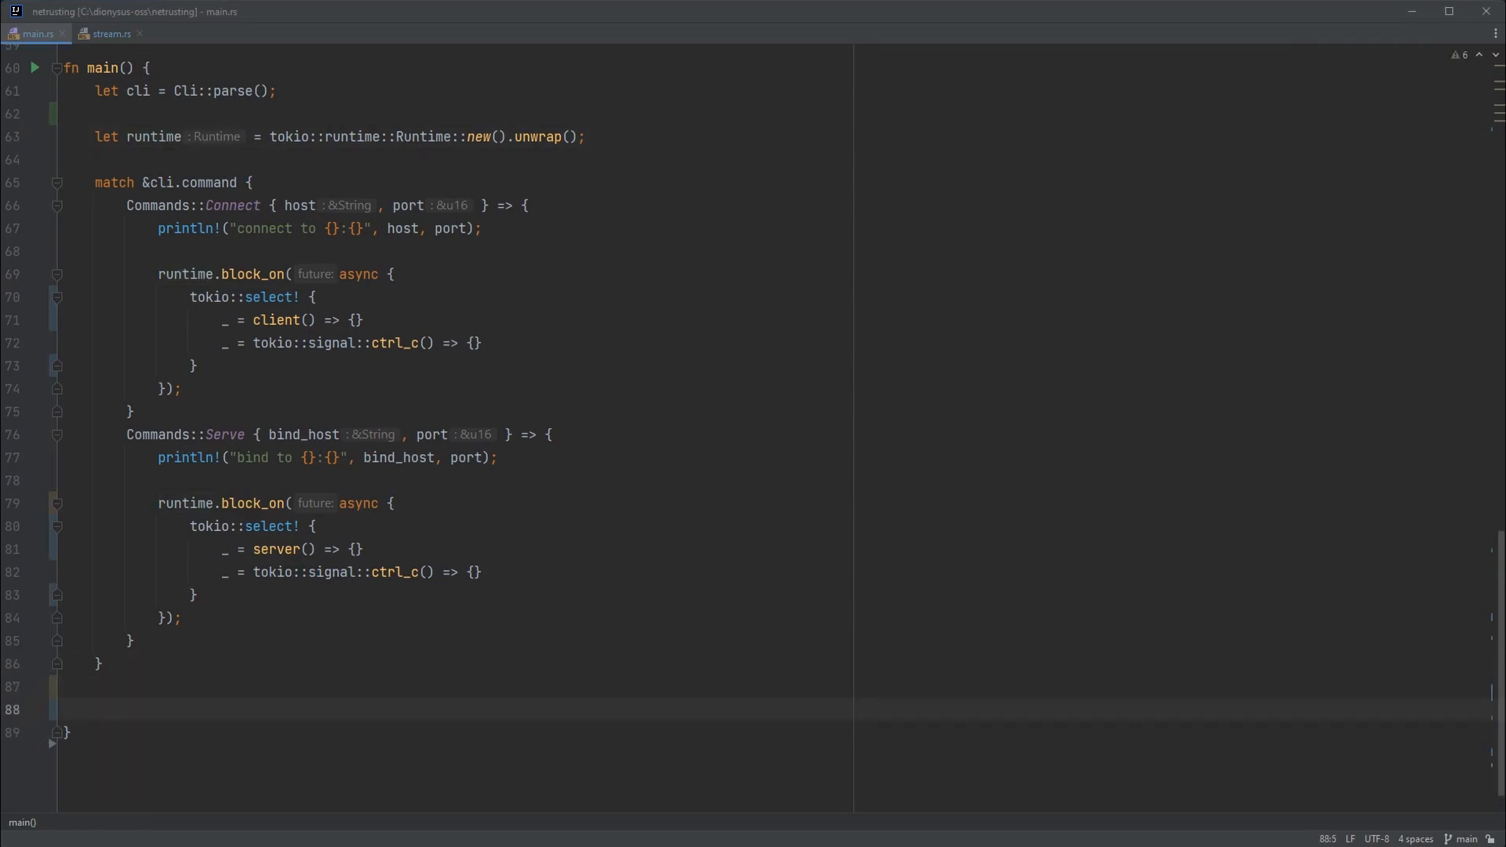
{"action": "type", "text": "runtime.shutdown_timeout("}
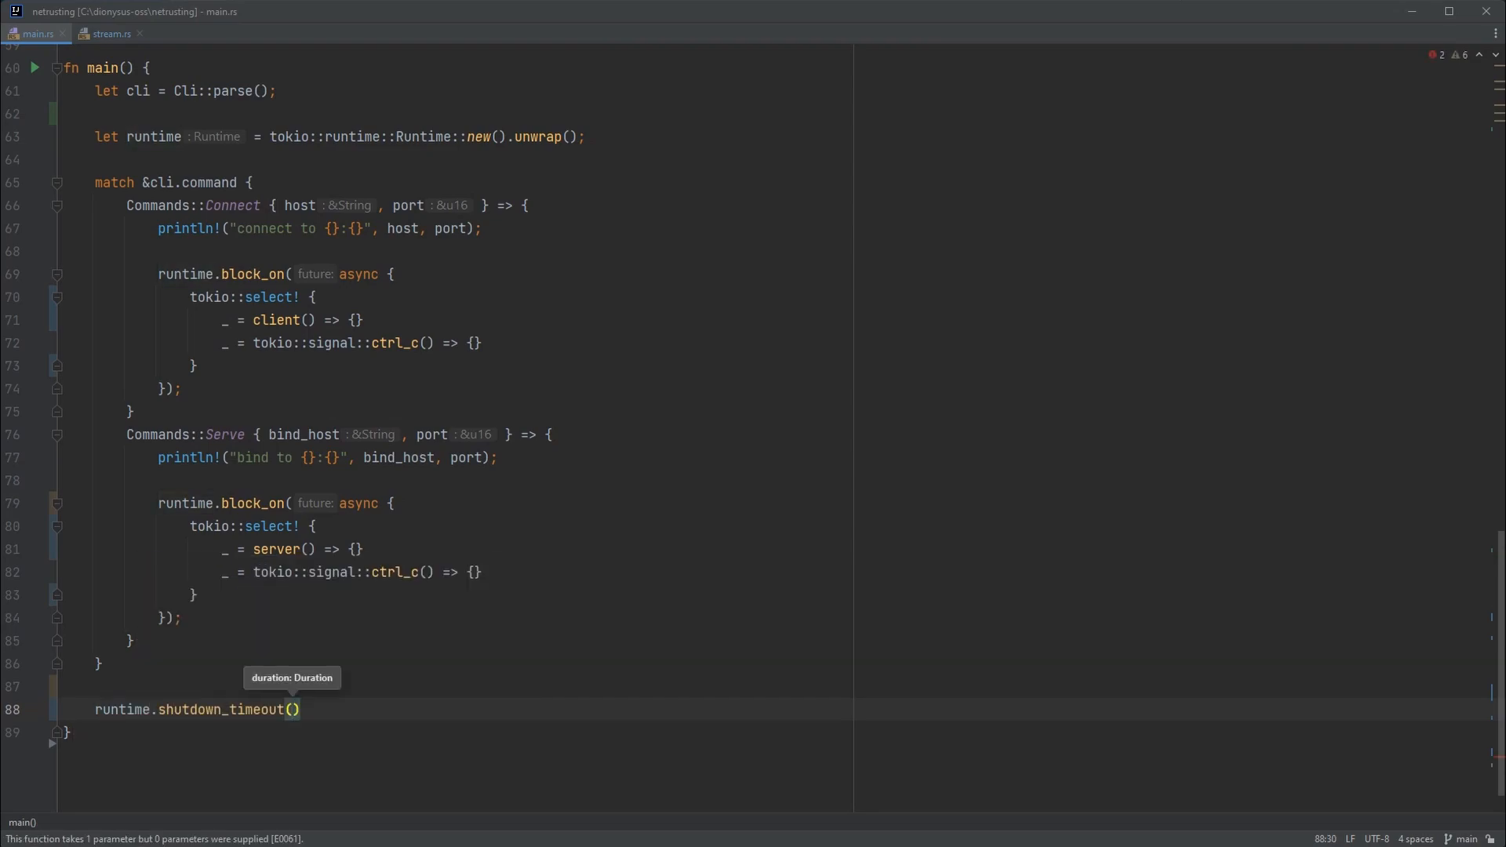
{"action": "type", "text": "Duration::"}
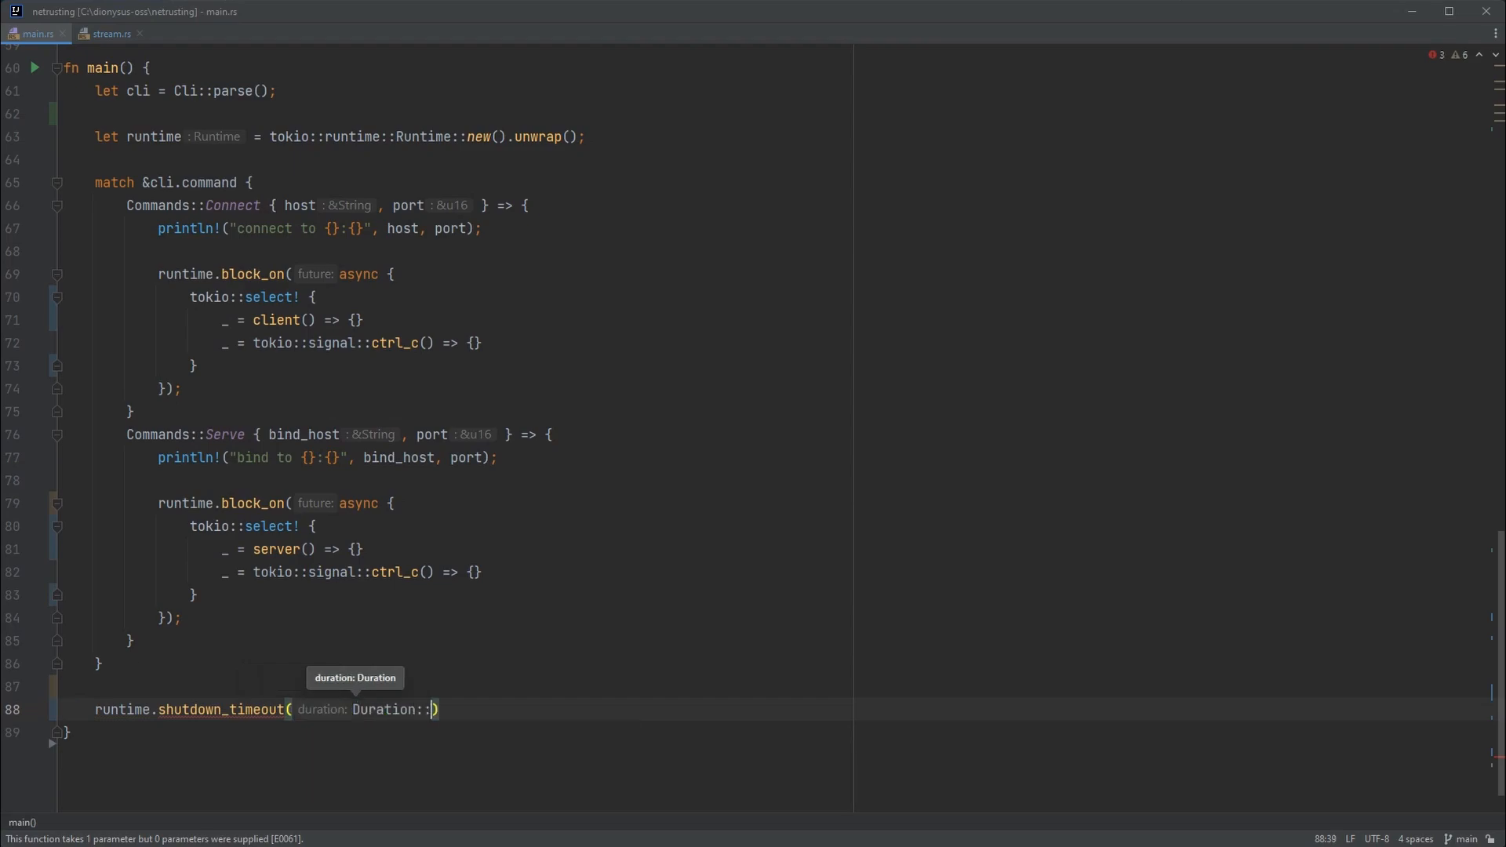
{"action": "type", "text": "from_secs(09"}
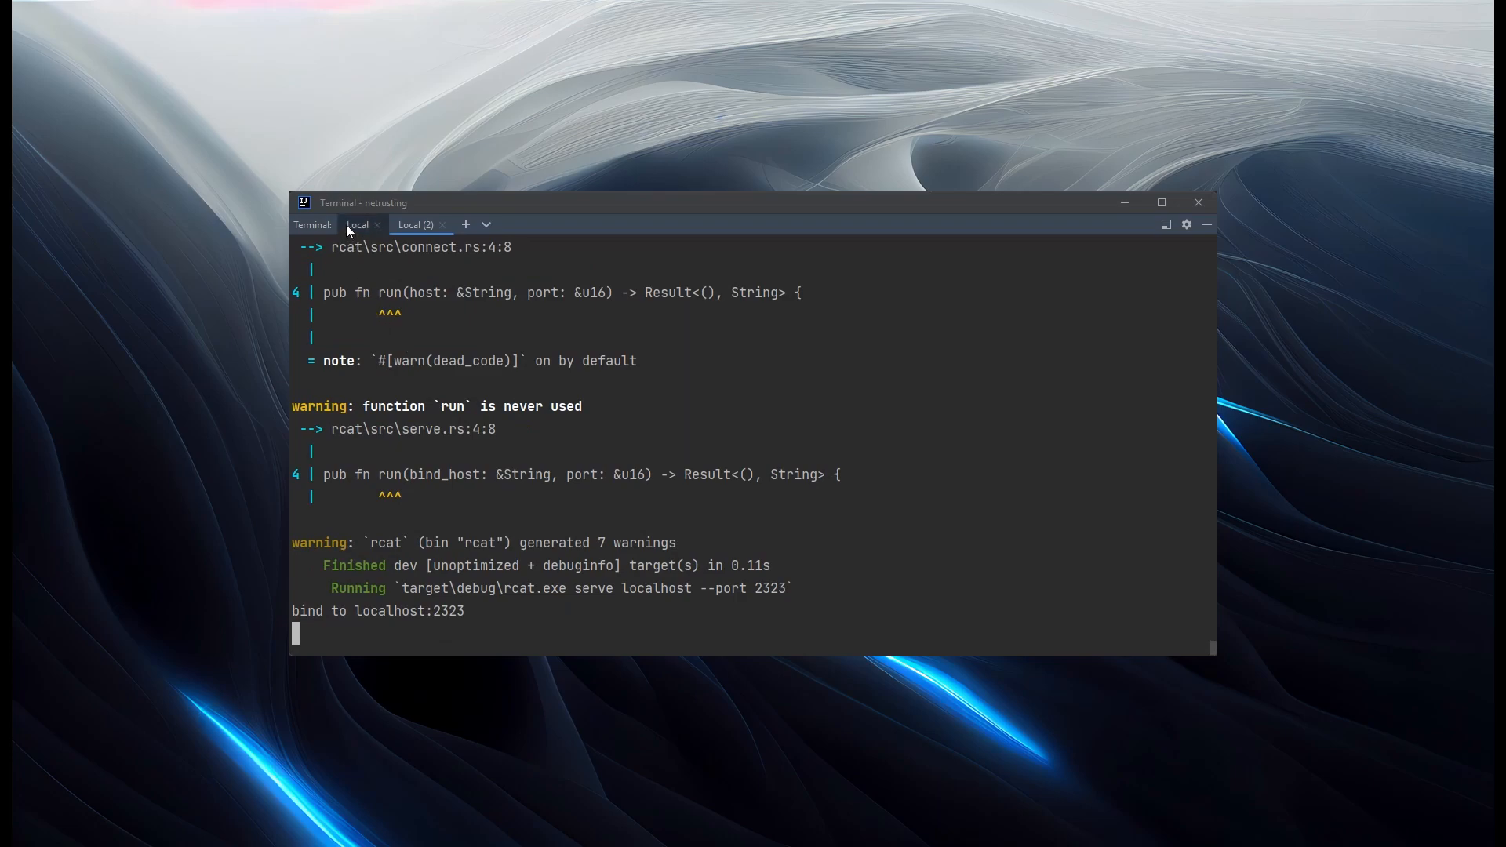
- Check the client and server terminal sessions to confirm both exited cleanly after sending 'asdf'
{"action": "left_click", "coordinate": [357, 225]}
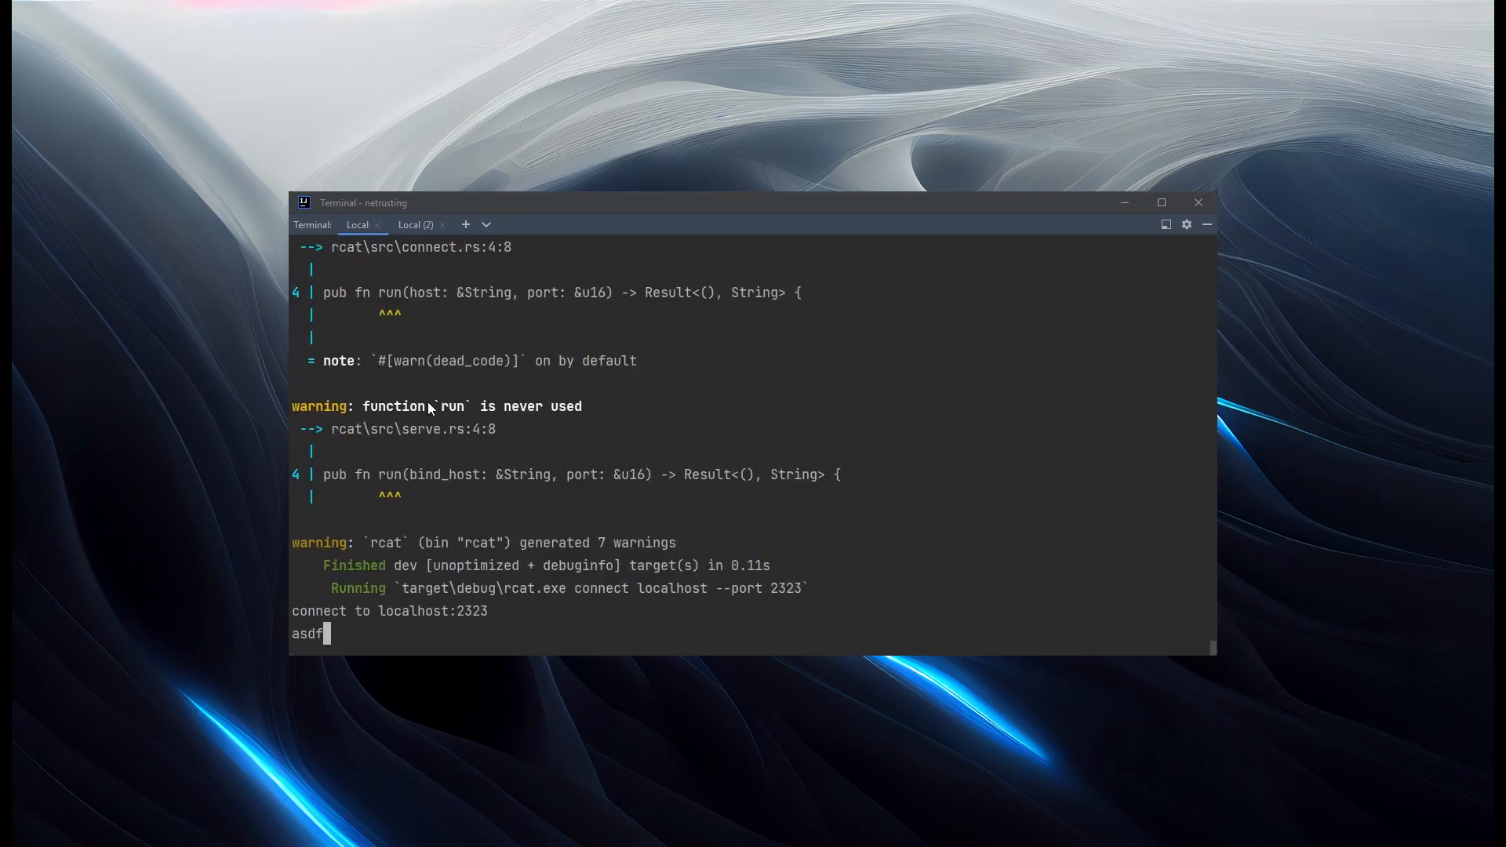
{"action": "left_click", "coordinate": [415, 224]}
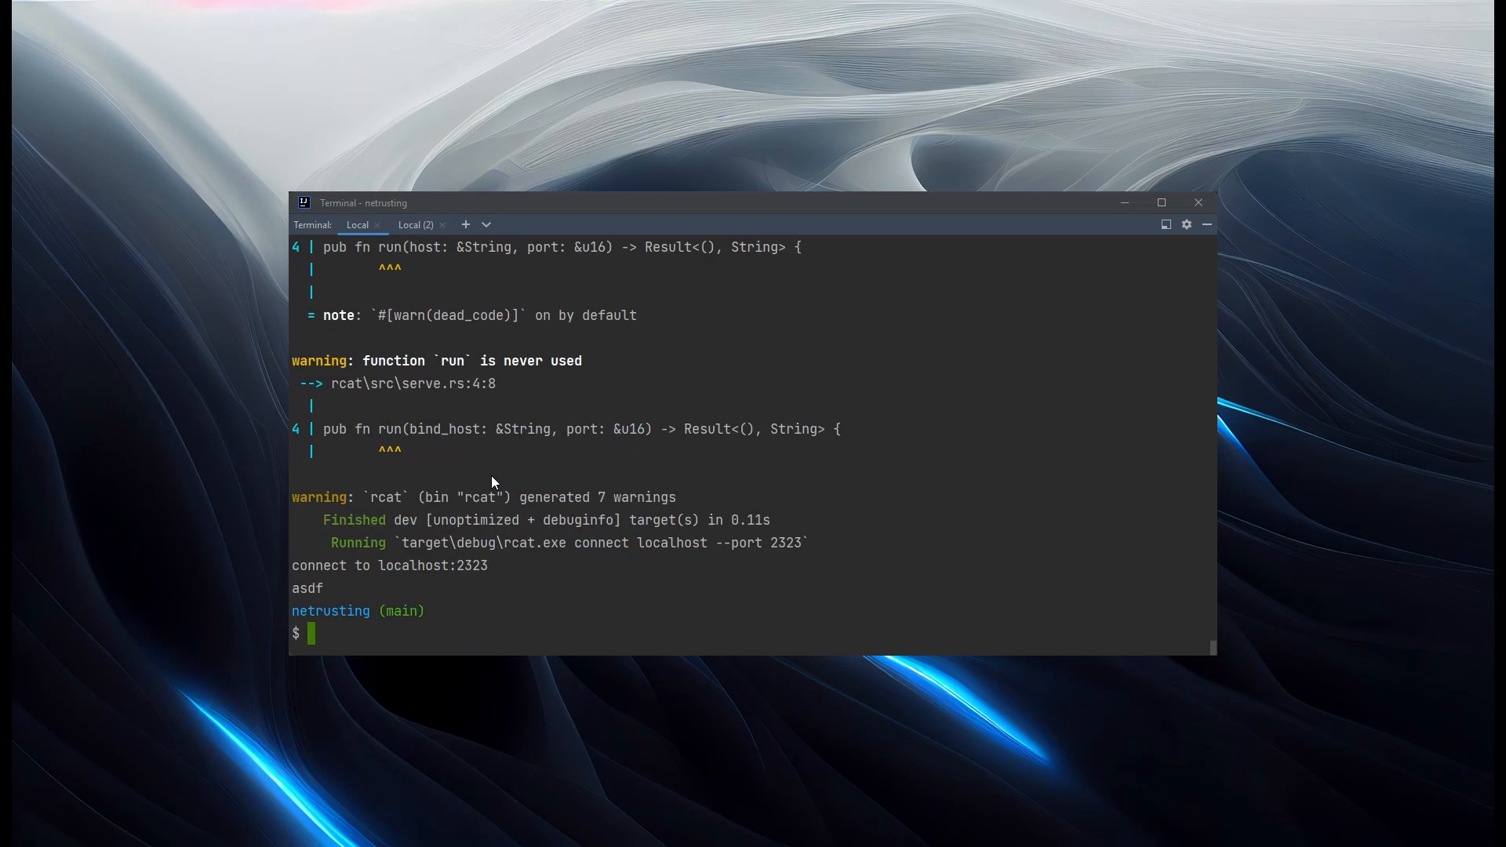
{"action": "mouse_move", "coordinate": [444, 348]}
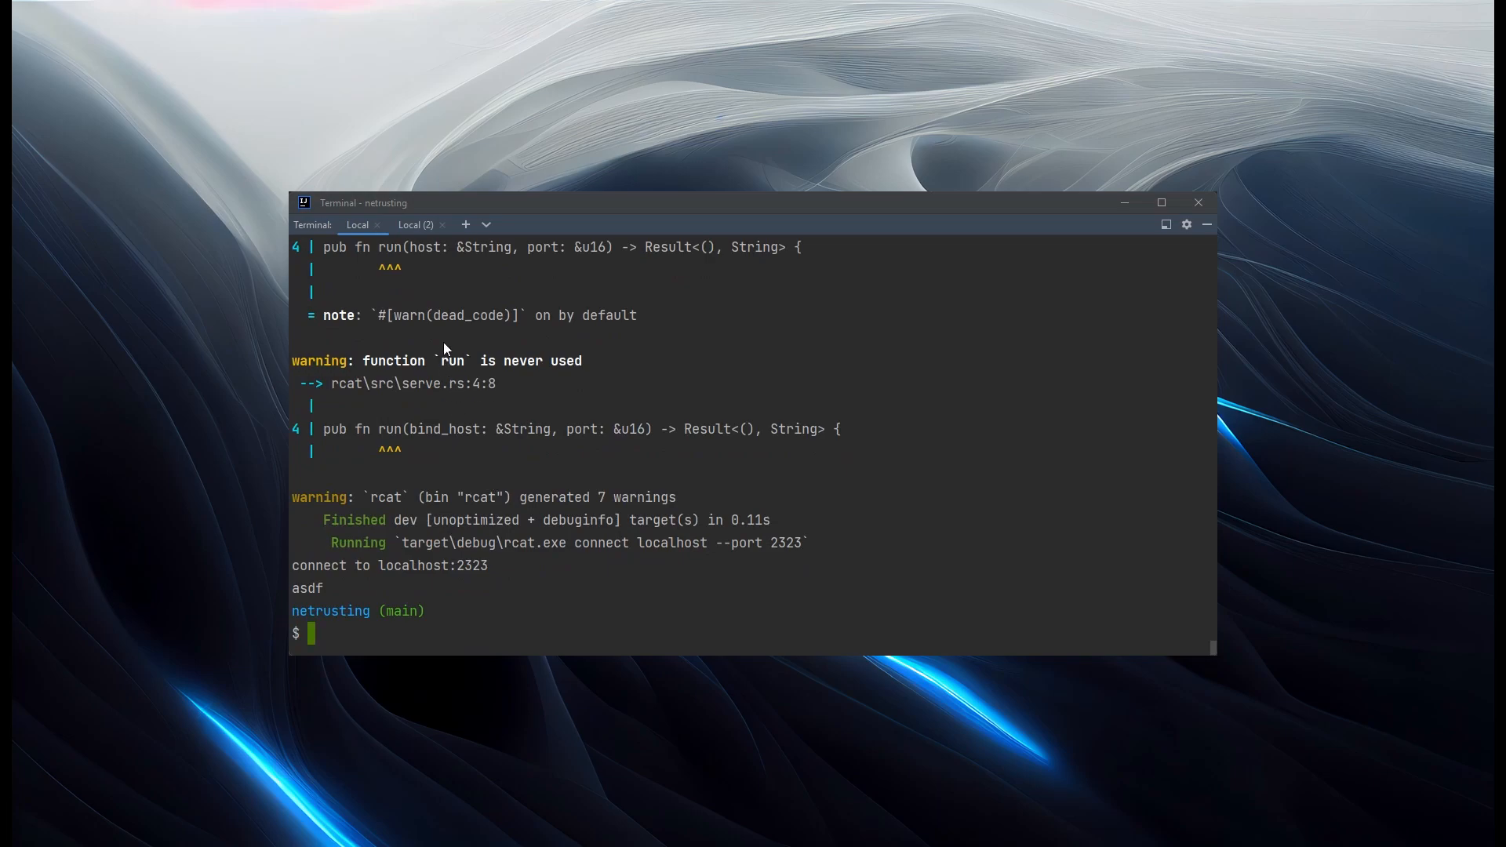
{"action": "left_click", "coordinate": [414, 223]}
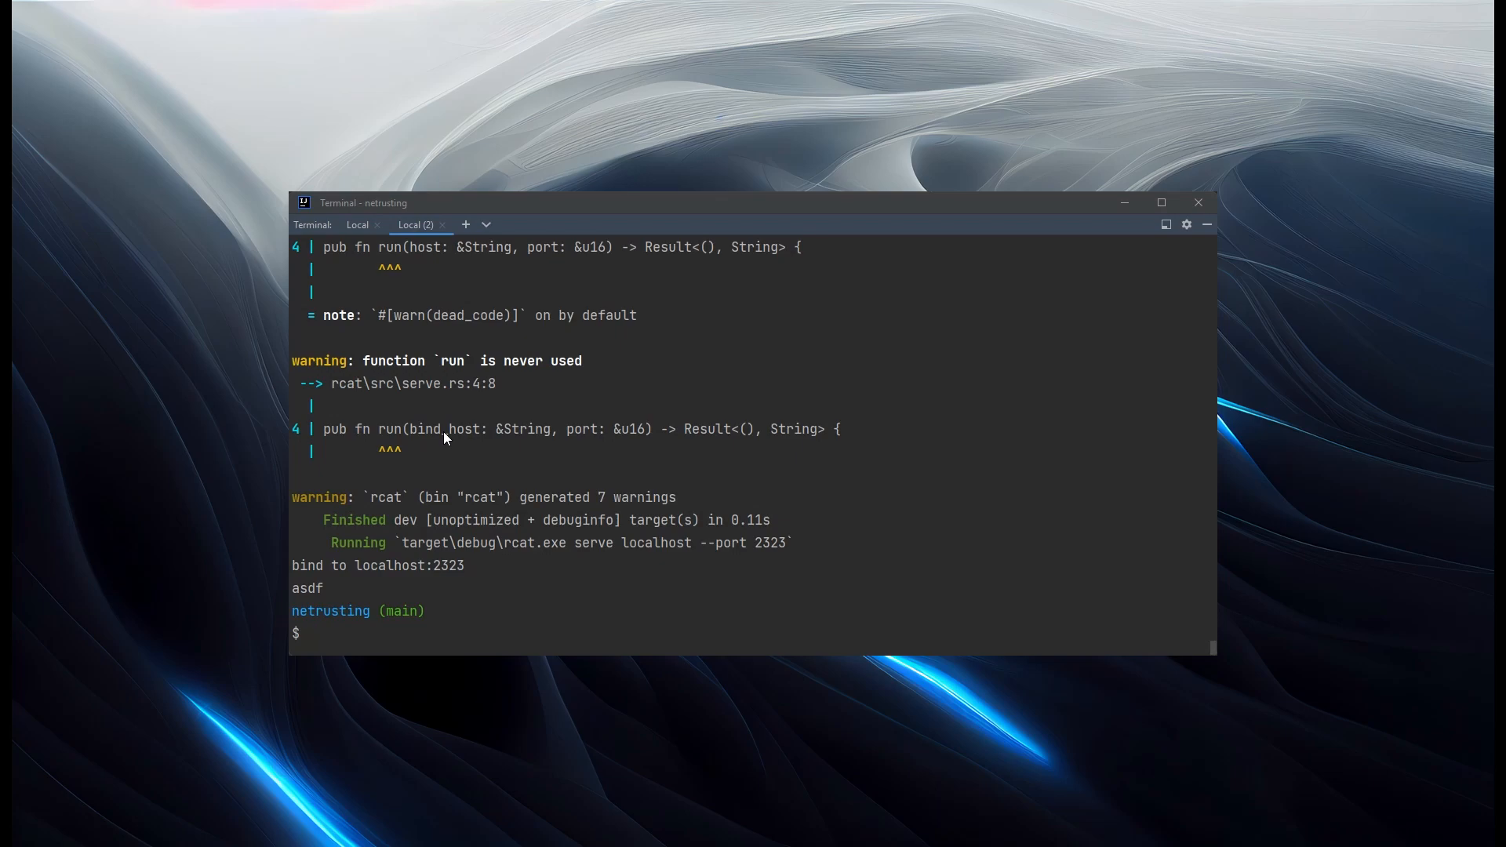
{"action": "mouse_move", "coordinate": [442, 485]}
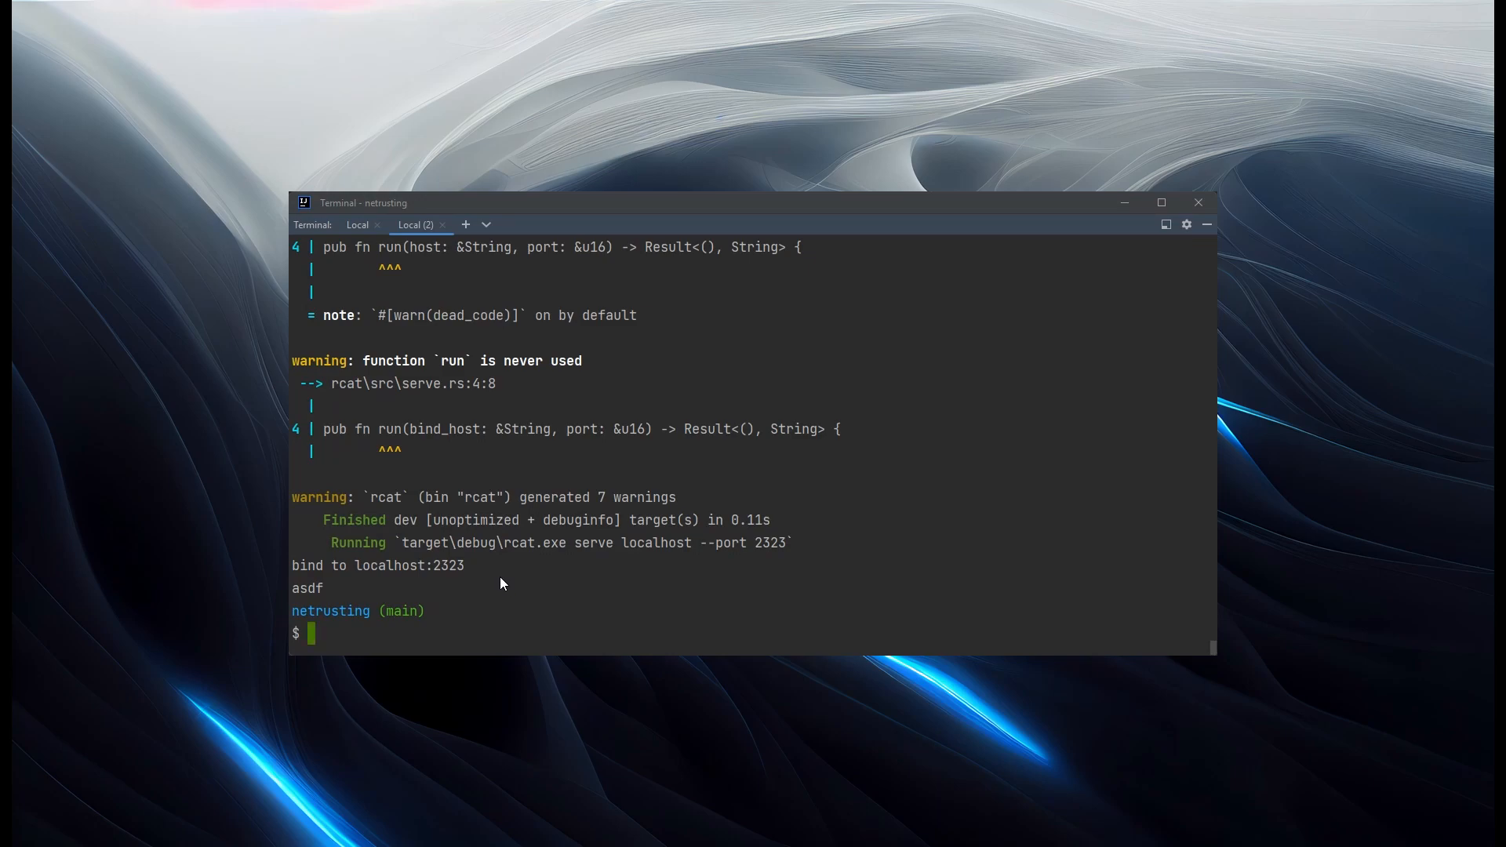
{"action": "mouse_move", "coordinate": [496, 595]}
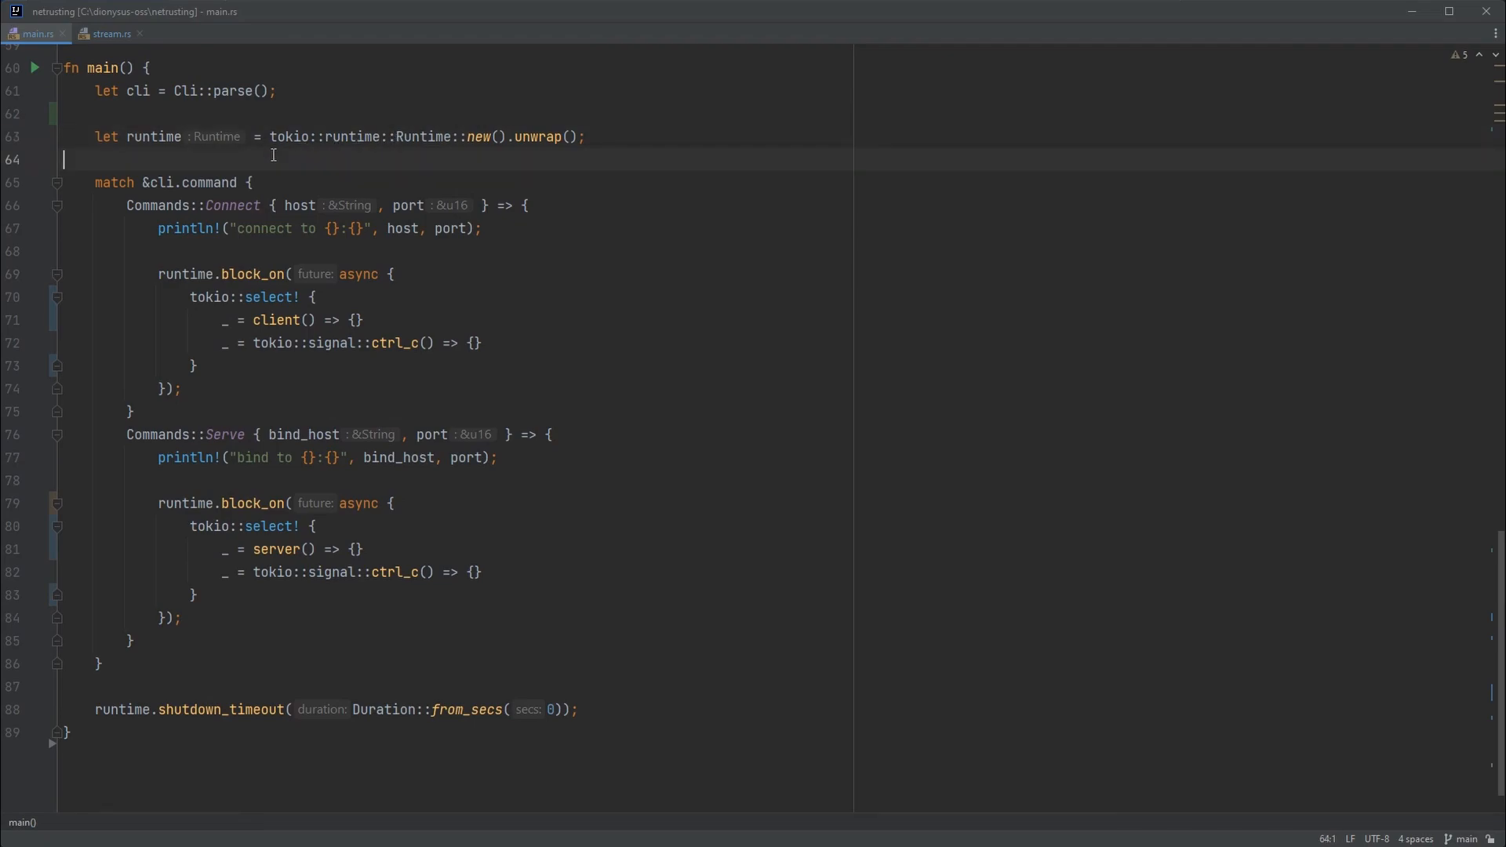
{"action": "mouse_move", "coordinate": [343, 299]}
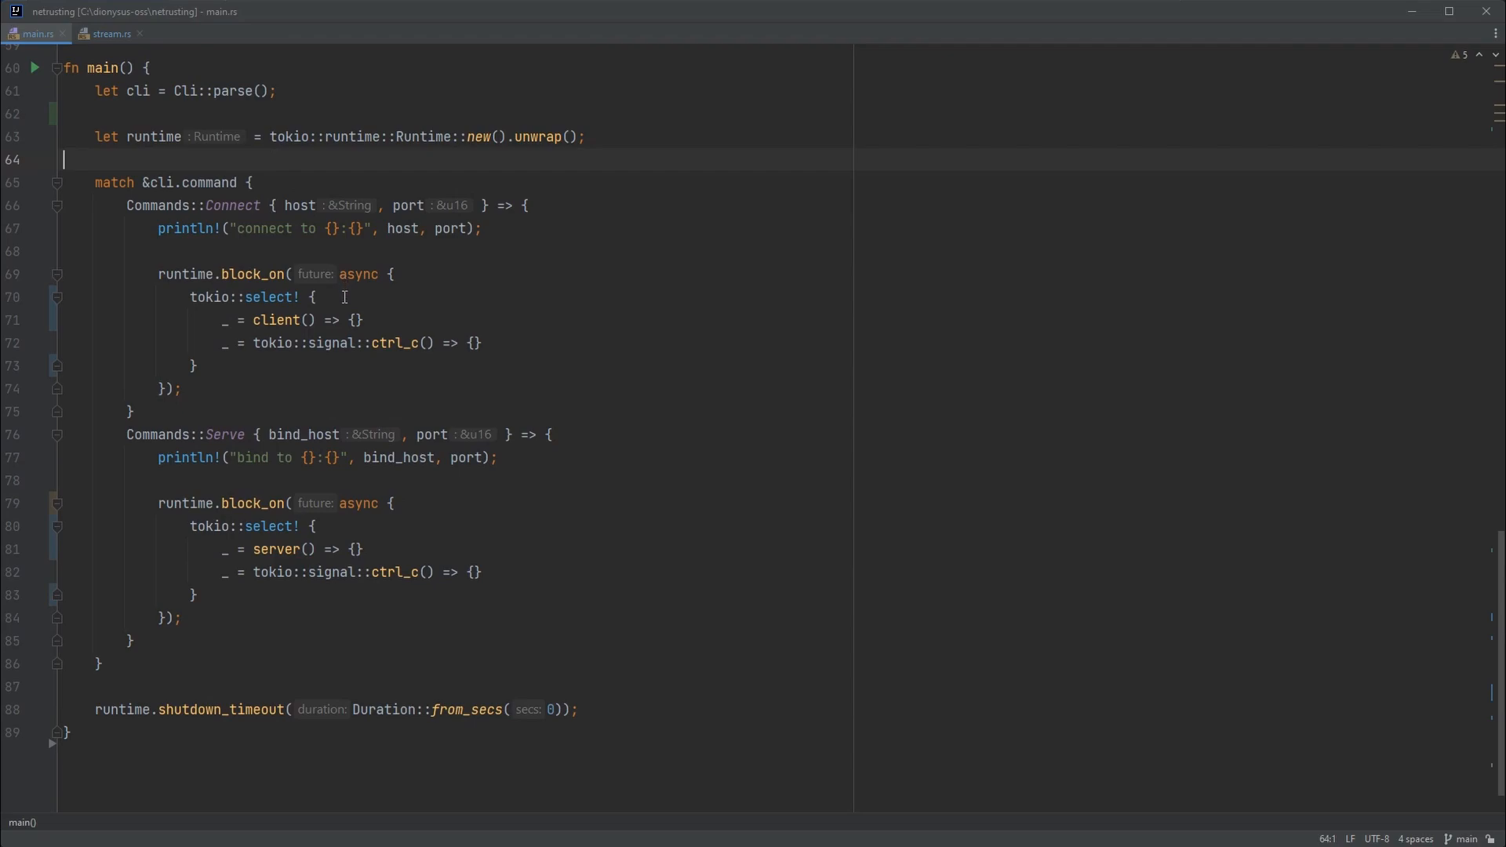
{"action": "left_click", "coordinate": [310, 297]}
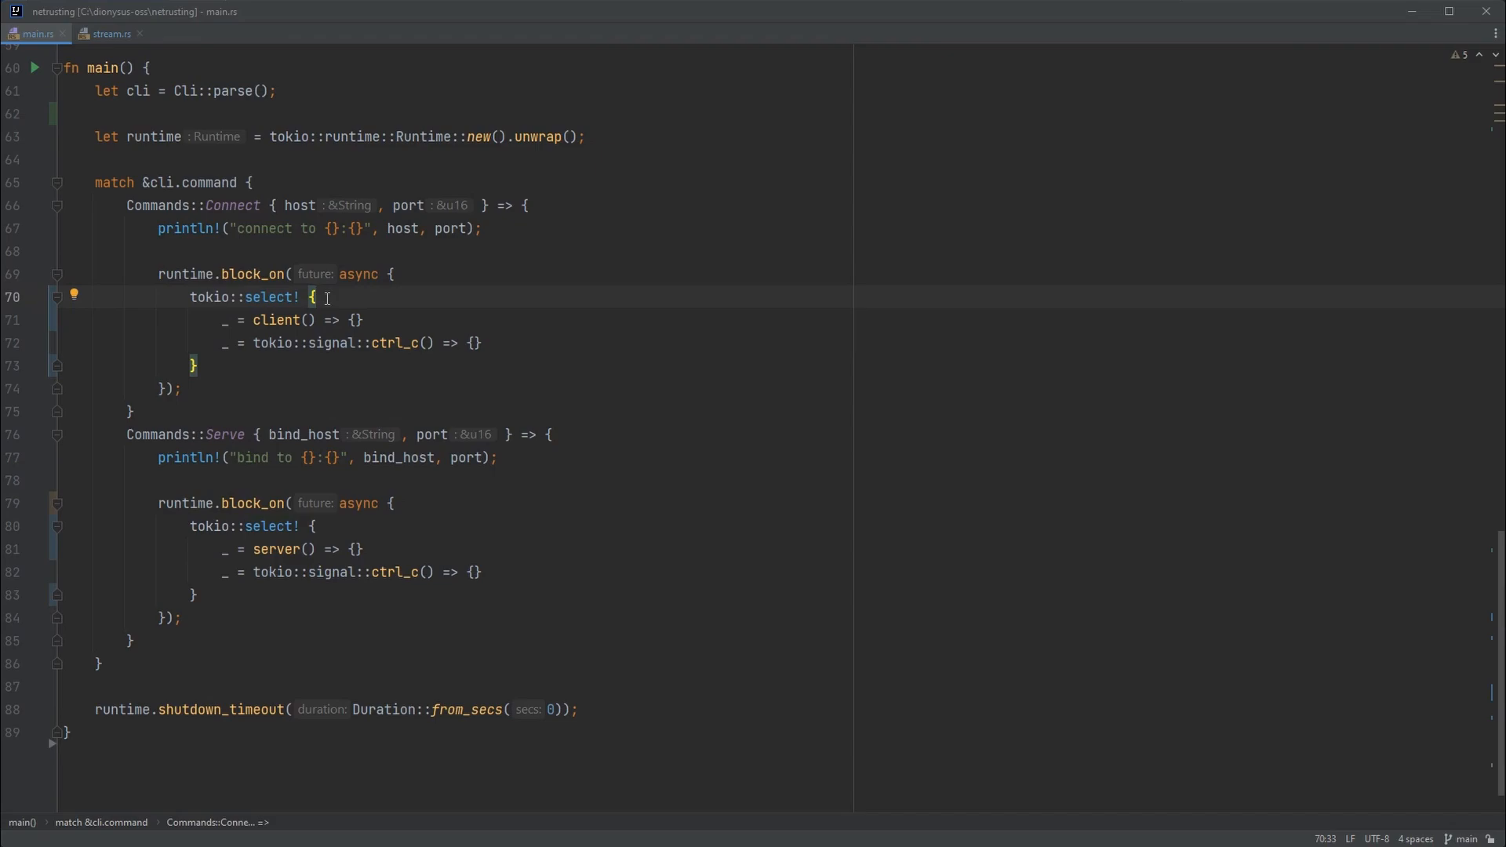
{"action": "mouse_move", "coordinate": [331, 457]}
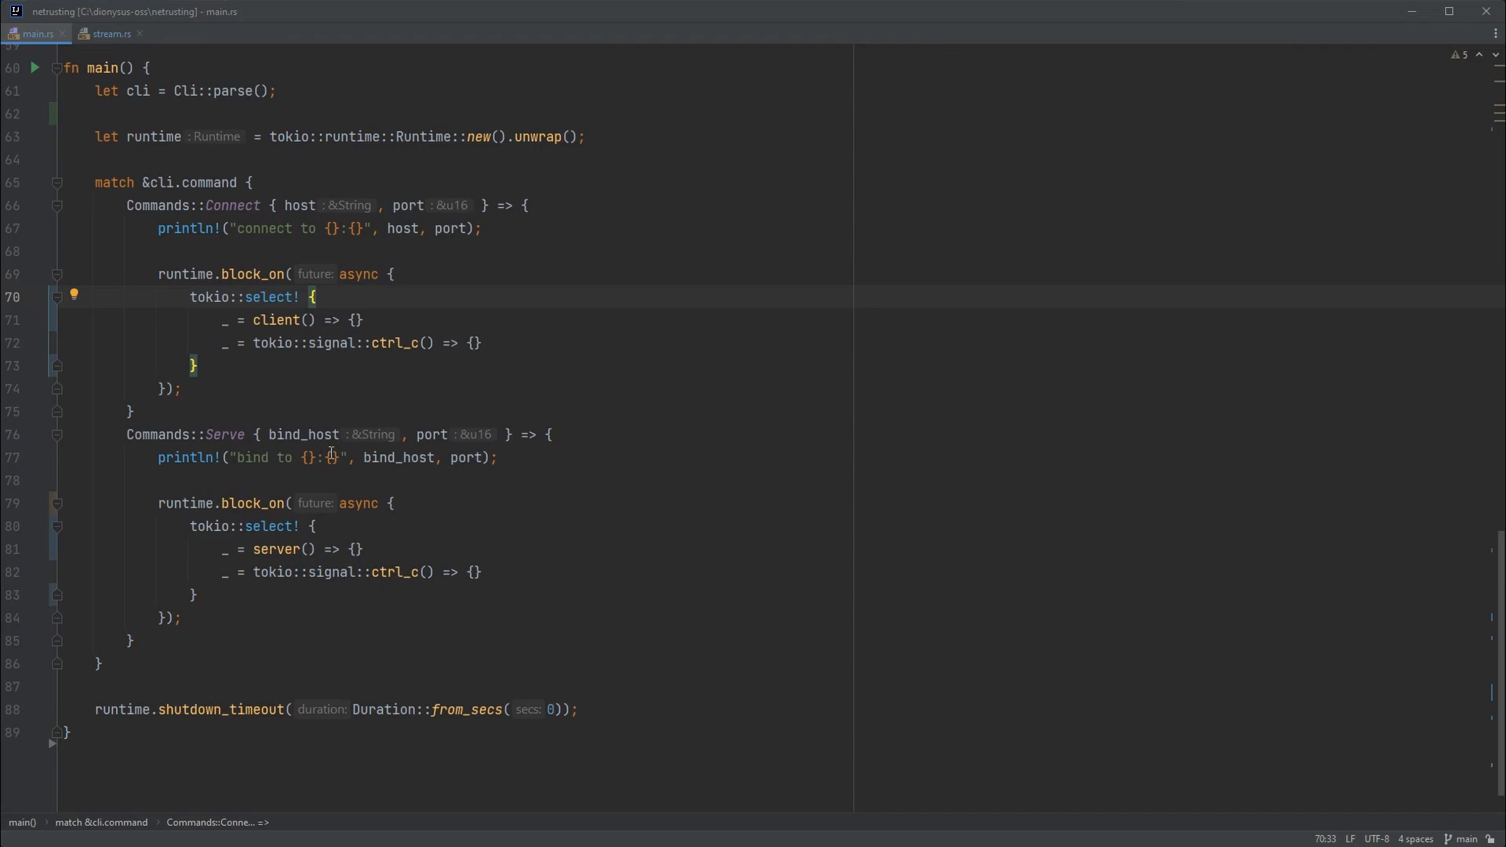